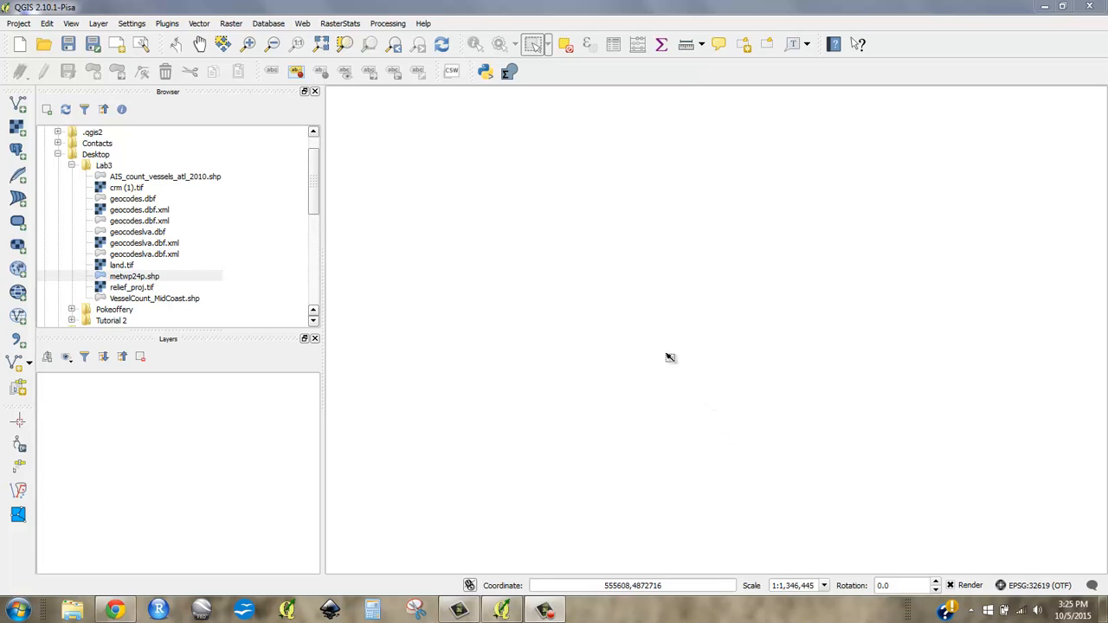
mouse_move(632, 336)
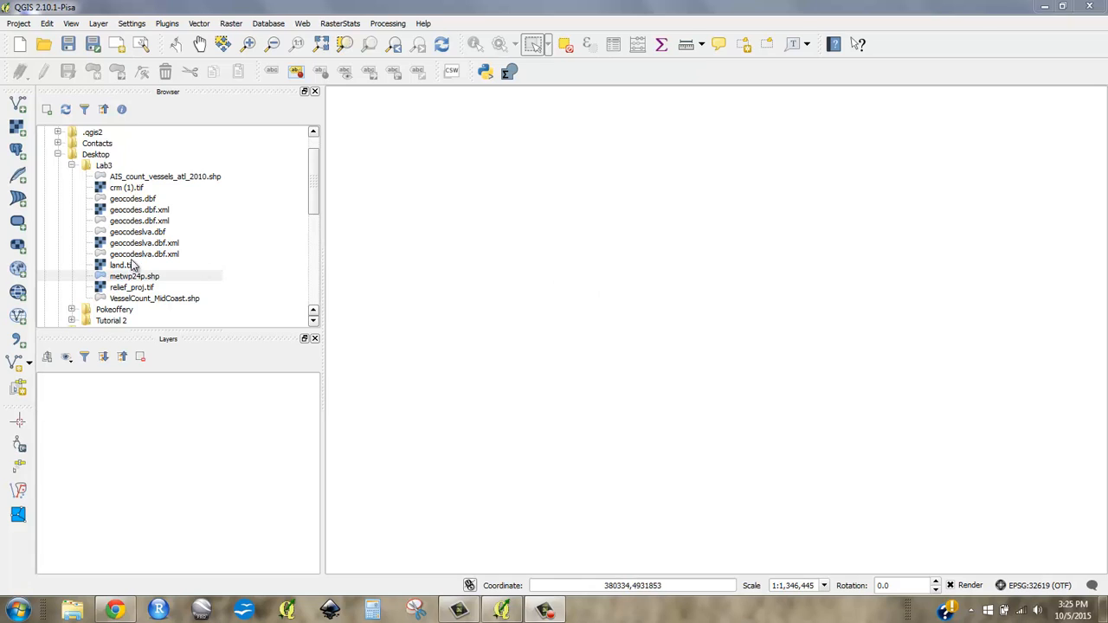
mouse_move(469, 263)
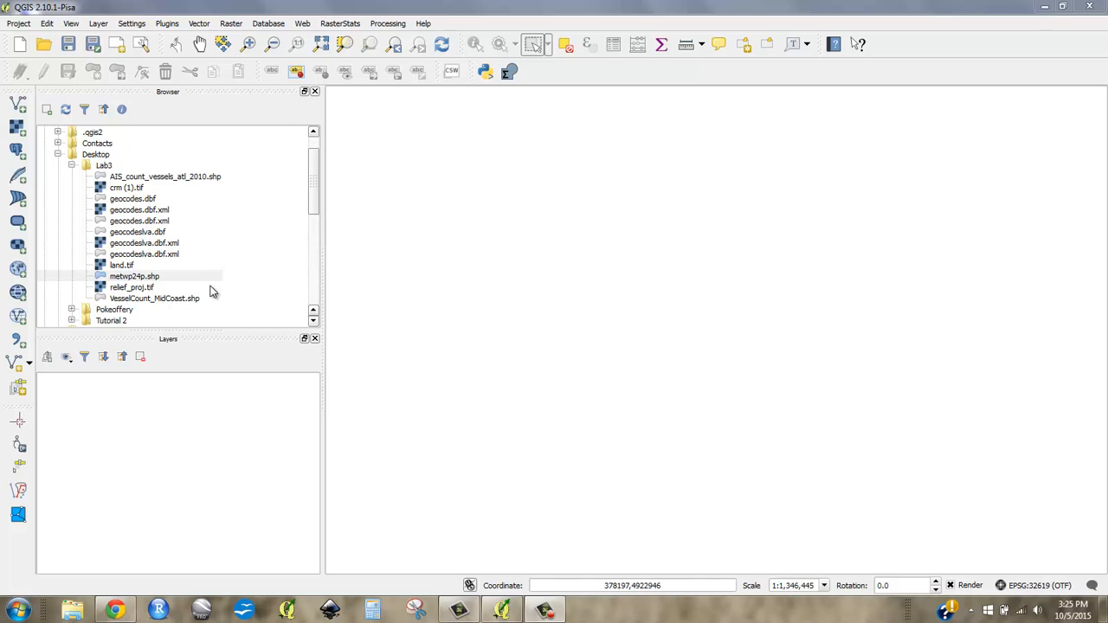
mouse_move(152, 298)
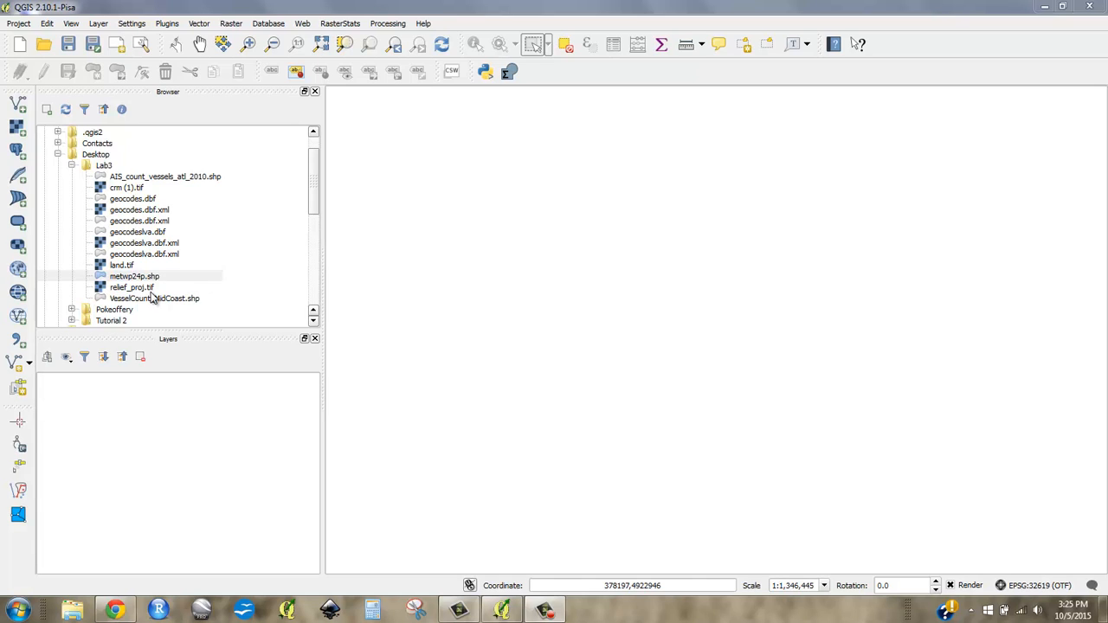
mouse_move(125, 272)
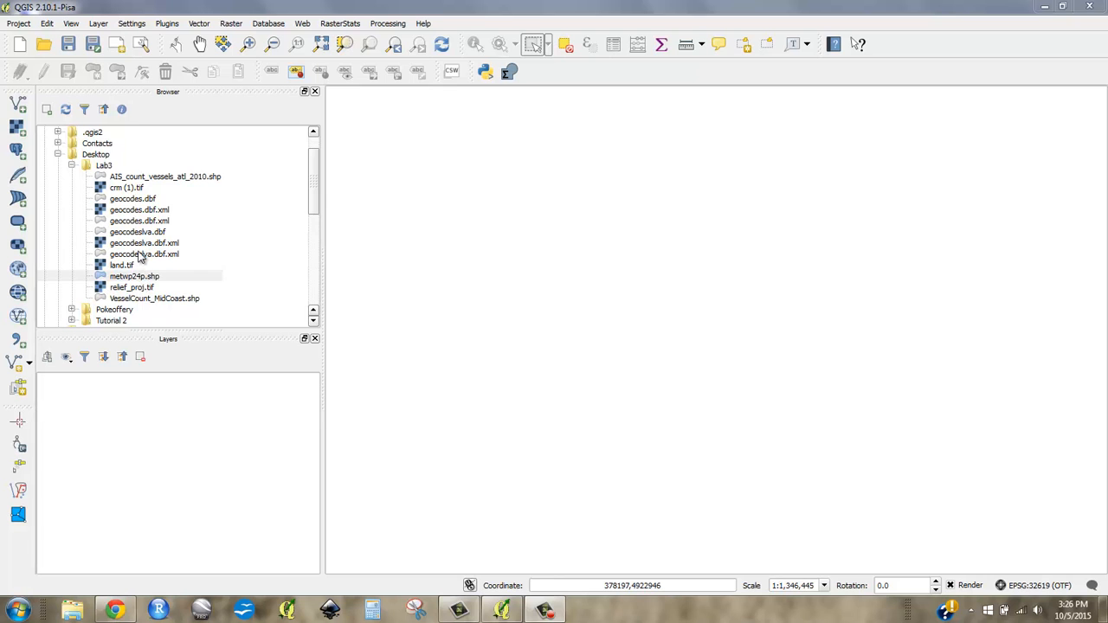
Add the relief_proj.tif and land.tif rasters from Lab3 to the map.
drag(131, 287, 568, 353)
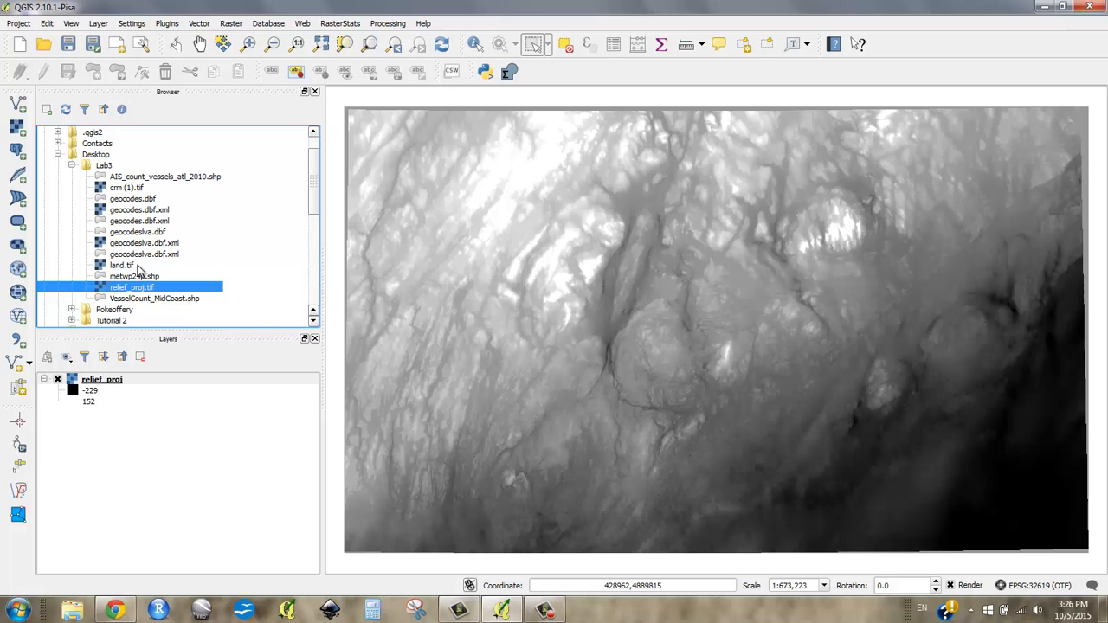
double_click(121, 265)
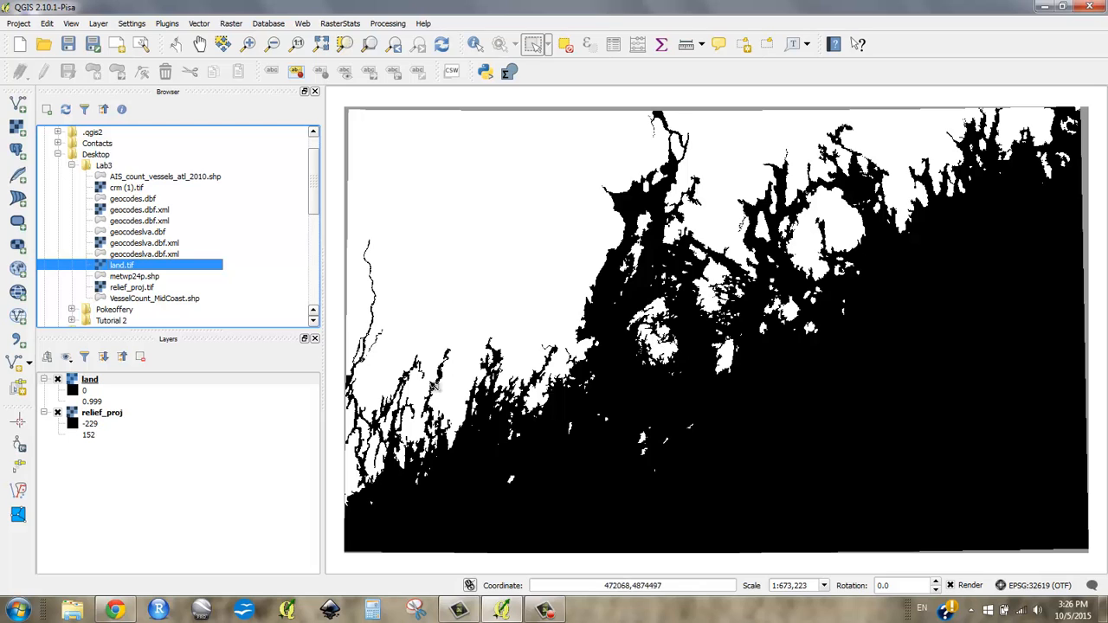
mouse_move(586, 374)
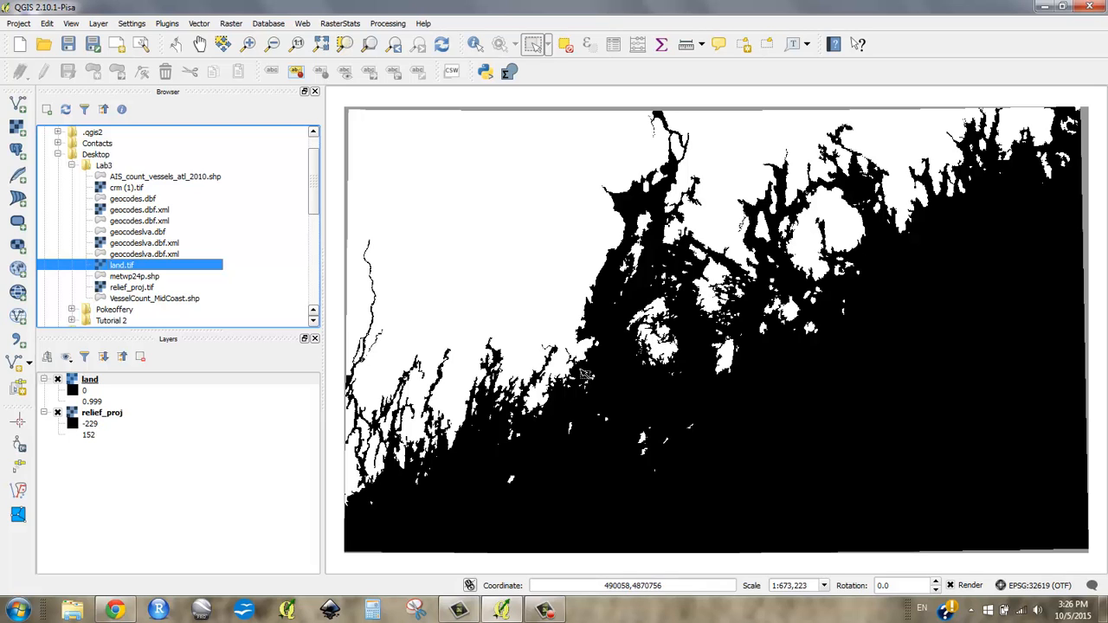
mouse_move(627, 242)
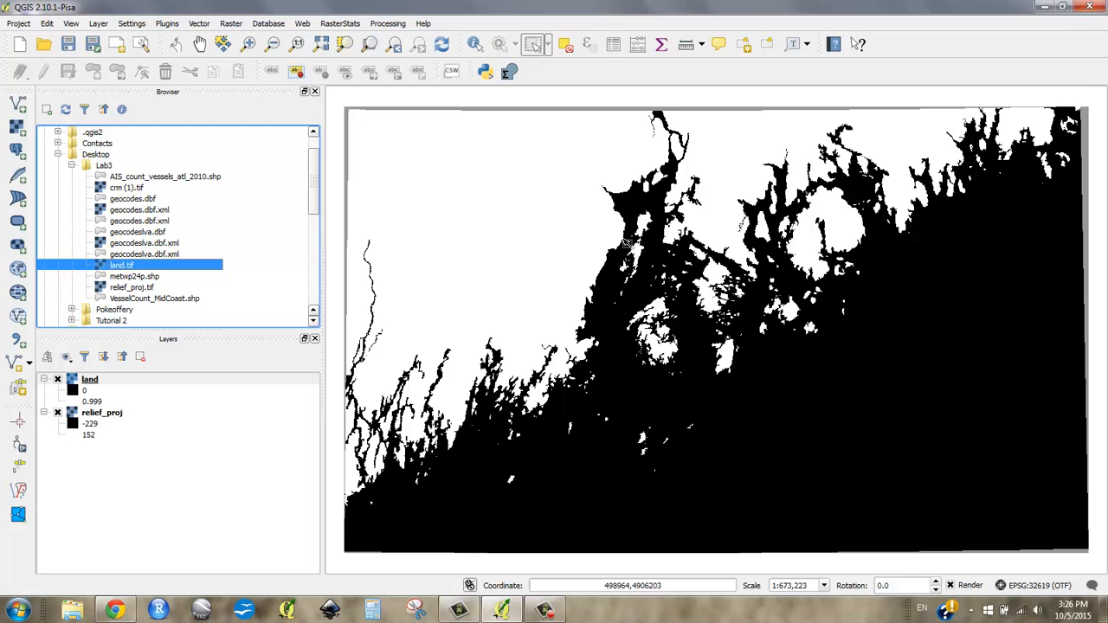
mouse_move(734, 180)
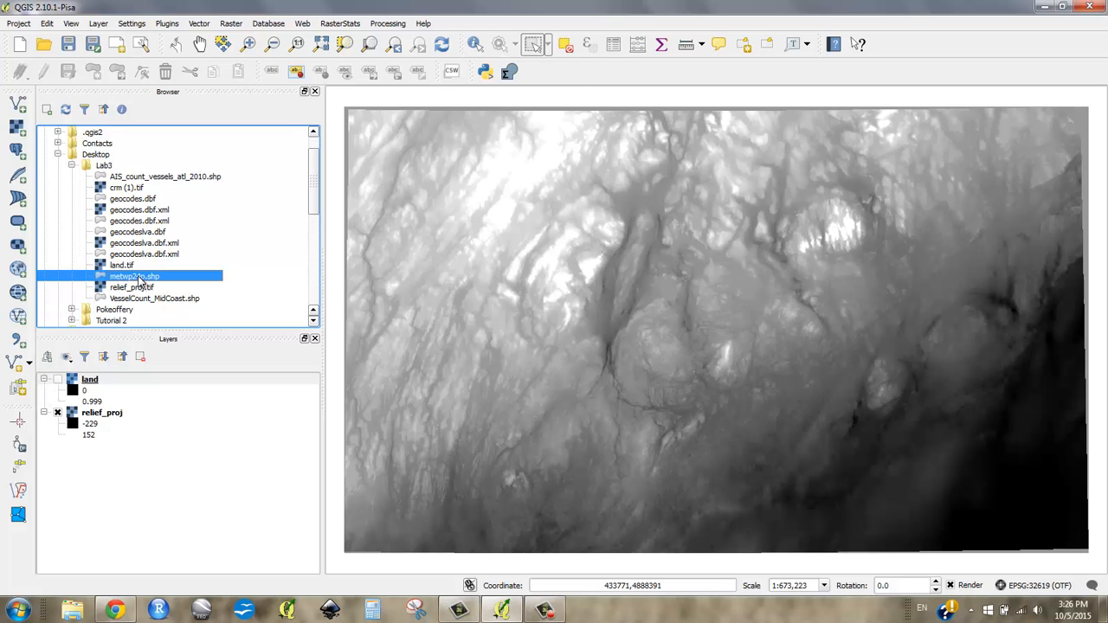
Add metwp24p.shp town polygons and view their attribute table with LAND and ISLAND fields.
double_click(135, 275)
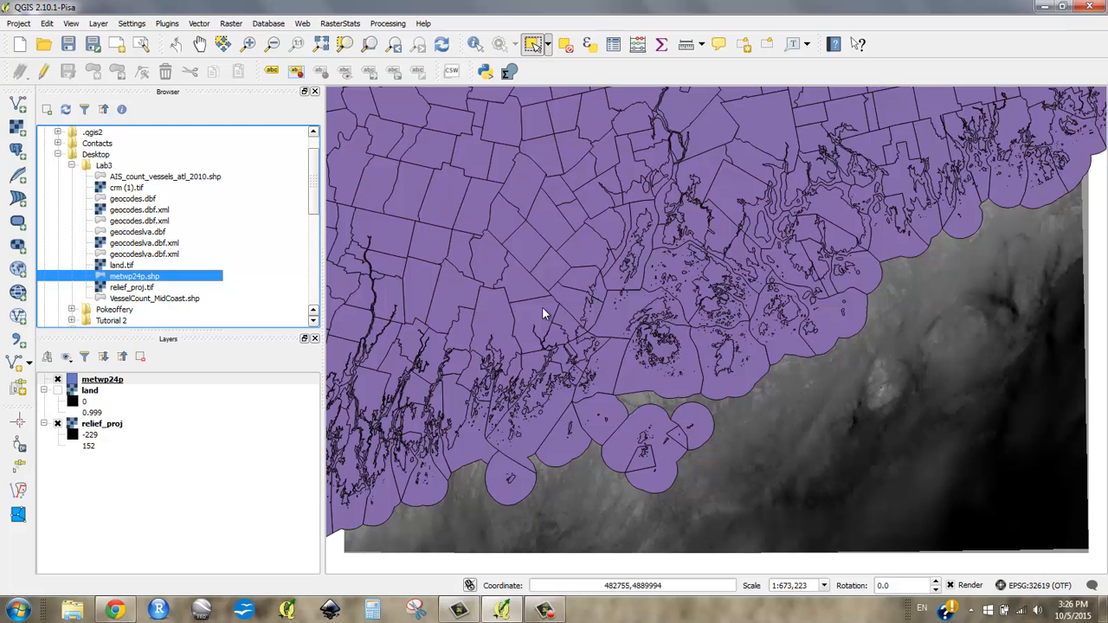
mouse_move(90, 391)
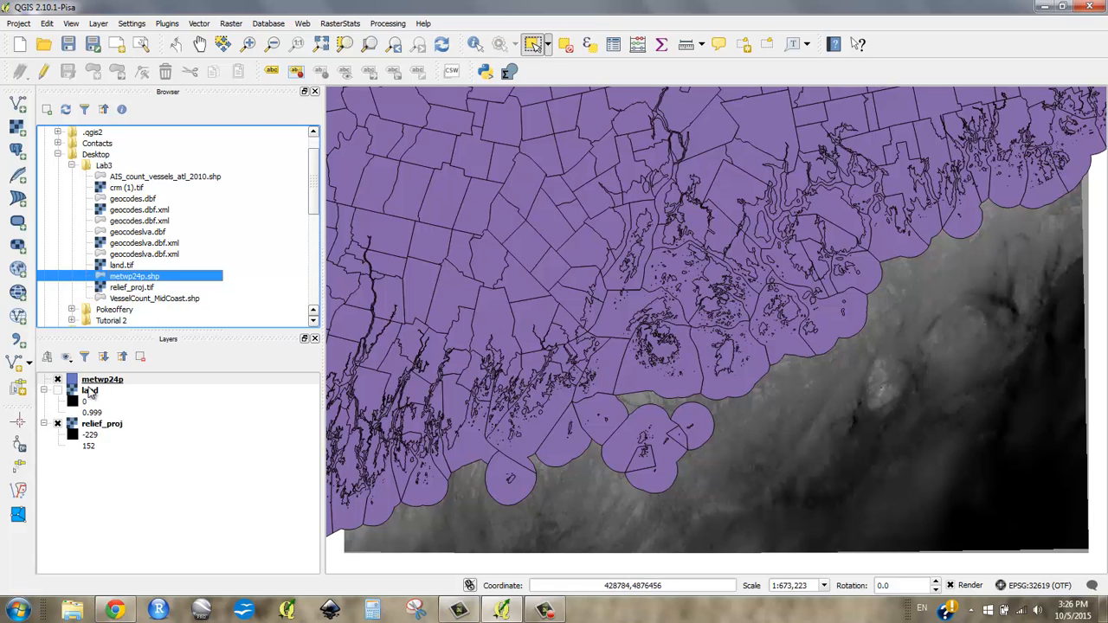
right_click(102, 380)
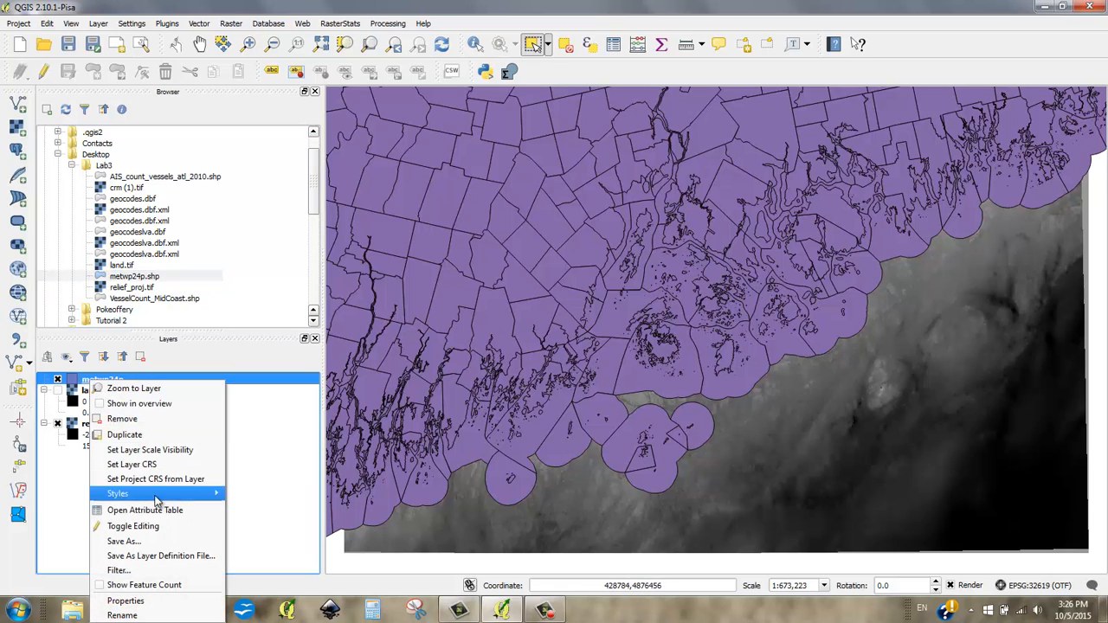
click(146, 509)
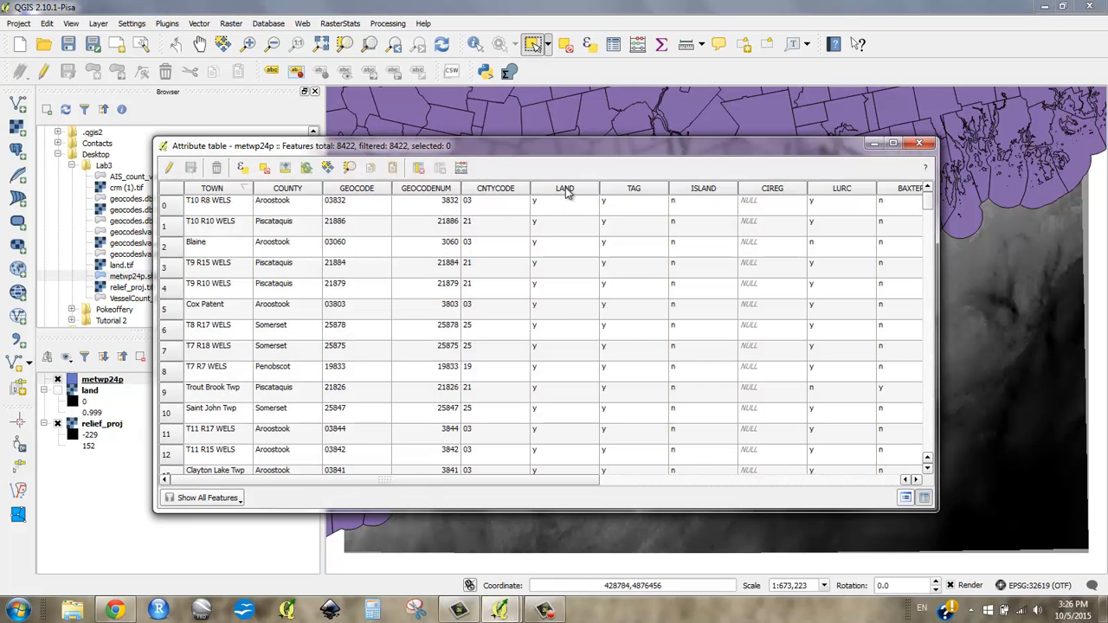
mouse_move(554, 189)
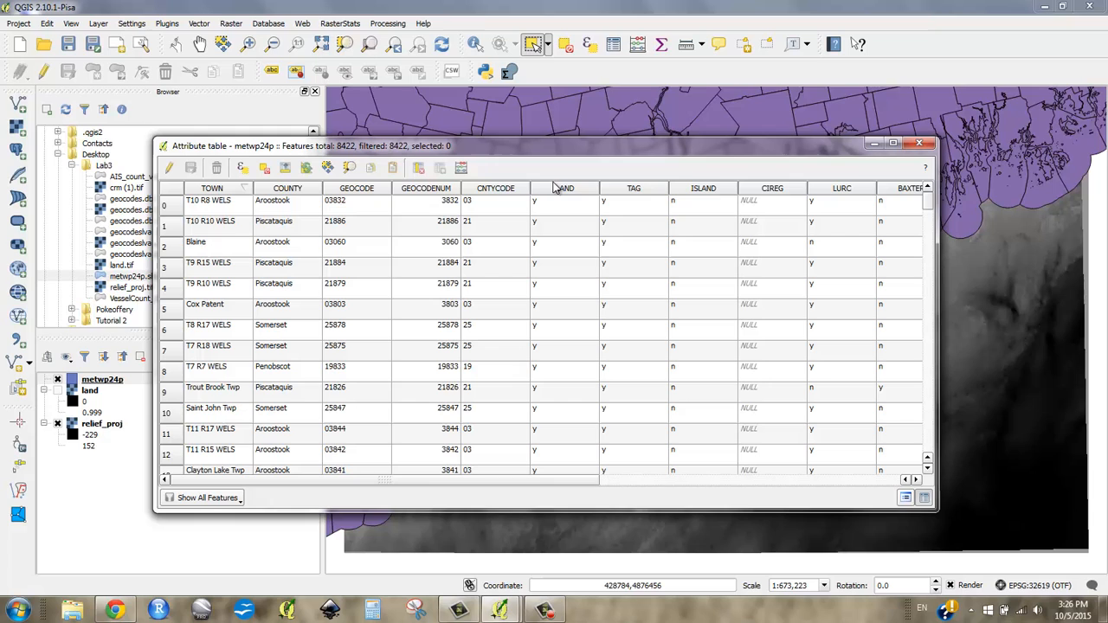
mouse_move(701, 194)
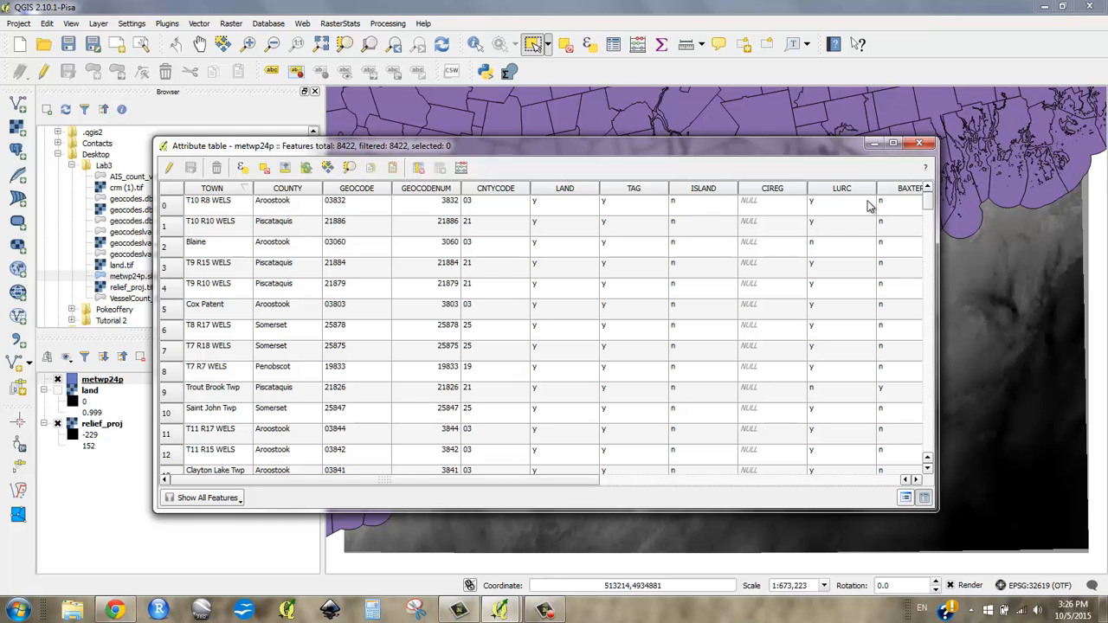
mouse_move(703, 189)
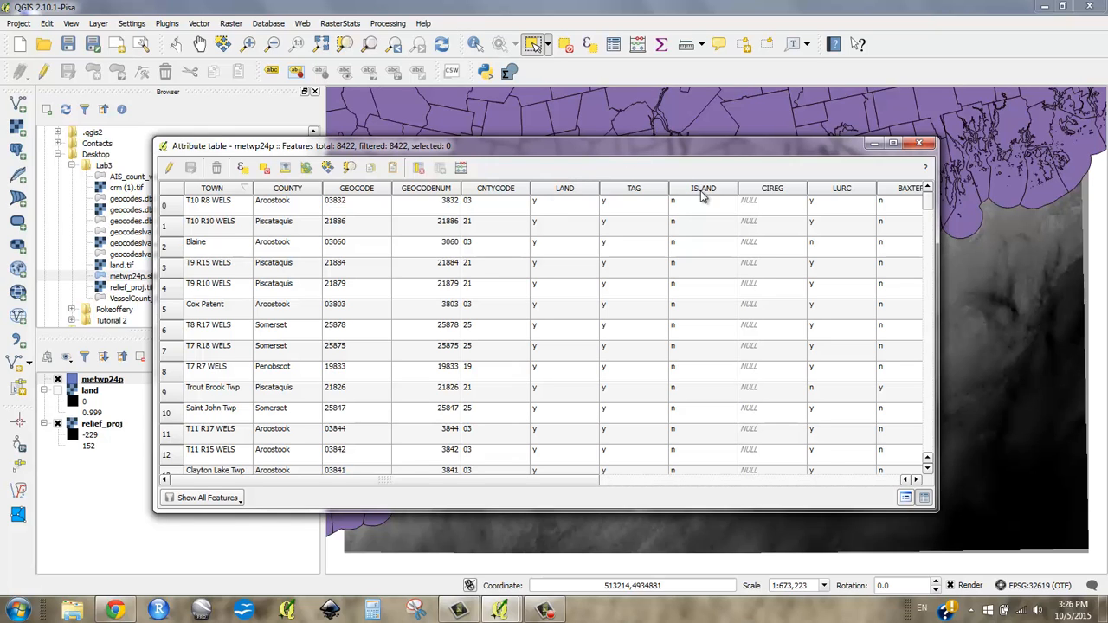
mouse_move(838, 204)
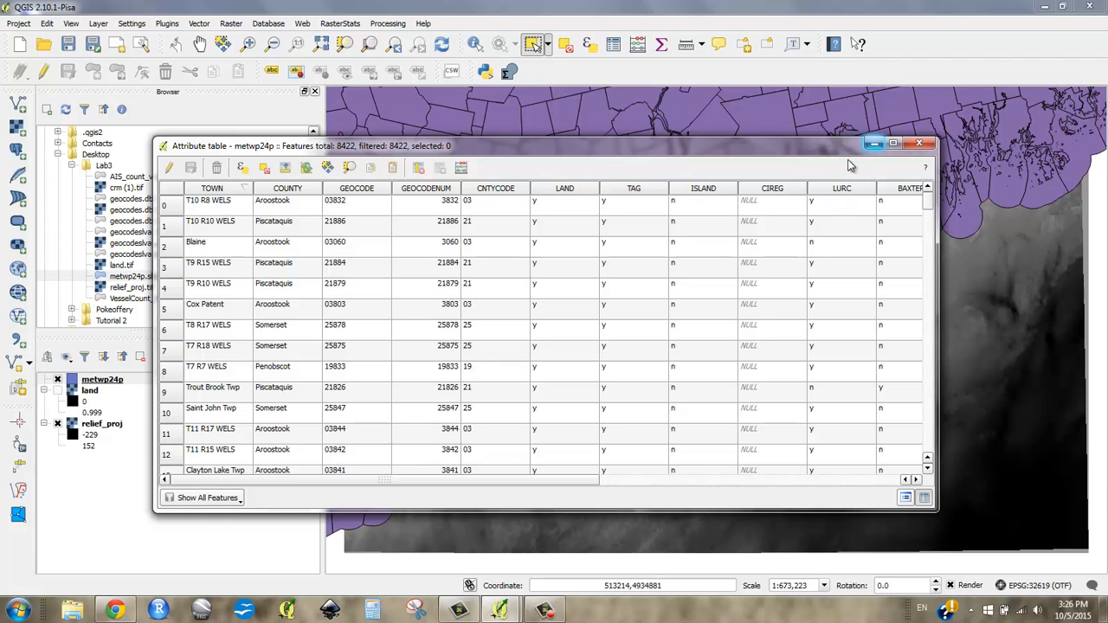
Close the attribute table, zoom out and toggle metwp24p visibility, leaving purple towns over relief.
click(918, 144)
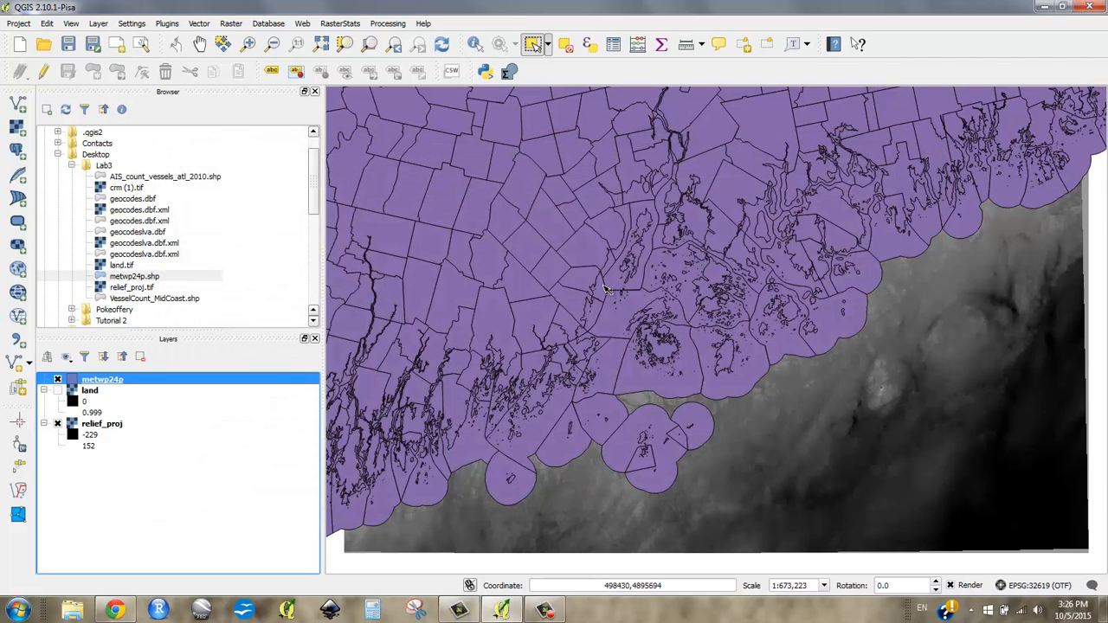
scroll(down, 3)
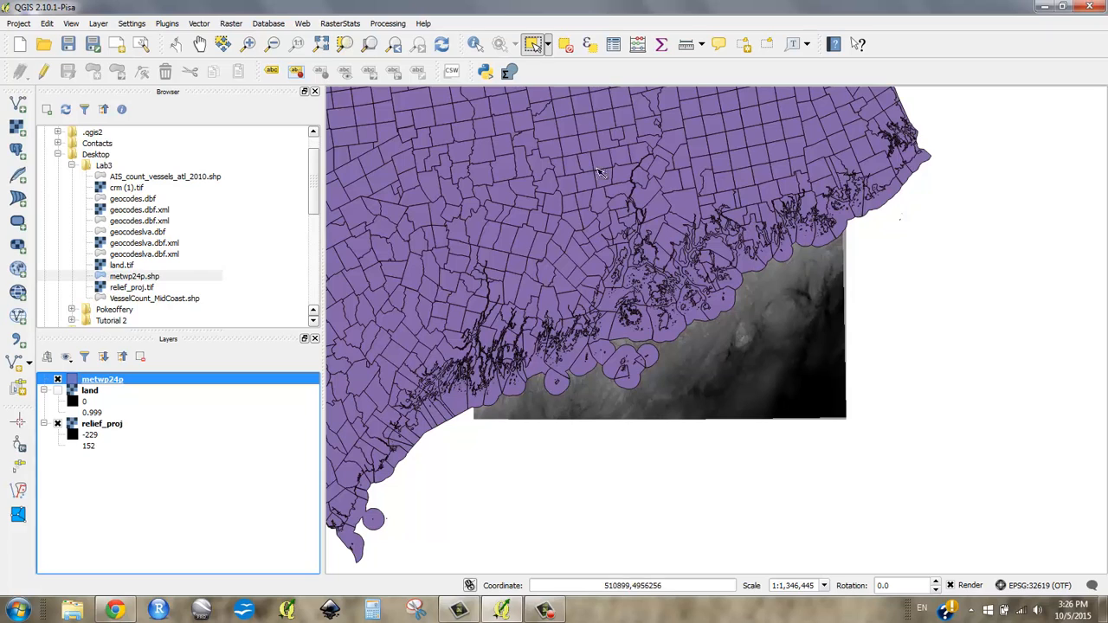
mouse_move(395, 320)
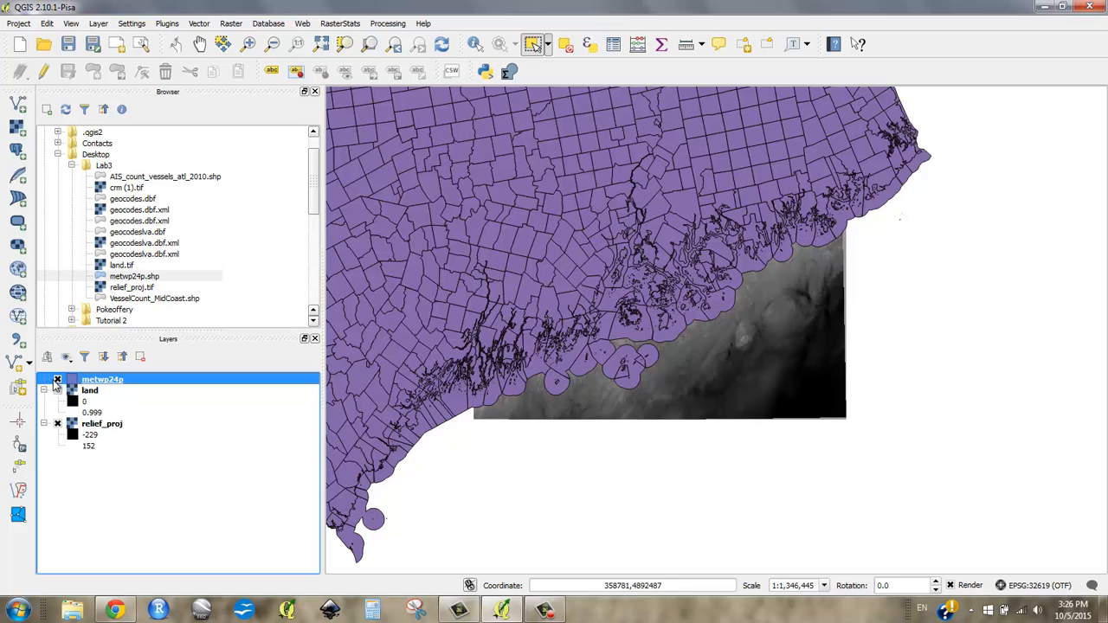
click(58, 390)
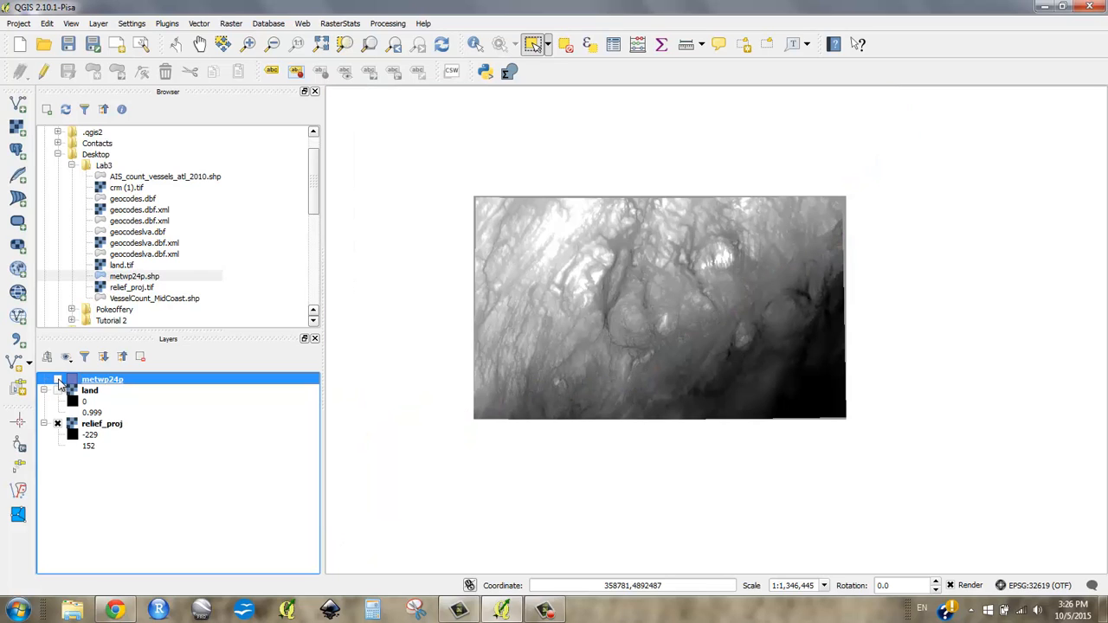
click(59, 380)
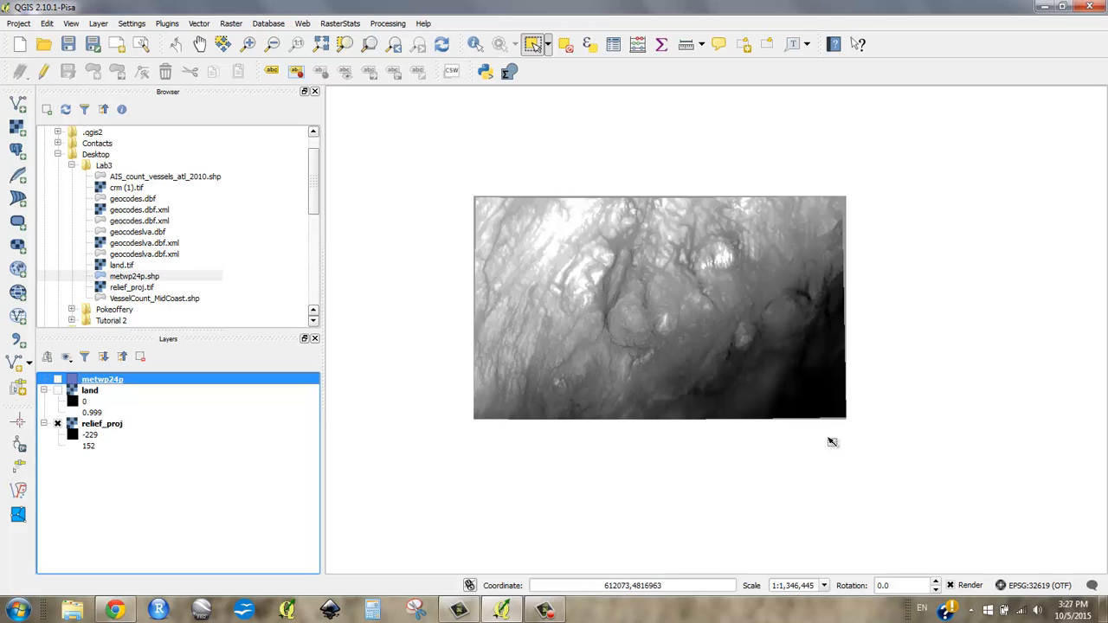
mouse_move(492, 193)
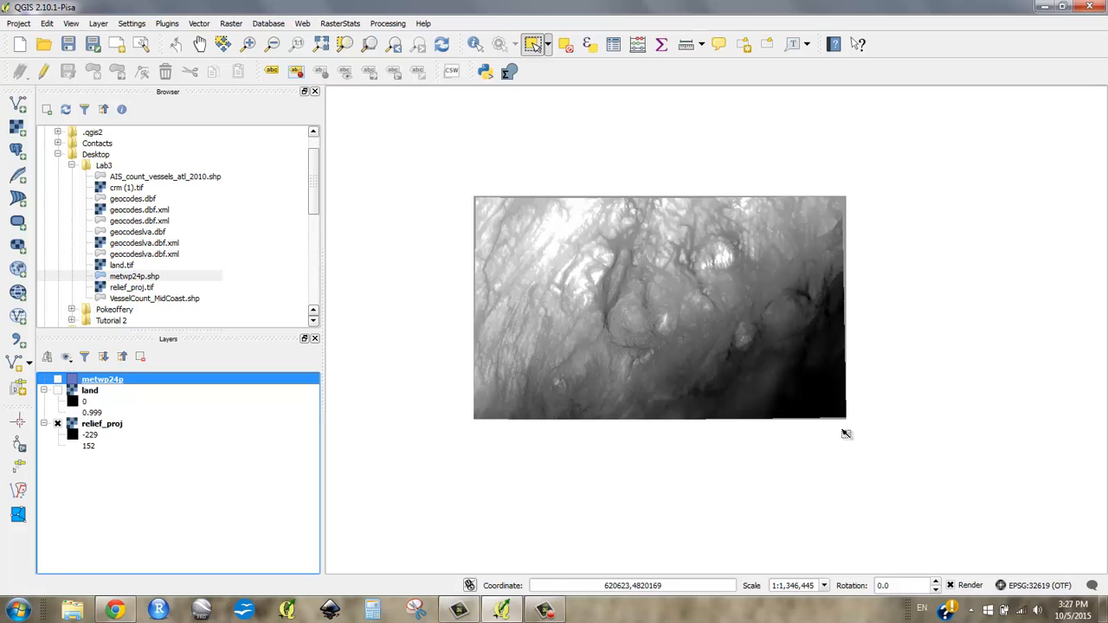
mouse_move(454, 194)
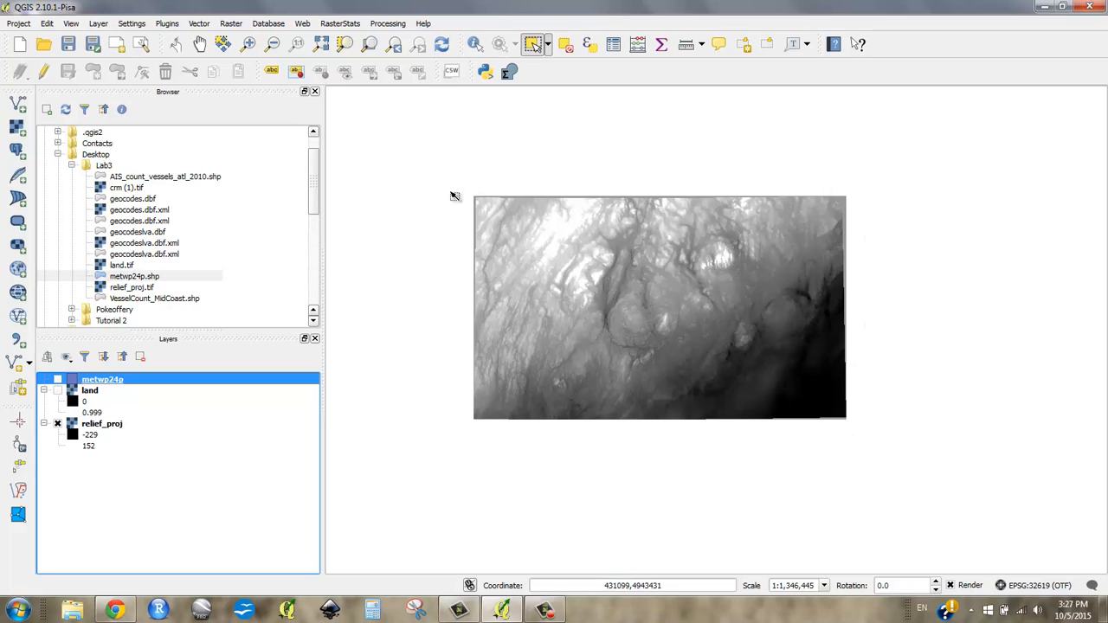
mouse_move(498, 208)
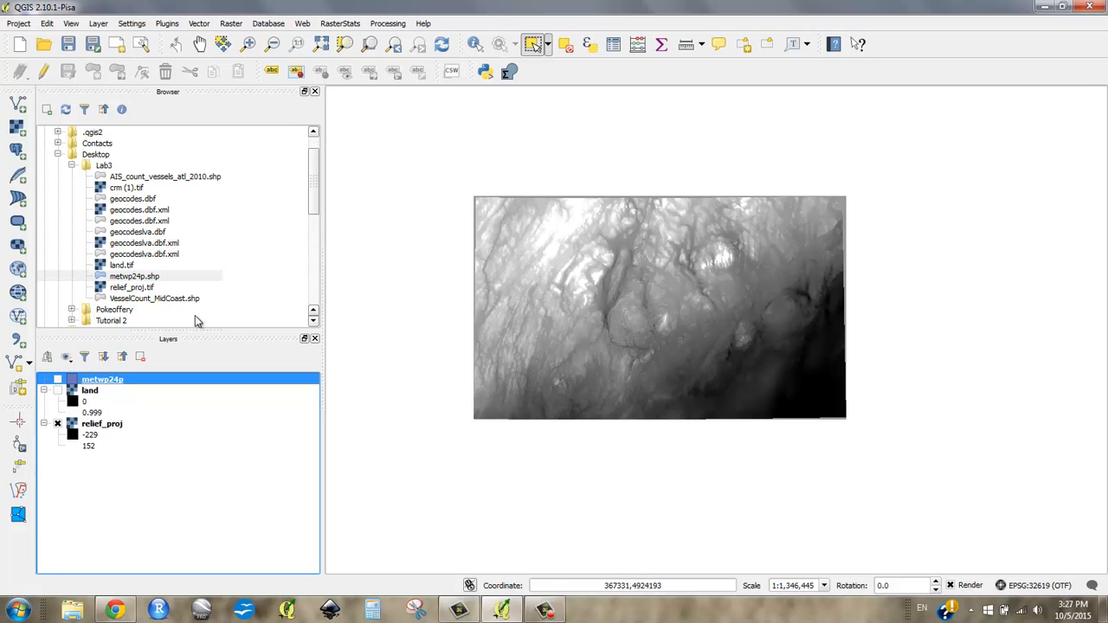
click(59, 379)
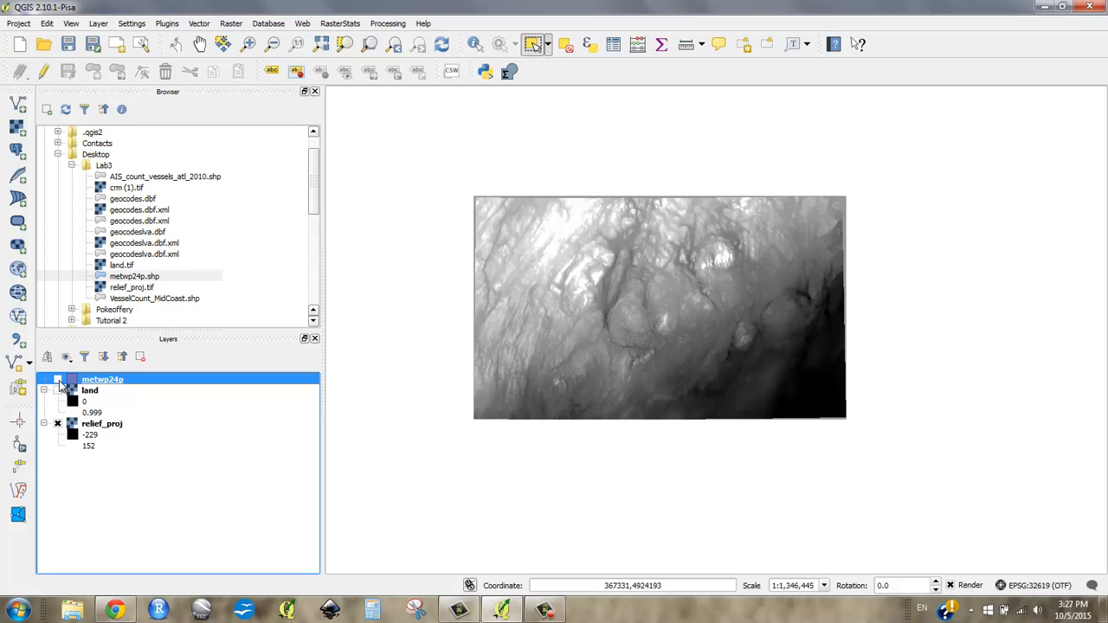
click(58, 379)
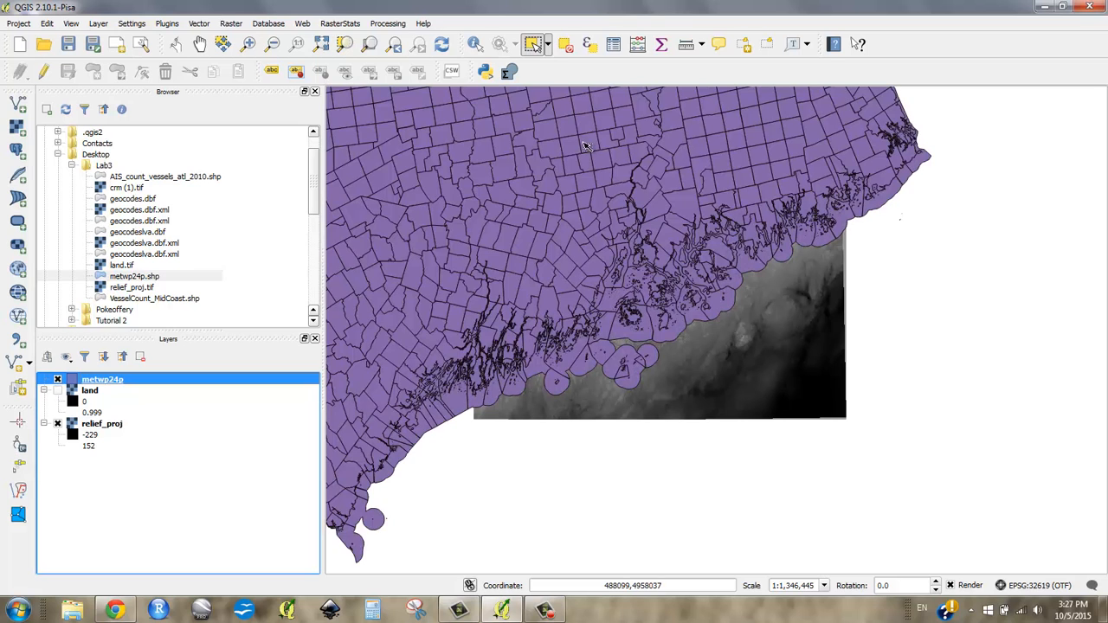
click(547, 45)
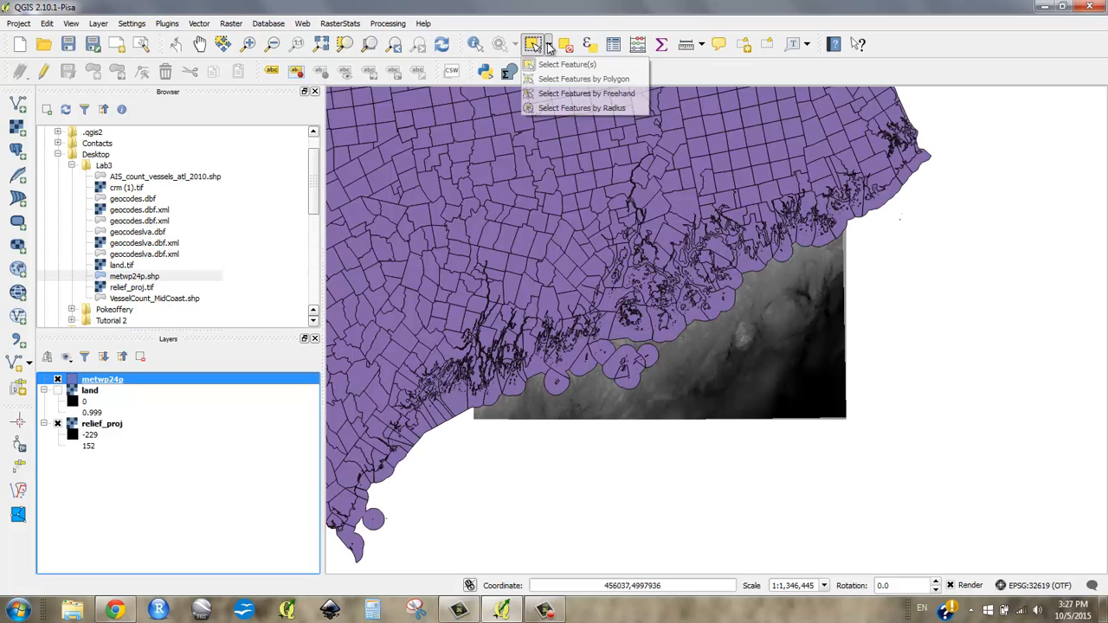
click(533, 45)
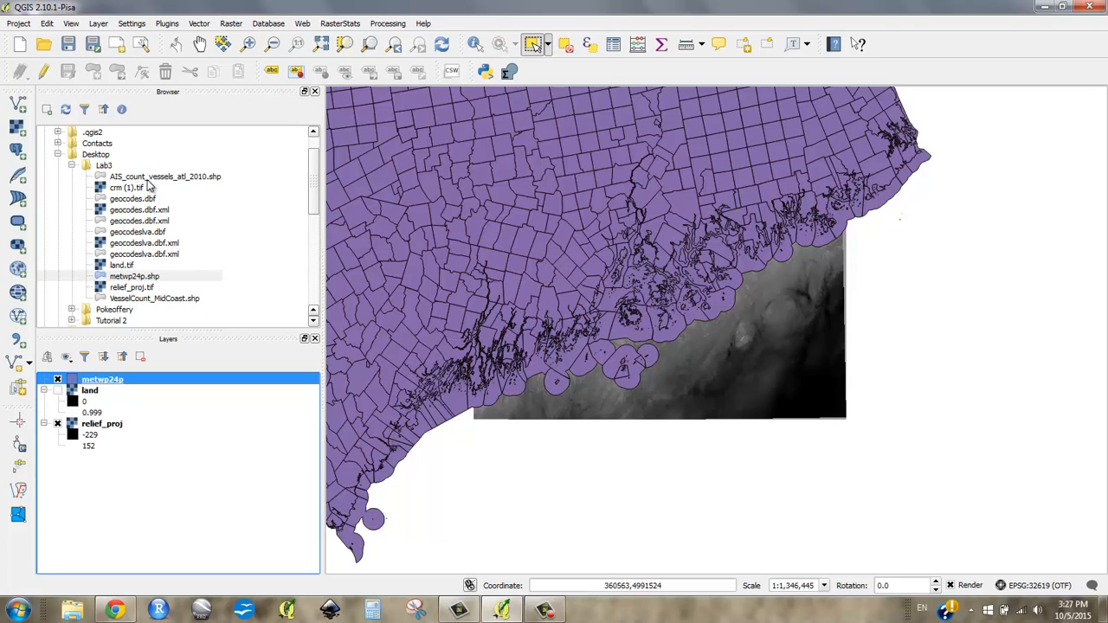
mouse_move(606, 388)
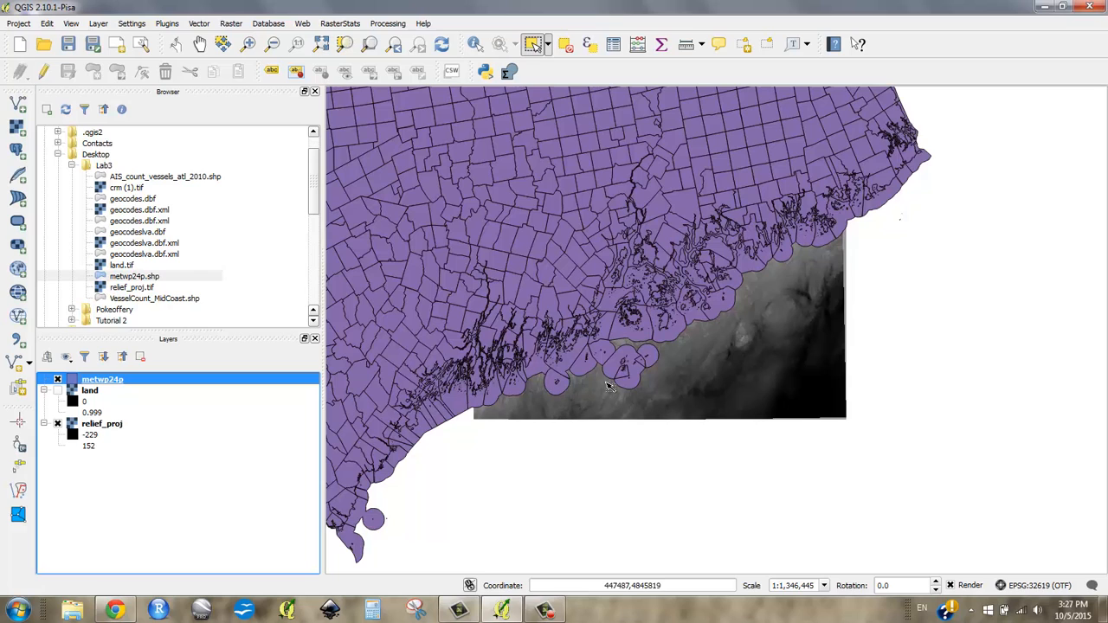
mouse_move(476, 381)
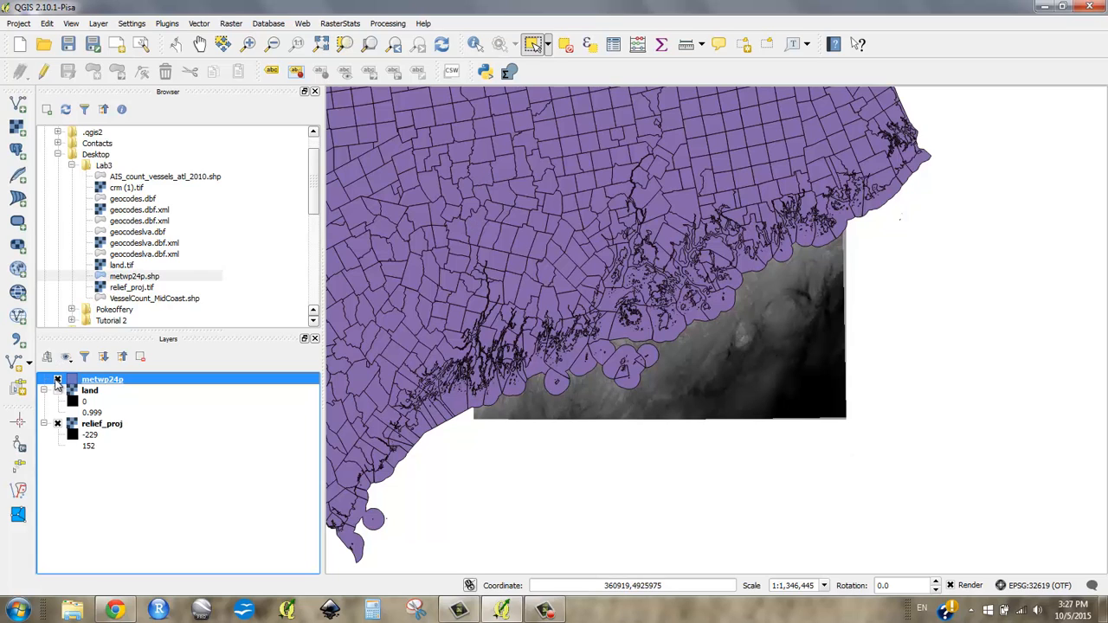
Select the 5761 study-area towns of metwp24p, highlighted in yellow.
click(58, 379)
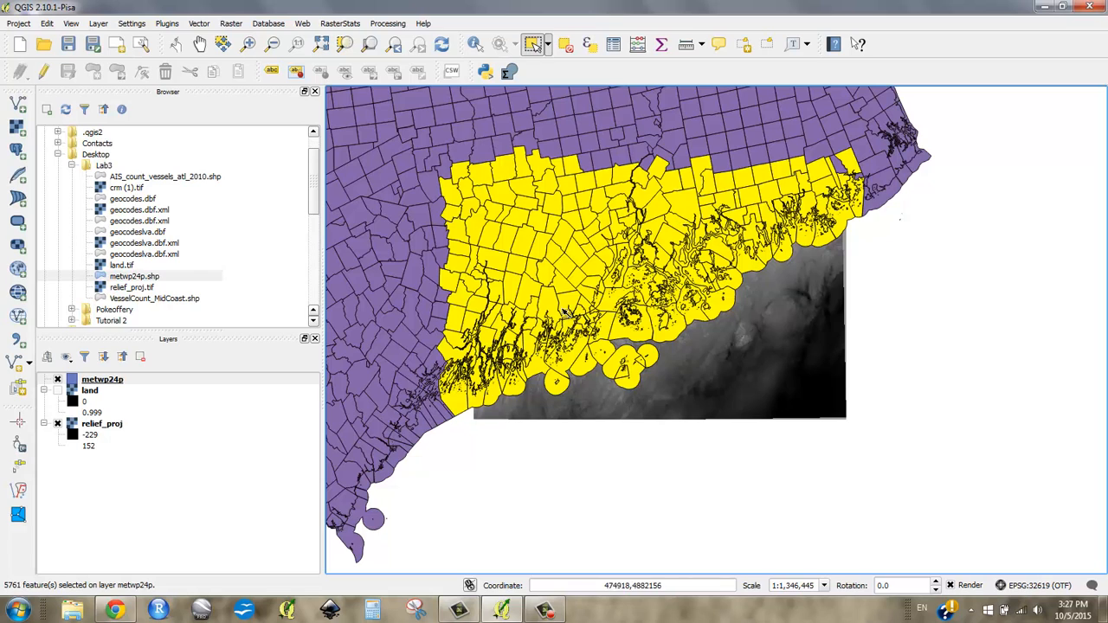
Save only the selected towns as towns_study_area shapefile in Lab3 and add it to the map.
right_click(103, 379)
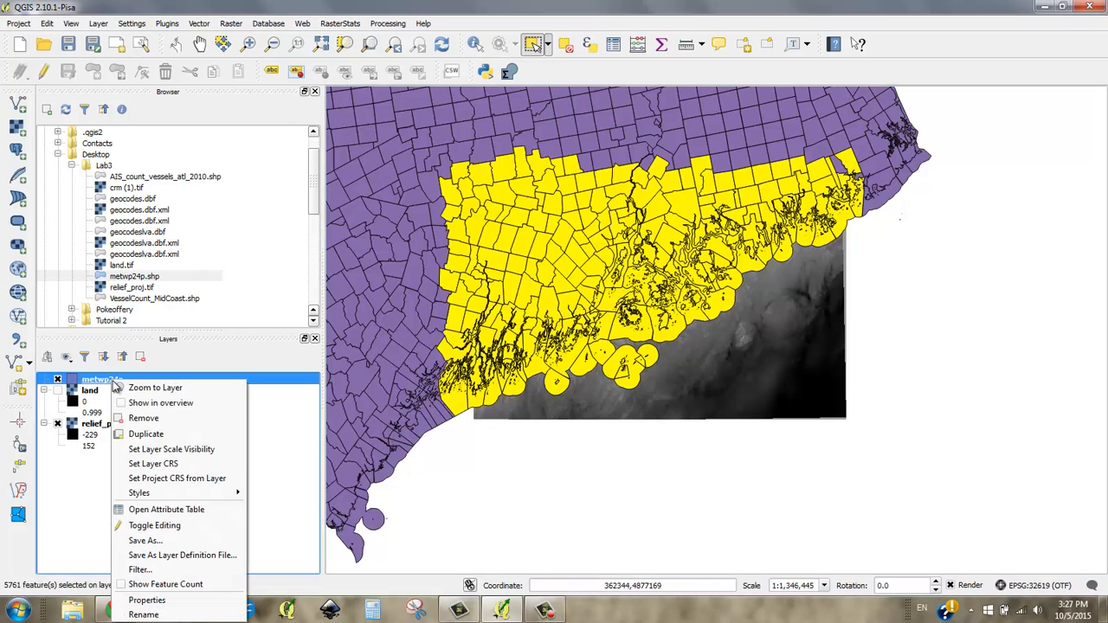
mouse_move(146, 540)
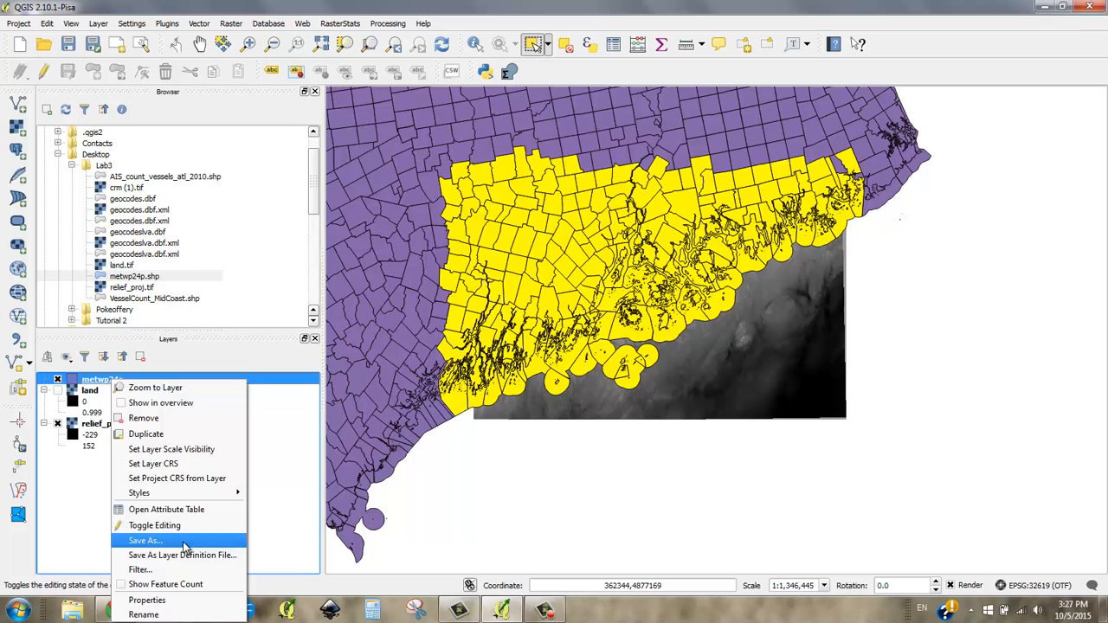
click(146, 540)
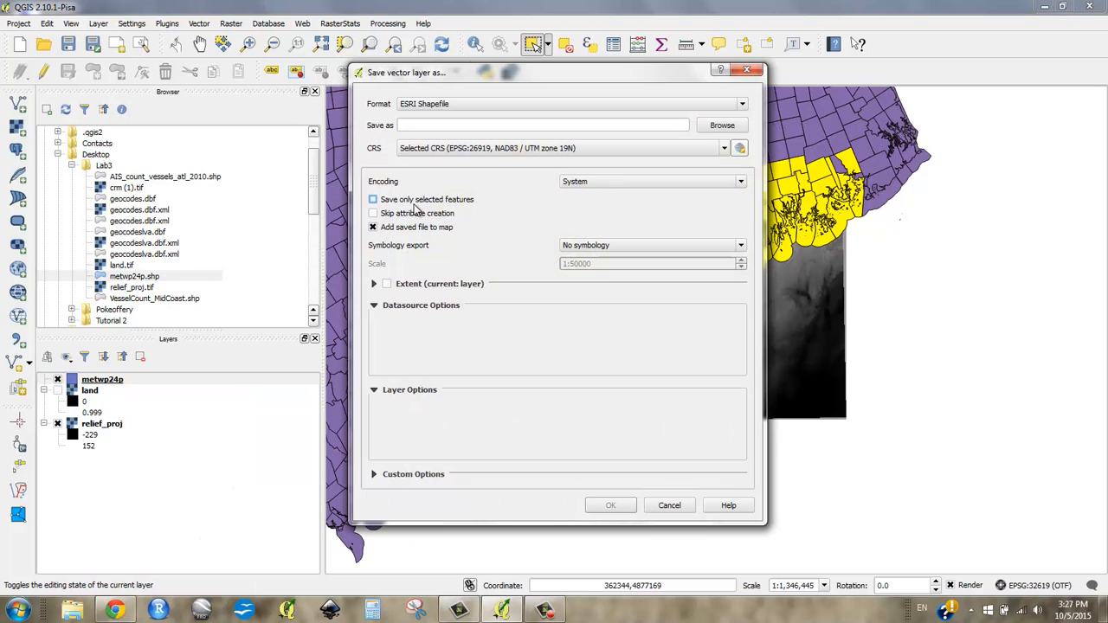
click(374, 199)
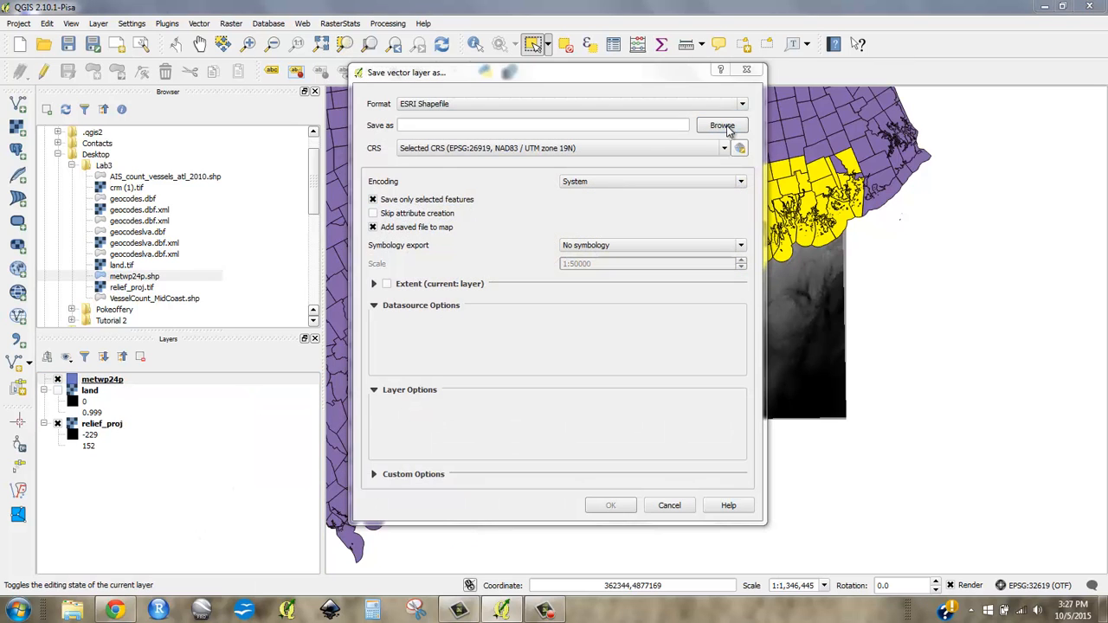
click(722, 125)
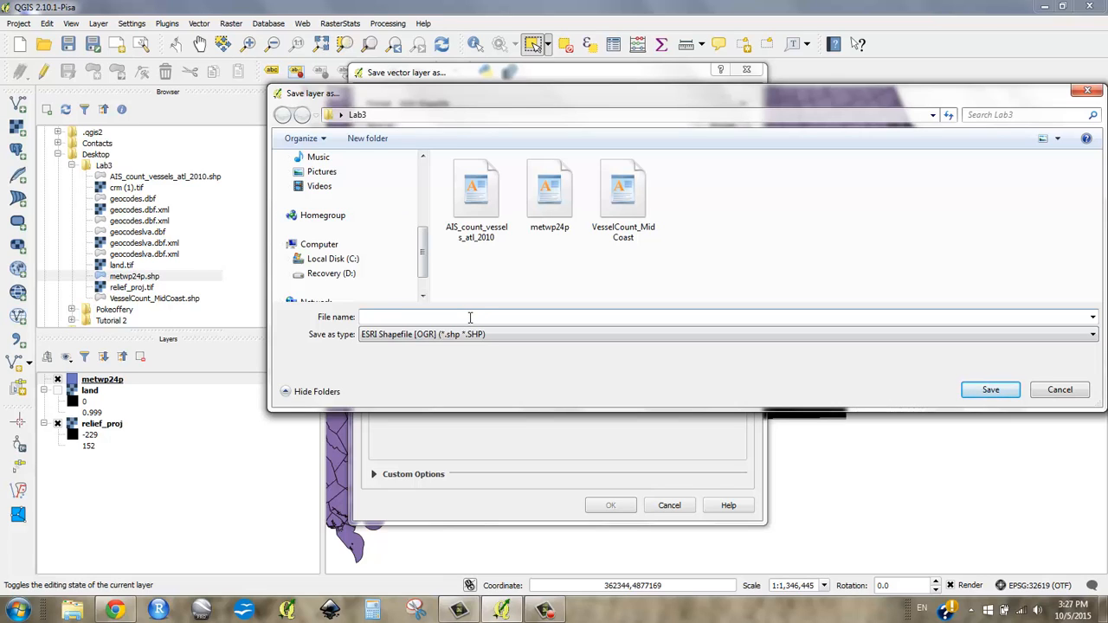
text(towns_)
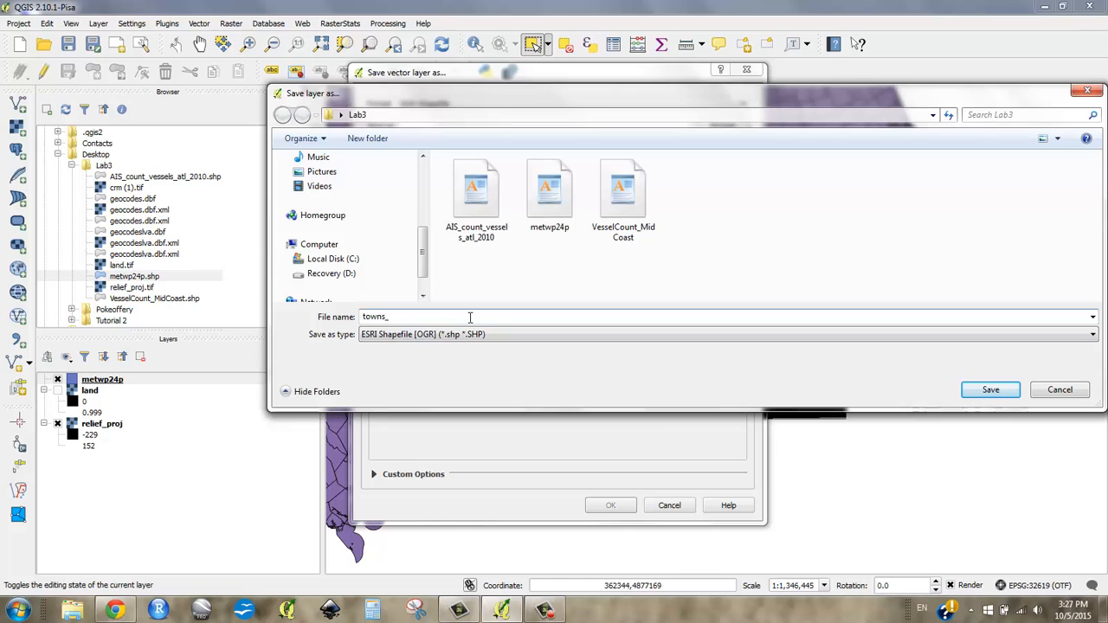
text(study)
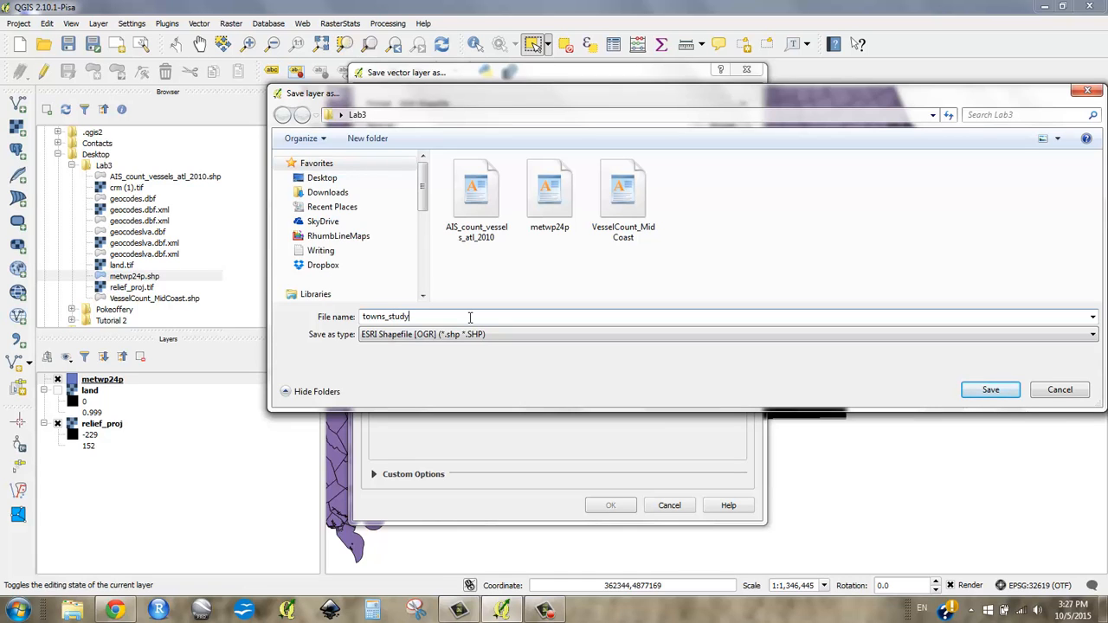
click(990, 390)
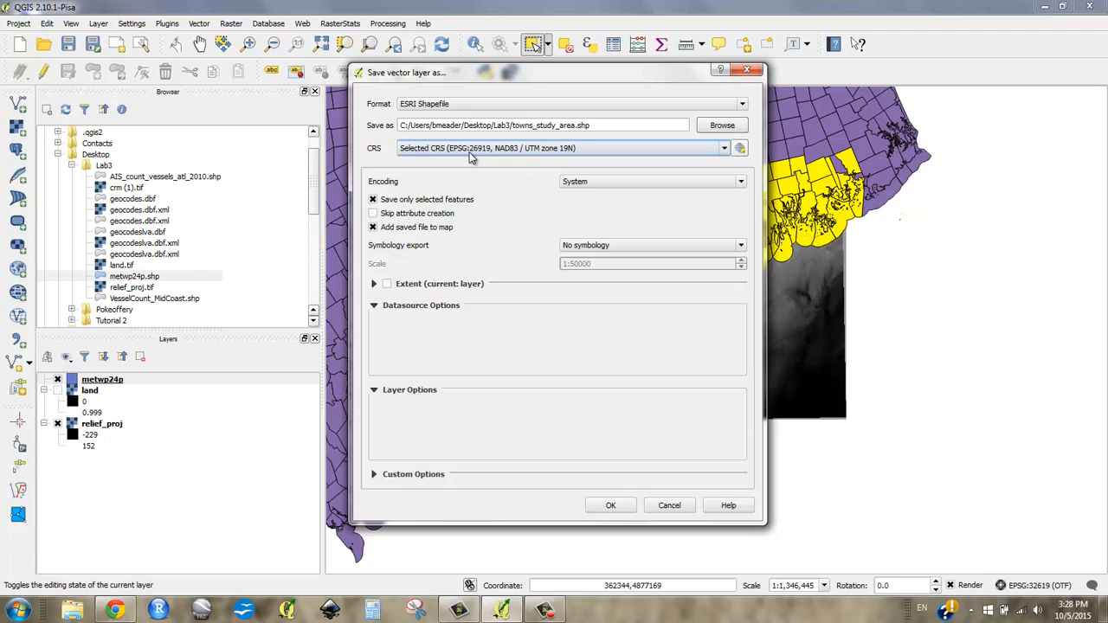
mouse_move(563, 154)
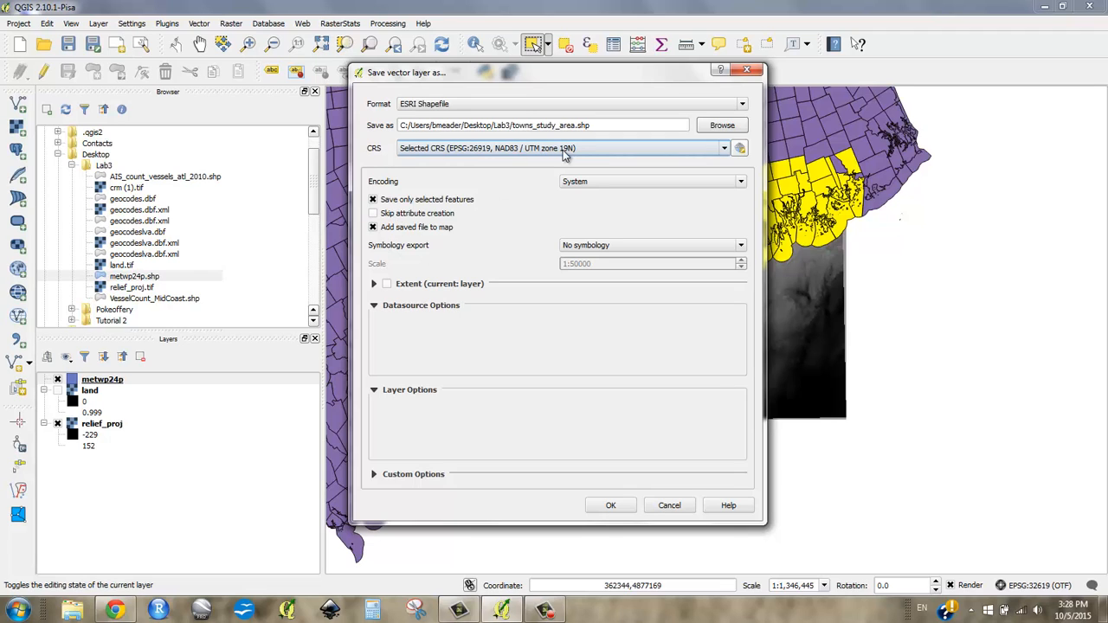
mouse_move(609, 506)
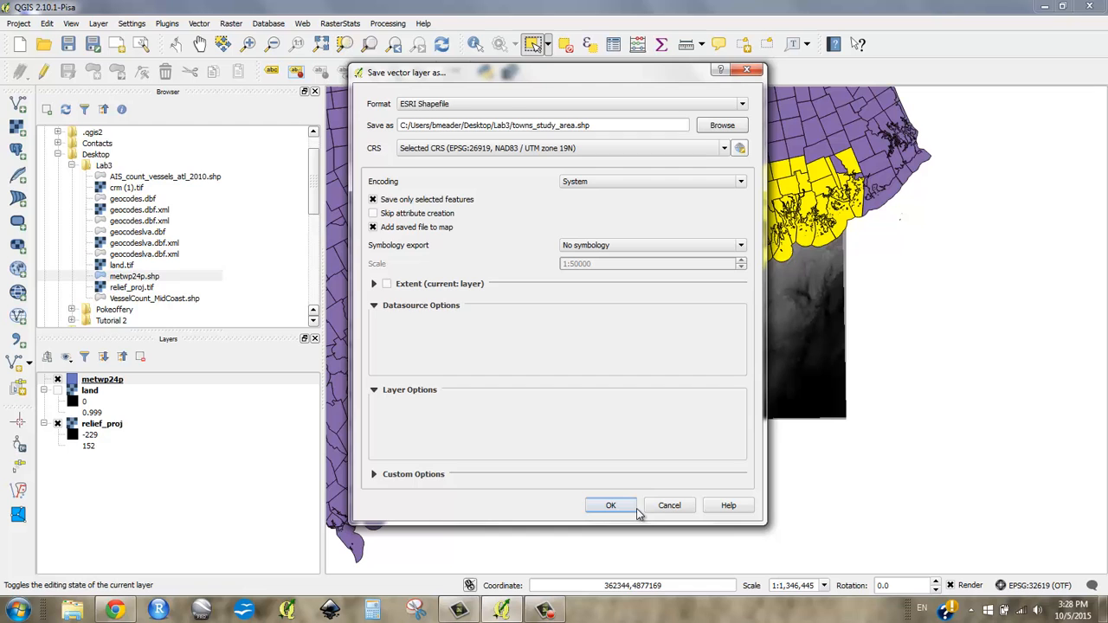
click(610, 506)
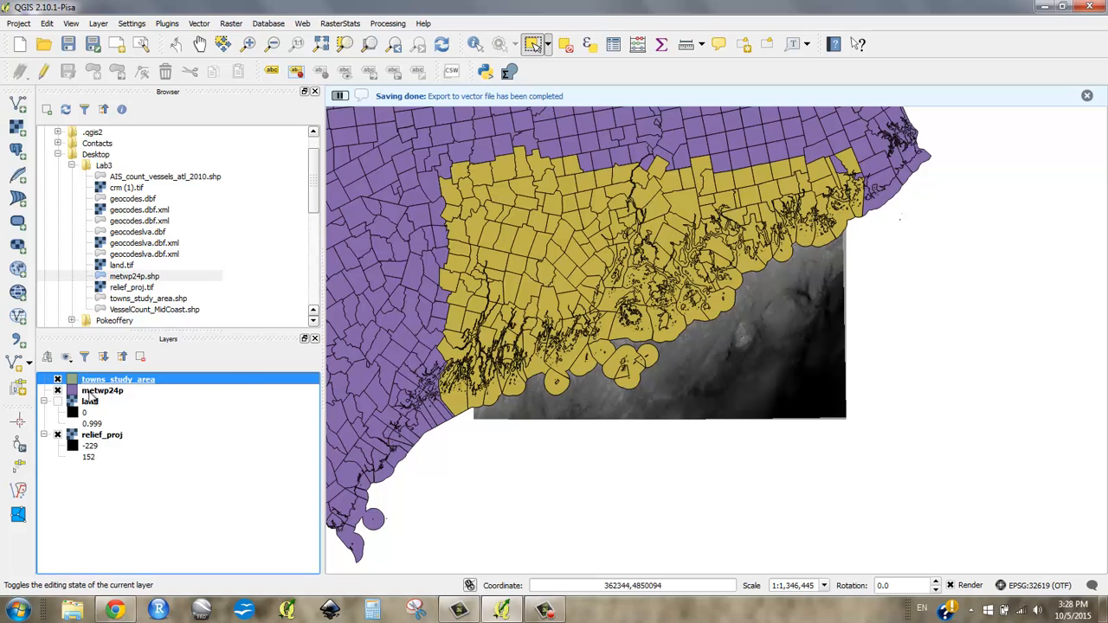
click(102, 392)
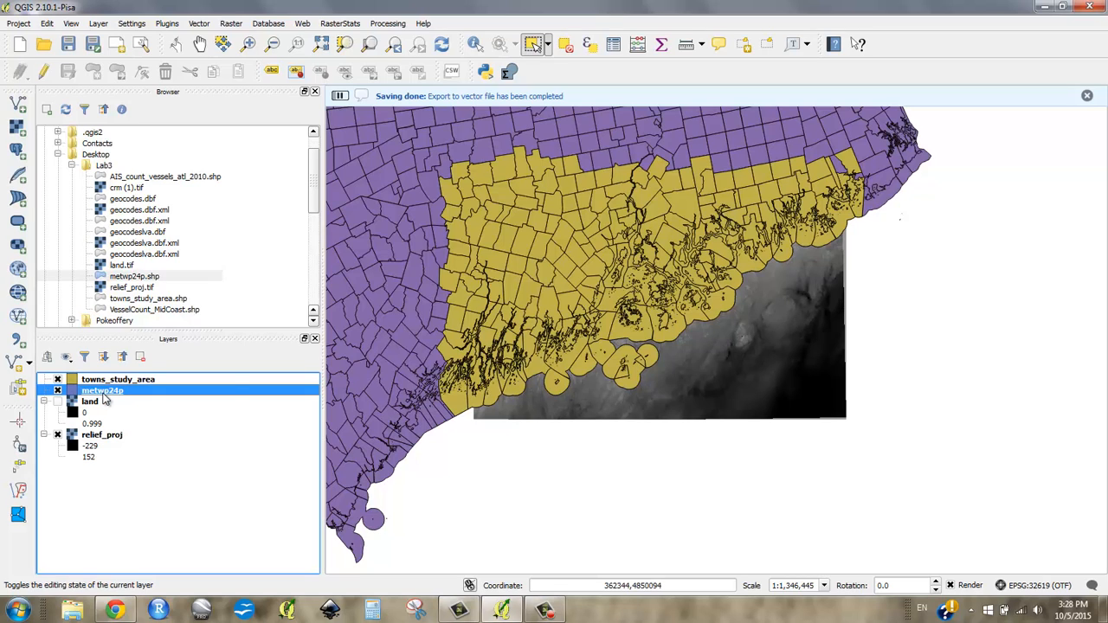
Remove the original metwp24p layer, leaving towns_study_area above the rasters.
right_click(103, 391)
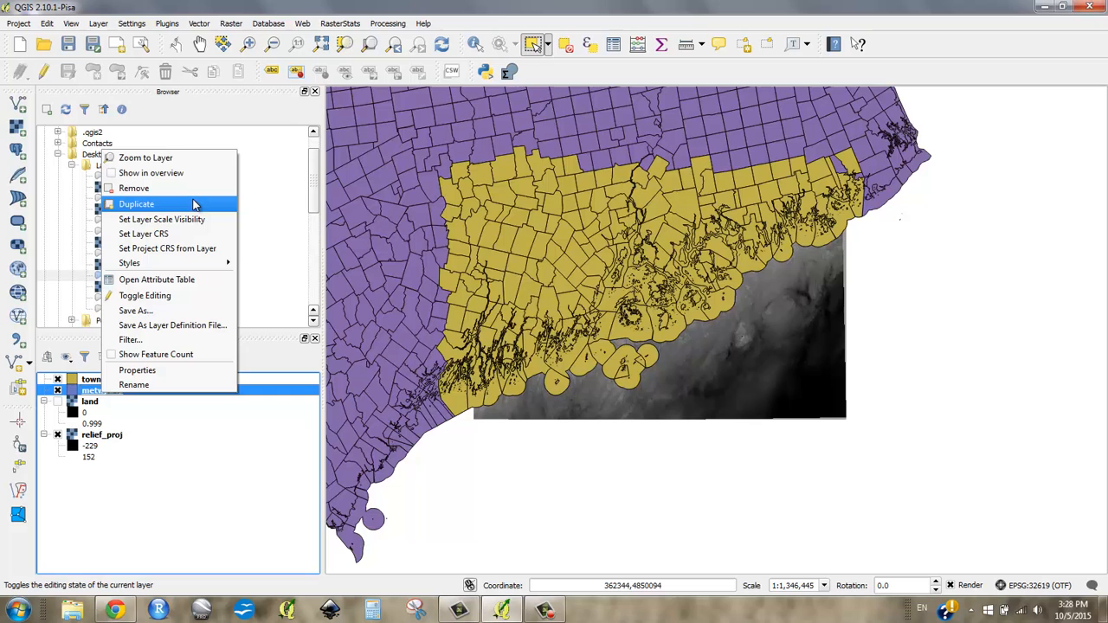
click(133, 187)
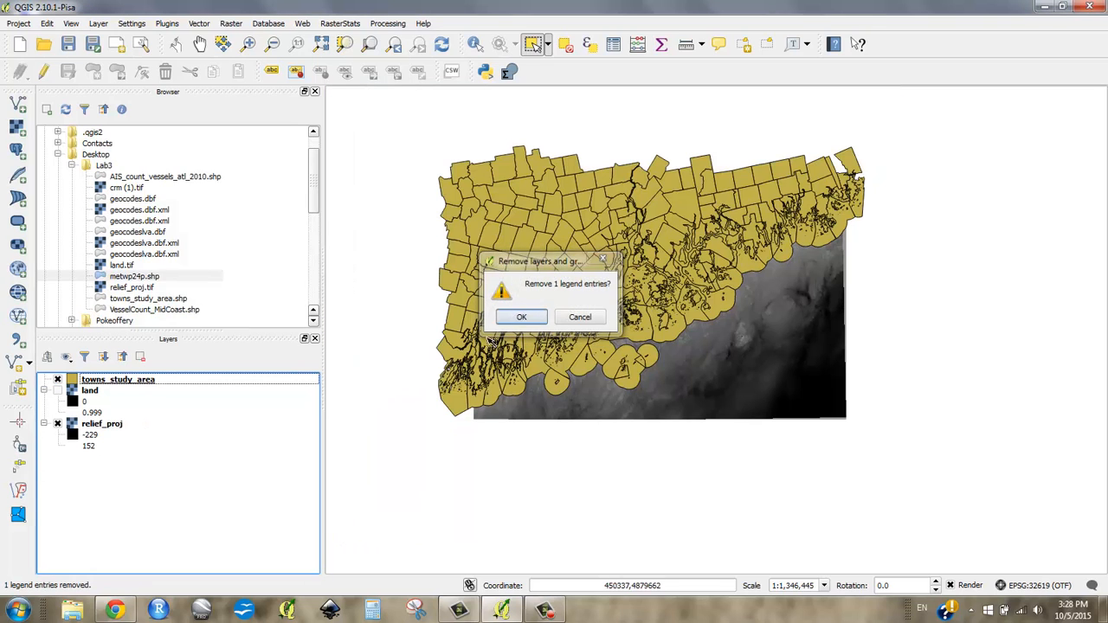
click(521, 315)
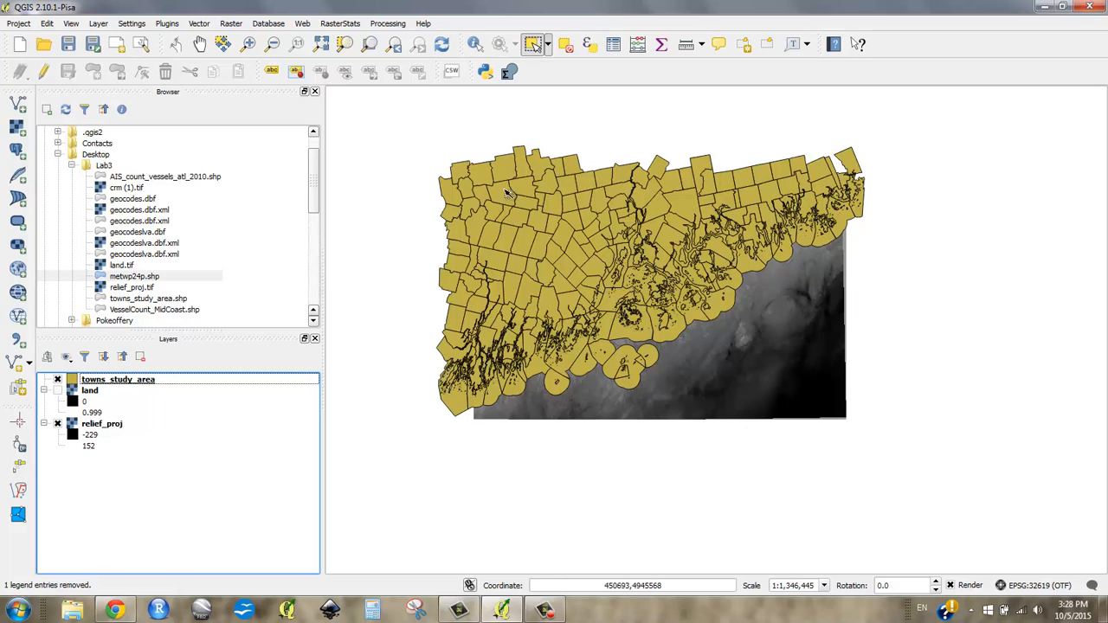
mouse_move(498, 377)
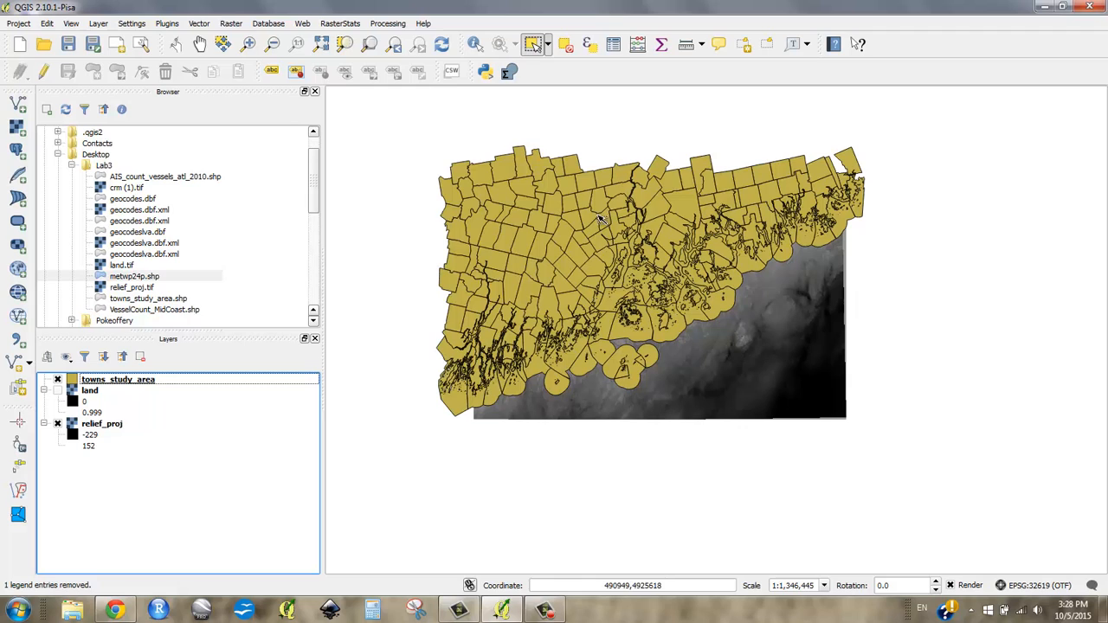
mouse_move(656, 356)
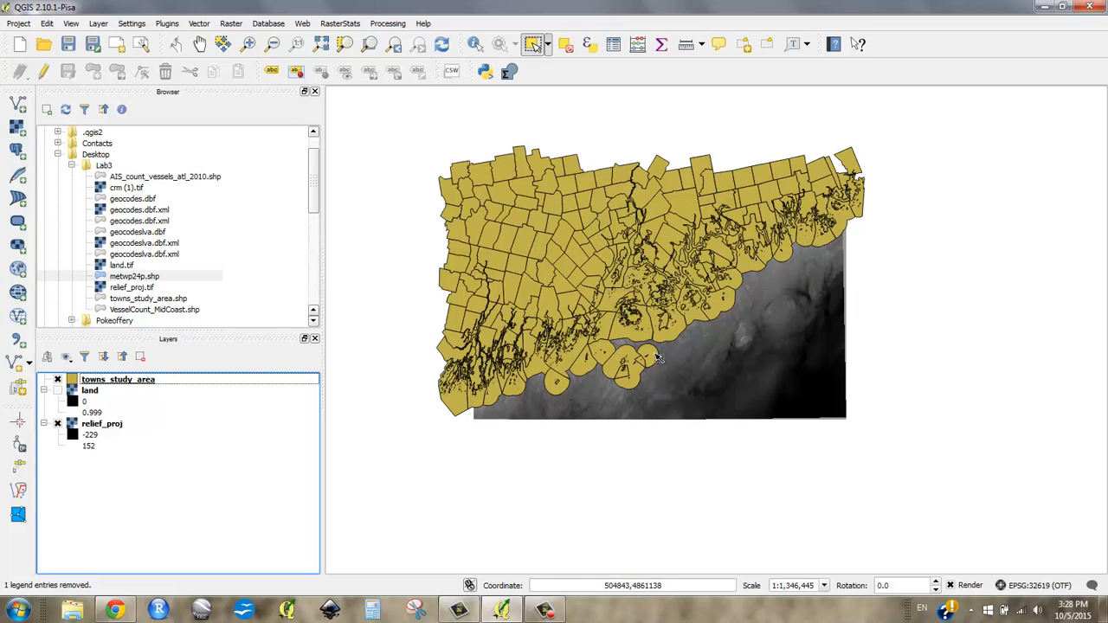
mouse_move(607, 279)
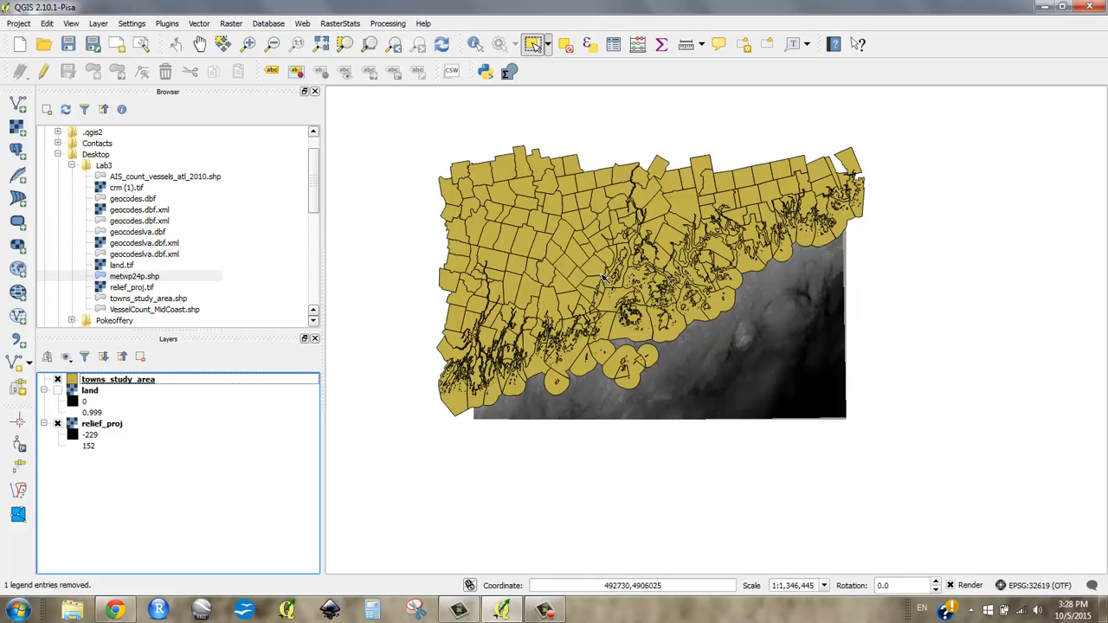
mouse_move(540, 263)
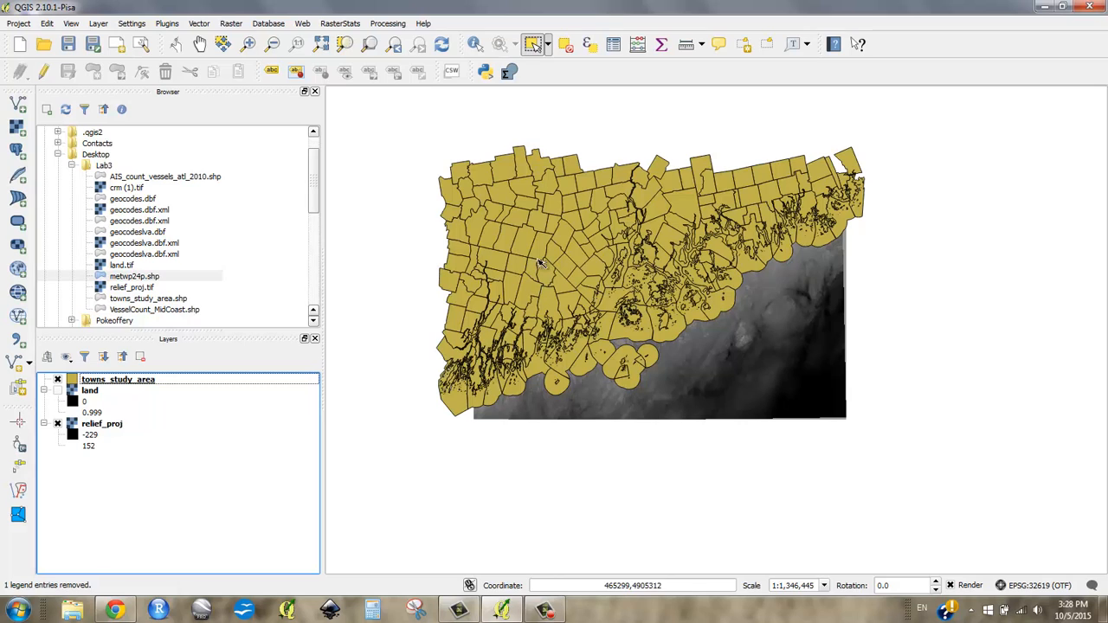
mouse_move(474, 311)
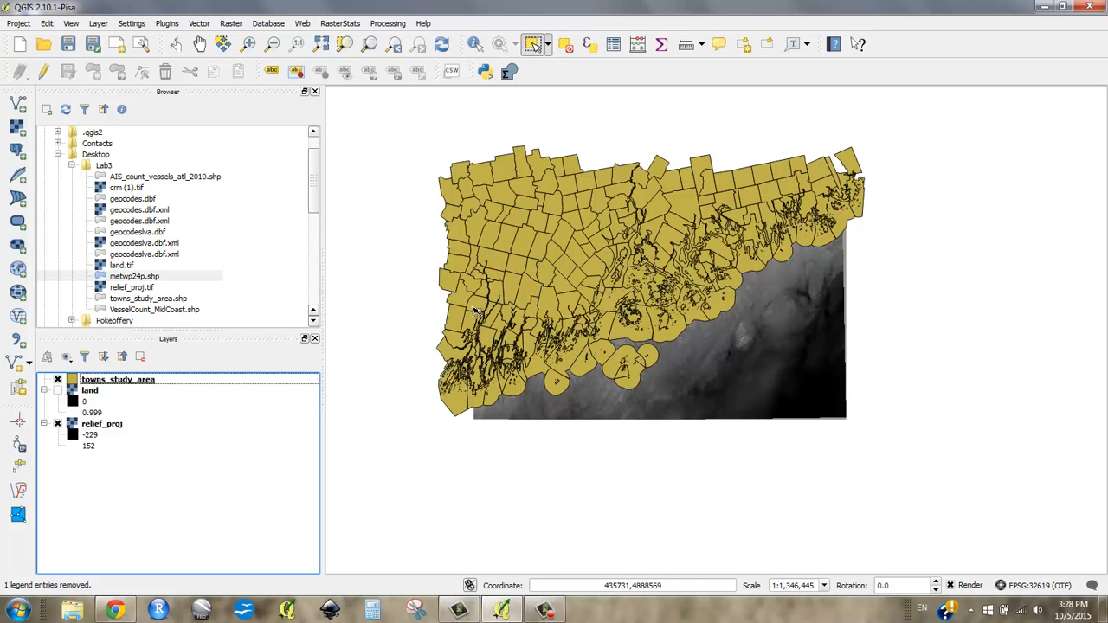
mouse_move(502, 280)
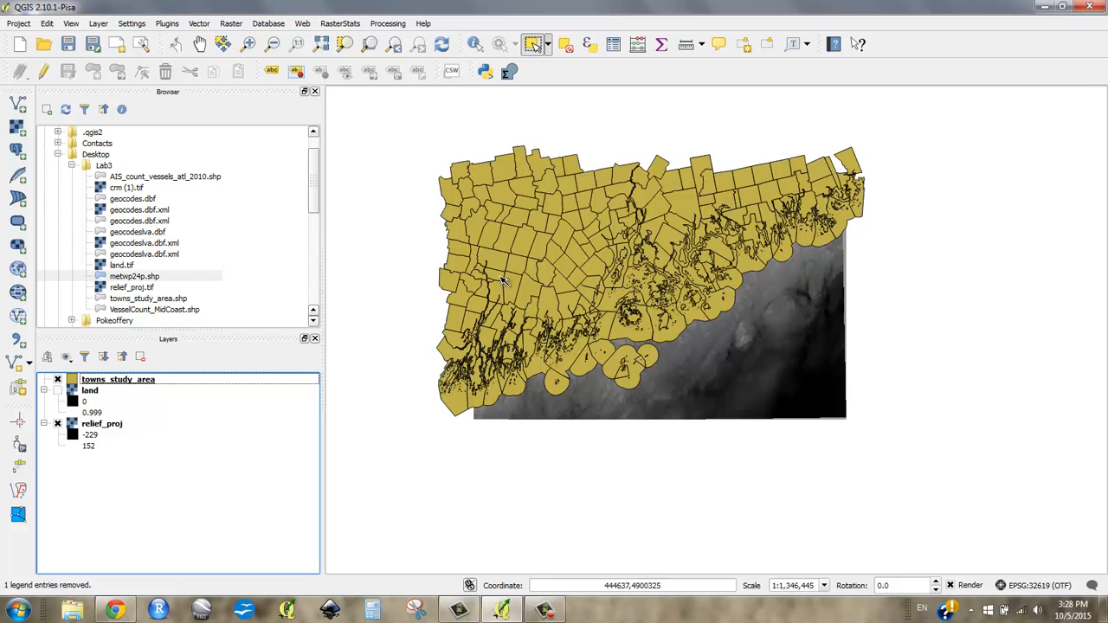
mouse_move(585, 250)
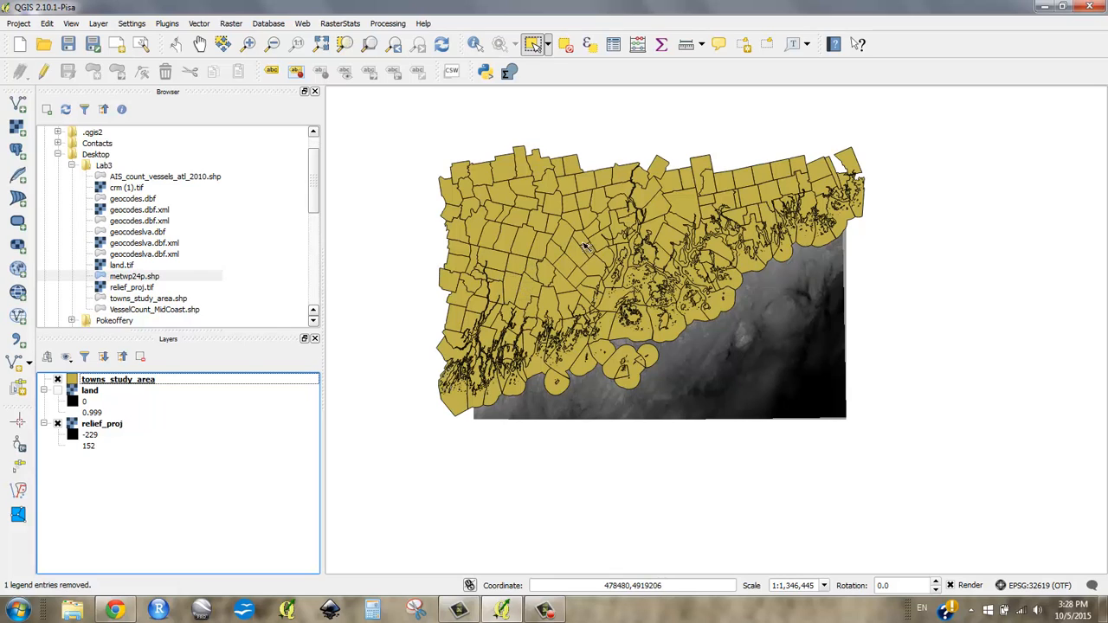
mouse_move(419, 345)
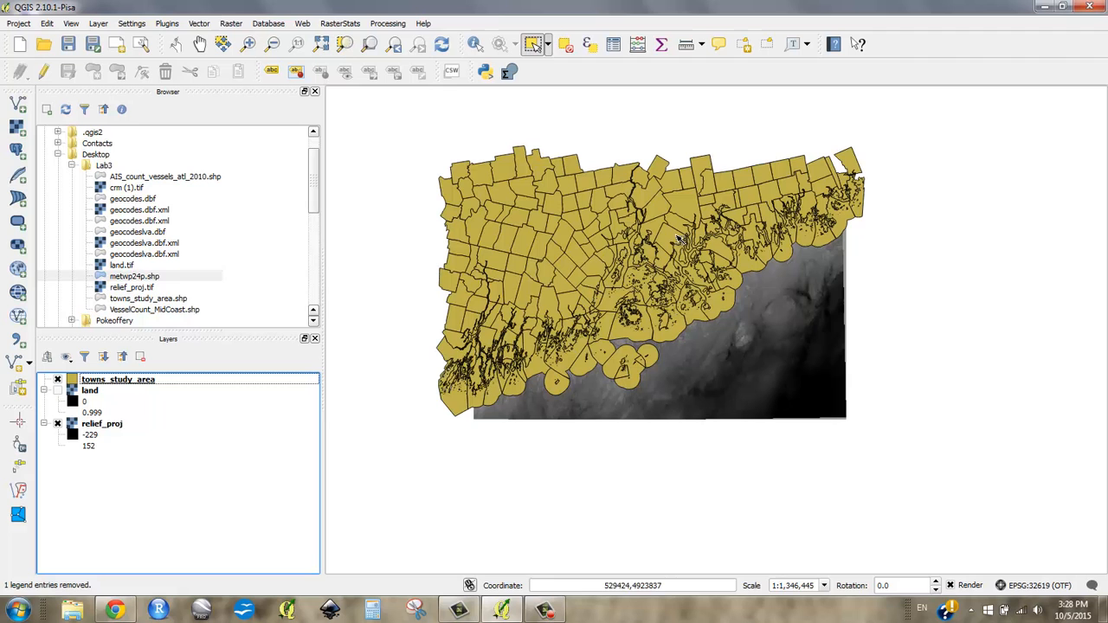
Open the towns_study_area attribute table listing its 5761 features.
right_click(118, 379)
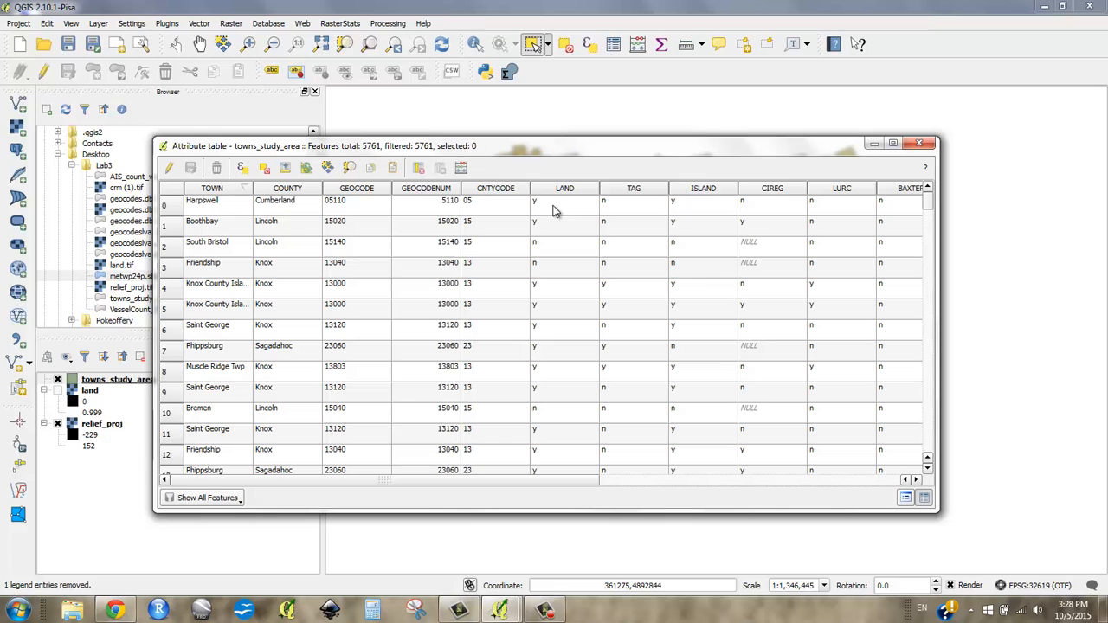
mouse_move(707, 235)
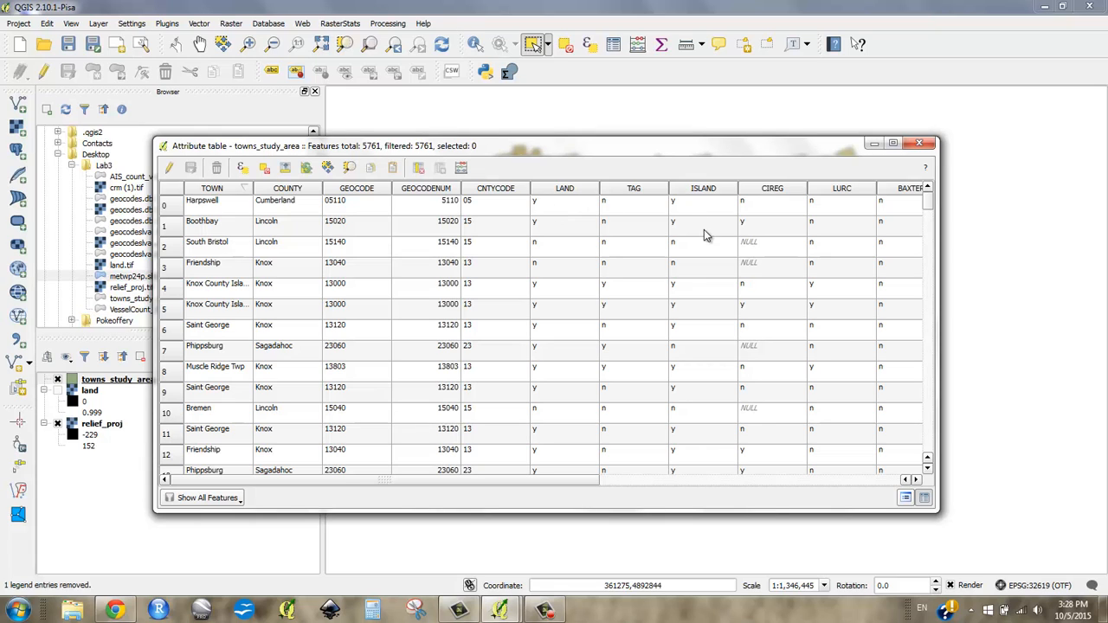
mouse_move(578, 203)
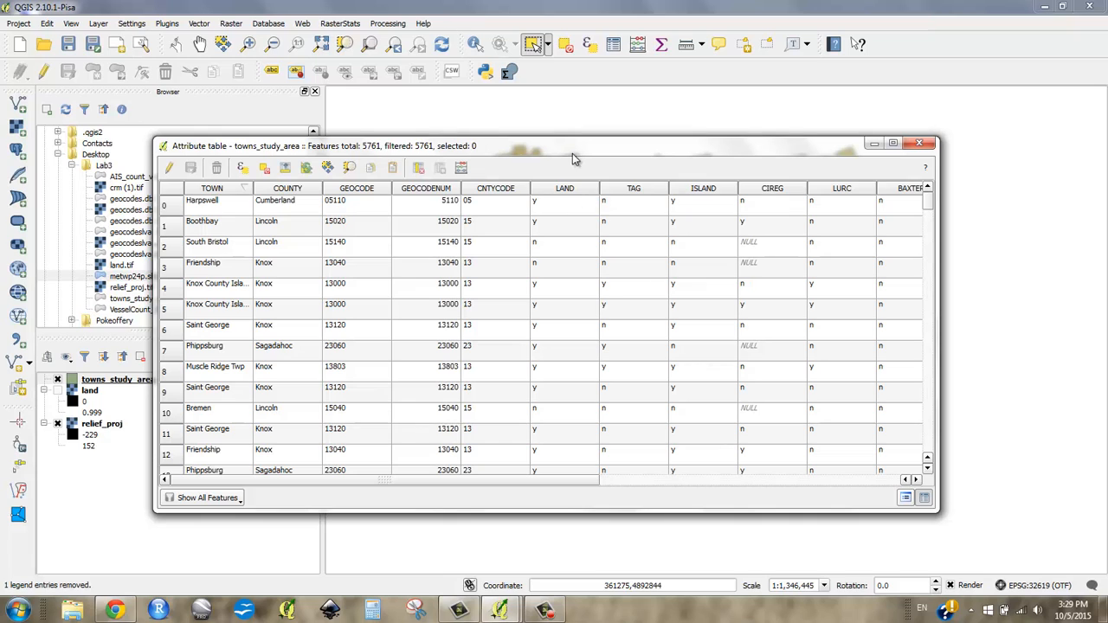
mouse_move(689, 179)
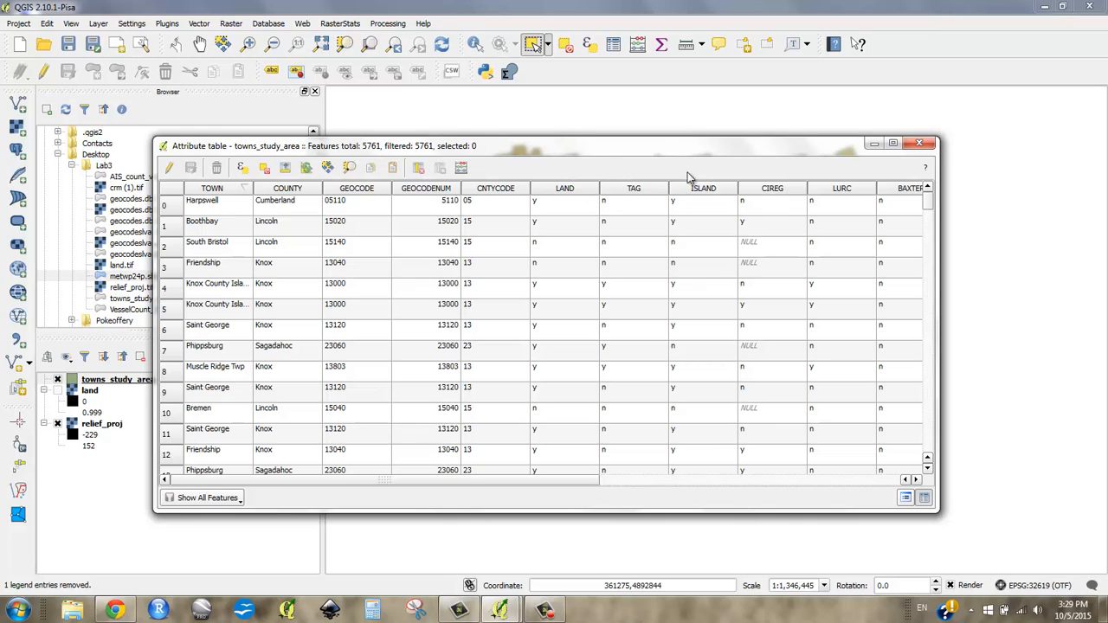
mouse_move(682, 166)
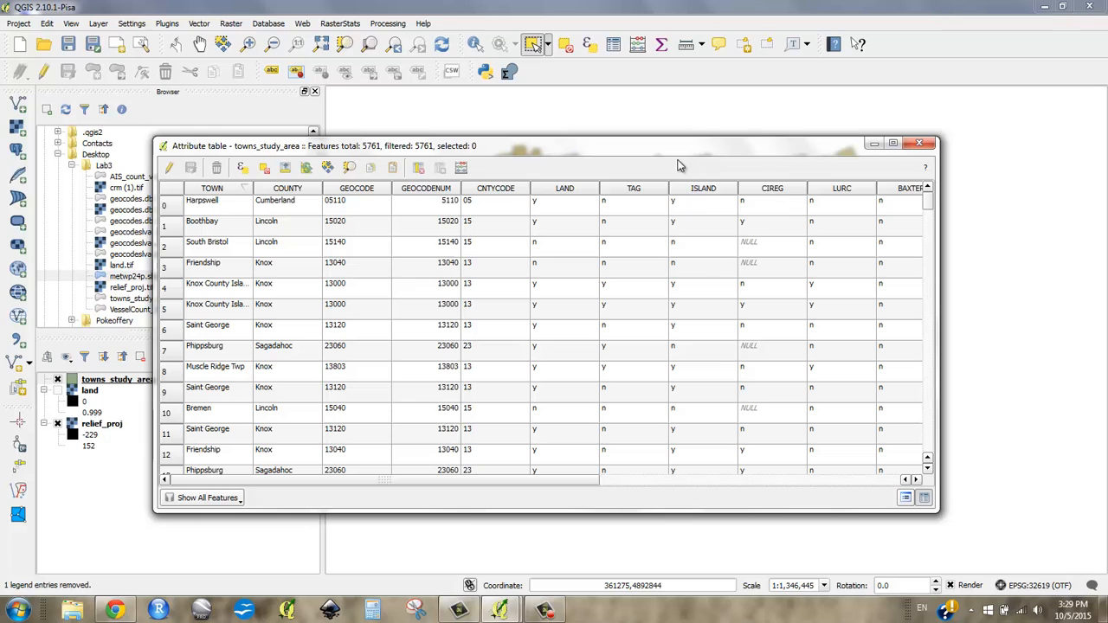
mouse_move(601, 173)
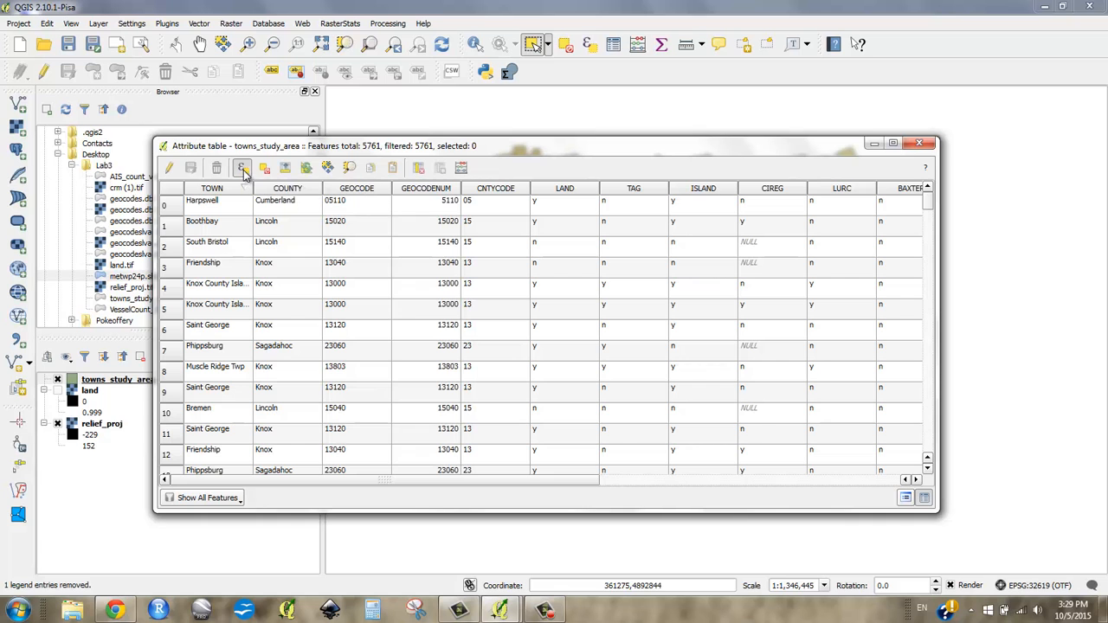
Select the 171 towns matching "LAND" = 'y' AND "ISLAND" = 'n' by expression.
click(243, 168)
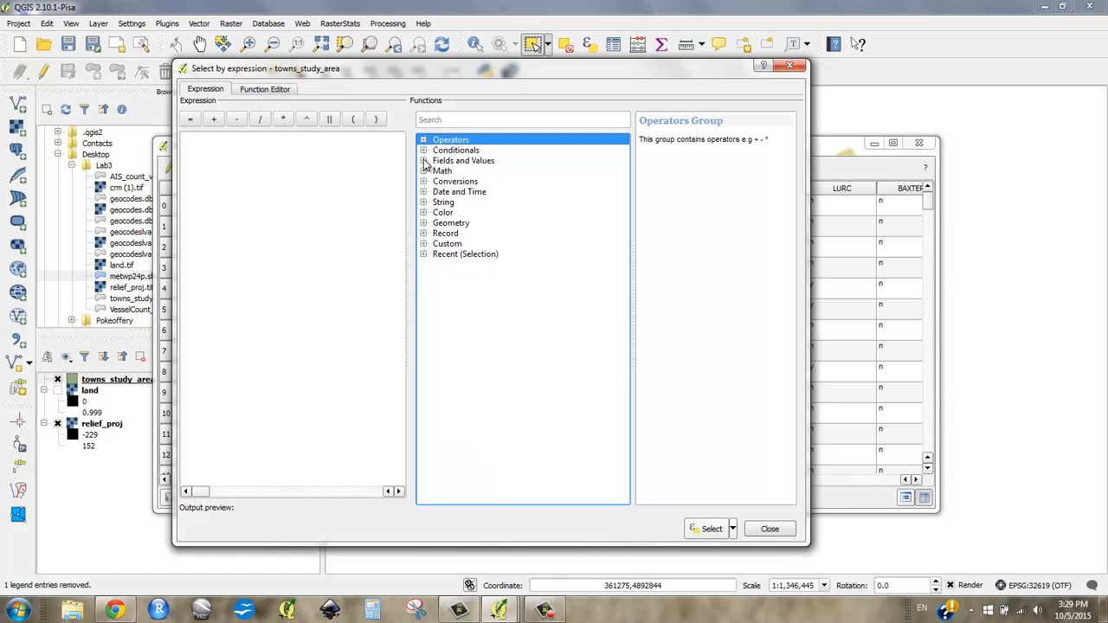
click(422, 159)
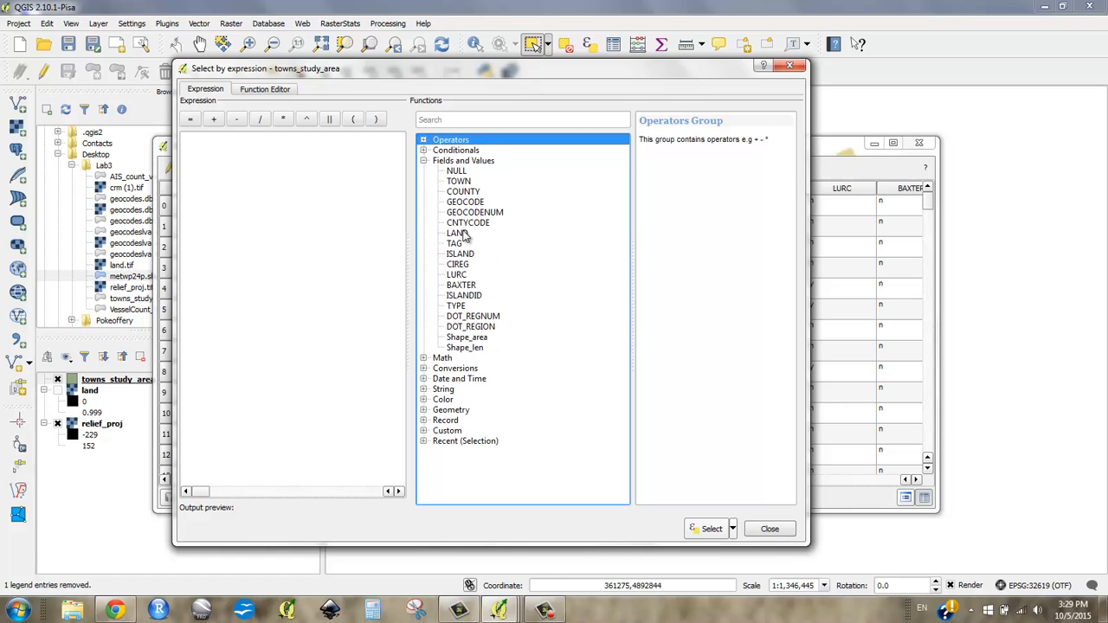
double_click(457, 232)
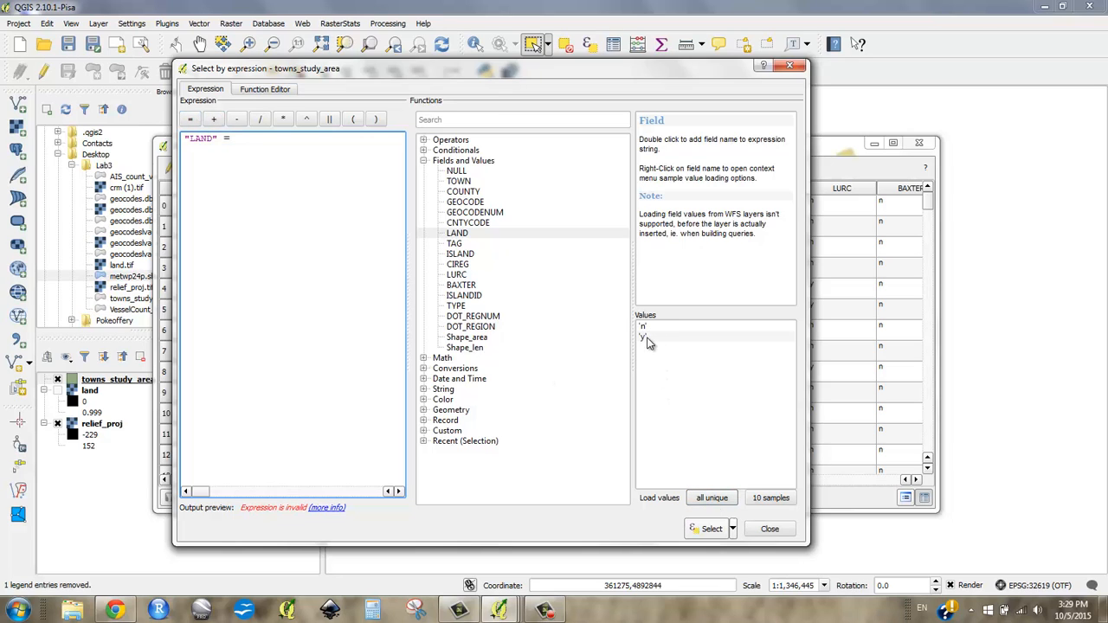
double_click(642, 338)
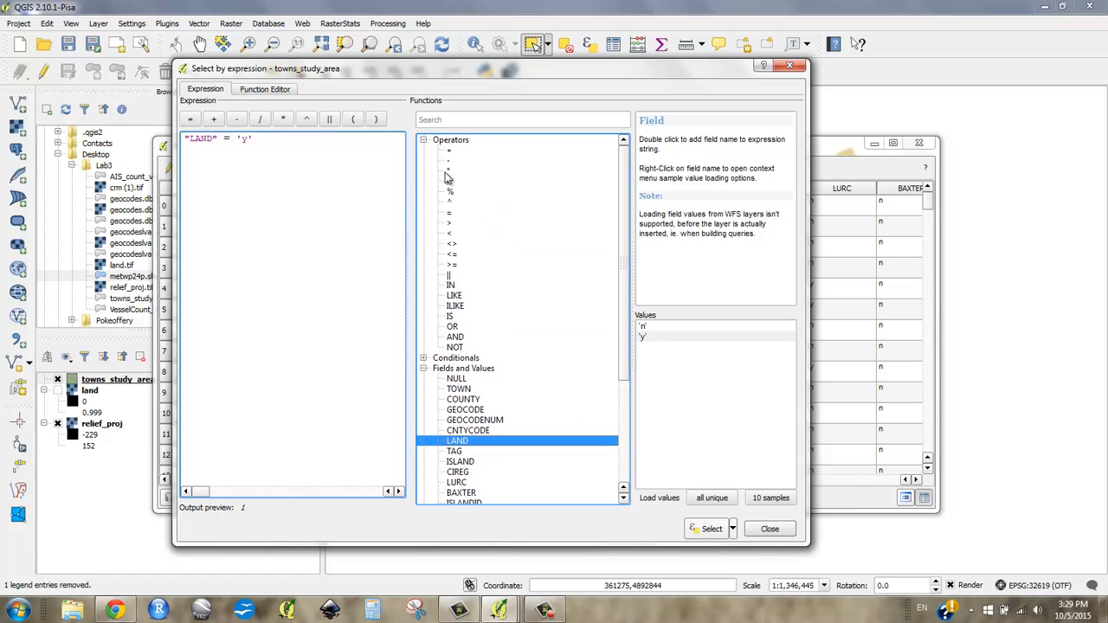
double_click(454, 336)
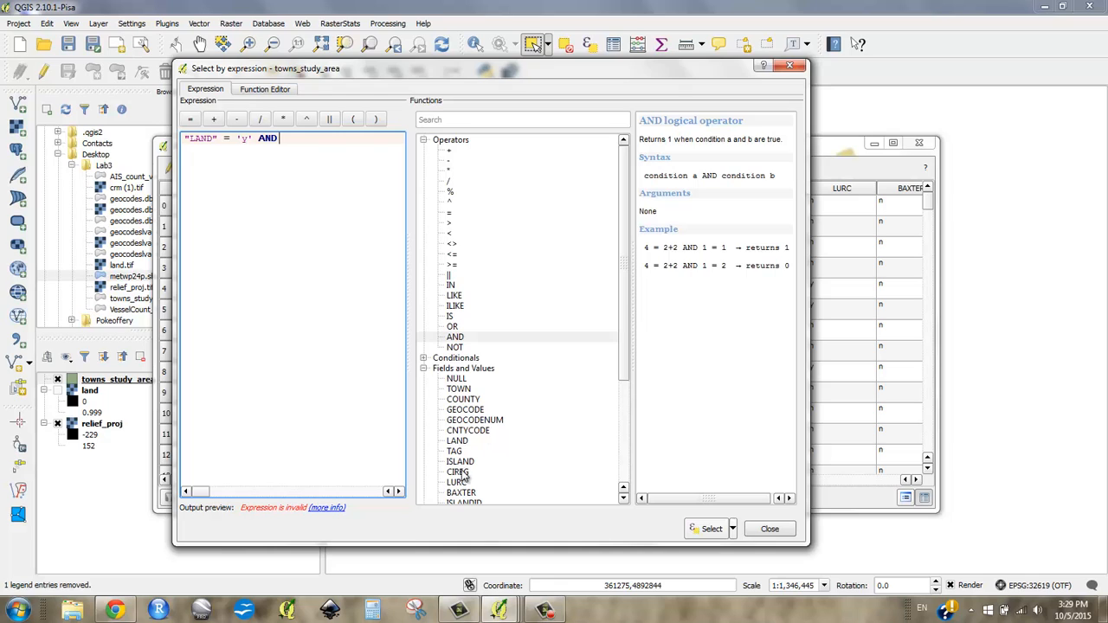
double_click(461, 460)
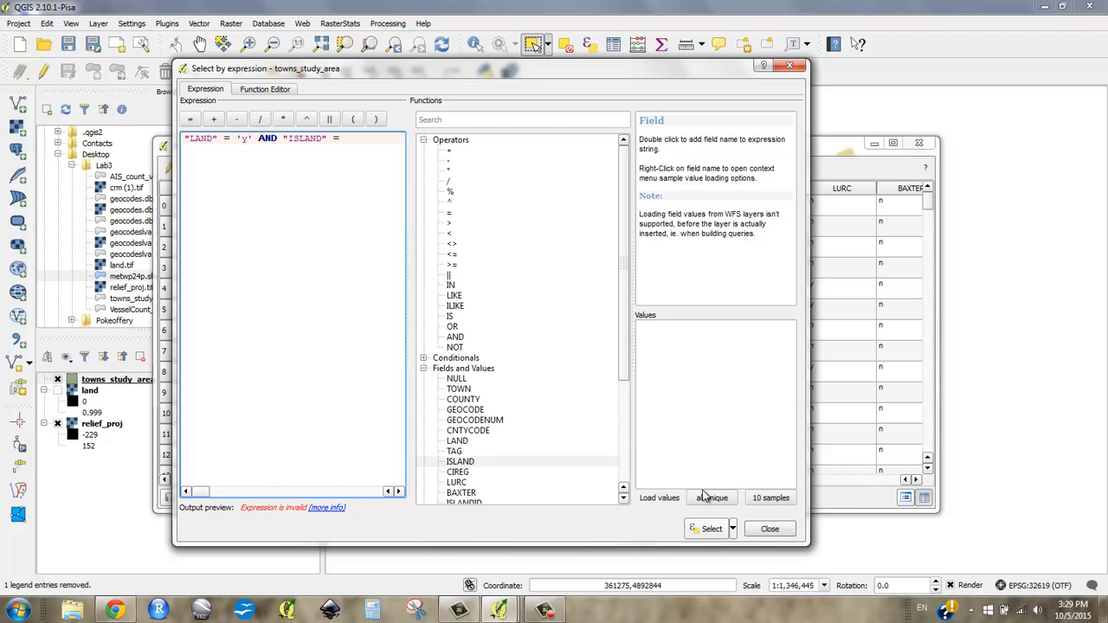
text(= 'n')
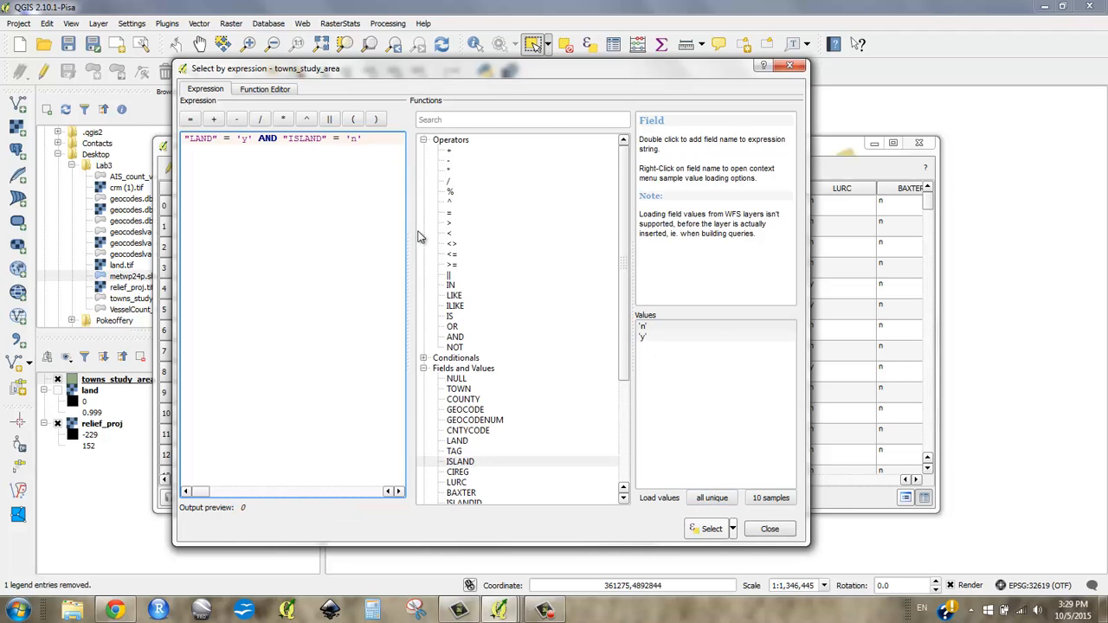
click(711, 529)
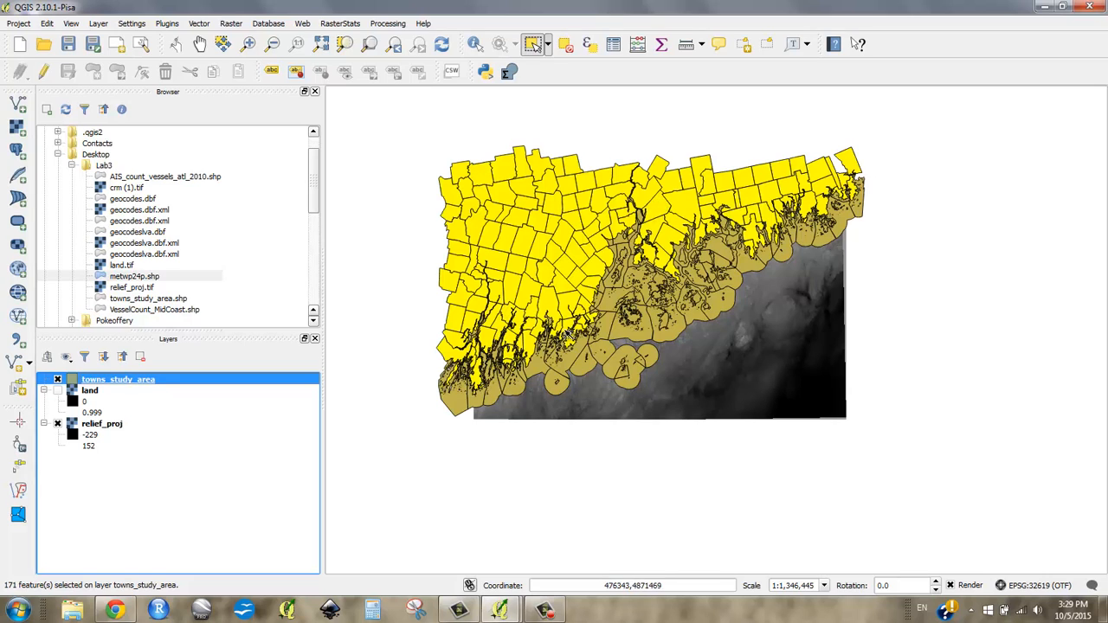
mouse_move(623, 259)
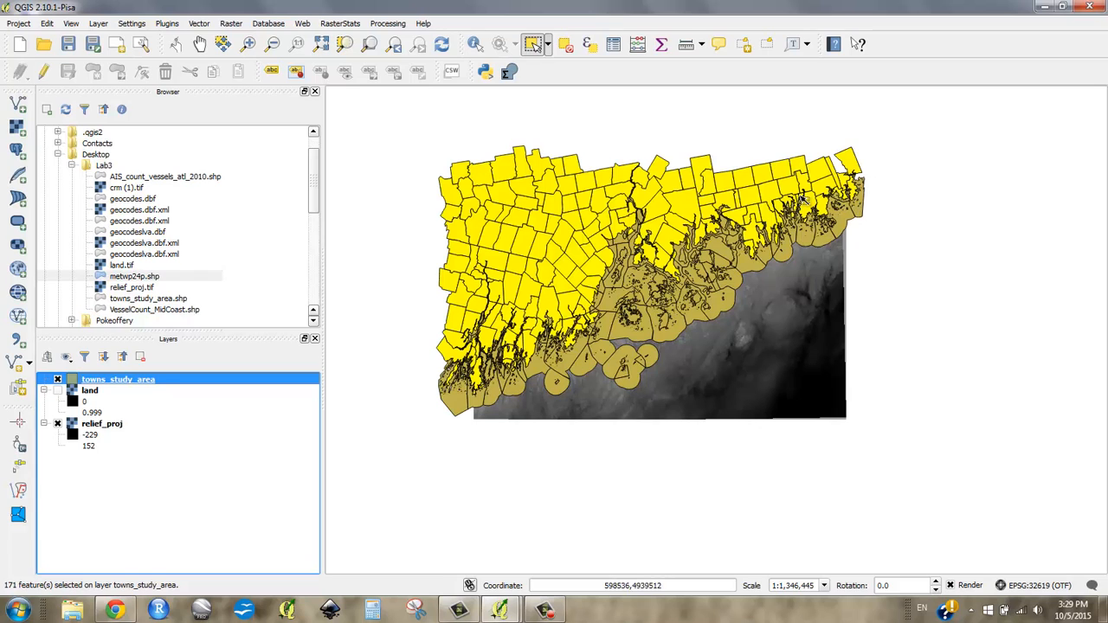
mouse_move(589, 234)
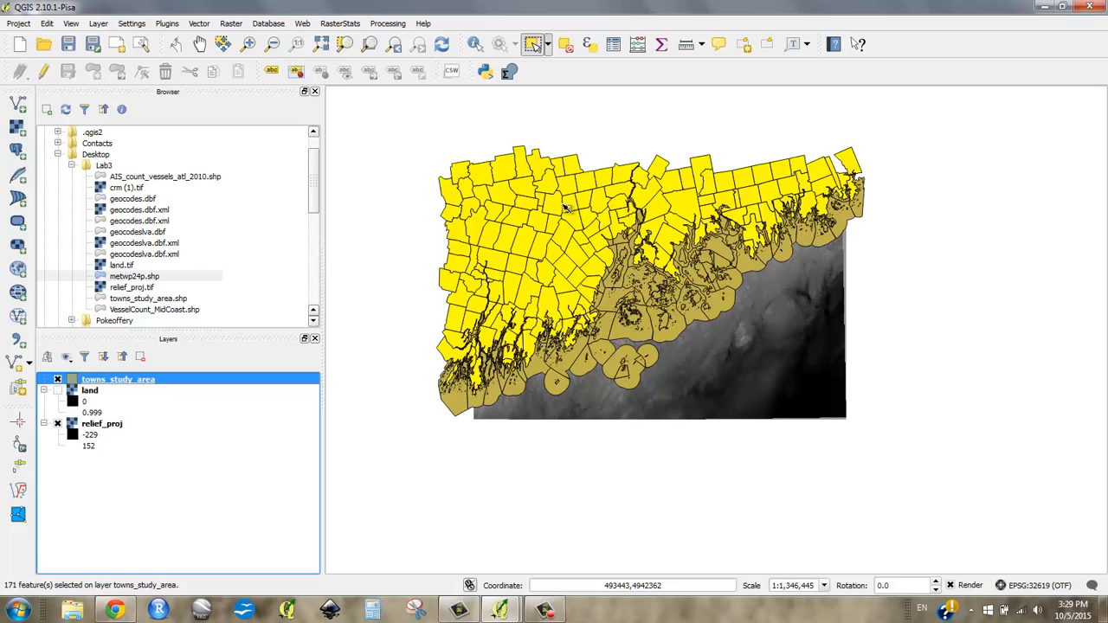
mouse_move(569, 264)
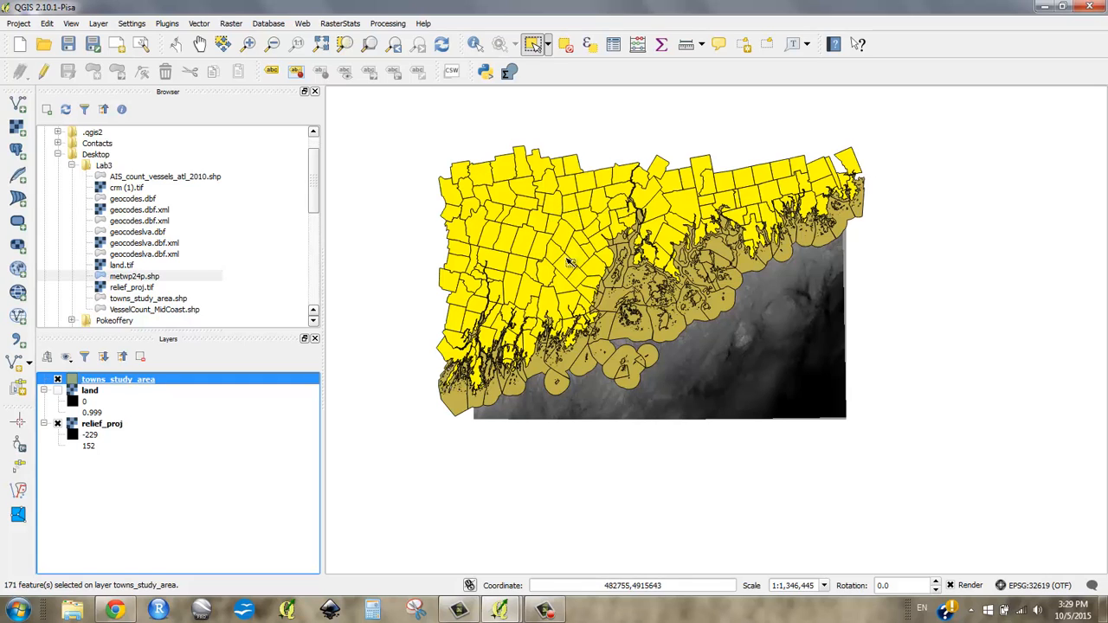
mouse_move(599, 166)
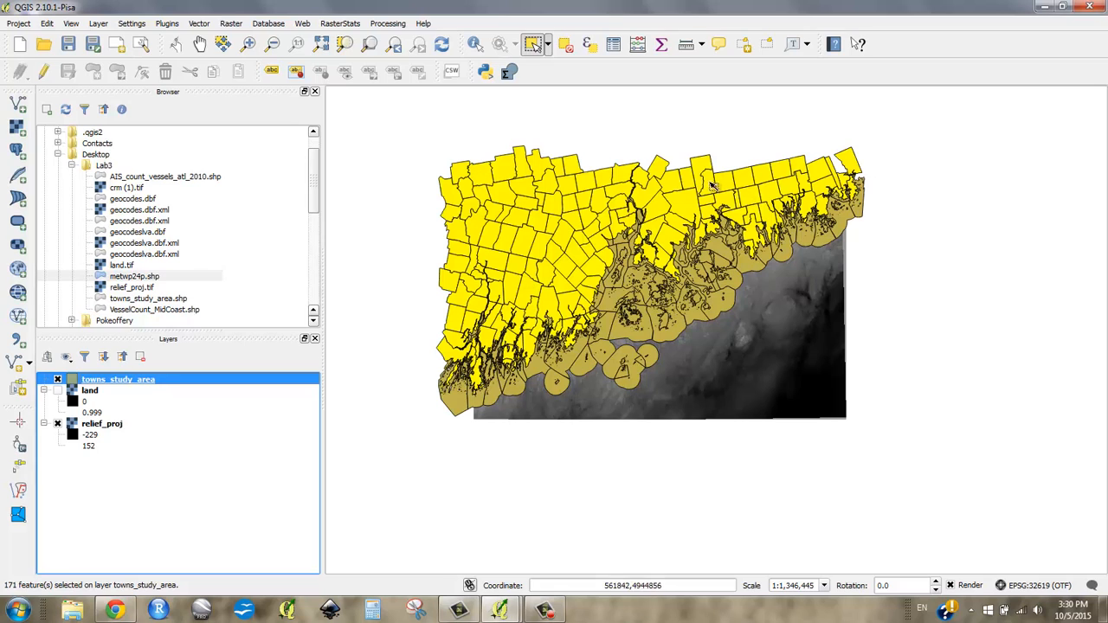
mouse_move(132, 380)
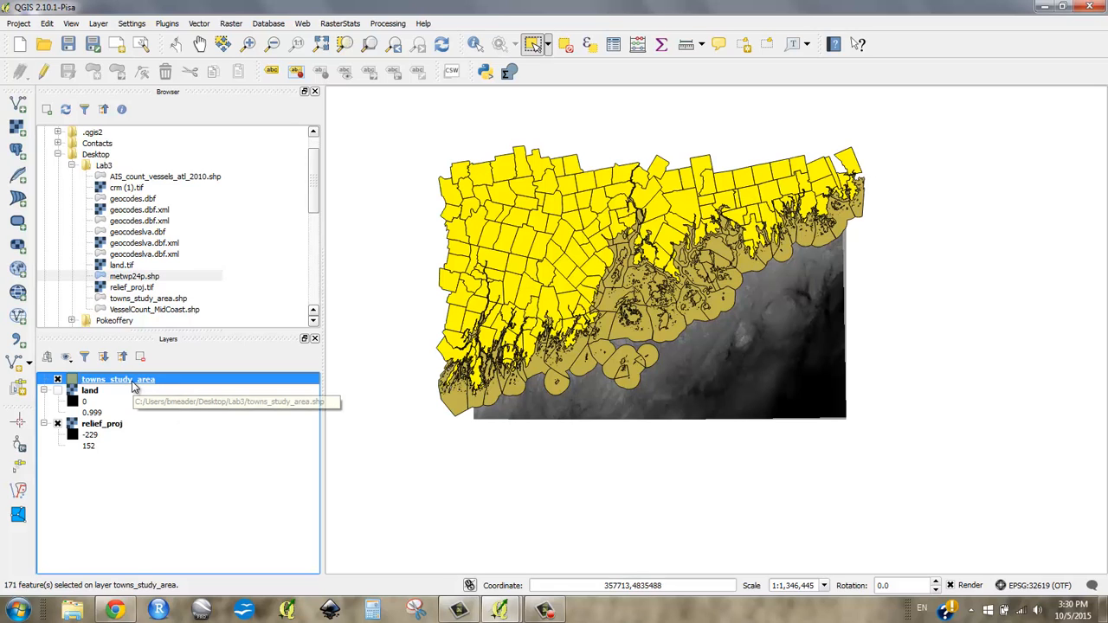
Export the 171 selected mainland towns as land_no_islands.shp in Lab3 and add it to the map.
right_click(117, 379)
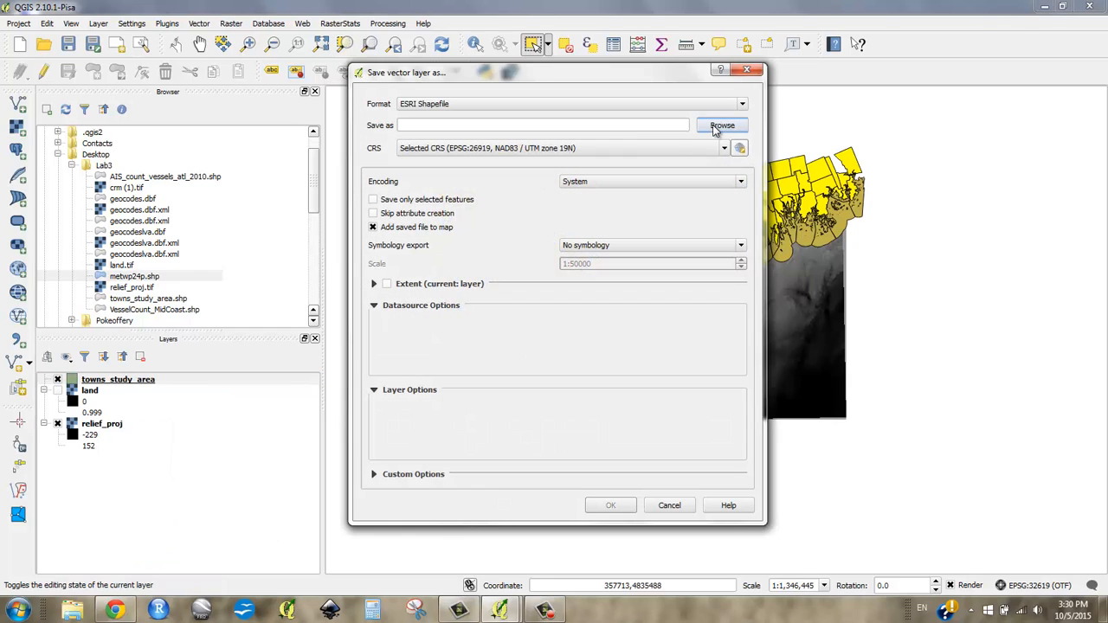
click(723, 125)
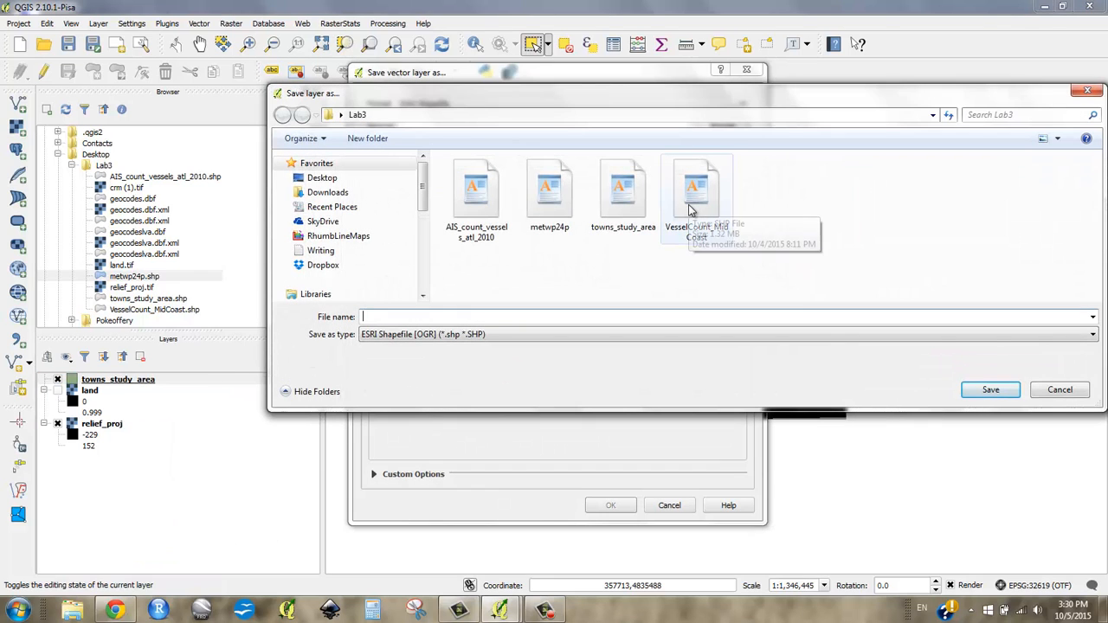
text(land_)
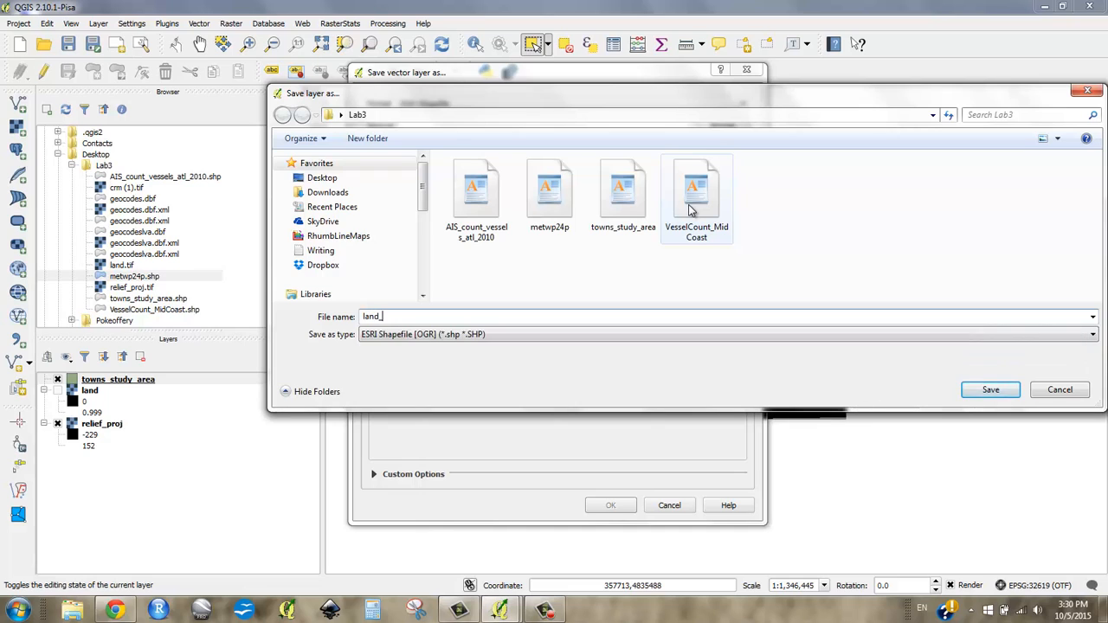
text(no_)
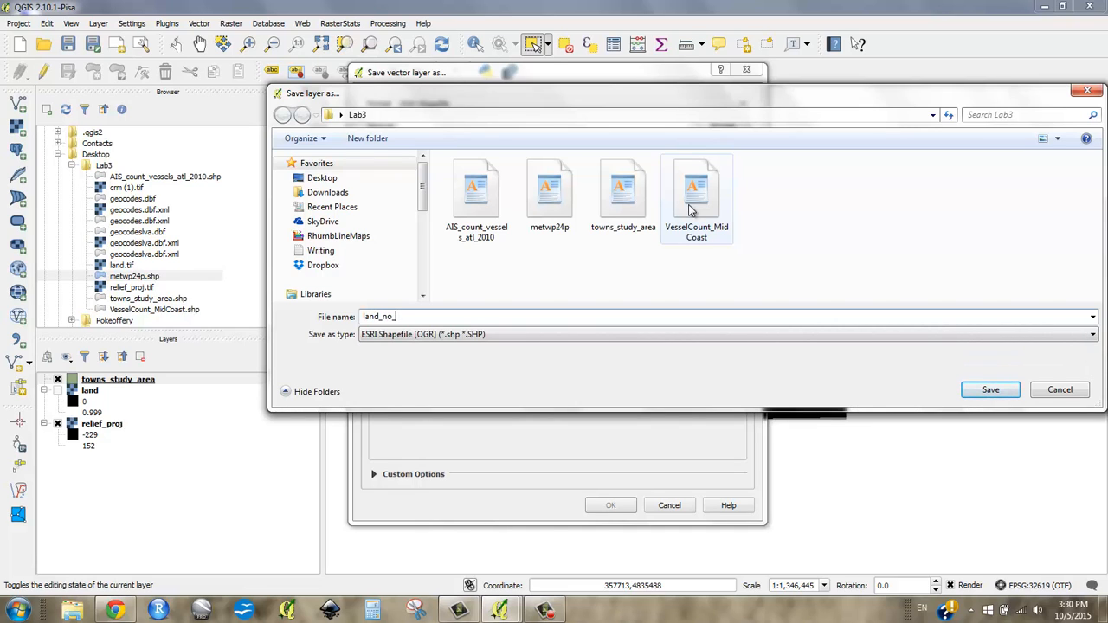
click(990, 389)
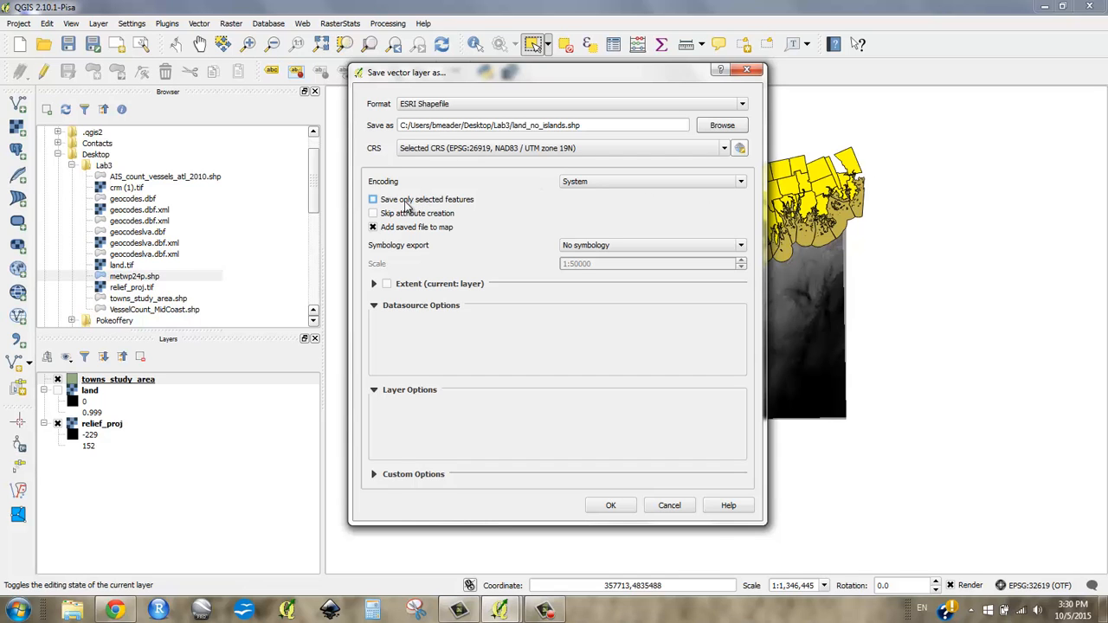
click(374, 199)
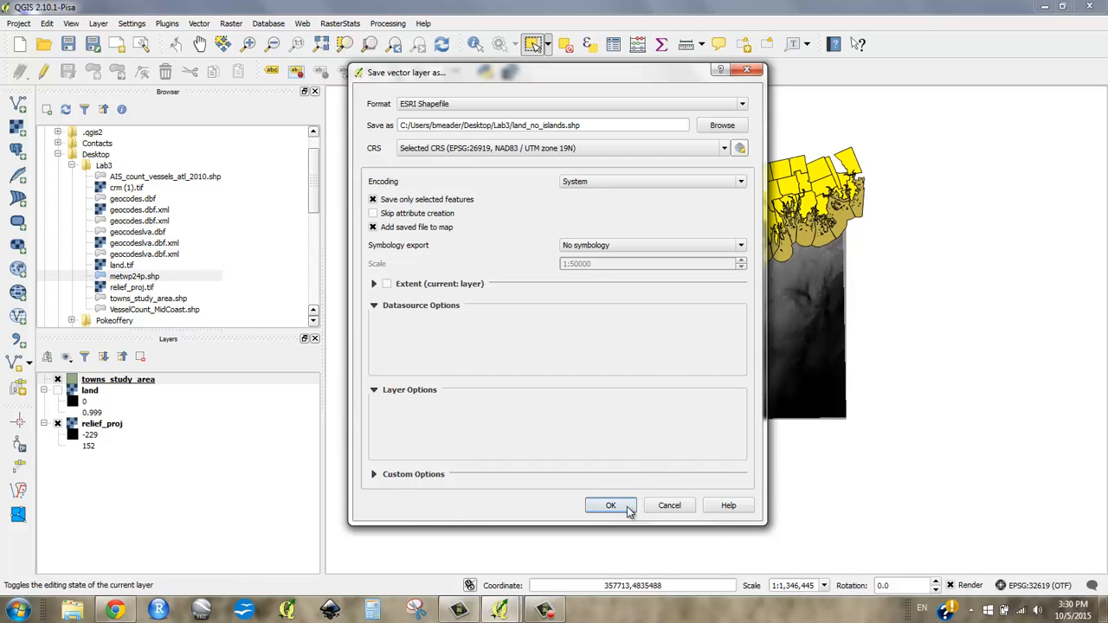
click(610, 506)
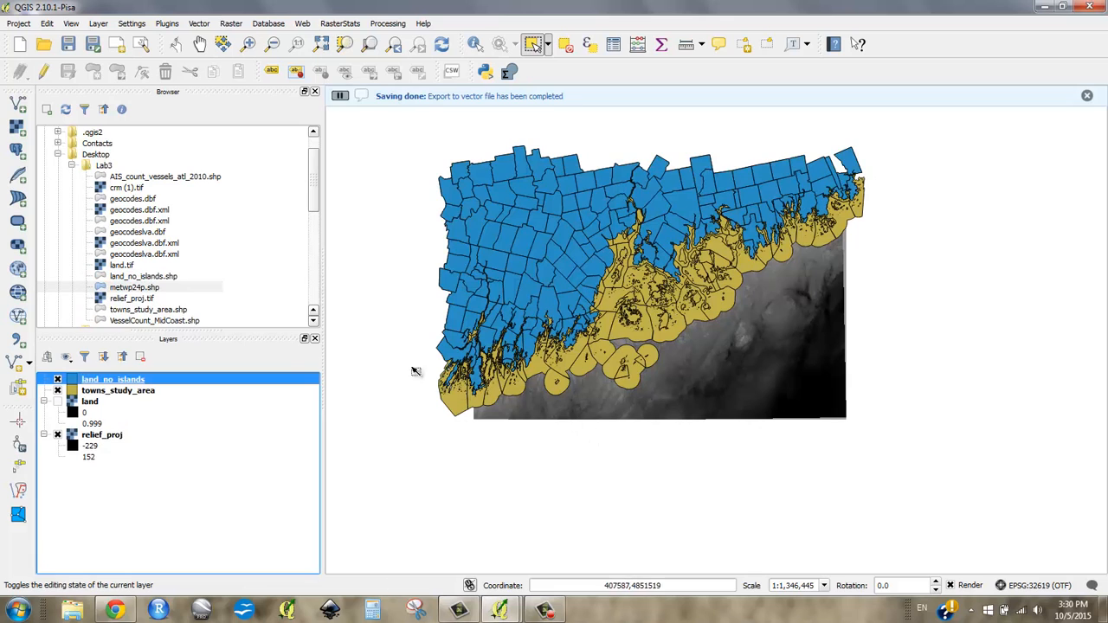
Remove the towns_study_area layer, leaving land_no_islands over the land and relief_proj rasters.
right_click(118, 390)
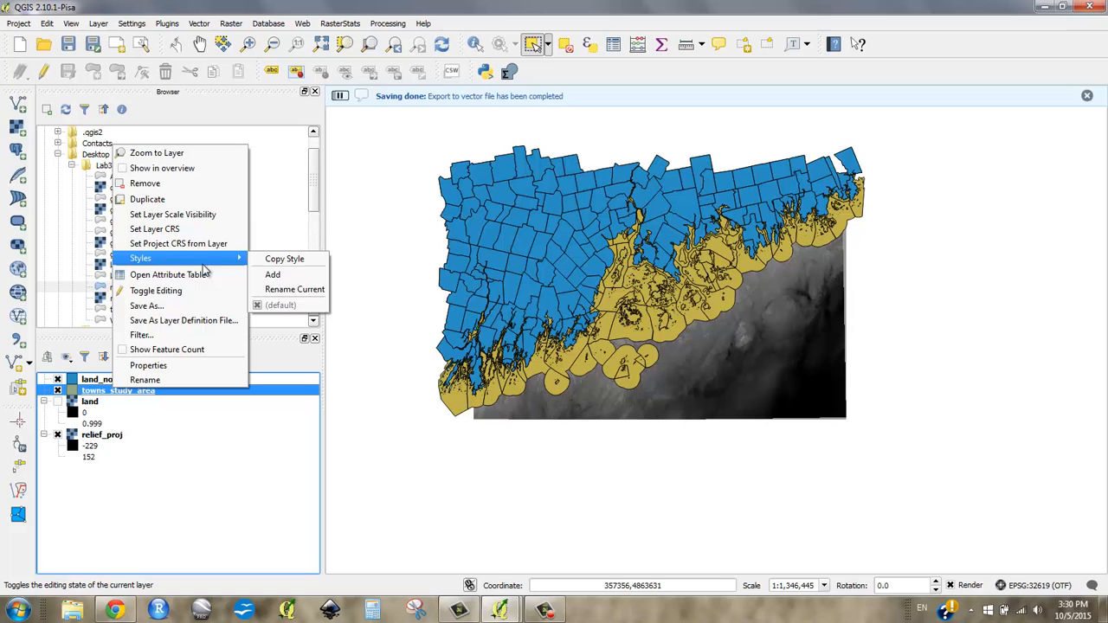
click(145, 184)
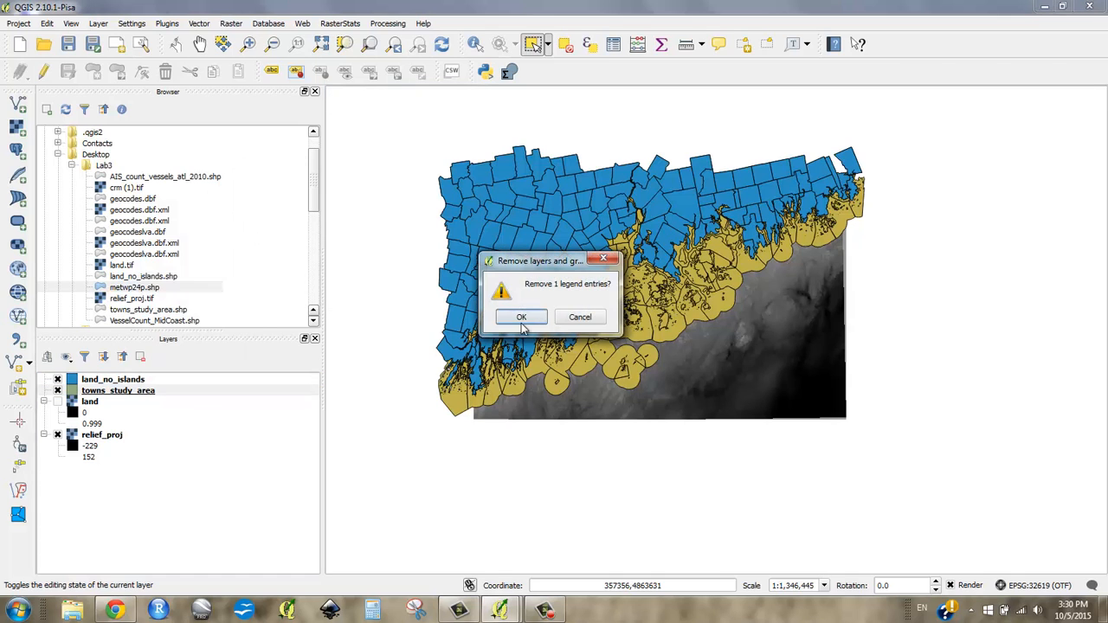
click(522, 317)
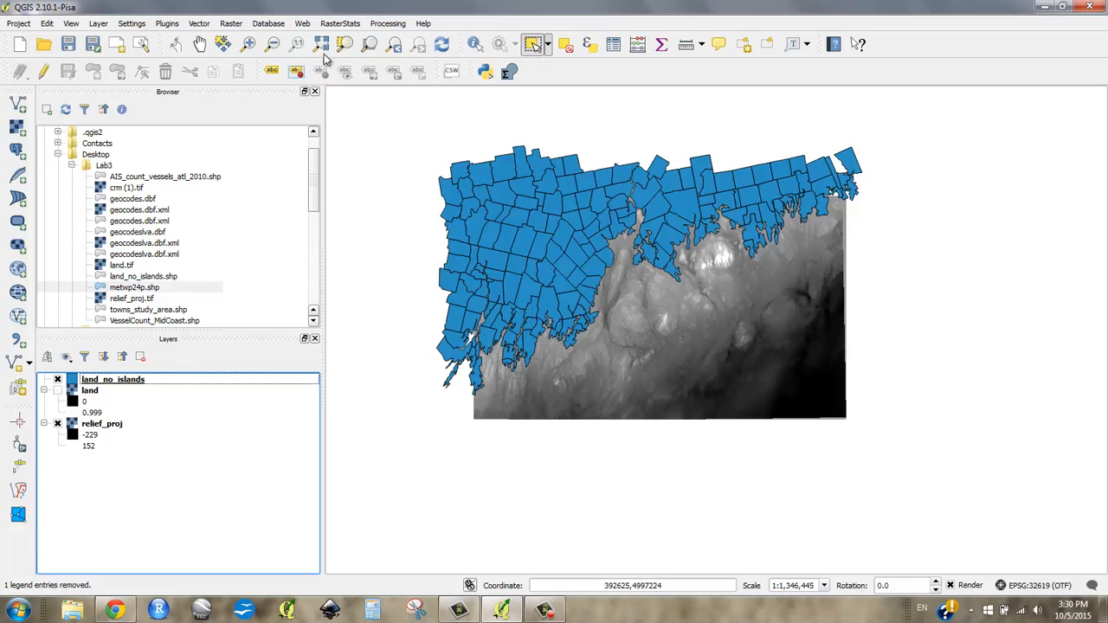
Bring up Rasterize (Vector to Raster) with land_no_islands as input and GEOCODENUM as attribute field.
click(233, 24)
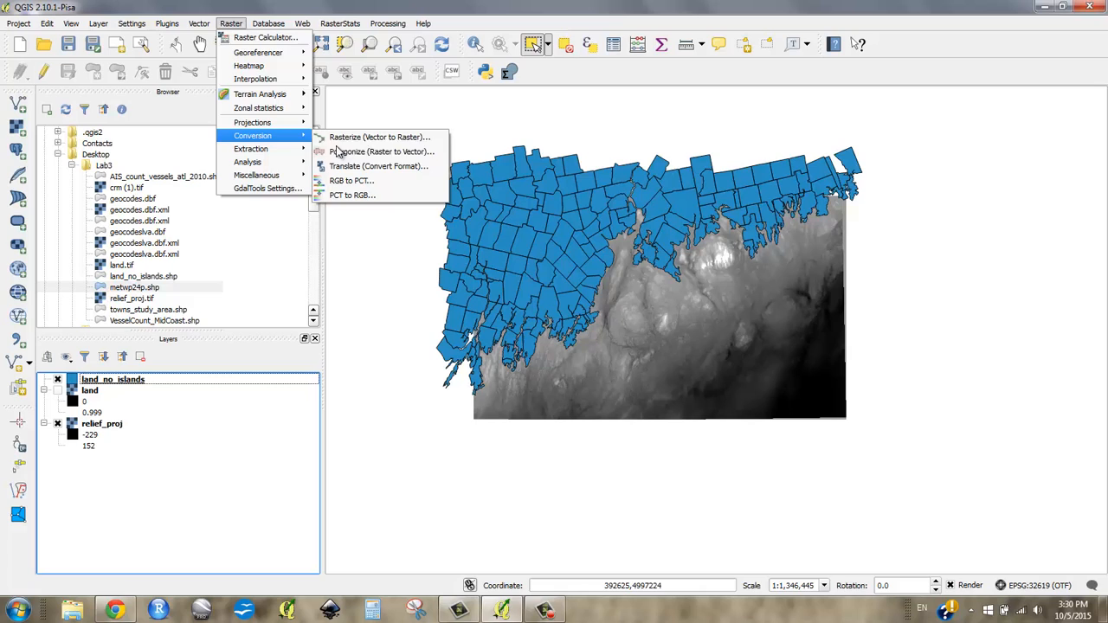
mouse_move(381, 153)
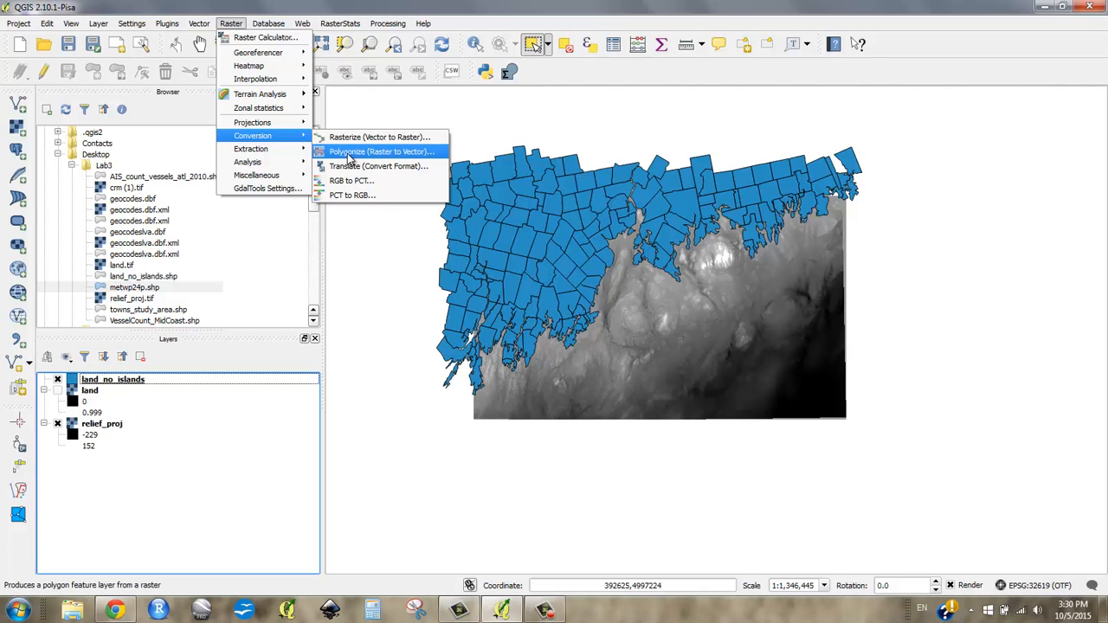
mouse_move(371, 163)
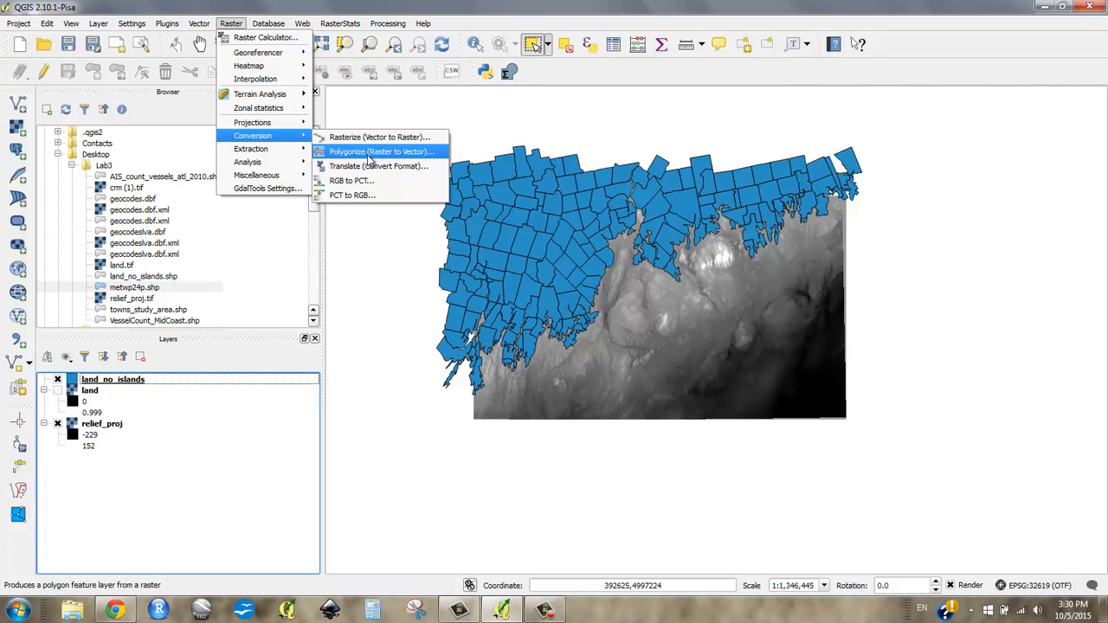
mouse_move(378, 136)
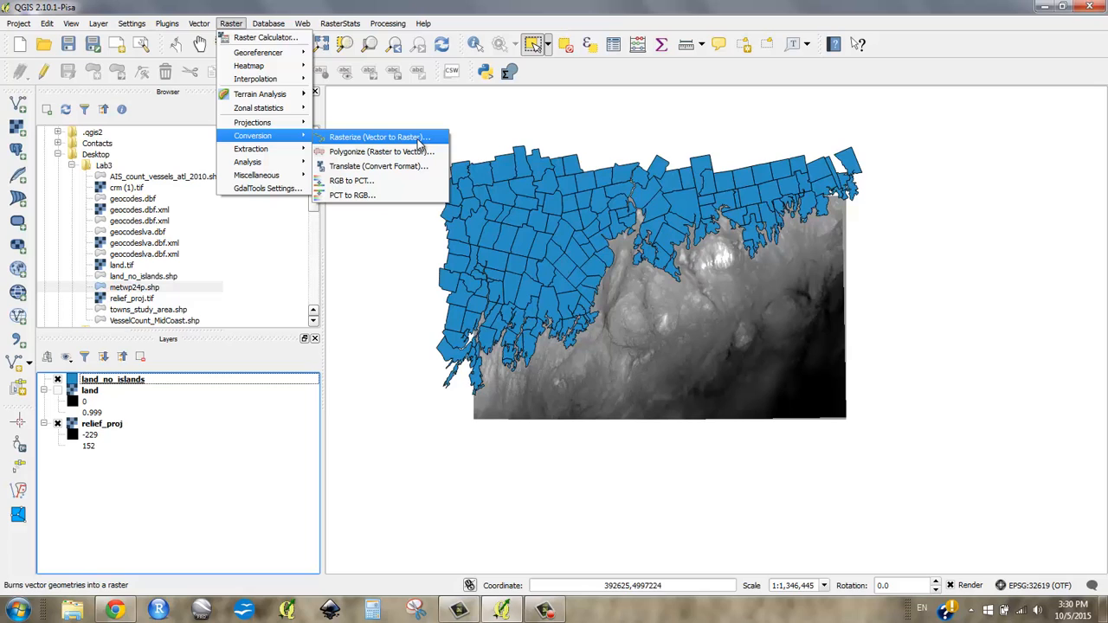
mouse_move(360, 148)
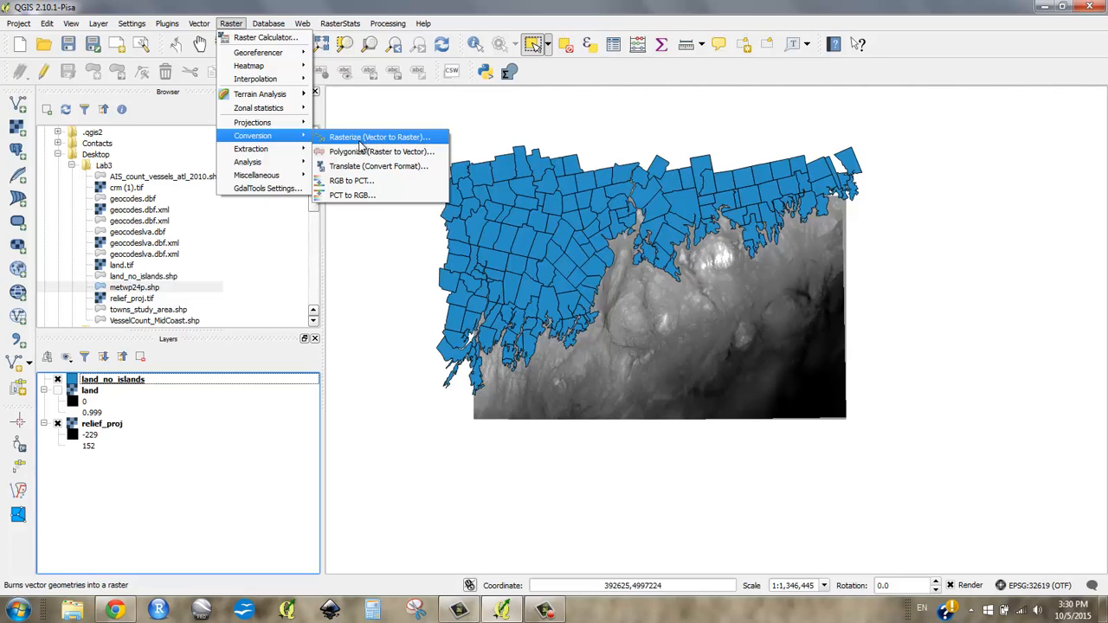
mouse_move(367, 145)
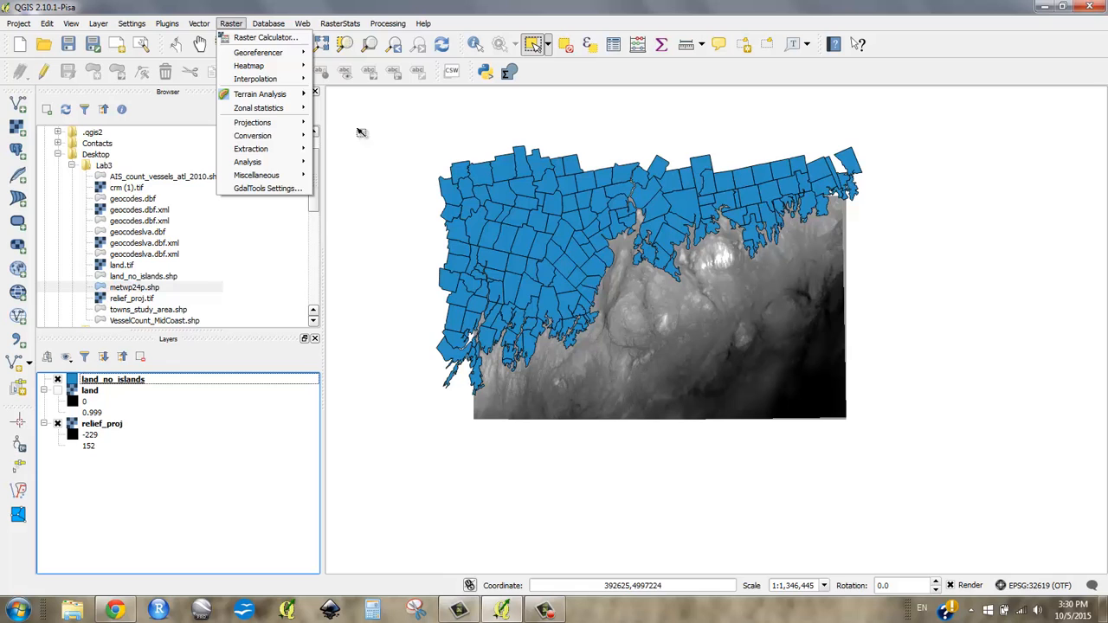
click(253, 135)
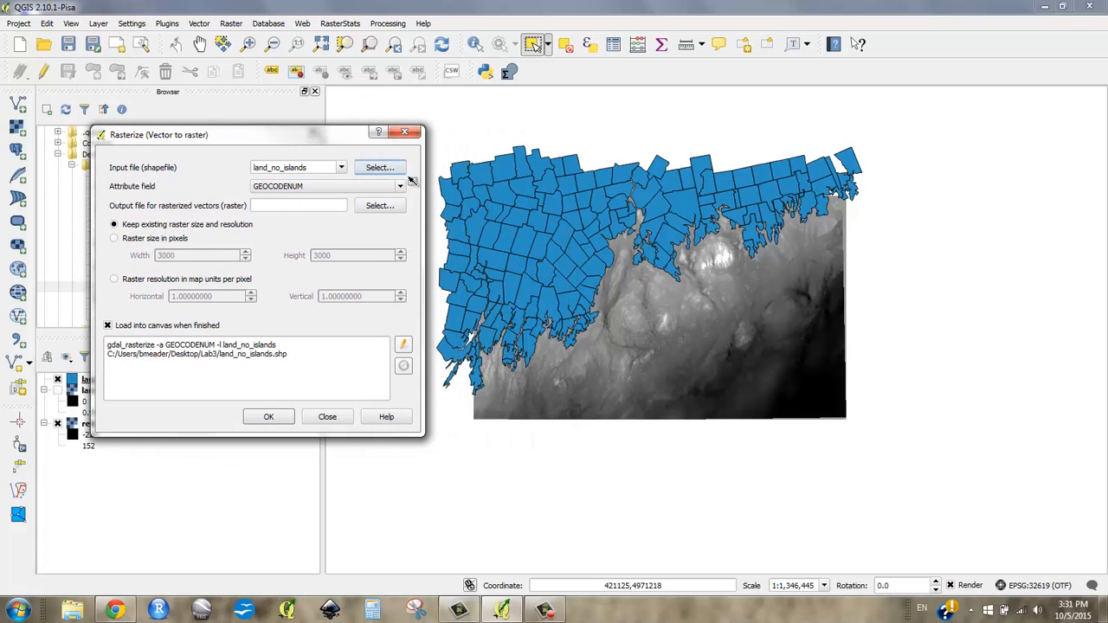
mouse_move(748, 183)
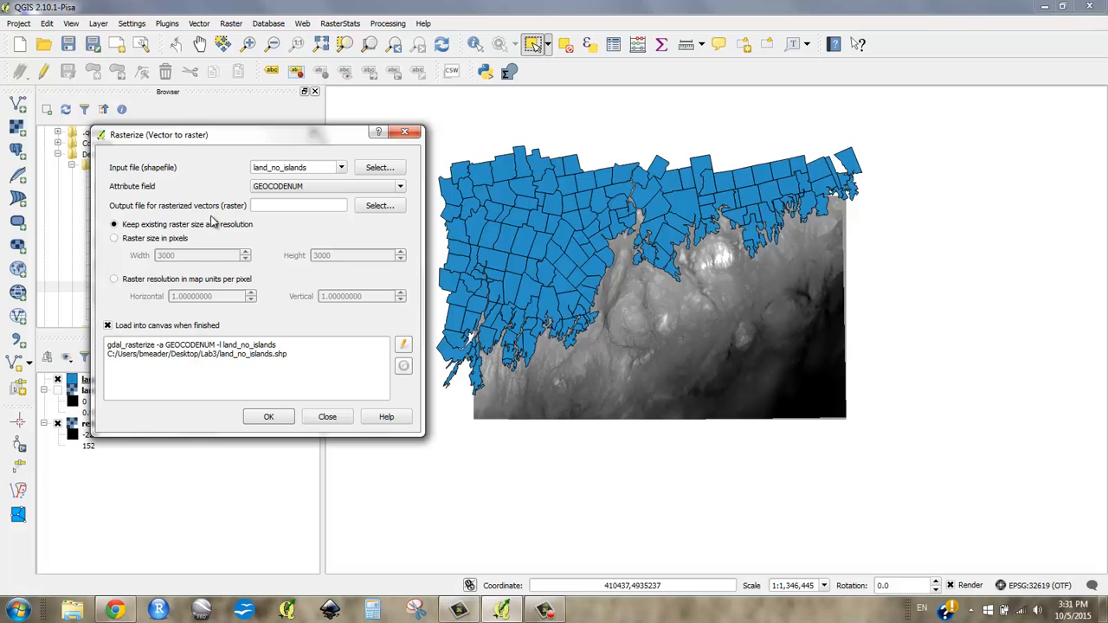
mouse_move(405, 132)
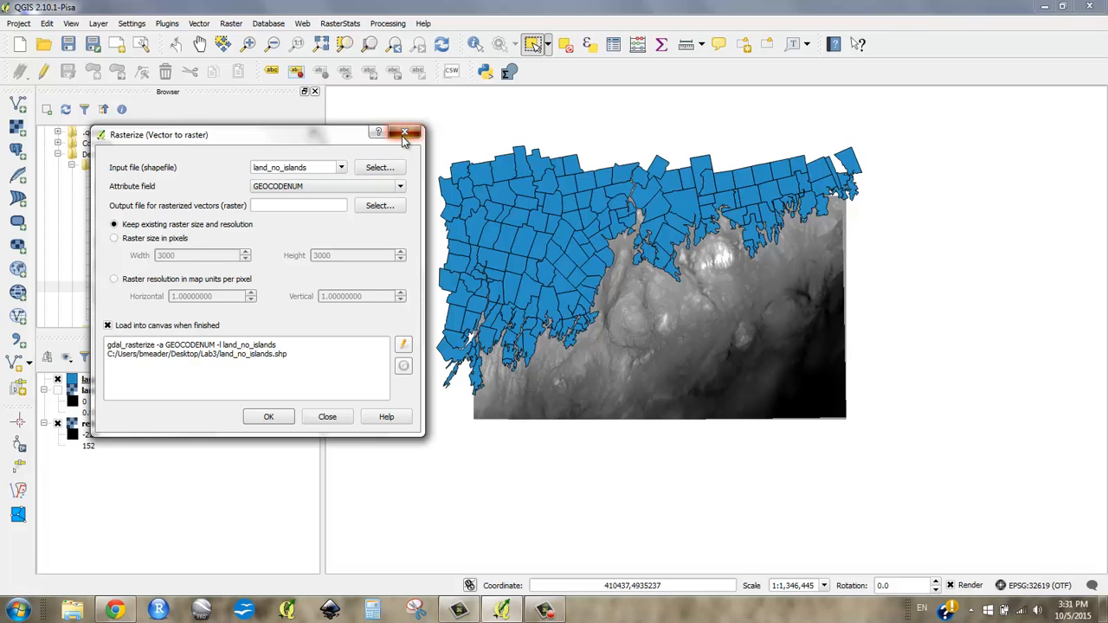
Show the land_no_islands attribute table and scan across its columns, including GEOCODENUM.
right_click(95, 379)
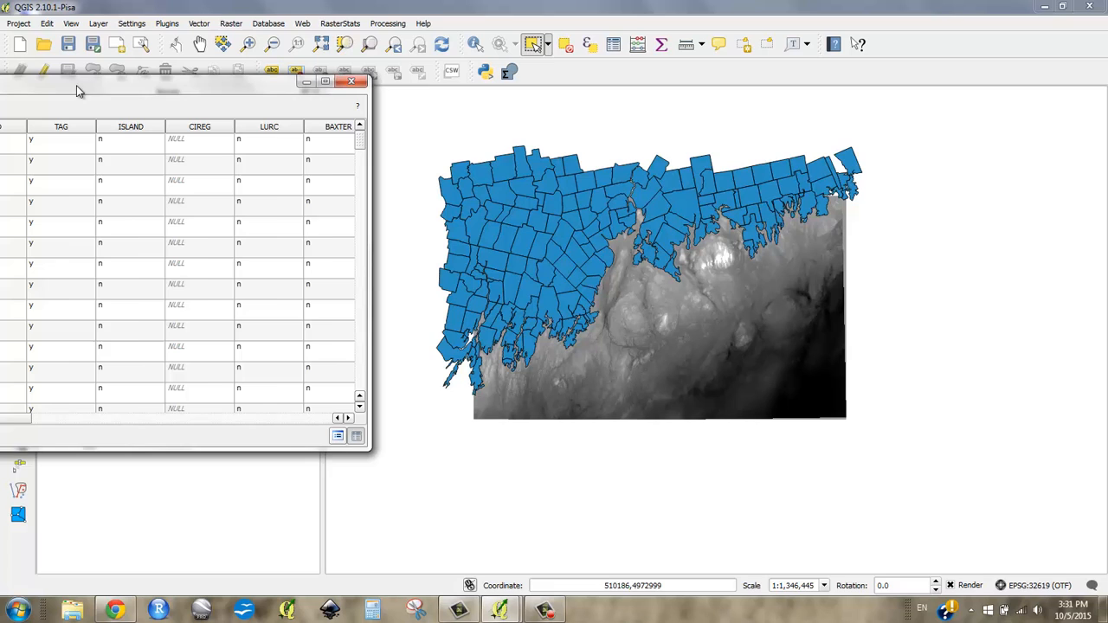
mouse_move(817, 256)
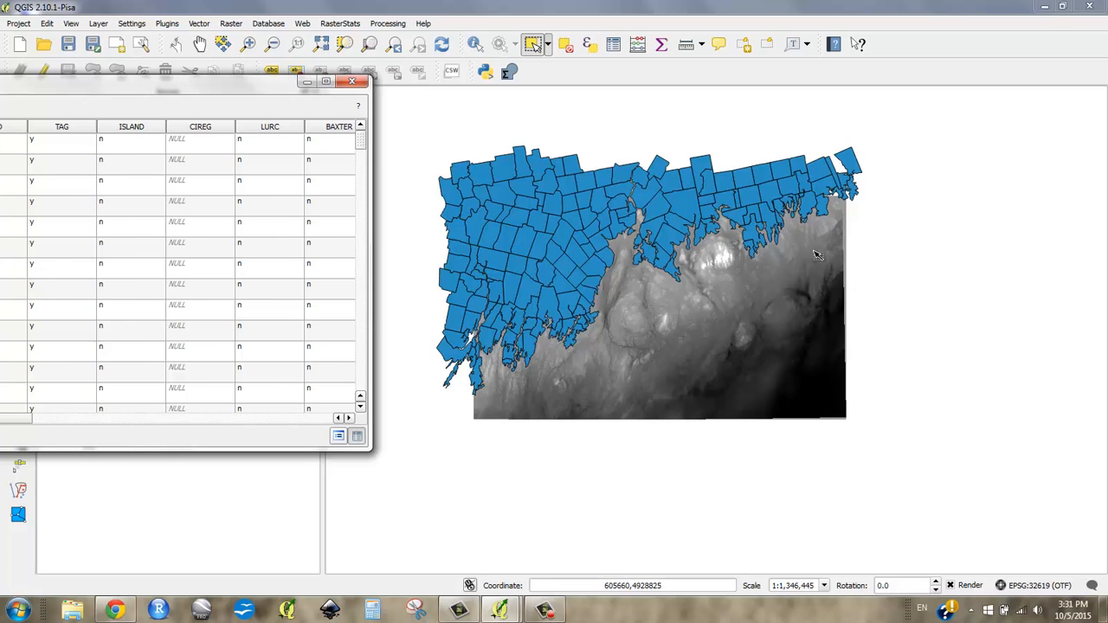
mouse_move(223, 96)
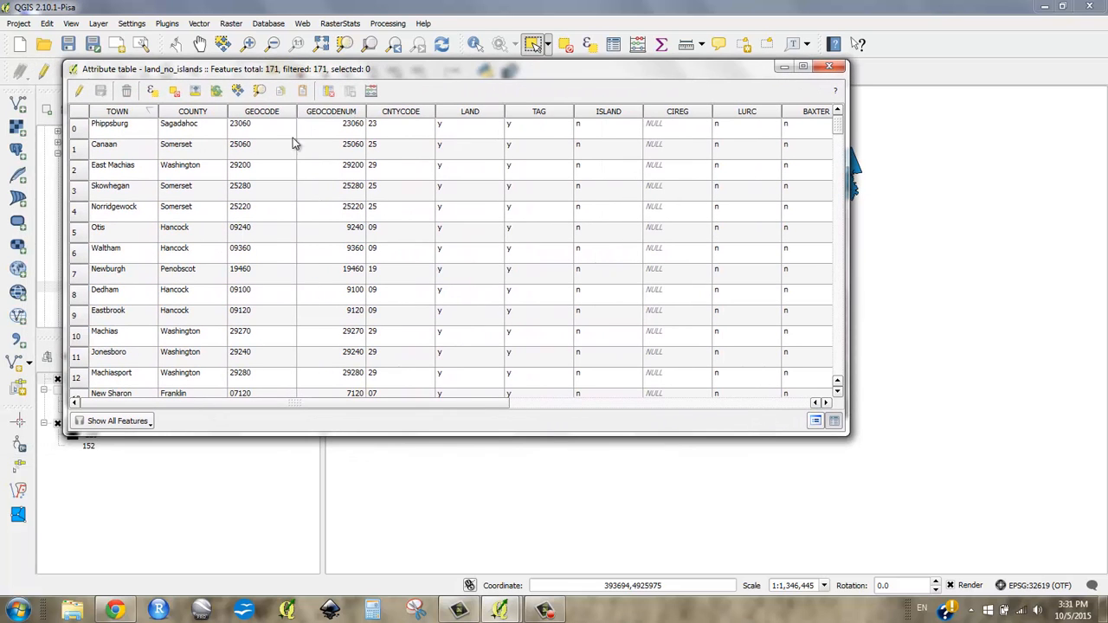
mouse_move(310, 409)
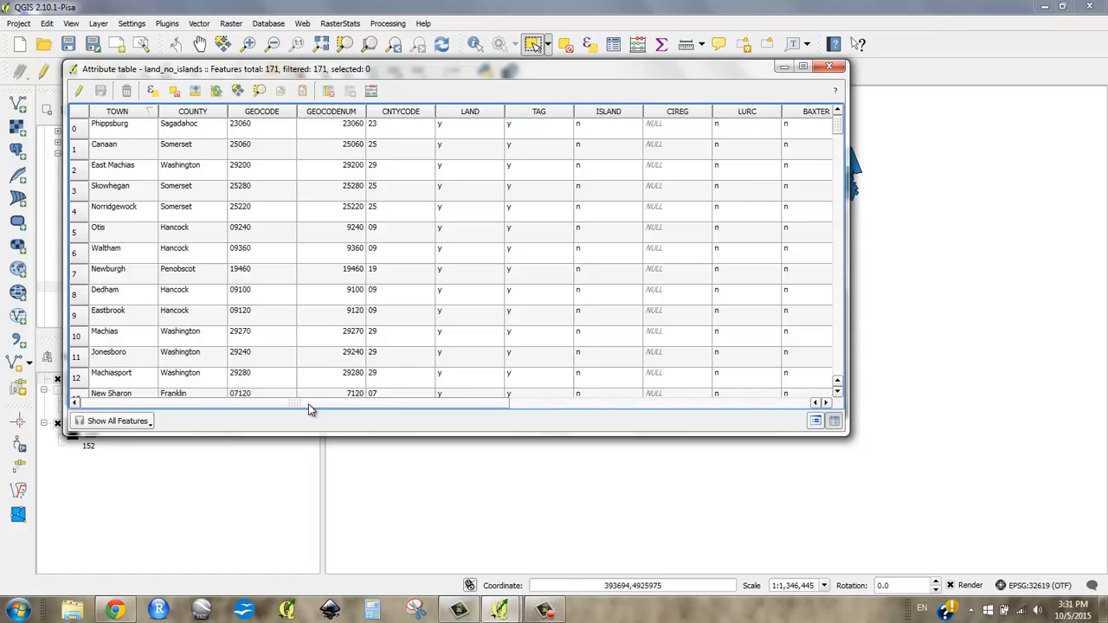
scroll(right, 3)
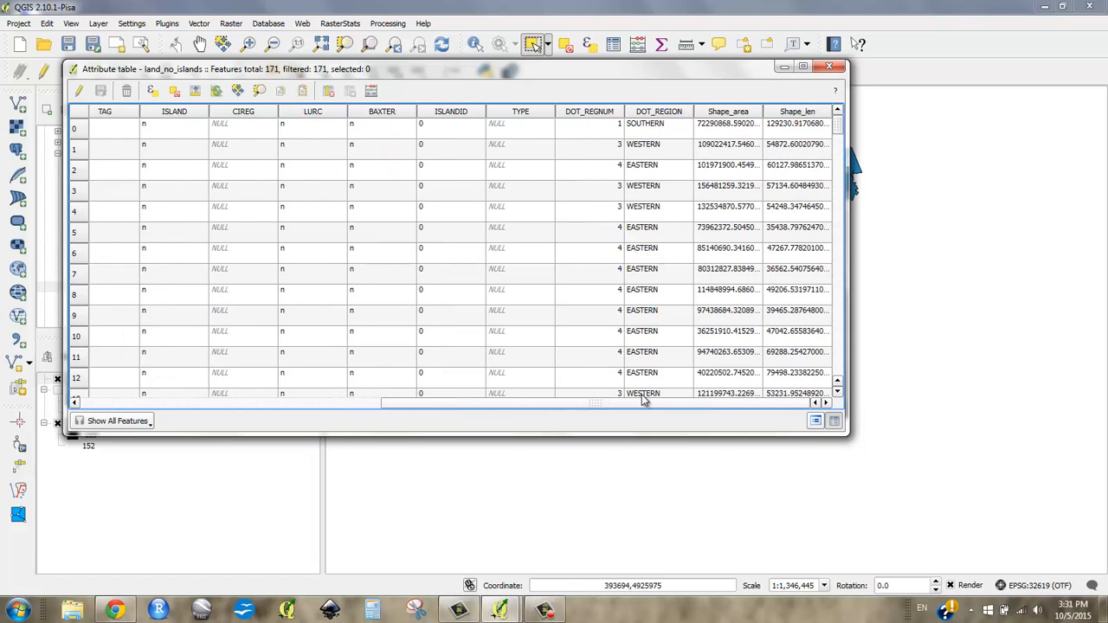
scroll(left, 3)
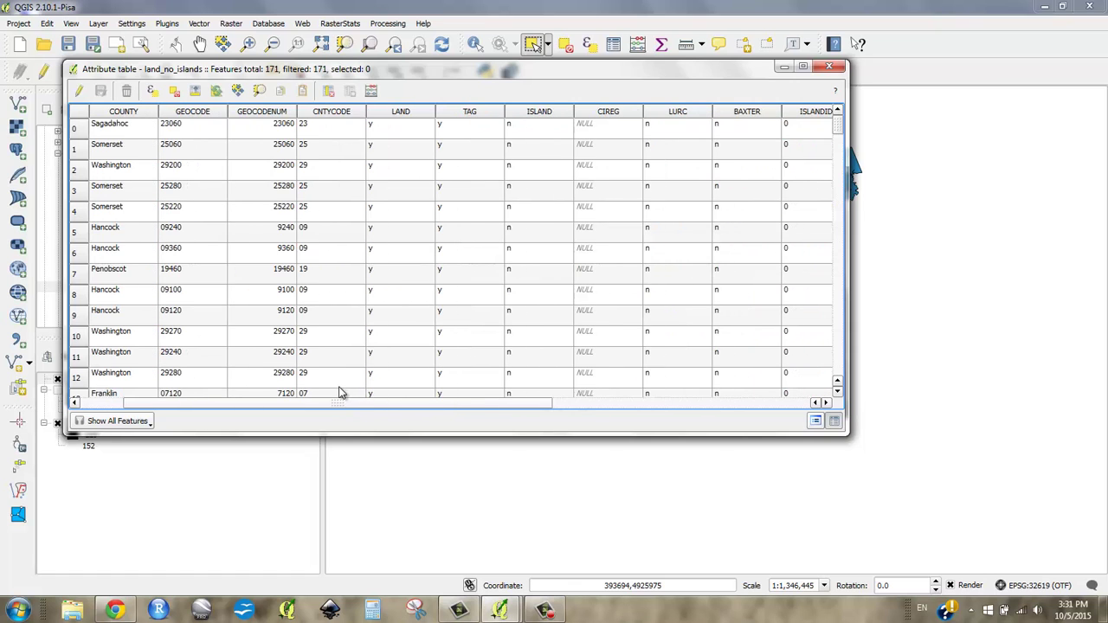
scroll(left, 3)
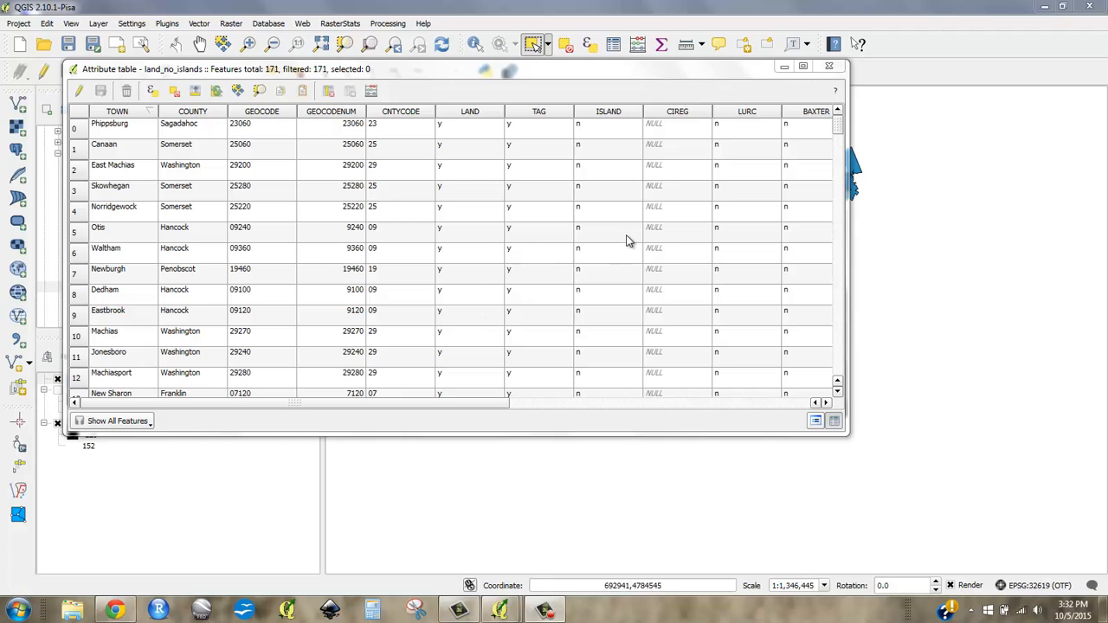
mouse_move(161, 108)
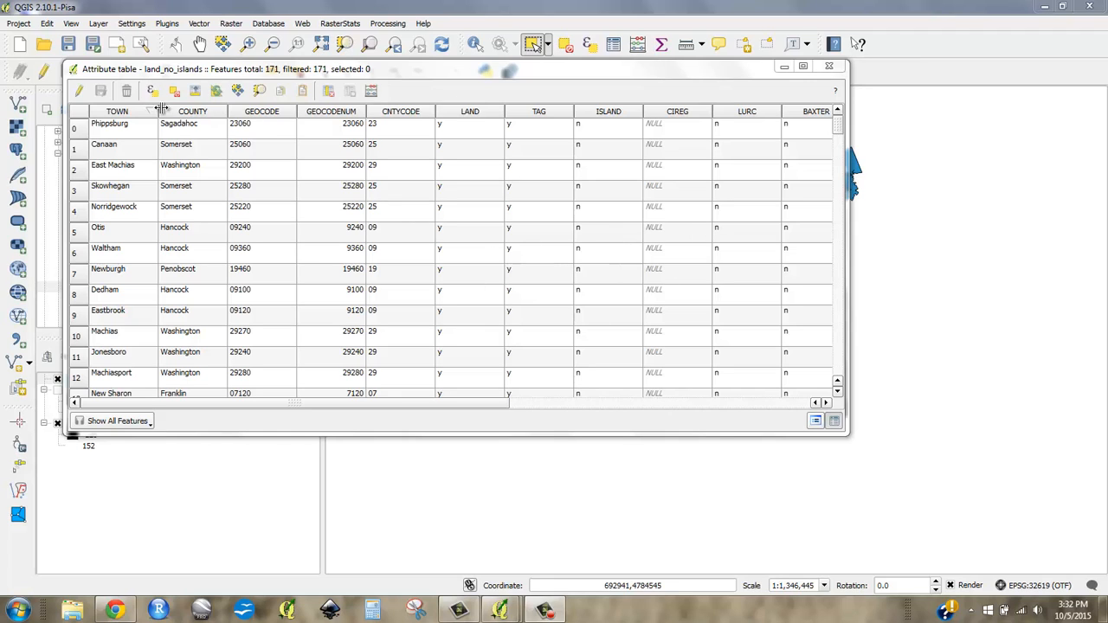
mouse_move(176, 90)
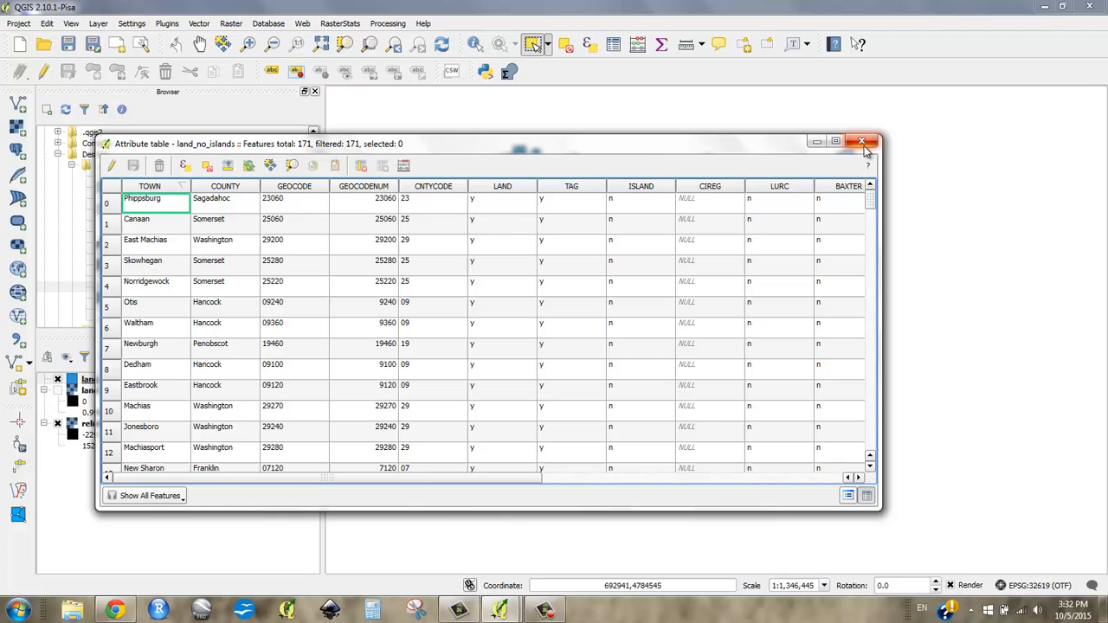
mouse_move(318, 173)
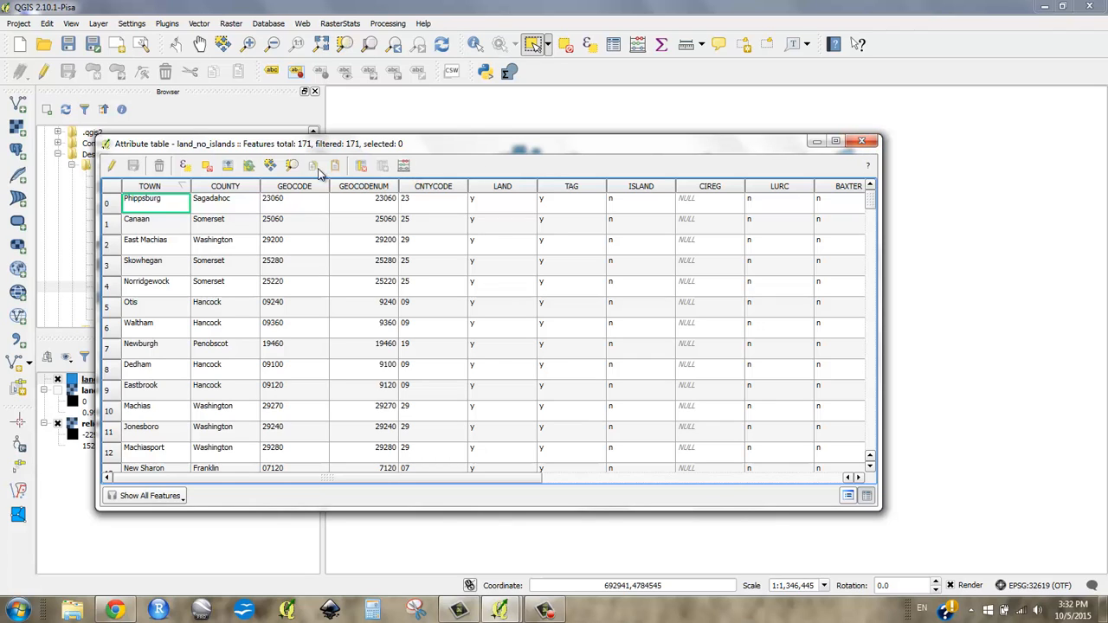
mouse_move(403, 166)
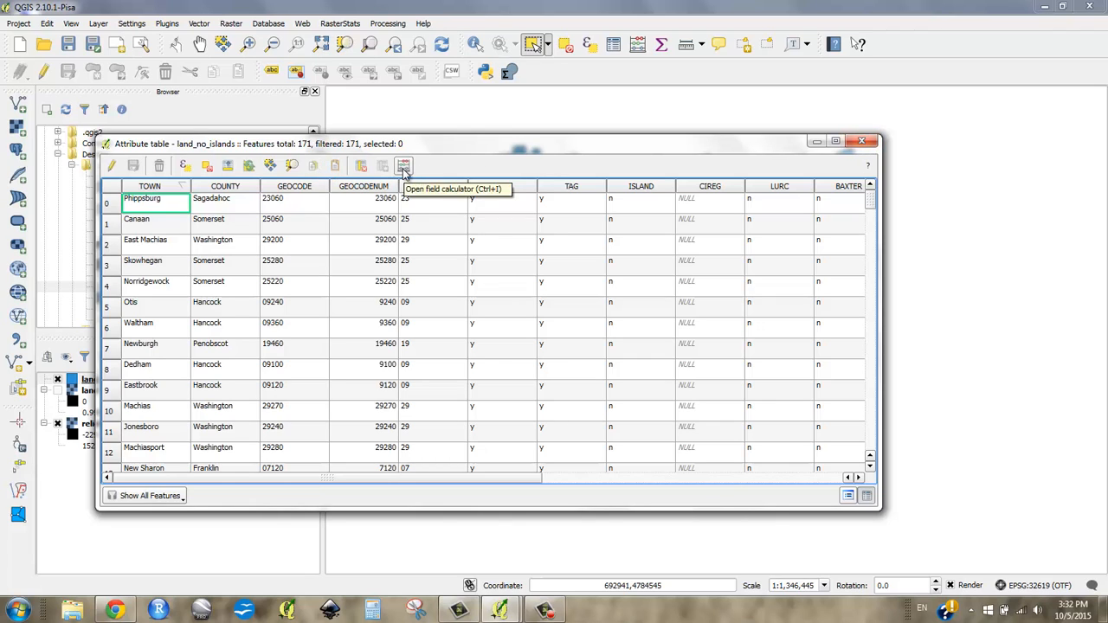
With editing on, delete all chosen fields from land_no_islands, keep the edits, and close the table.
click(360, 166)
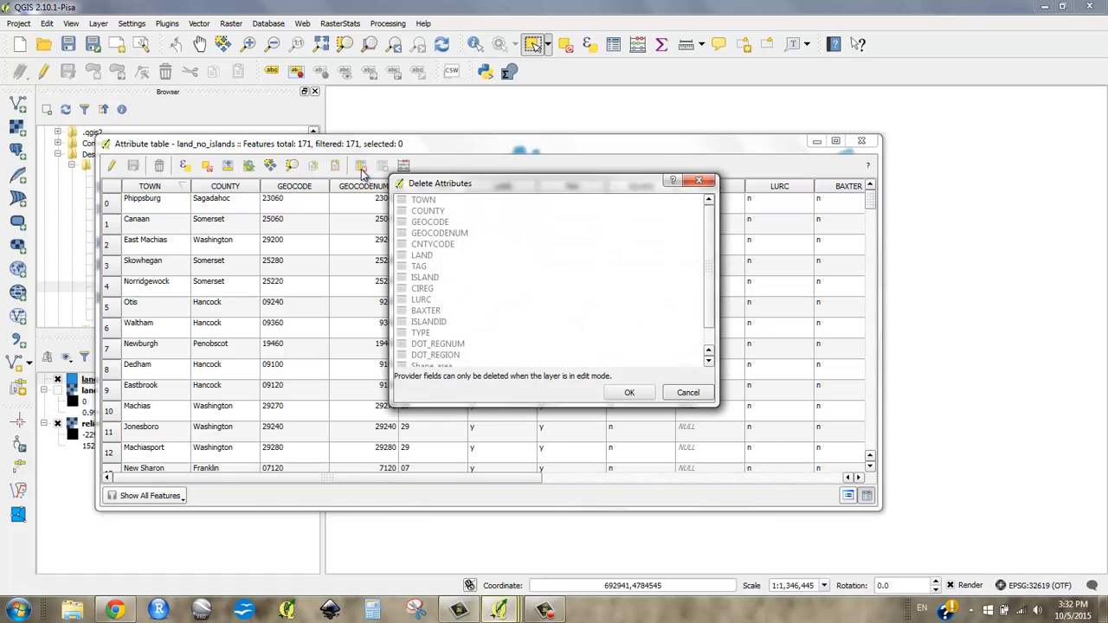
click(689, 391)
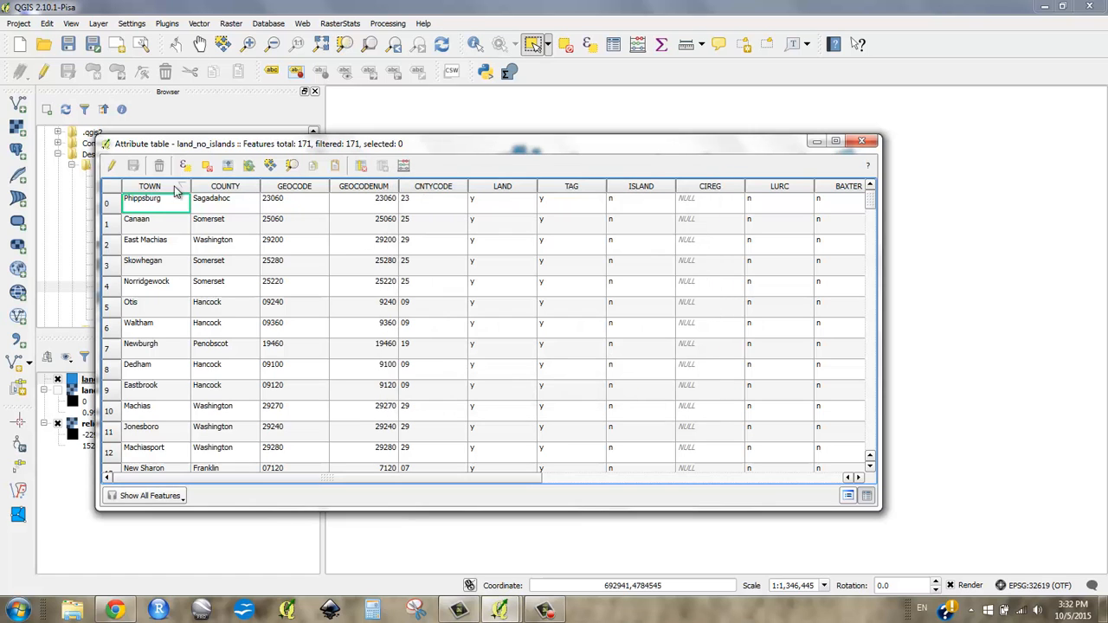
click(111, 166)
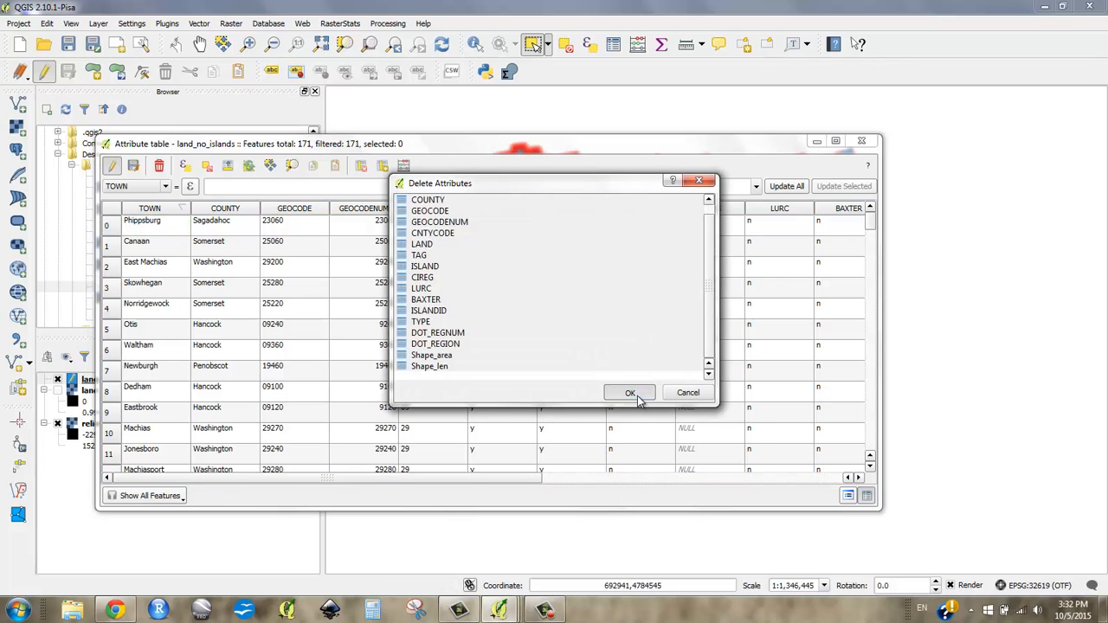
click(630, 391)
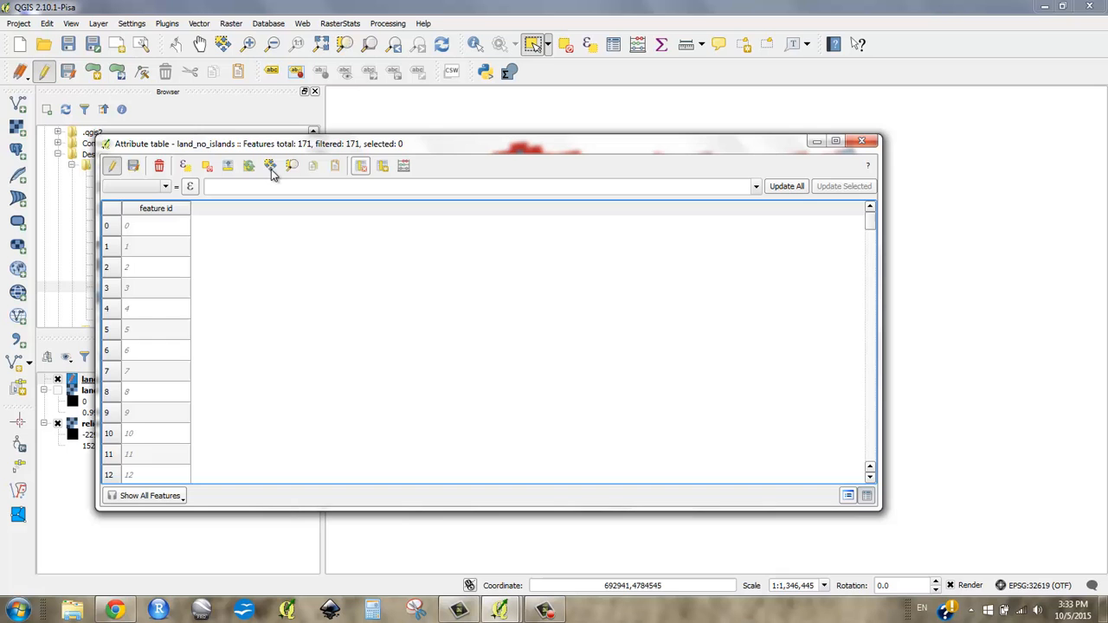
click(113, 166)
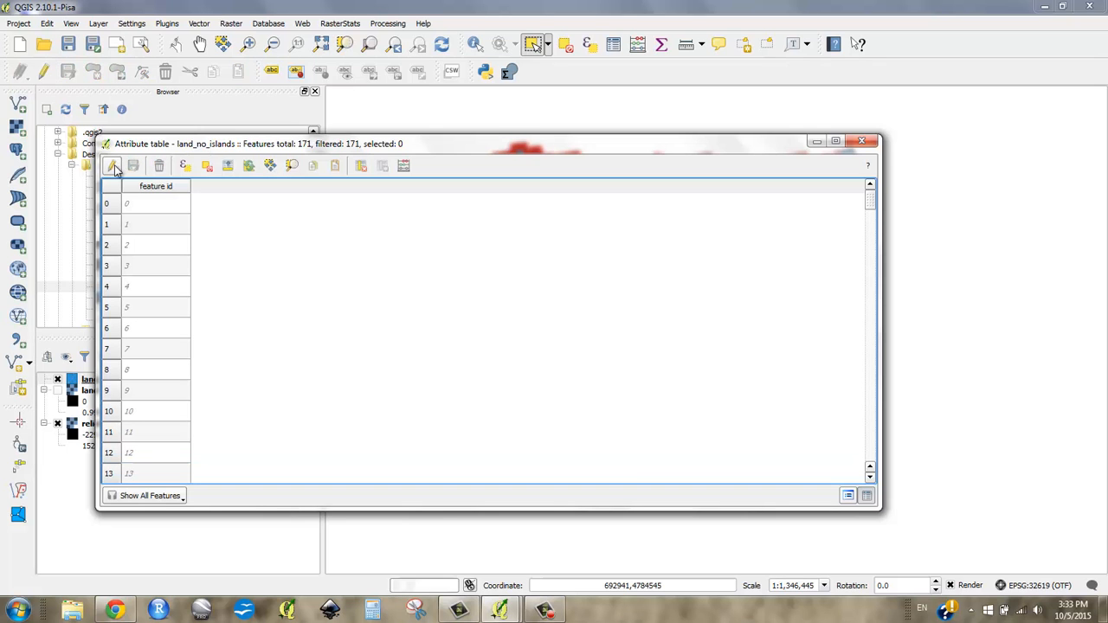
click(873, 140)
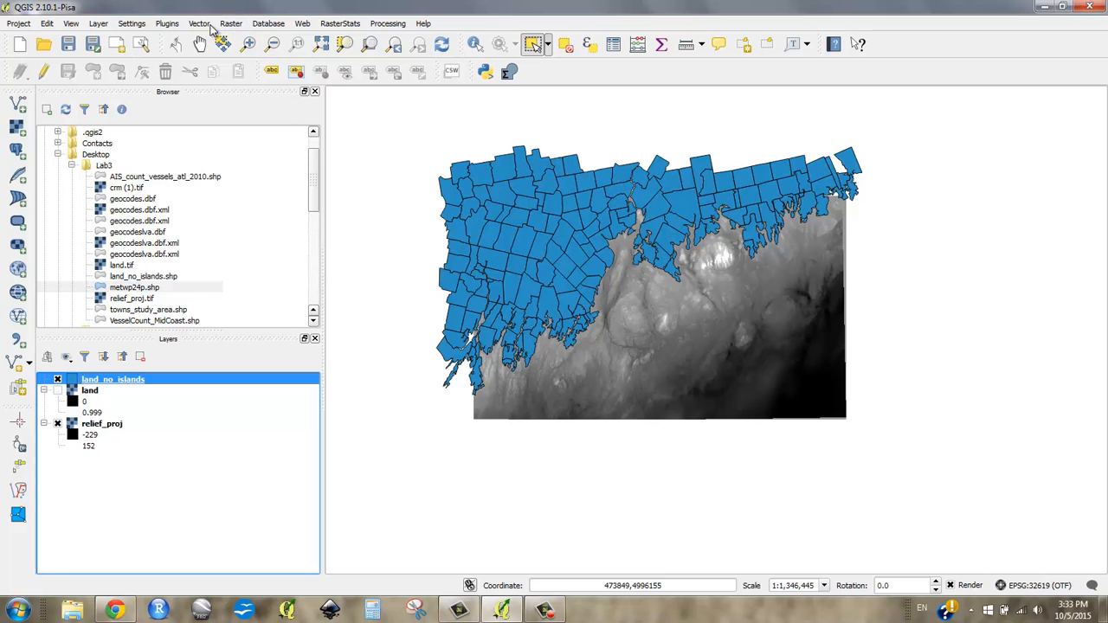
Set the Dissolve output for land_no_islands to mainland.shp in the Lab3 folder.
click(199, 25)
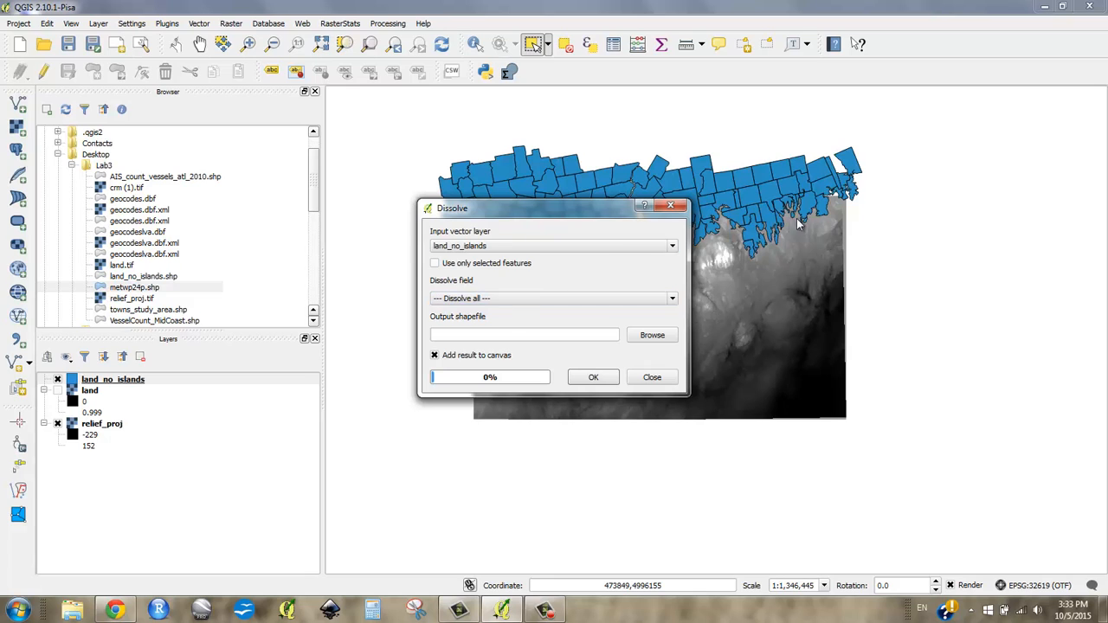
mouse_move(696, 358)
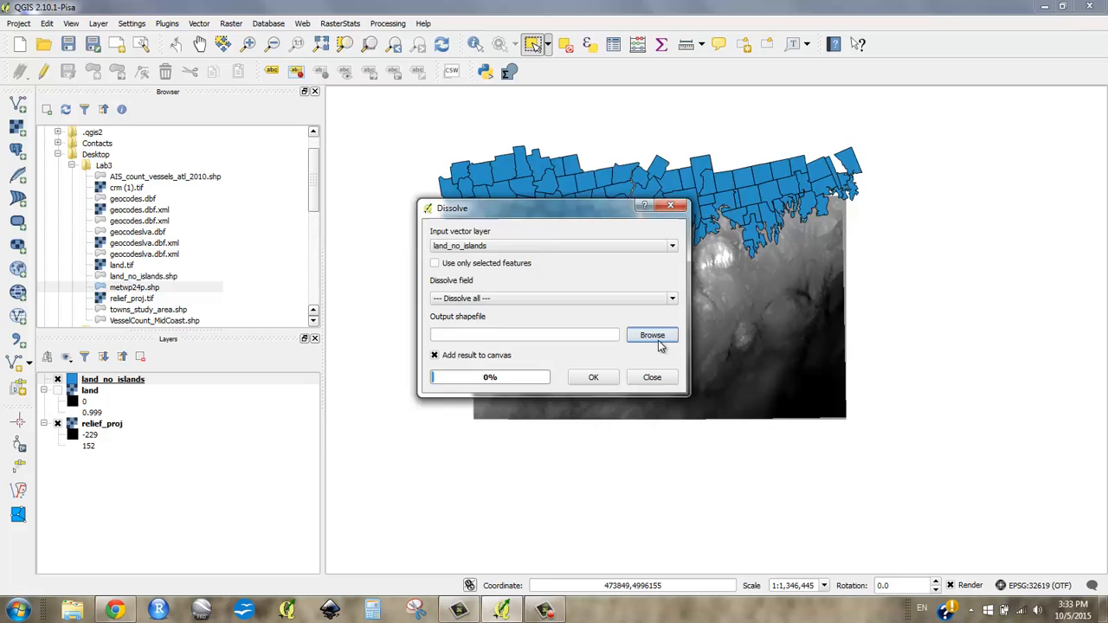
click(652, 336)
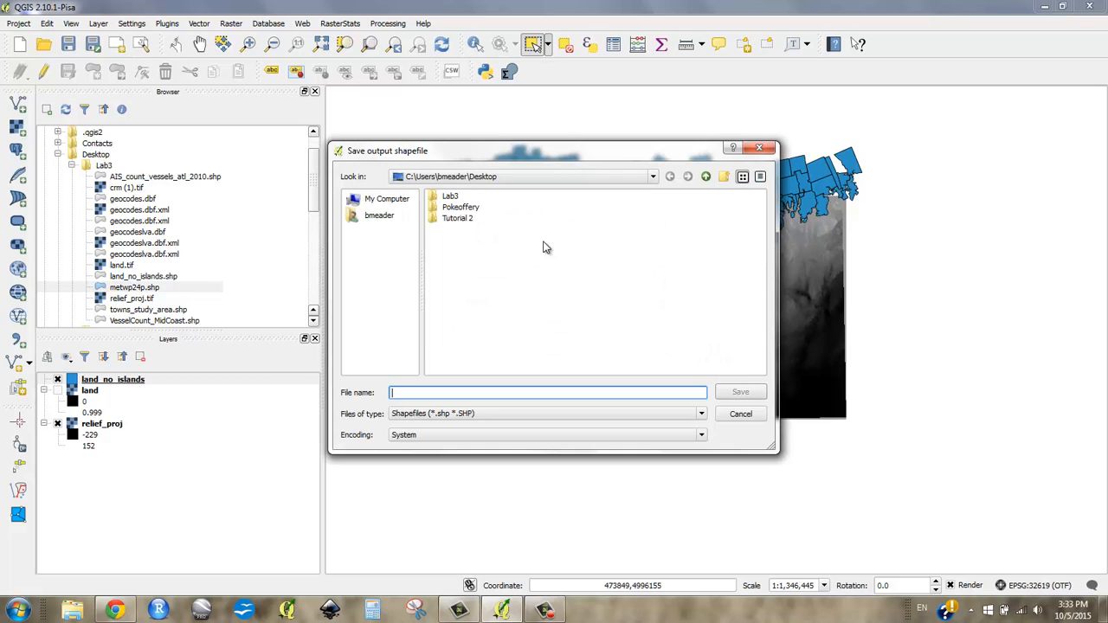
double_click(451, 196)
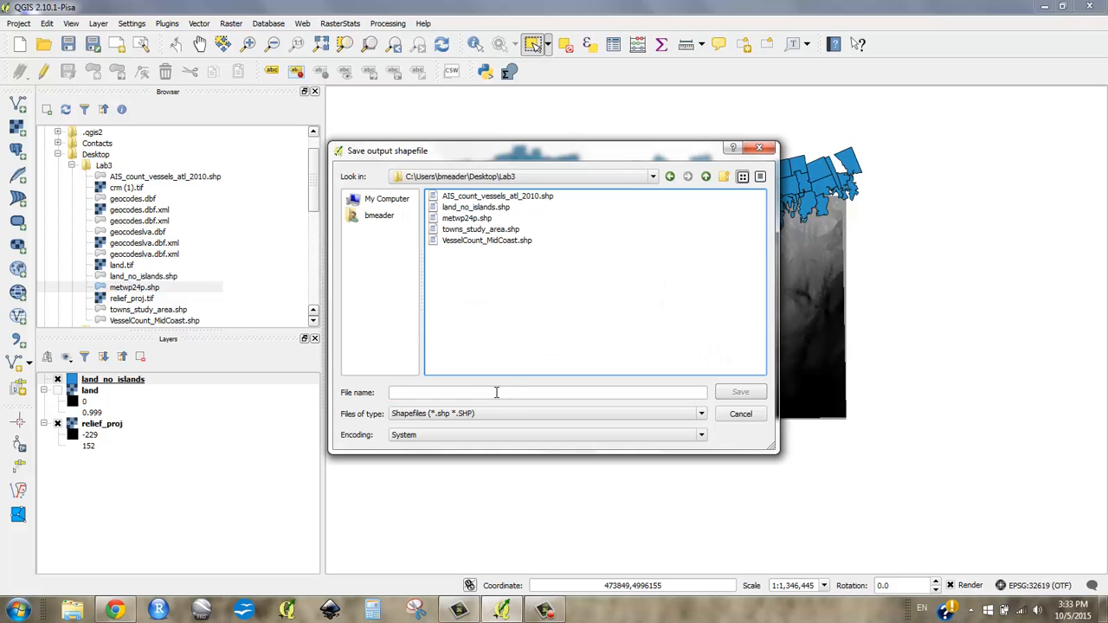
text(mai)
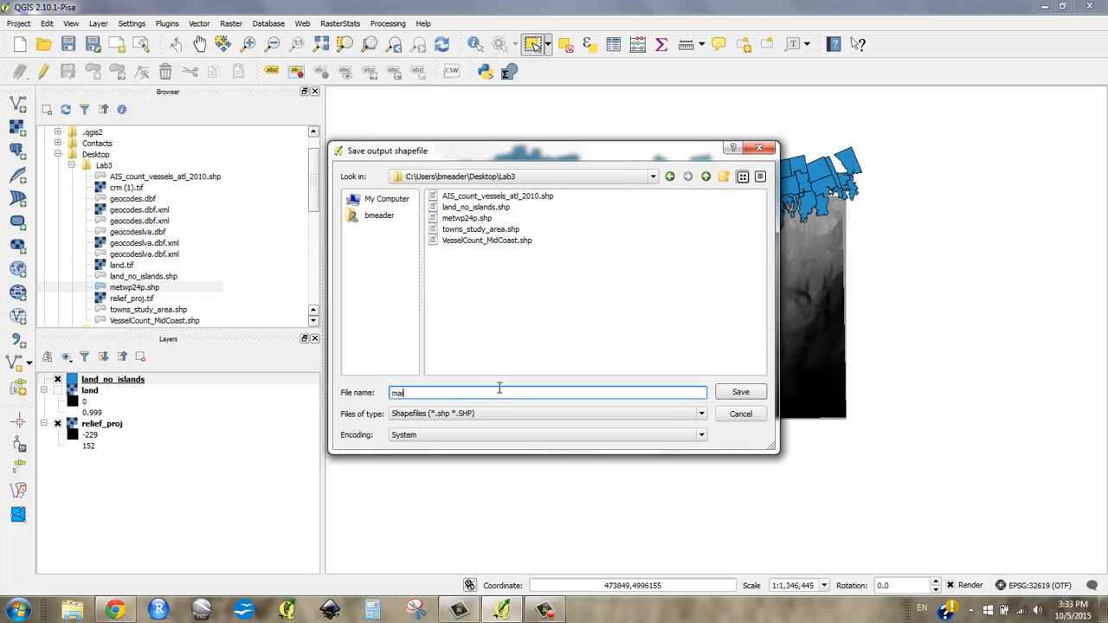
text(nland)
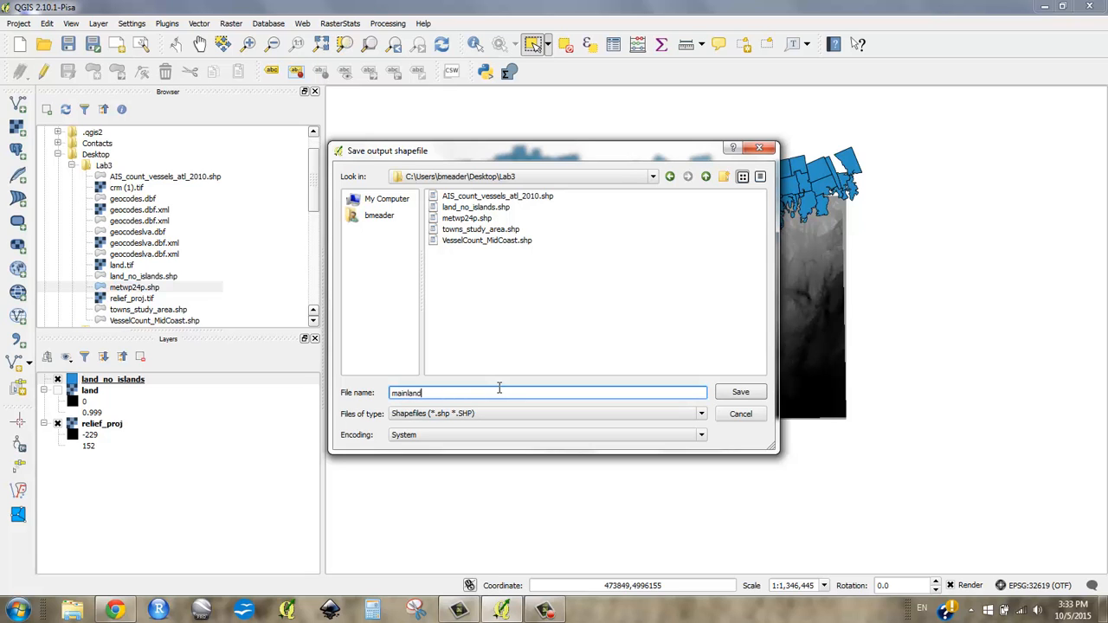
click(741, 391)
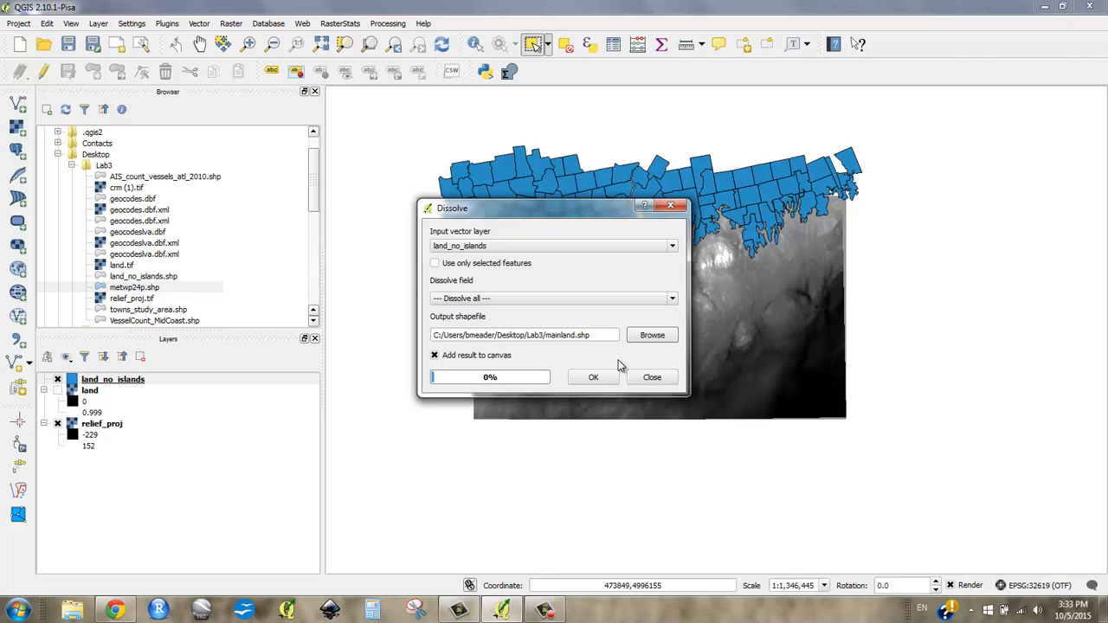
Run the dissolve to produce the single mainland shapefile and close the tool.
click(592, 378)
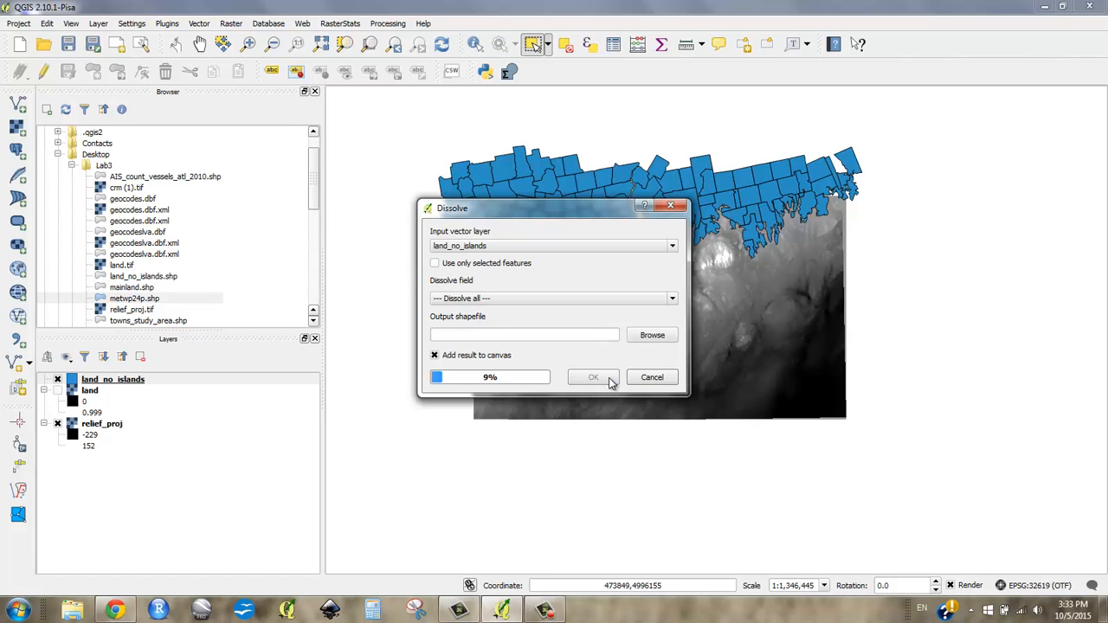
click(592, 378)
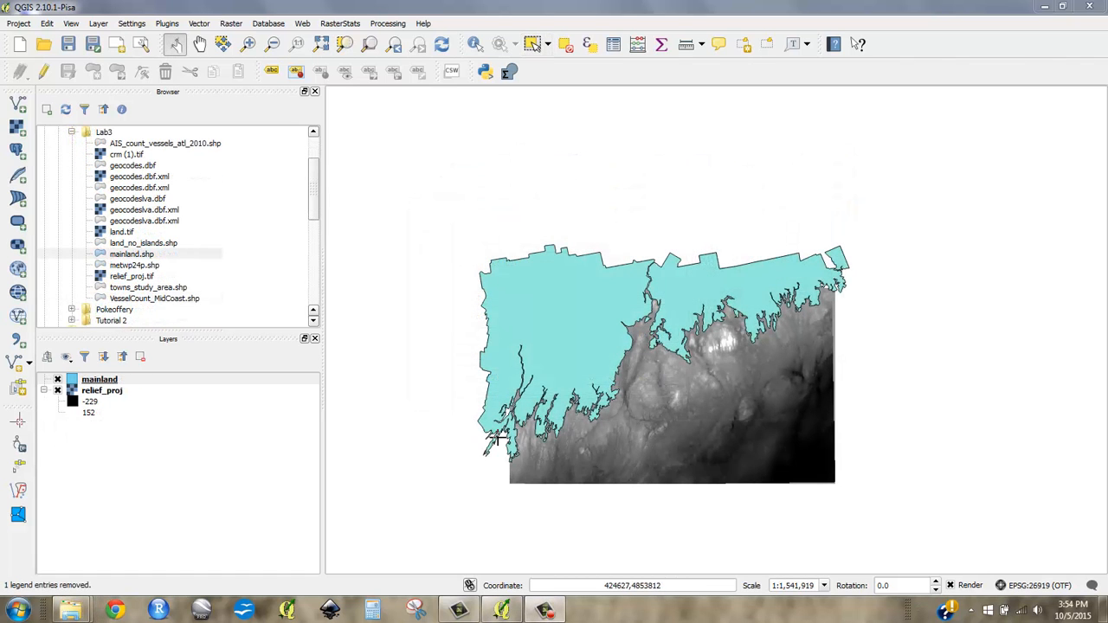
mouse_move(549, 302)
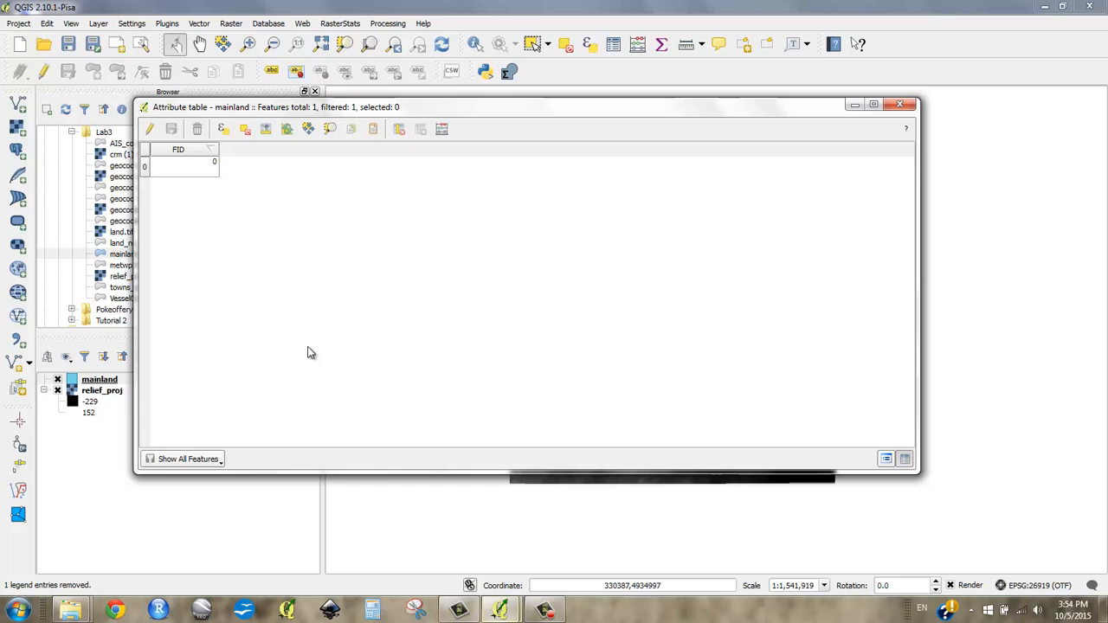
mouse_move(197, 166)
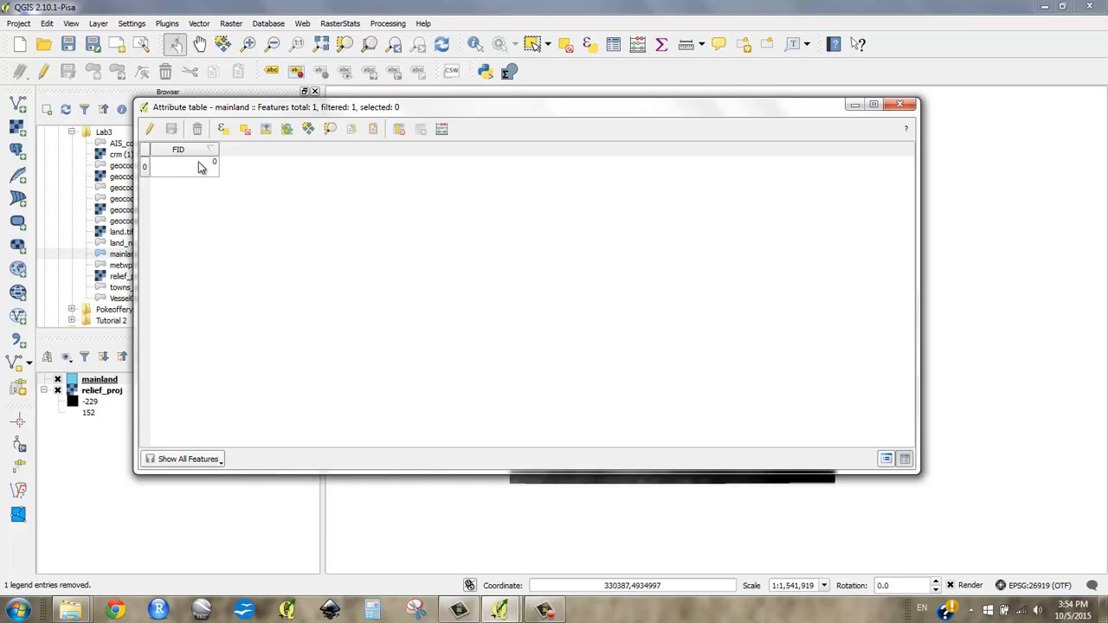
mouse_move(211, 166)
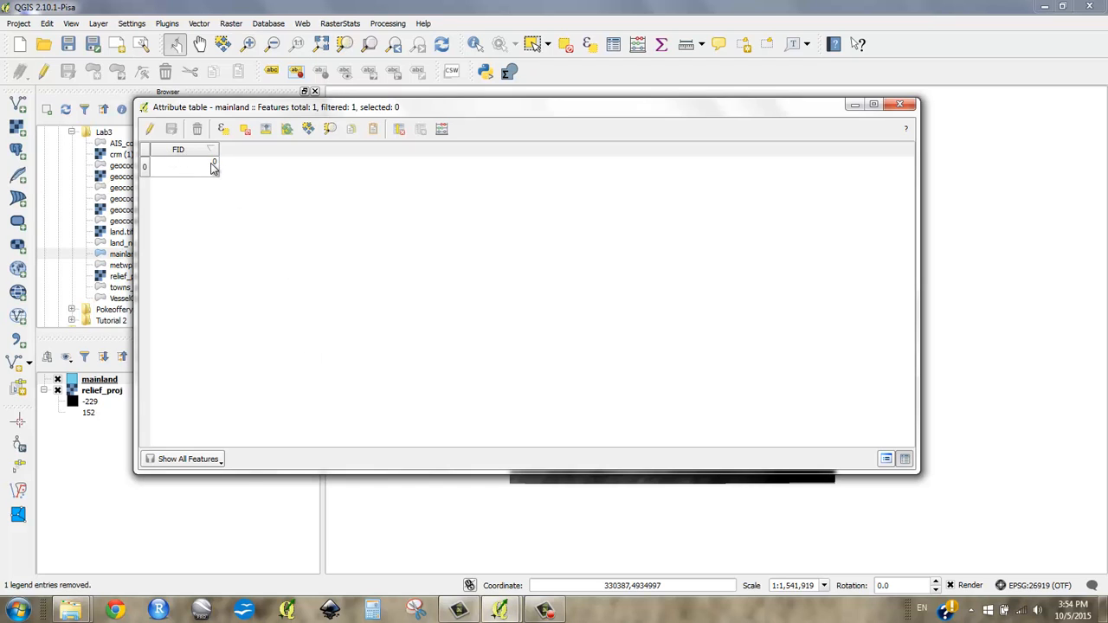
mouse_move(197, 166)
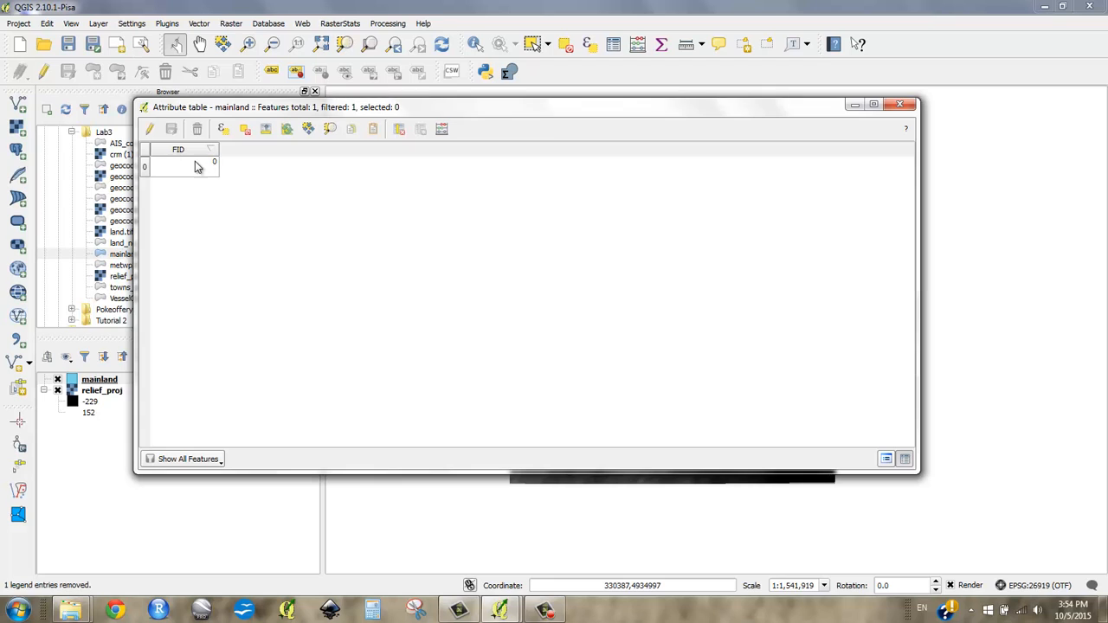
mouse_move(180, 154)
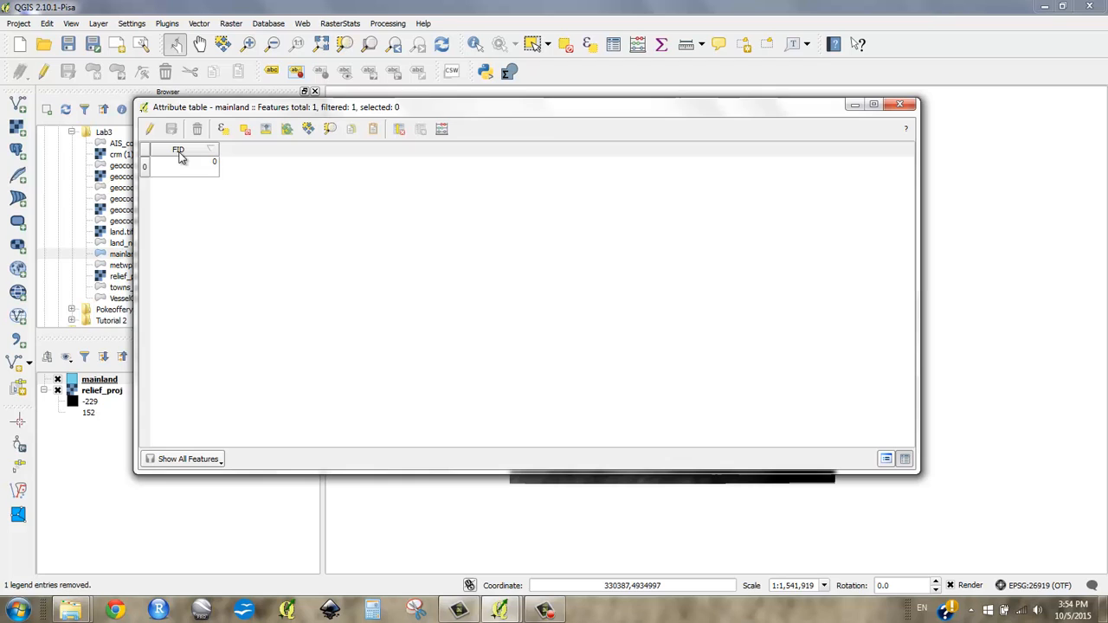
mouse_move(190, 157)
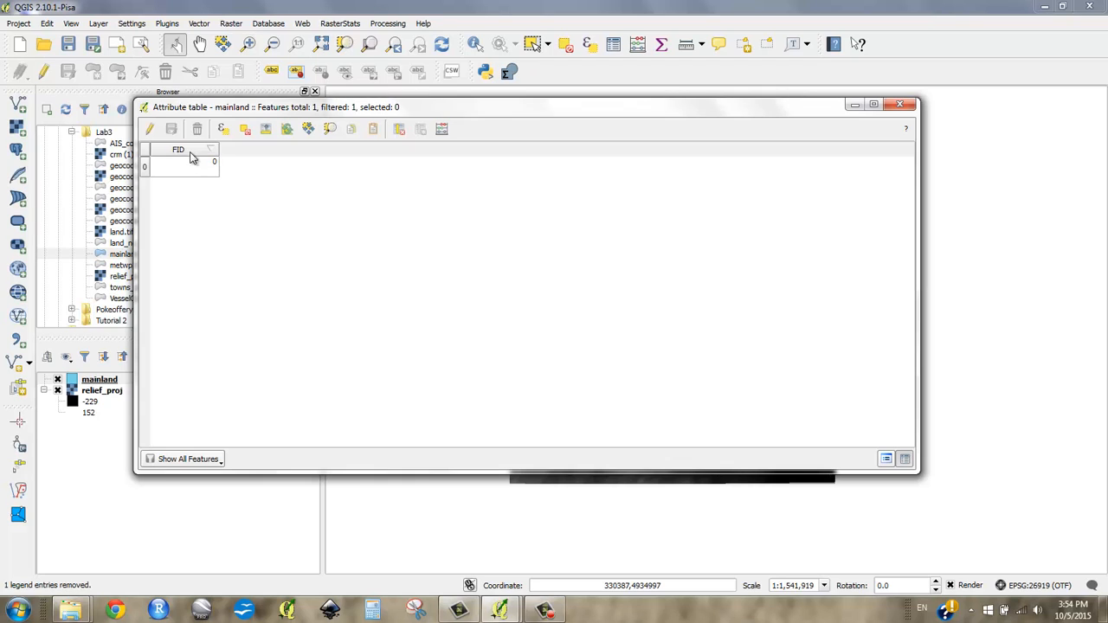
mouse_move(180, 166)
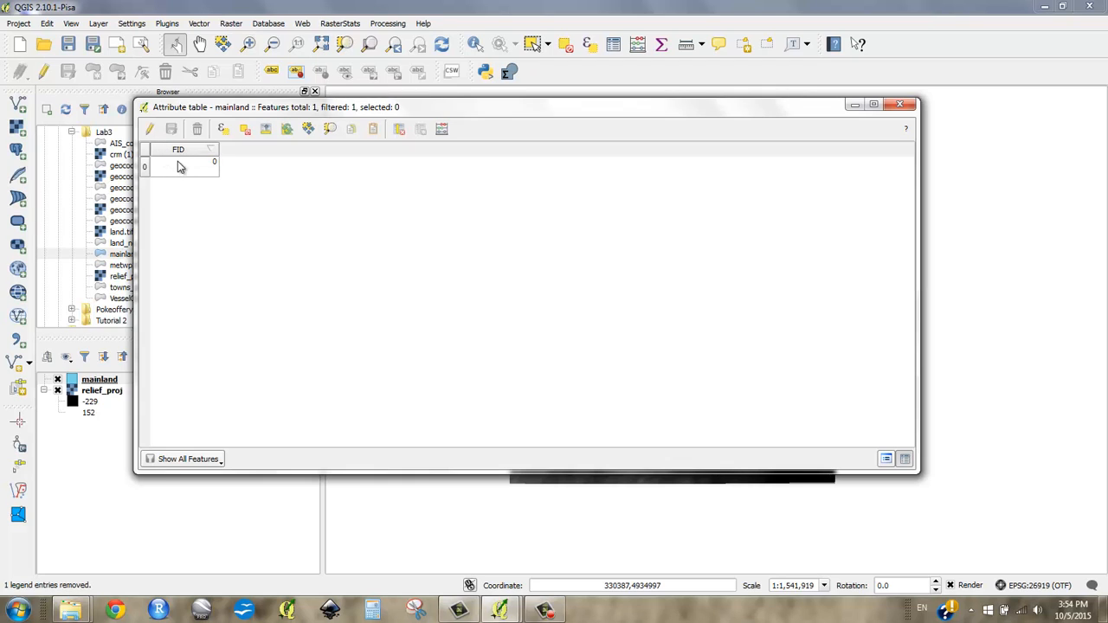
mouse_move(280, 194)
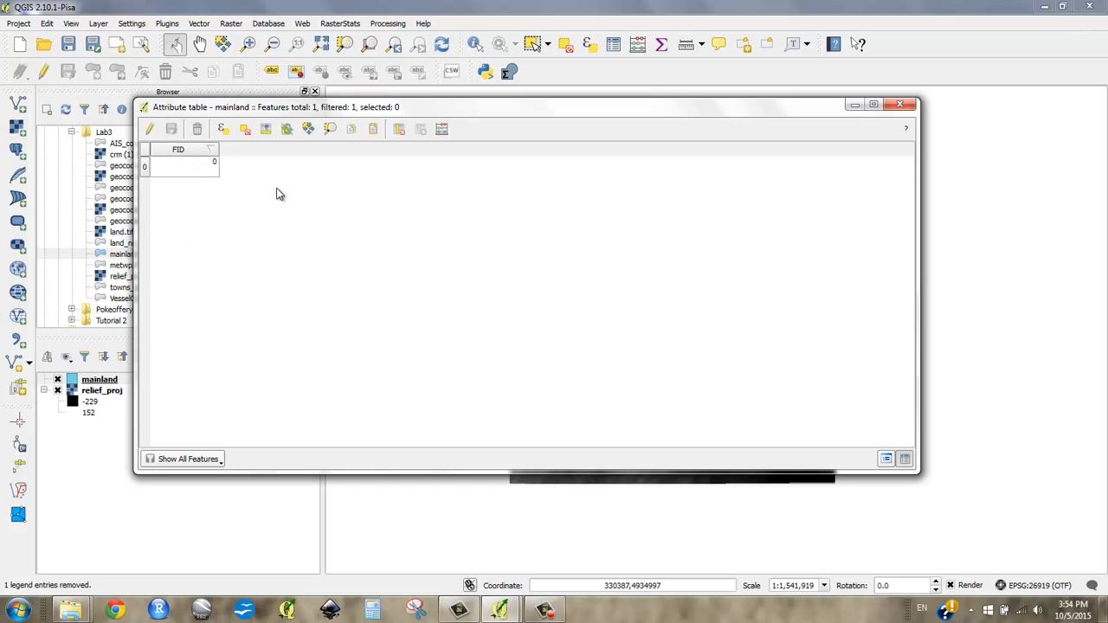
Start the Field calculator from the mainland attribute table with its single feature.
click(441, 128)
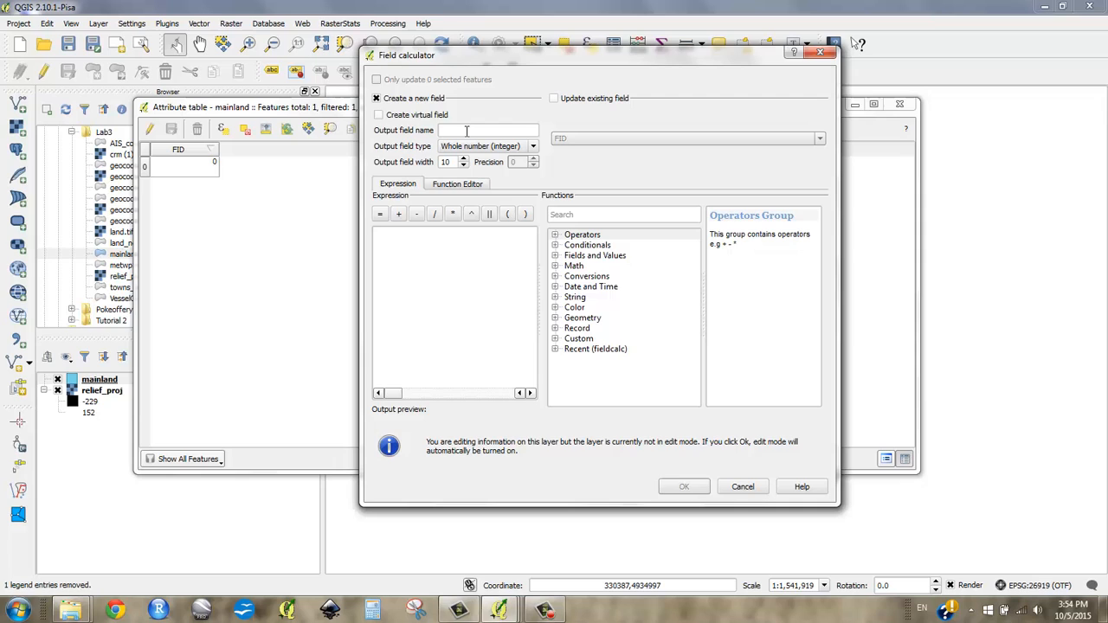
Create a new integer field named Value filled with 1 for the mainland feature.
text(Value)
text(1)
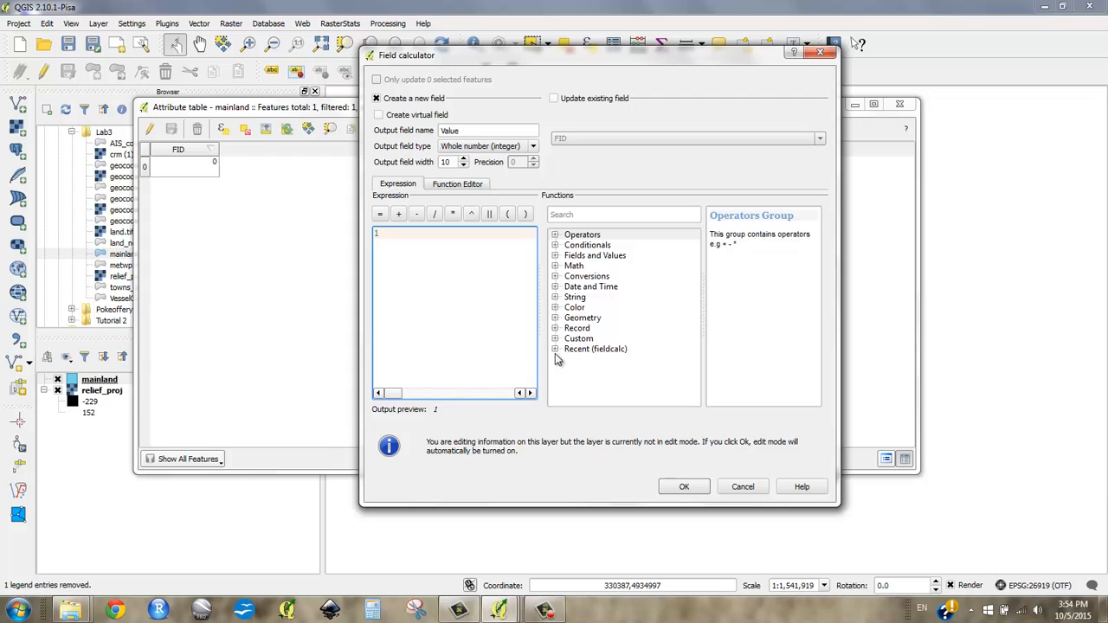
click(684, 485)
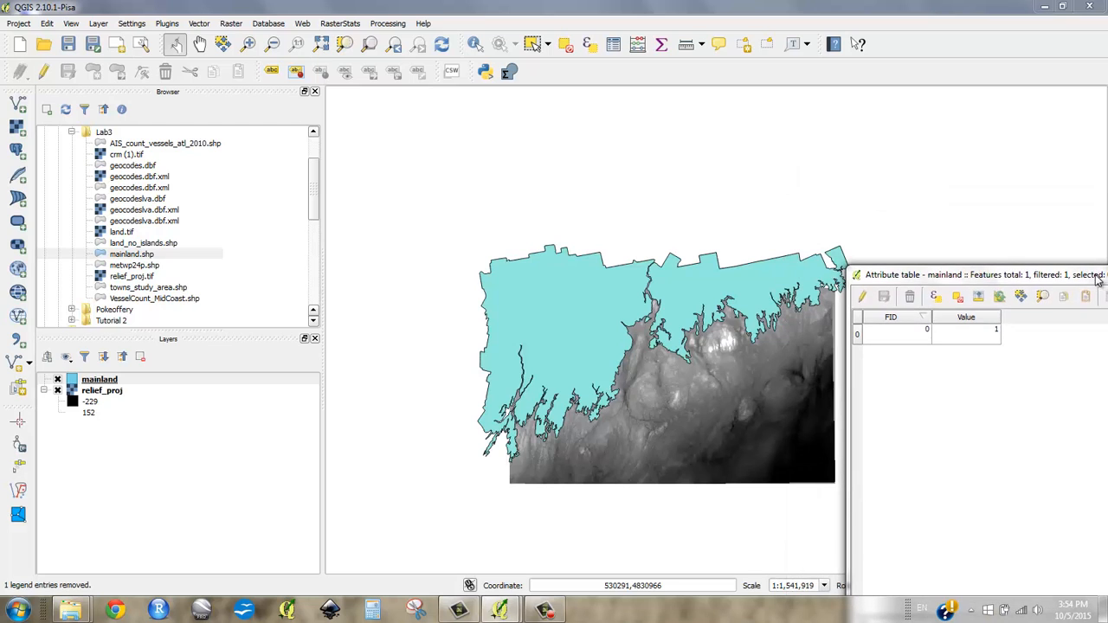
mouse_move(693, 256)
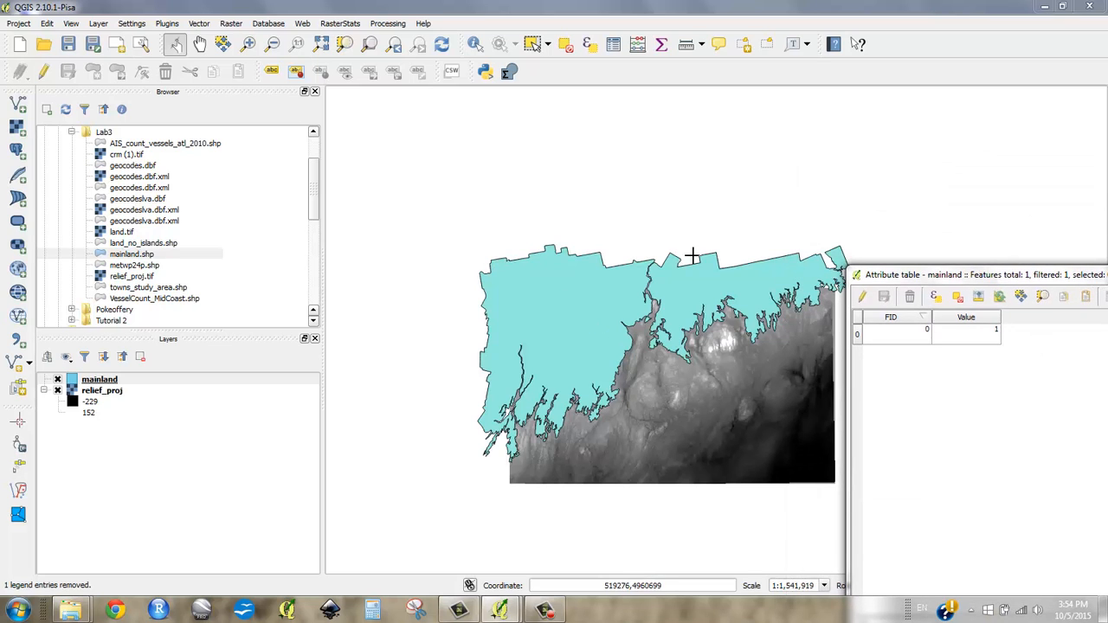
mouse_move(495, 271)
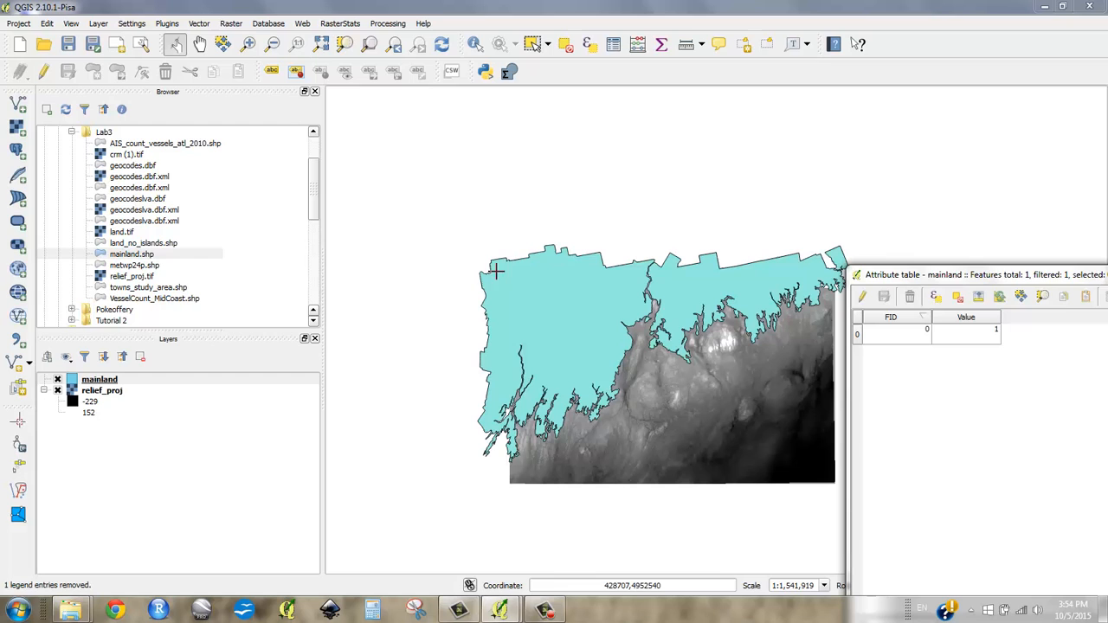
mouse_move(582, 298)
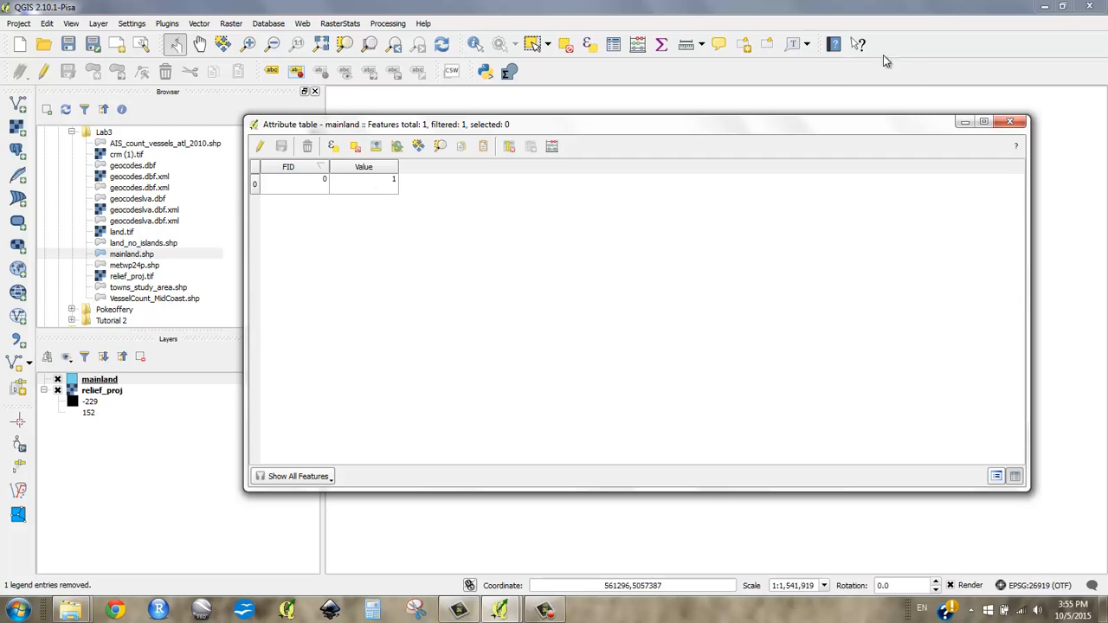
Set Rasterize to convert mainland by its Value field into mainland.tif, dismissing the size warning.
click(1009, 121)
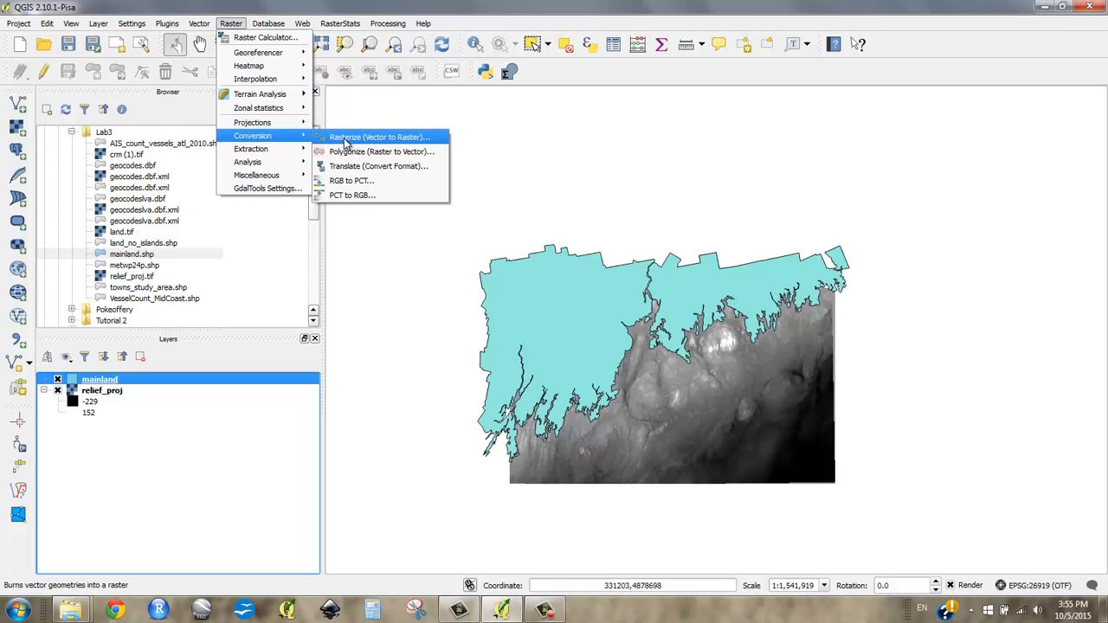
click(378, 136)
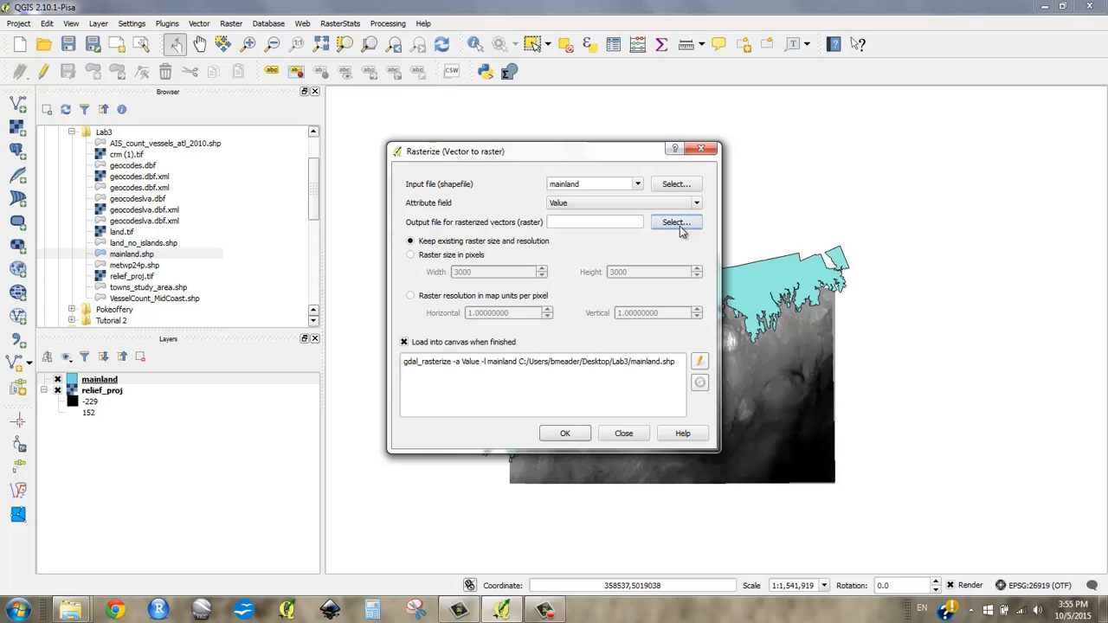
click(676, 222)
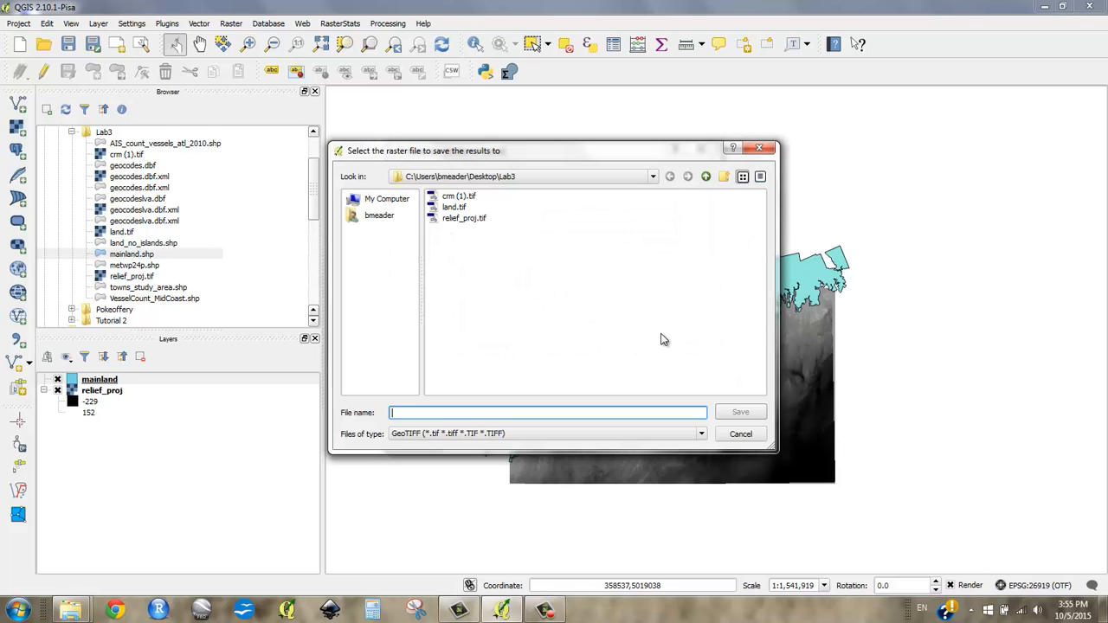
text(mainland)
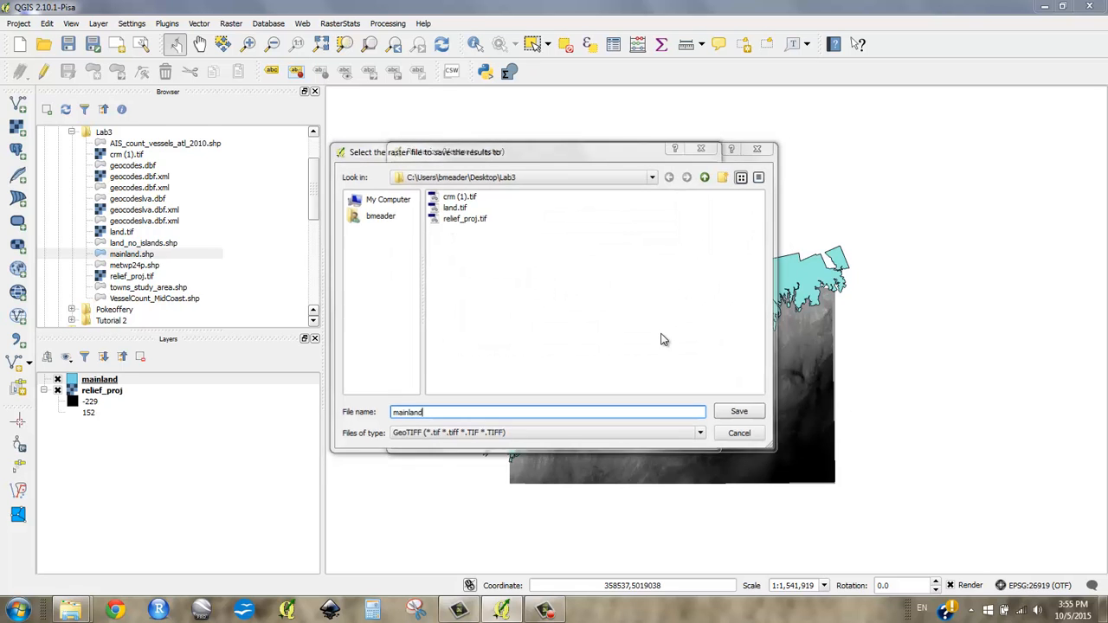
click(738, 412)
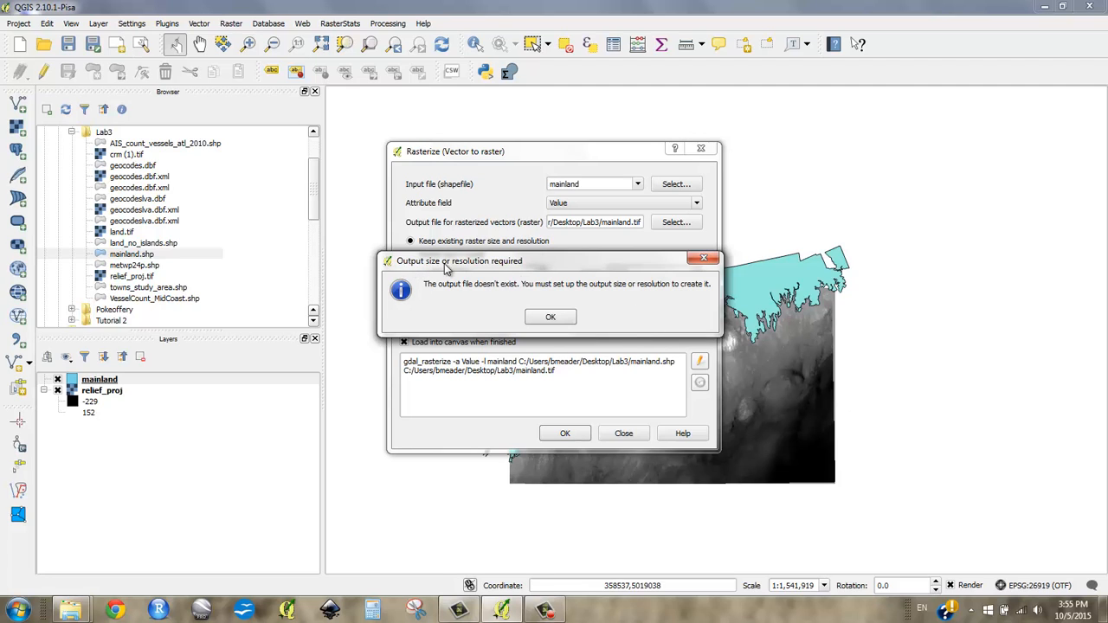
mouse_move(498, 273)
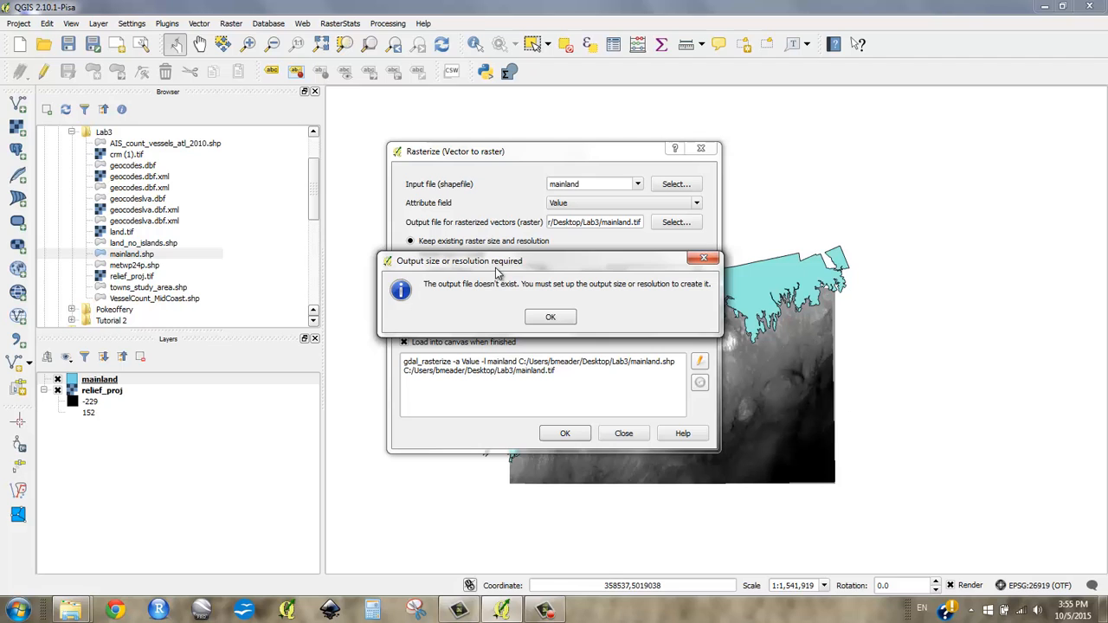
click(551, 315)
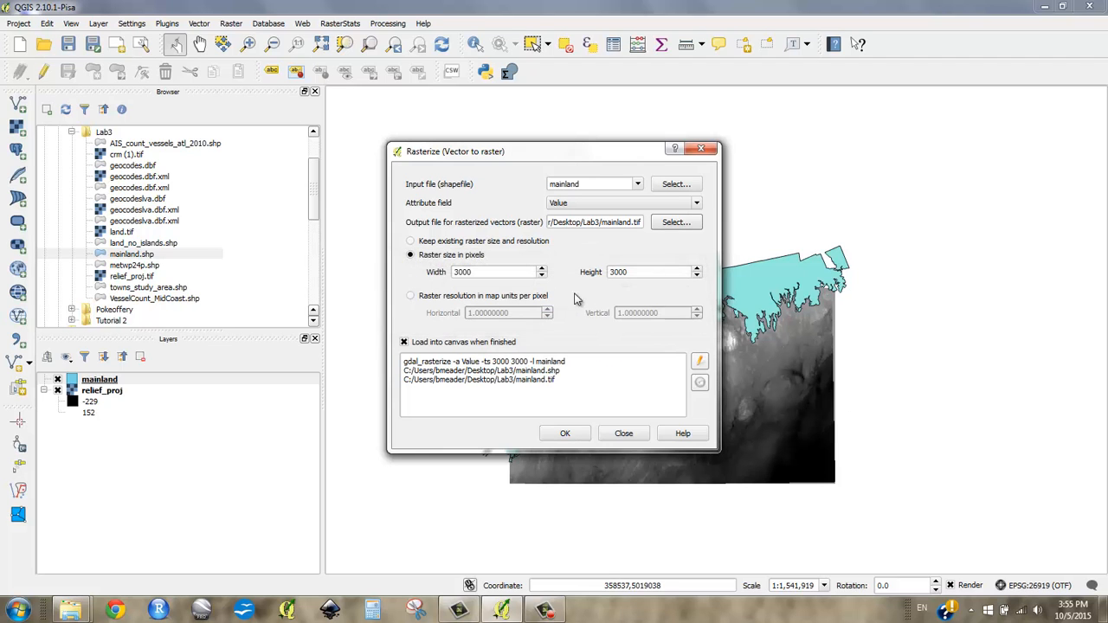
mouse_move(506, 177)
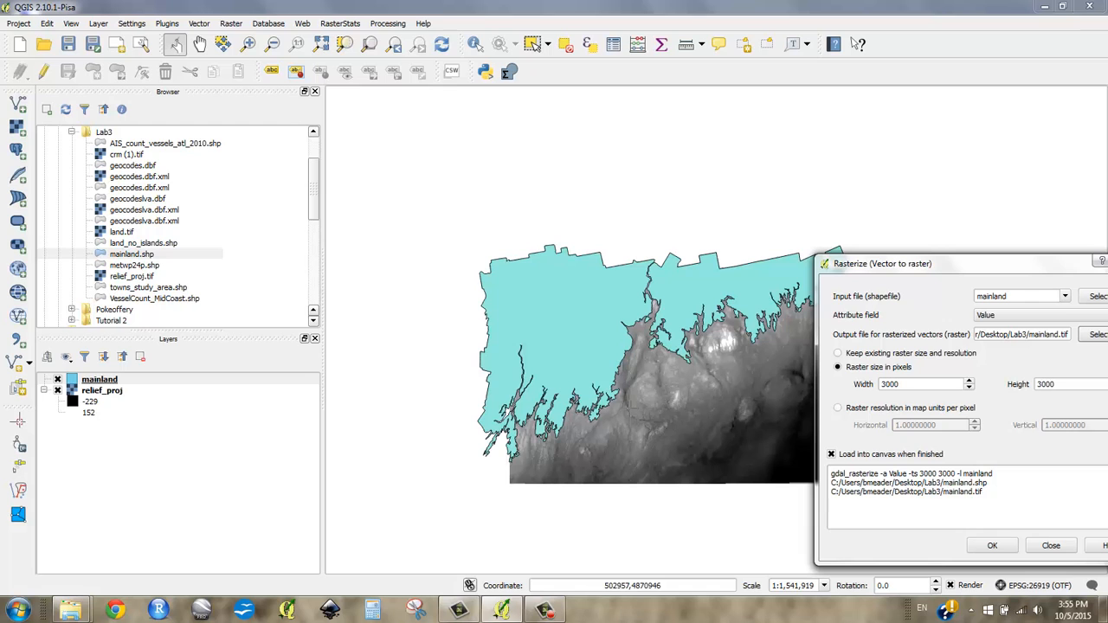
Check relief_proj's General properties showing 2678 columns by 1609 rows.
drag(883, 263, 651, 189)
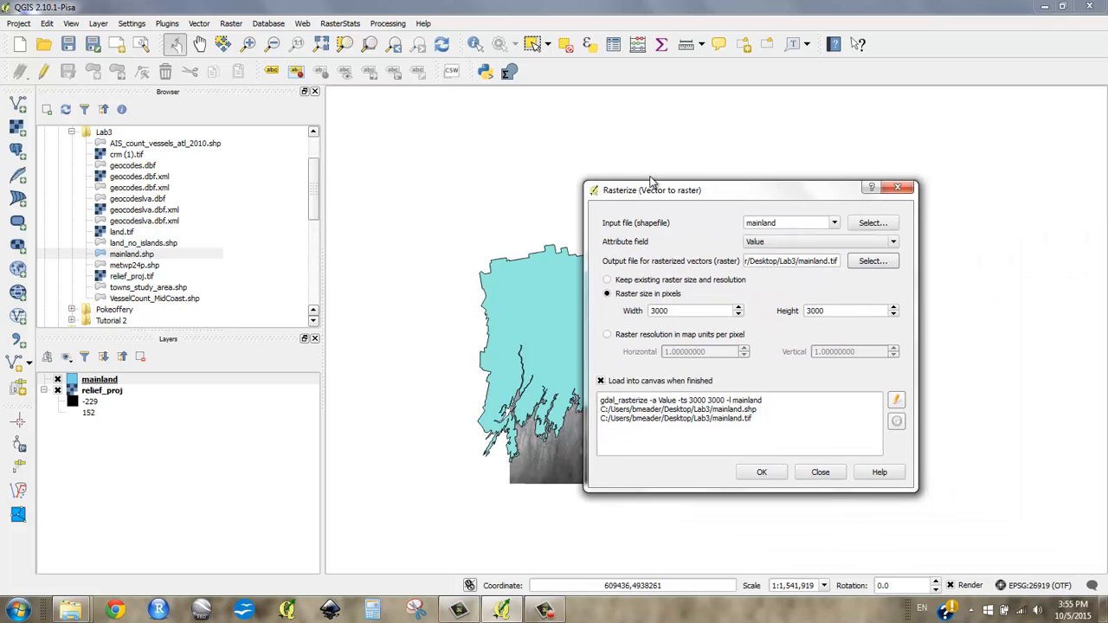
right_click(101, 391)
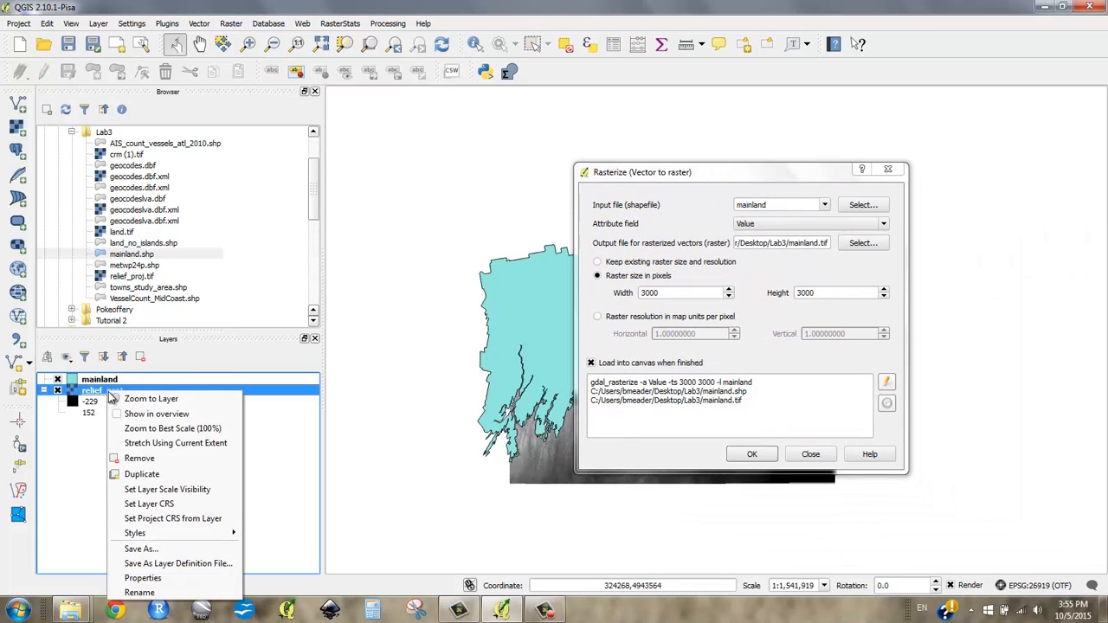
mouse_move(142, 578)
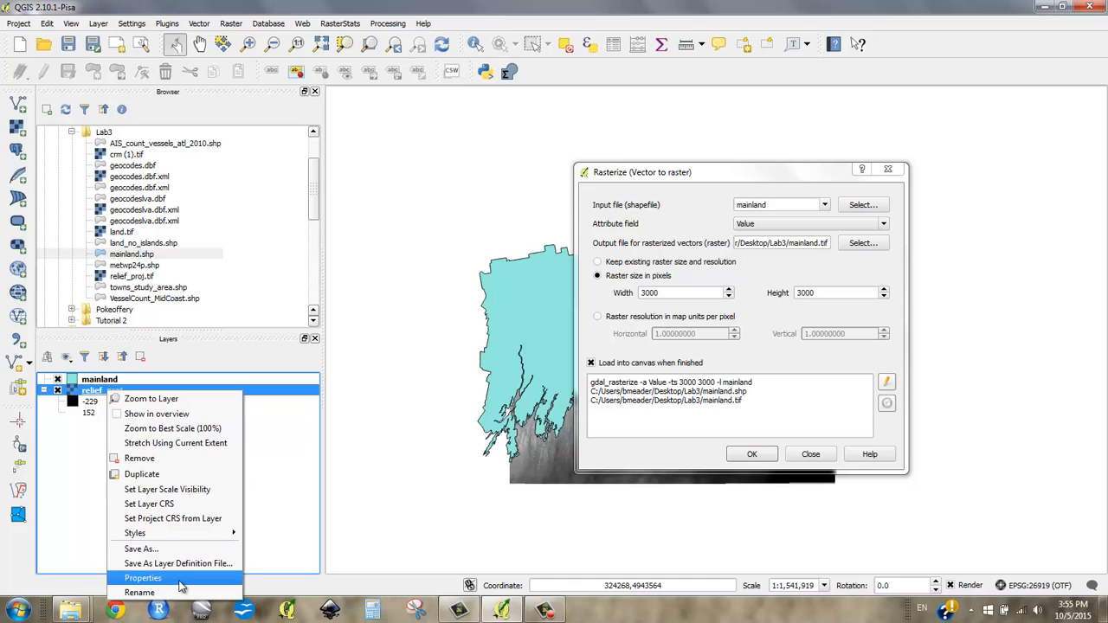
click(142, 578)
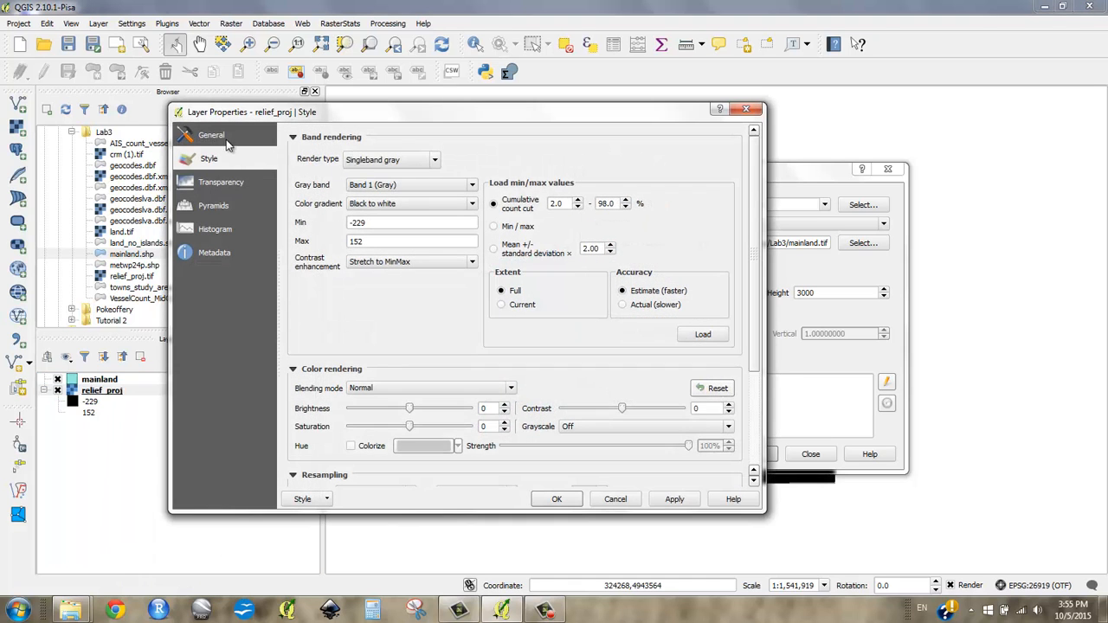
click(213, 135)
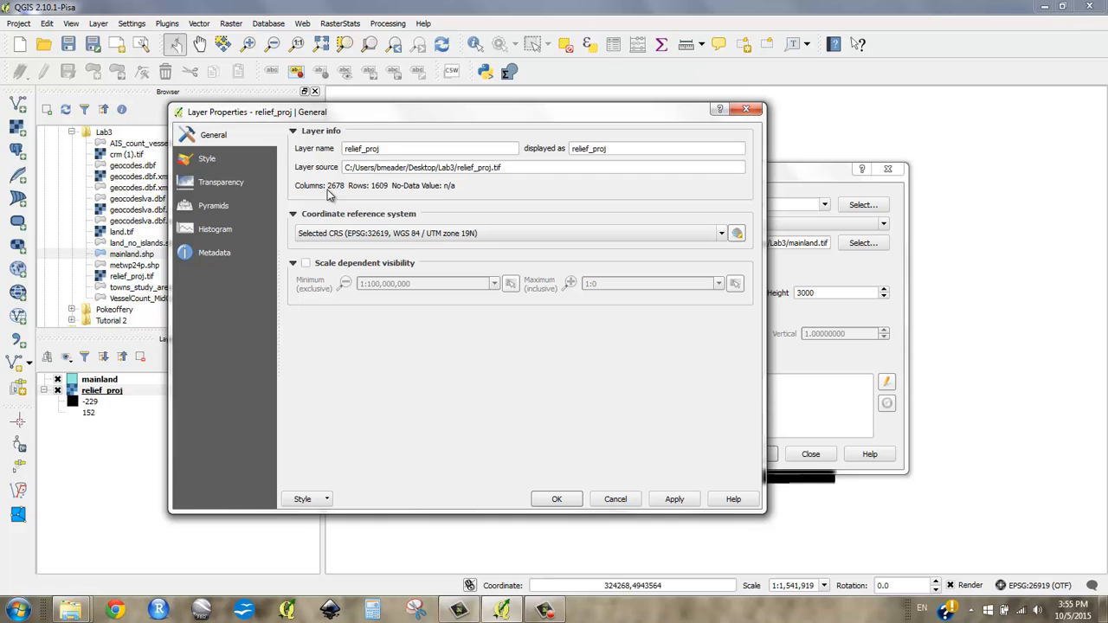
mouse_move(400, 178)
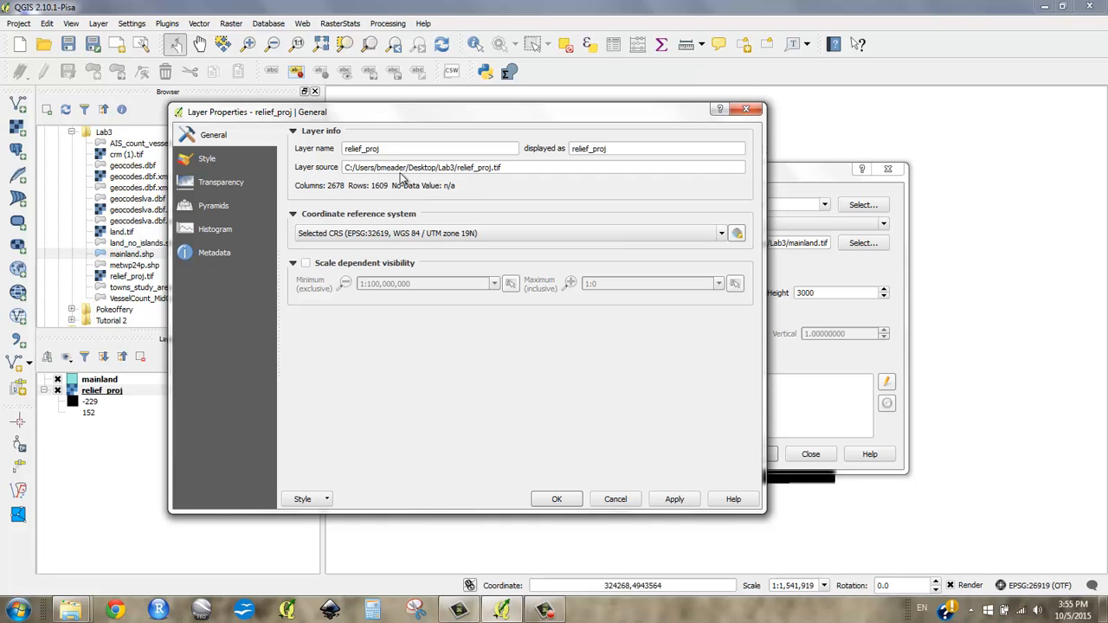
drag(468, 110, 315, 99)
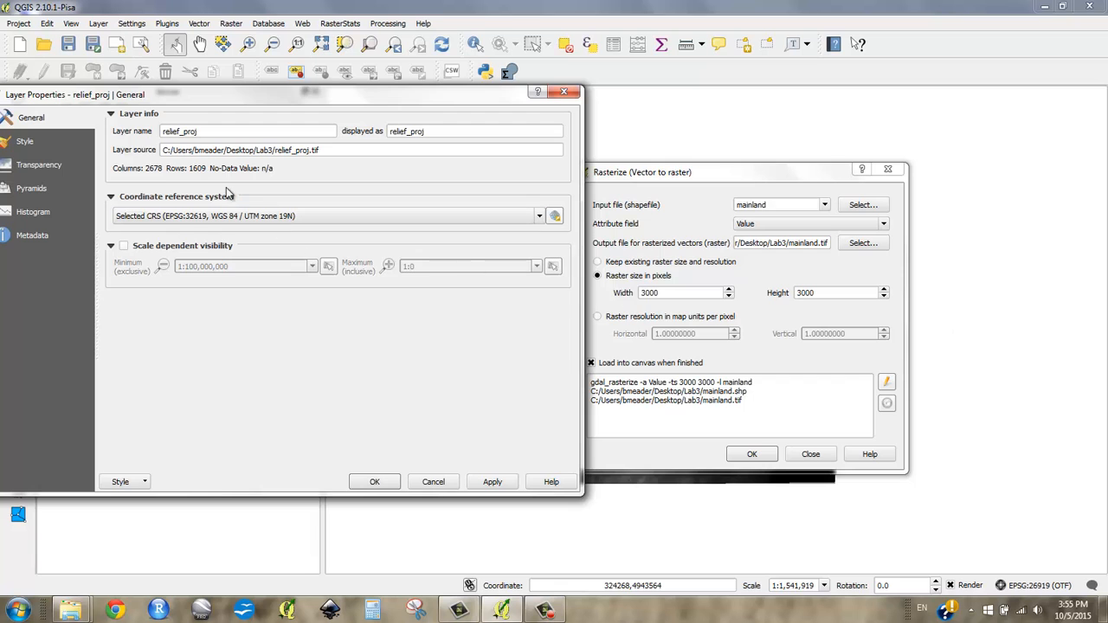
mouse_move(156, 178)
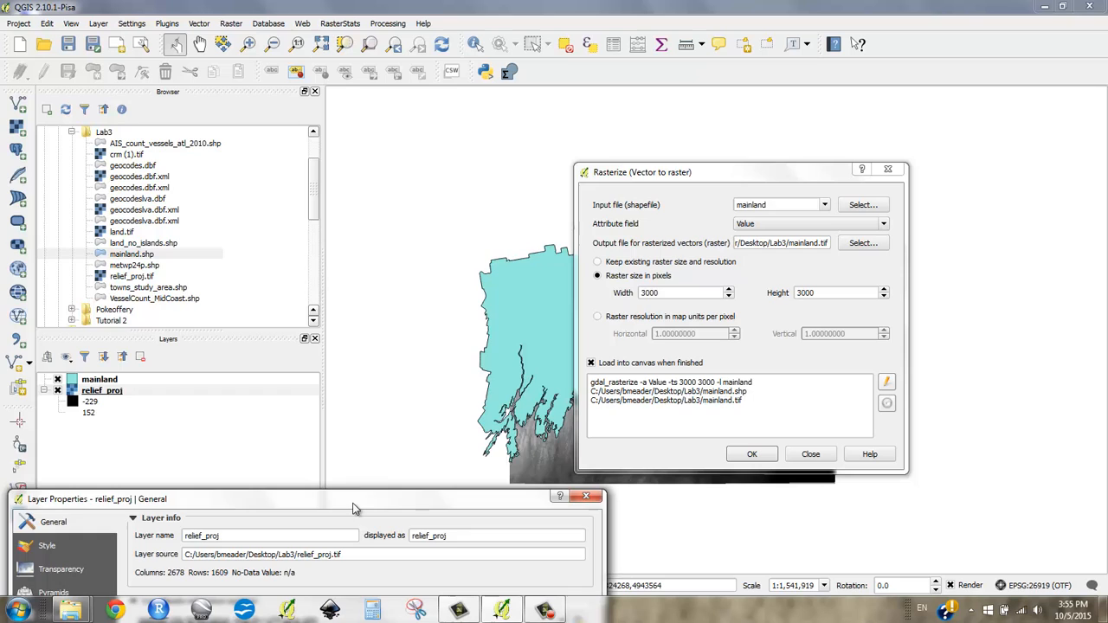
drag(350, 506, 384, 97)
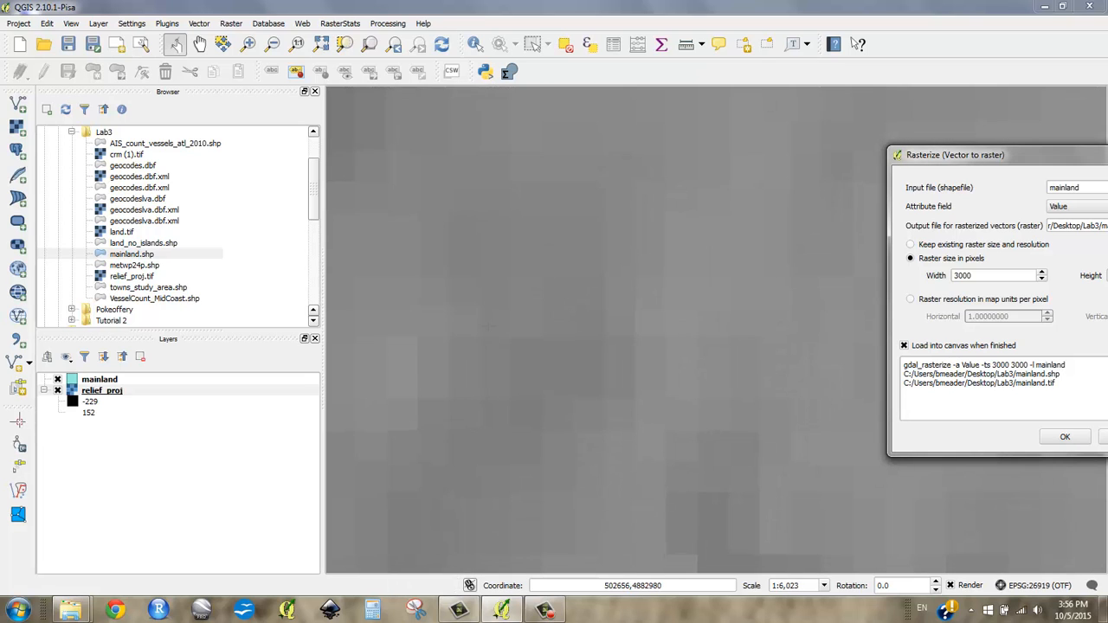
Measure one relief_proj cell with the Measure Line tool, about 70.124 m, then close it.
click(102, 391)
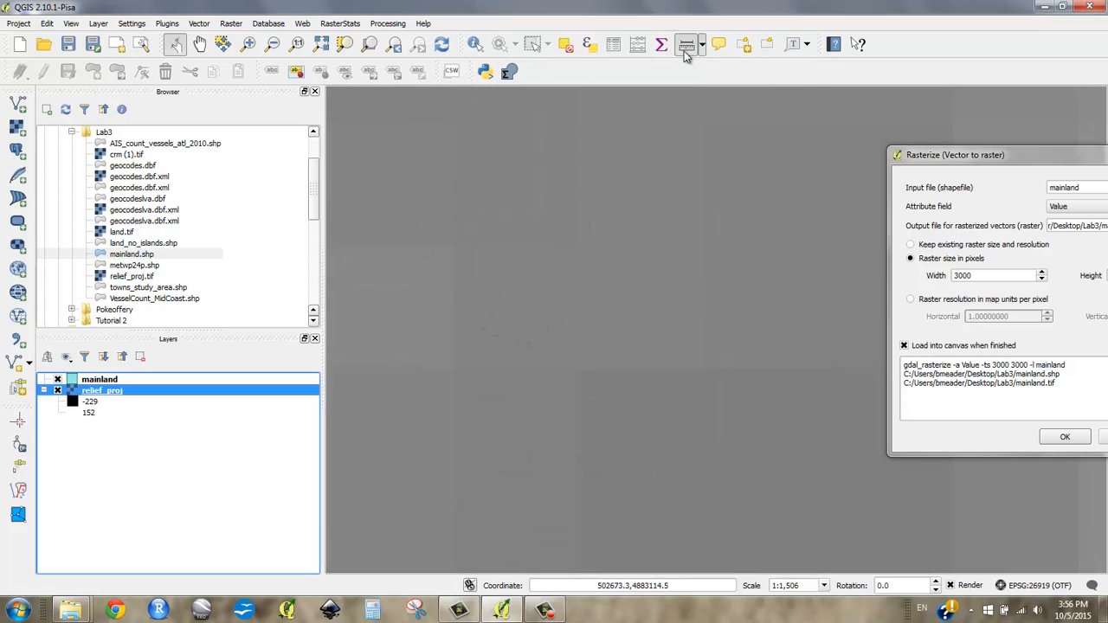
click(686, 45)
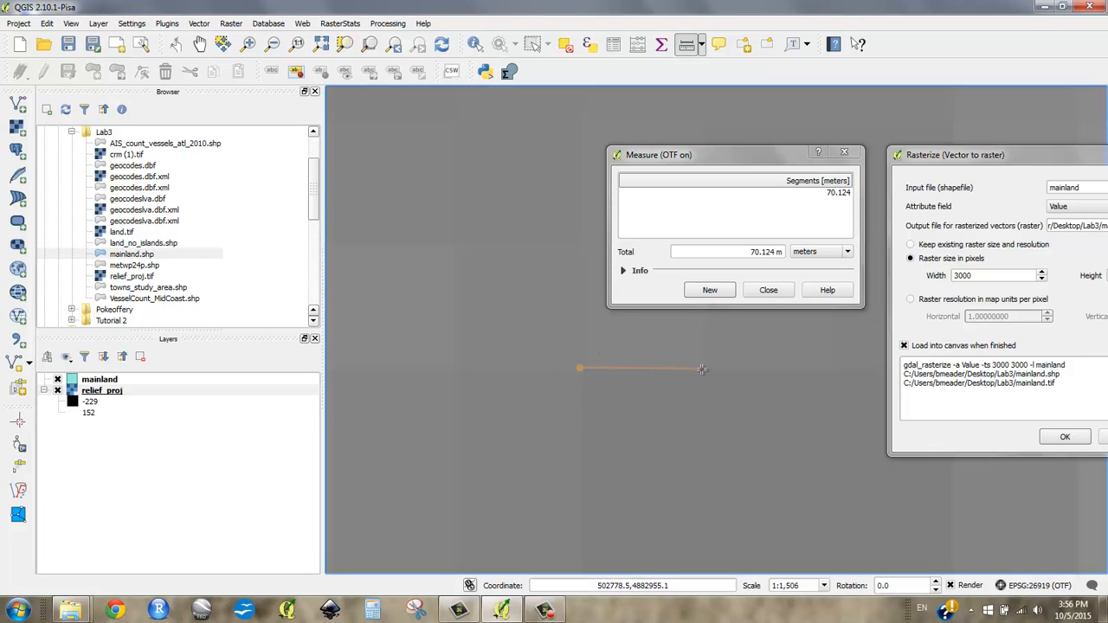
click(769, 289)
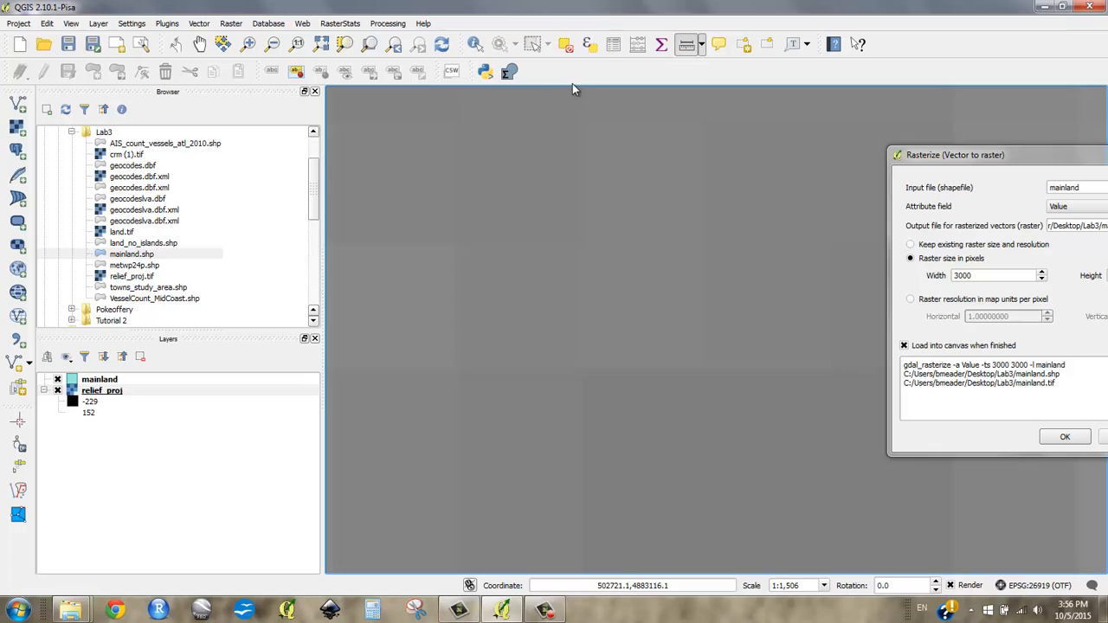
mouse_move(686, 45)
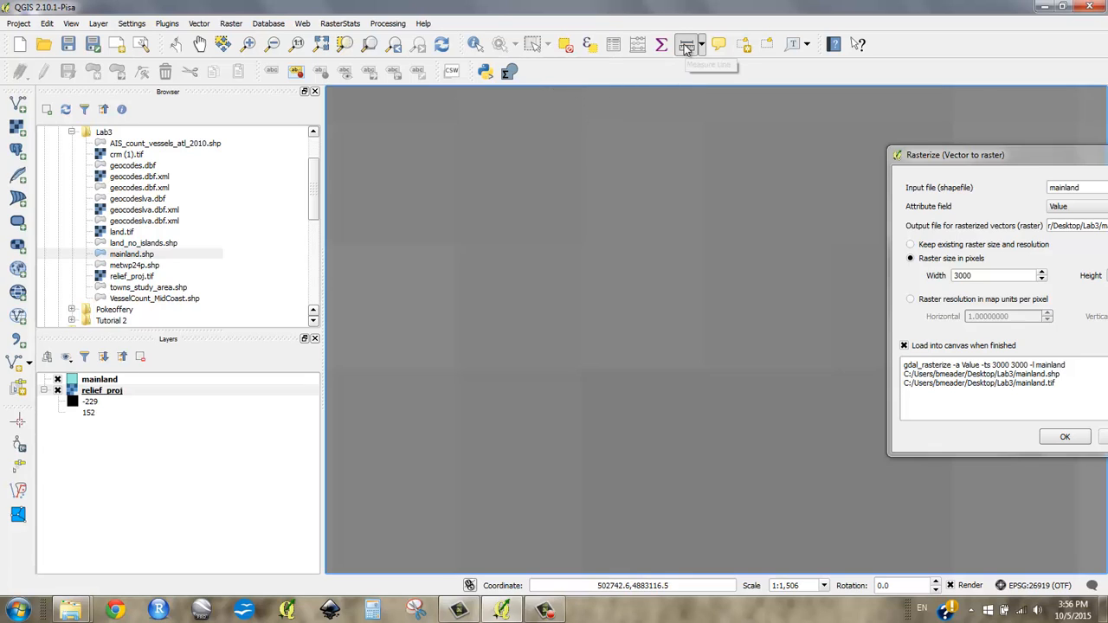
mouse_move(597, 408)
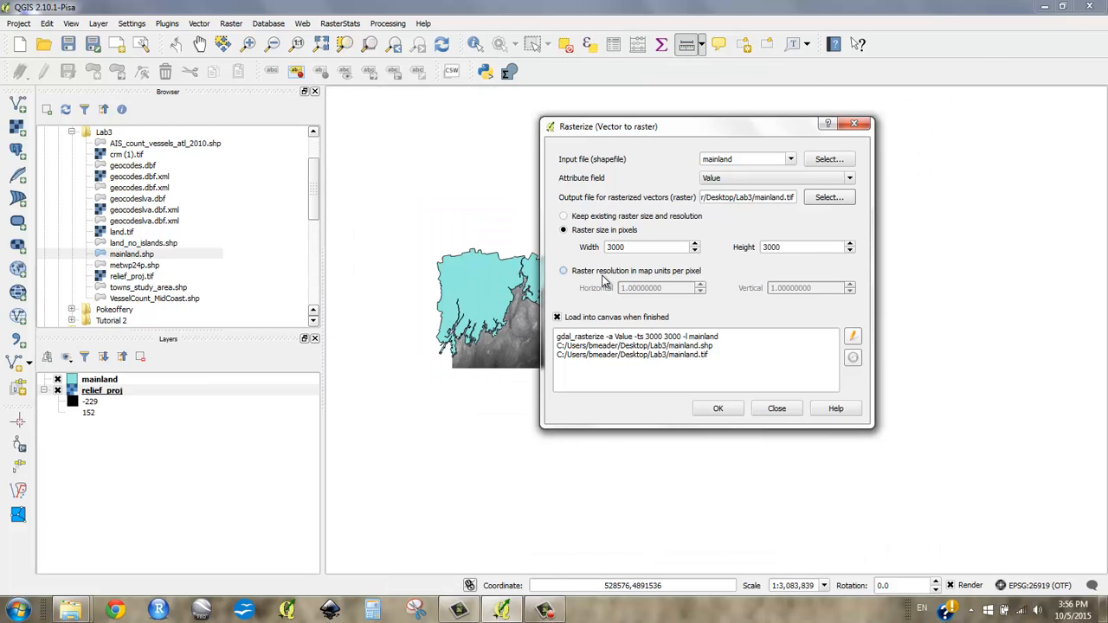
Switch the mainland rasterization to raster resolution in map units per pixel.
click(564, 271)
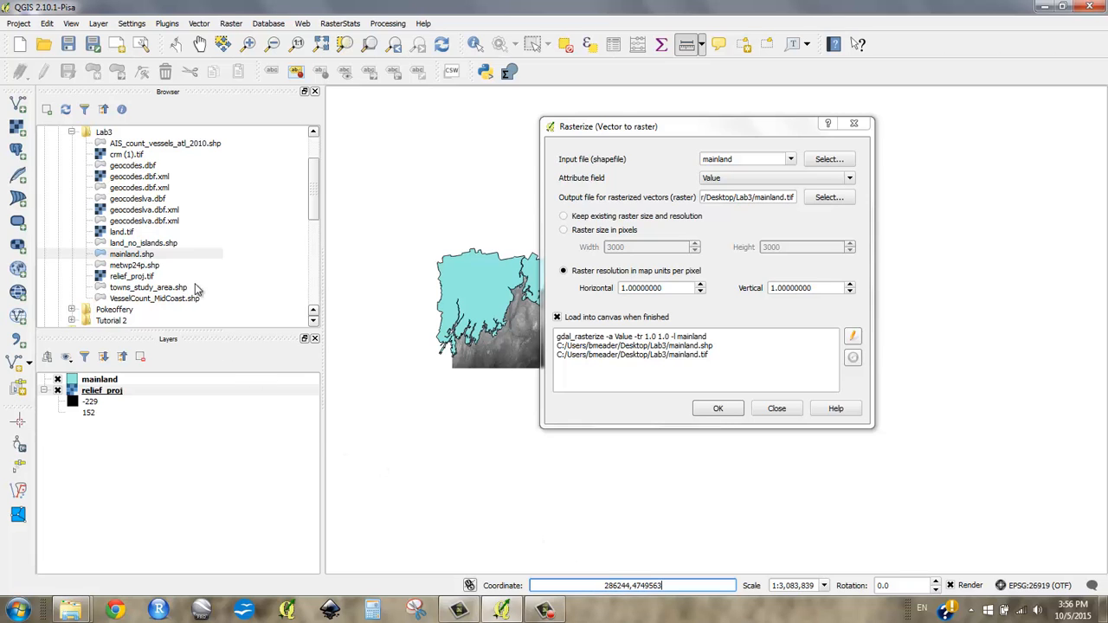
click(17, 24)
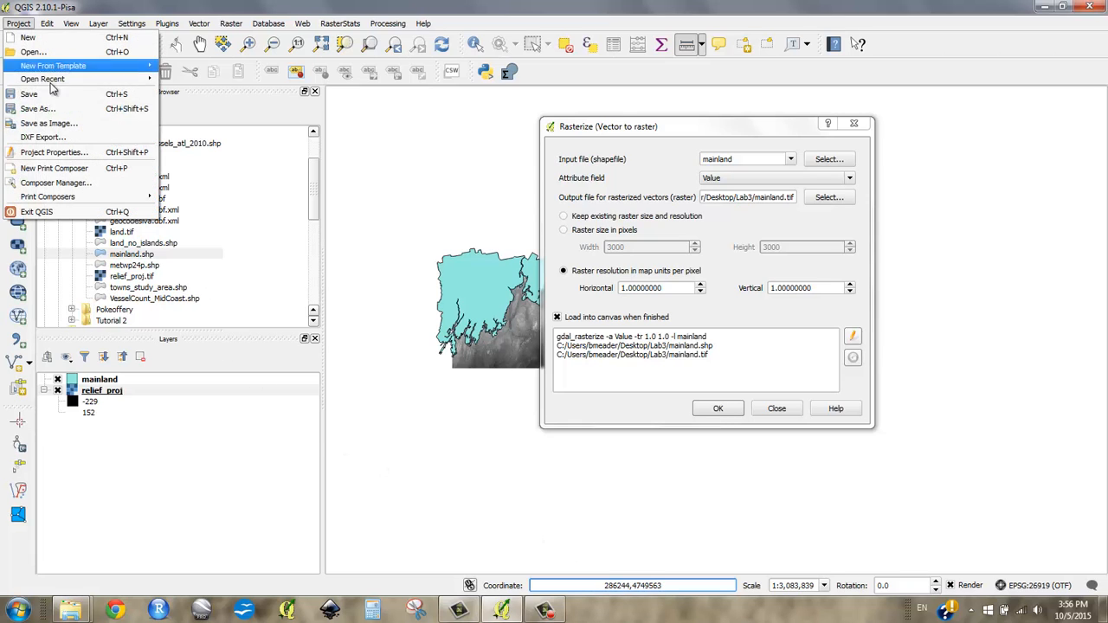
mouse_move(56, 152)
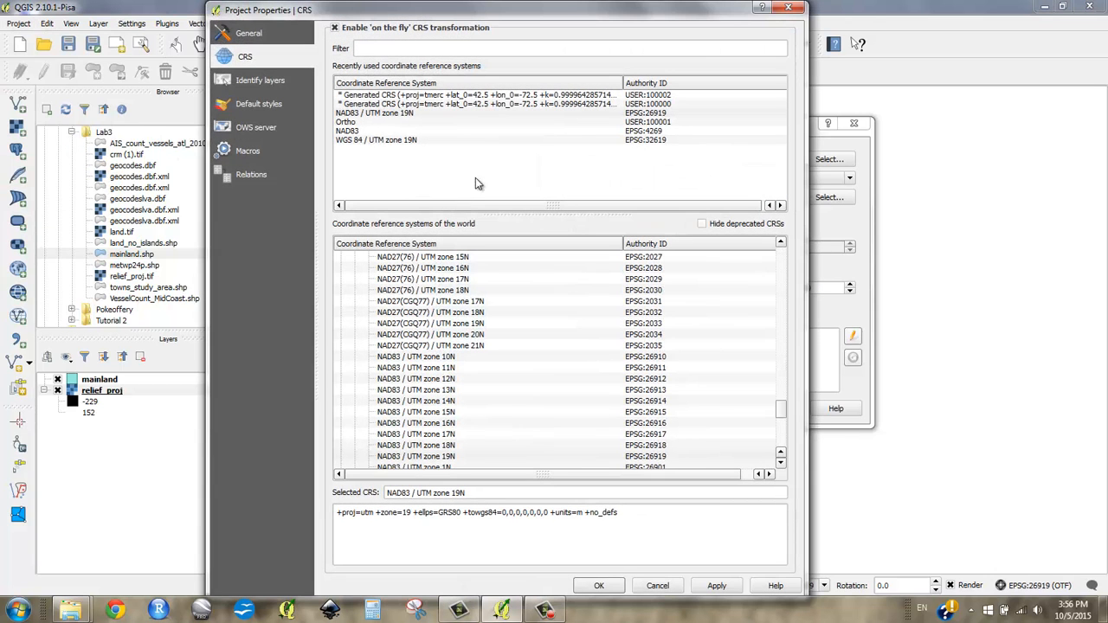
mouse_move(441, 505)
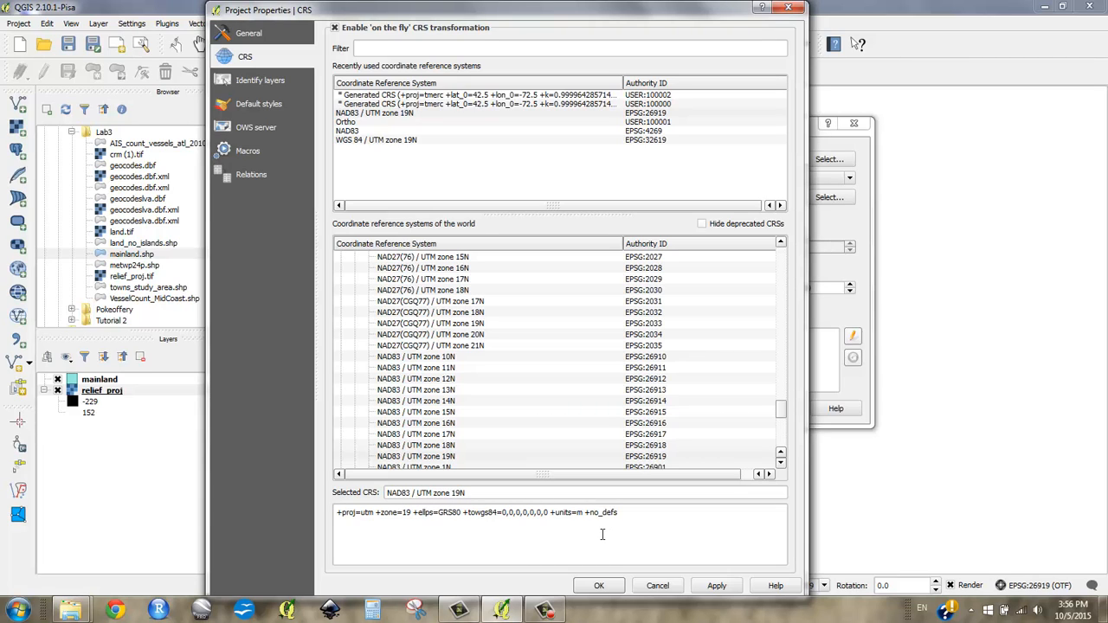
Apply NAD83 / UTM zone 19N as the project CRS with on-the-fly transformation.
click(578, 513)
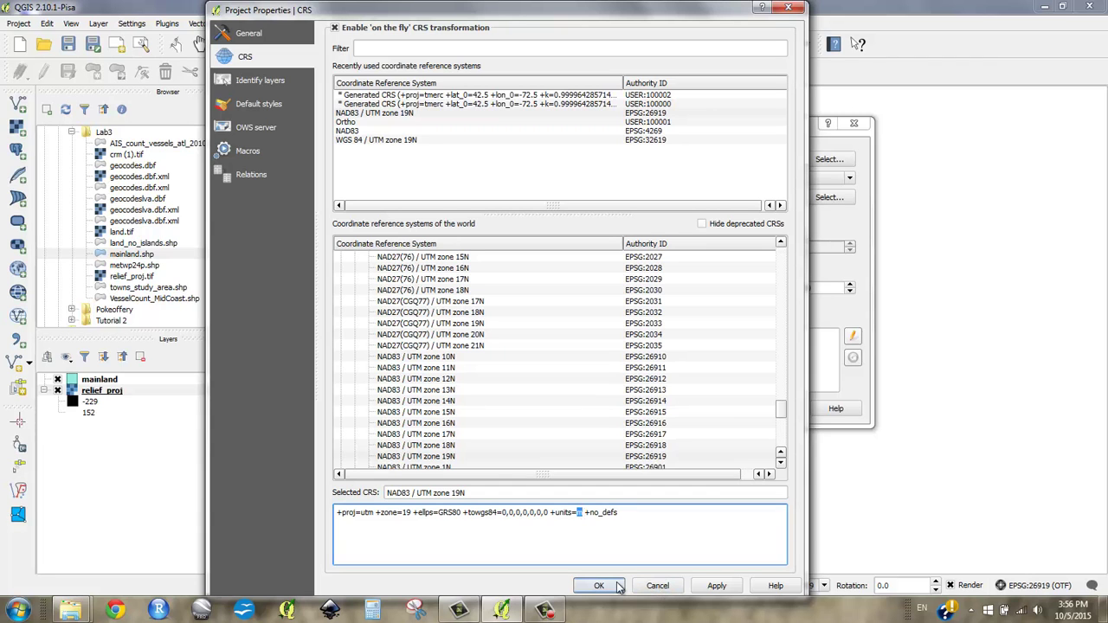
click(599, 585)
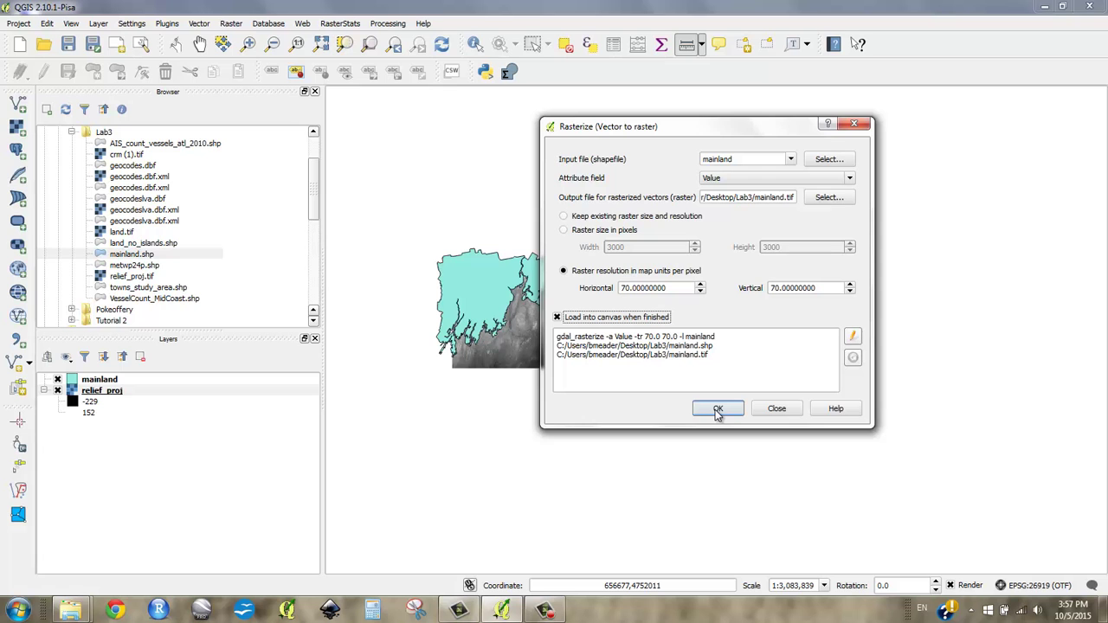
Run the rasterize of mainland's Value field to mainland.tif at 70x70 cells and load it.
click(716, 408)
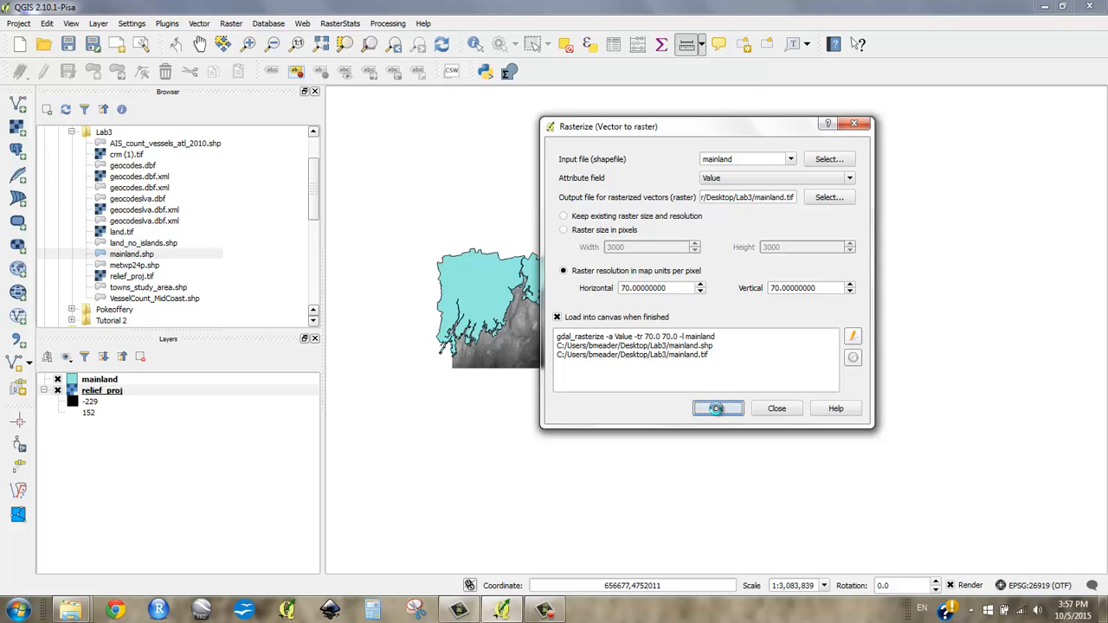
click(717, 408)
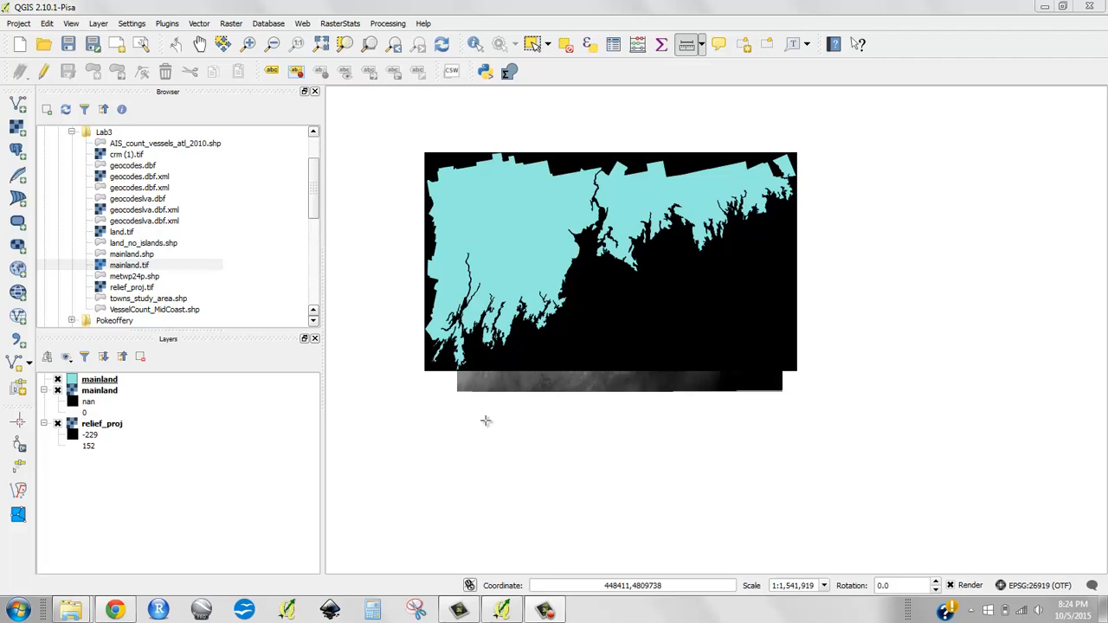
mouse_move(478, 419)
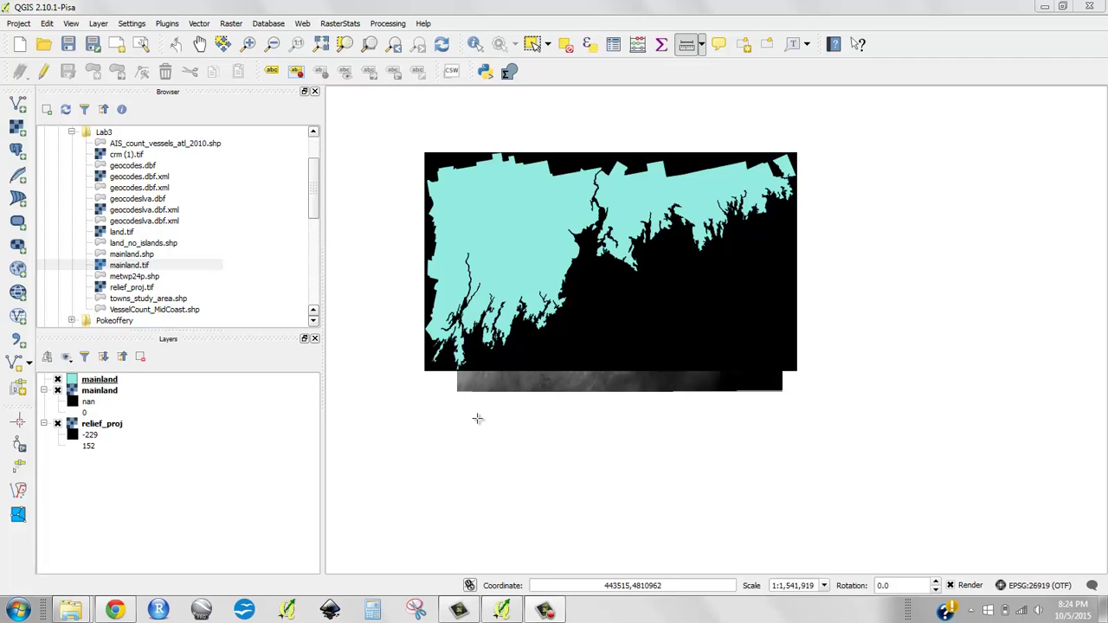
mouse_move(428, 408)
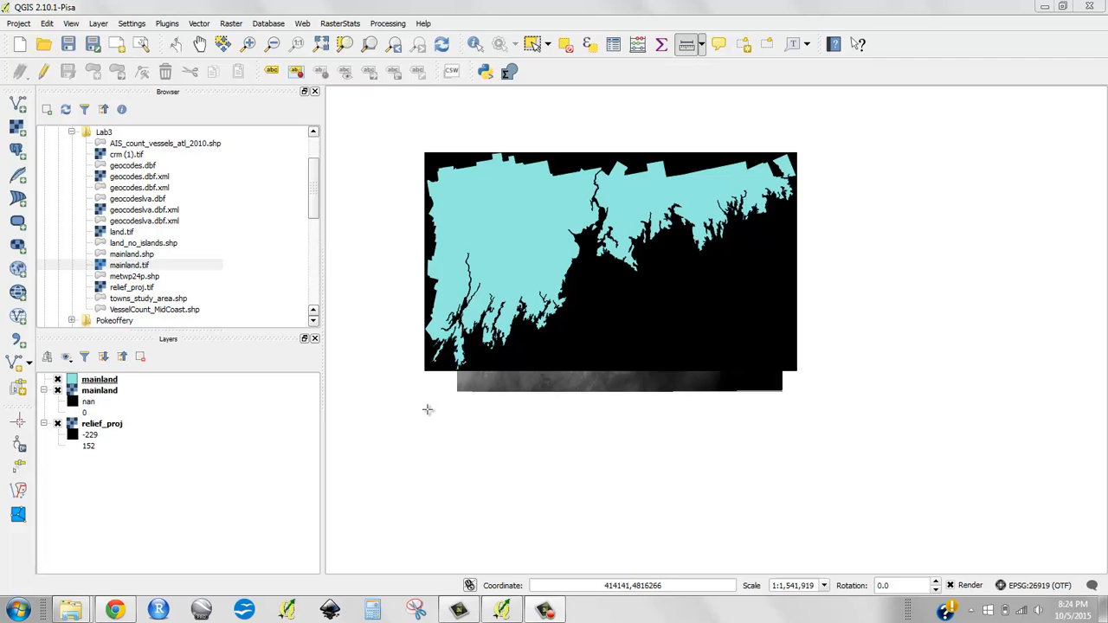
mouse_move(170, 394)
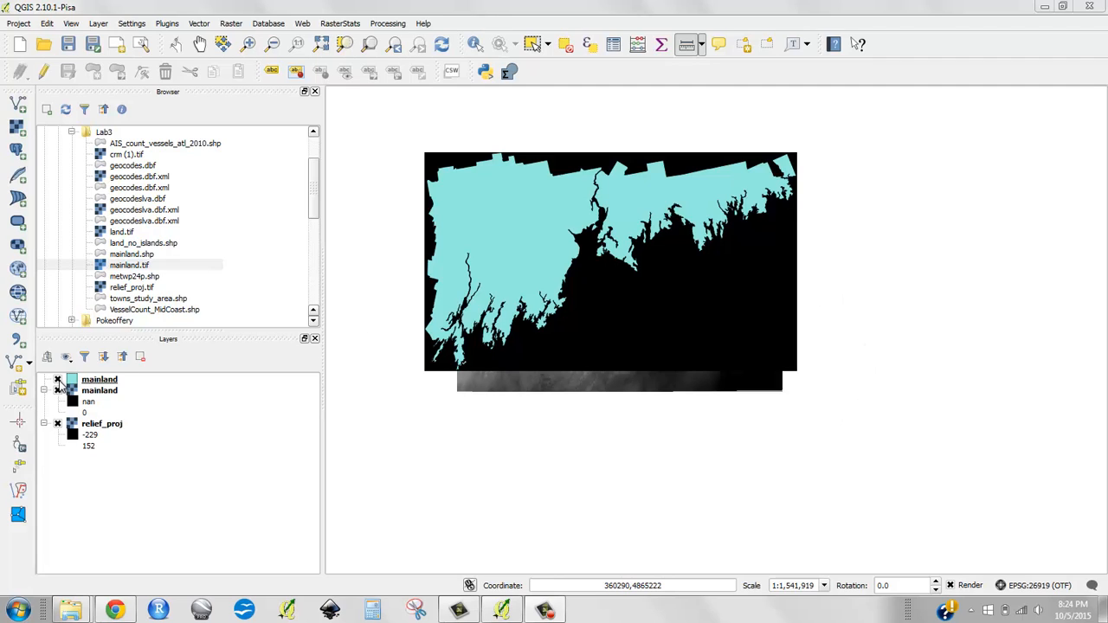
Hide the mainland vector layer so the rasterized mainland shows over relief_proj.
click(58, 380)
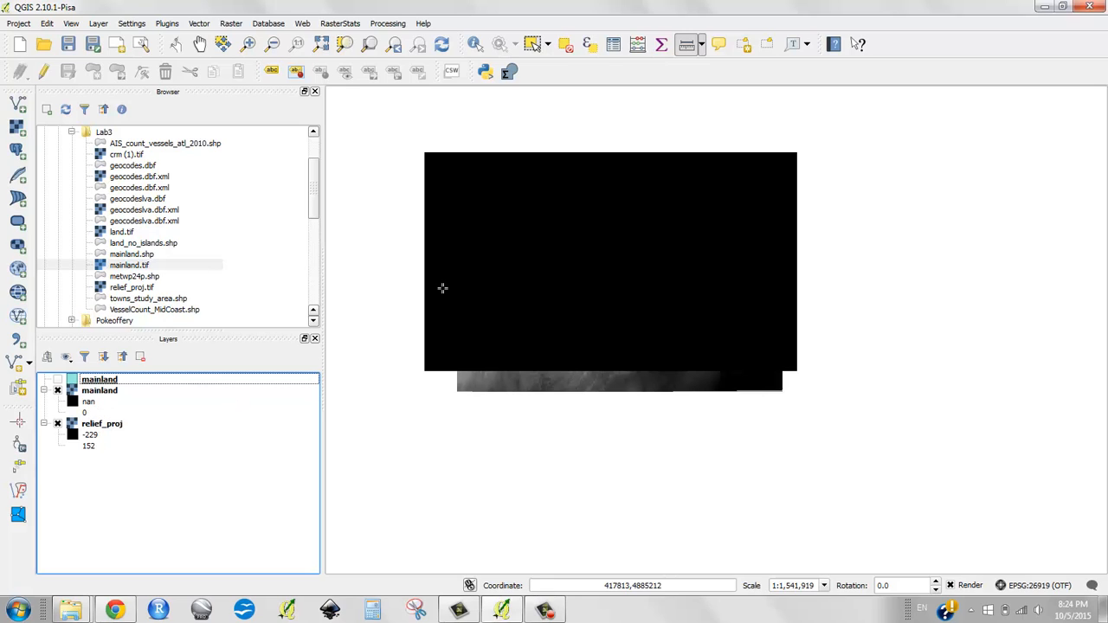
mouse_move(345, 171)
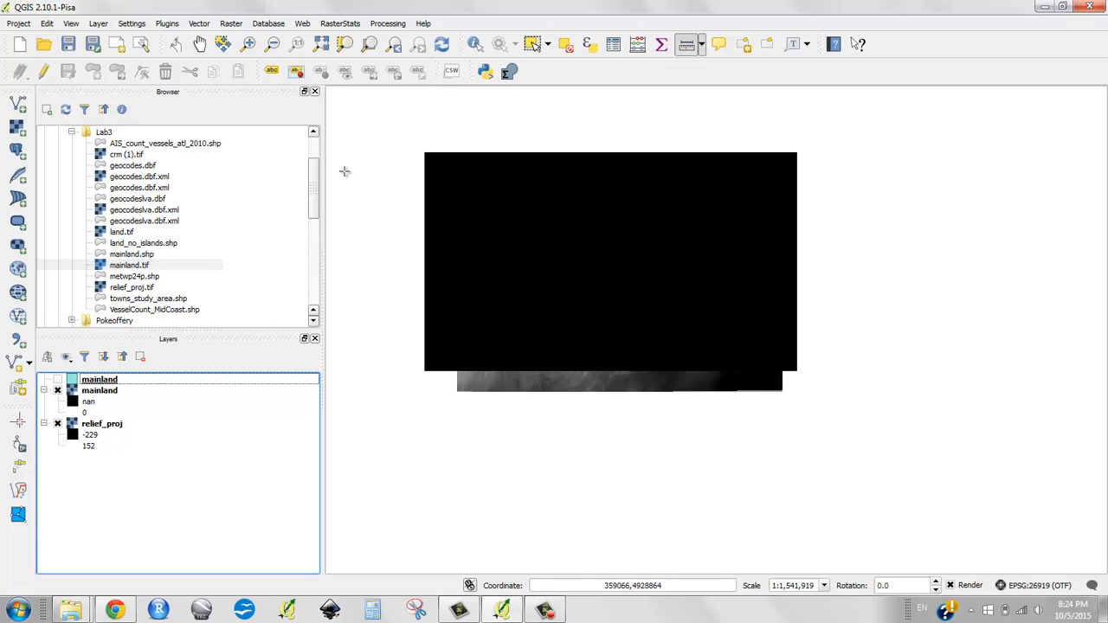
Identify a land cell on the mainland raster, reading a Band 1 value of 1.
click(474, 43)
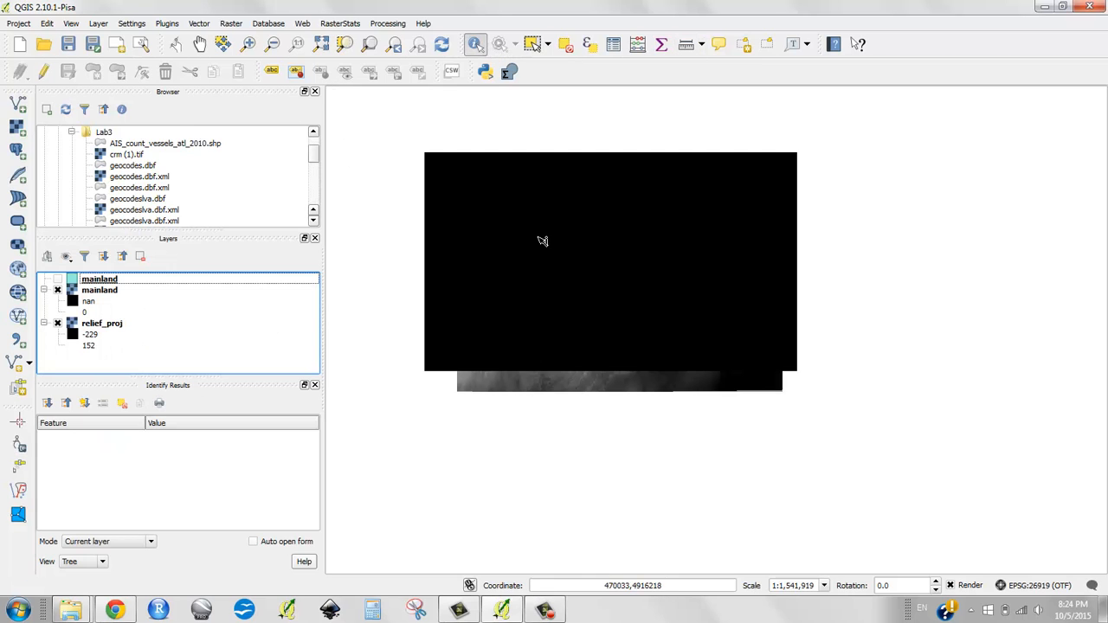
click(550, 257)
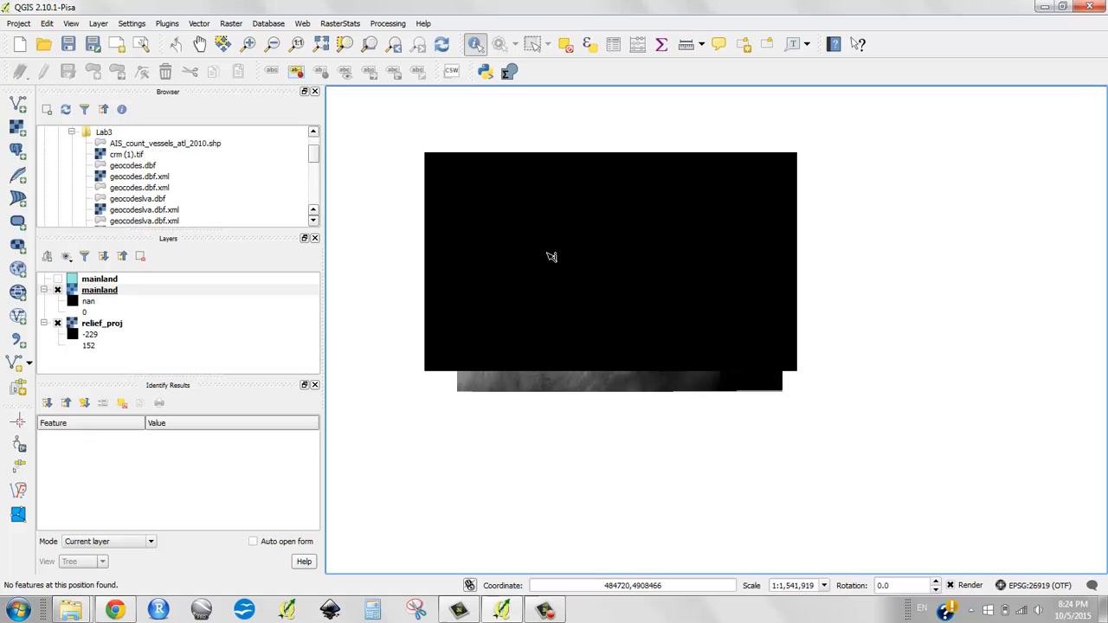
click(585, 328)
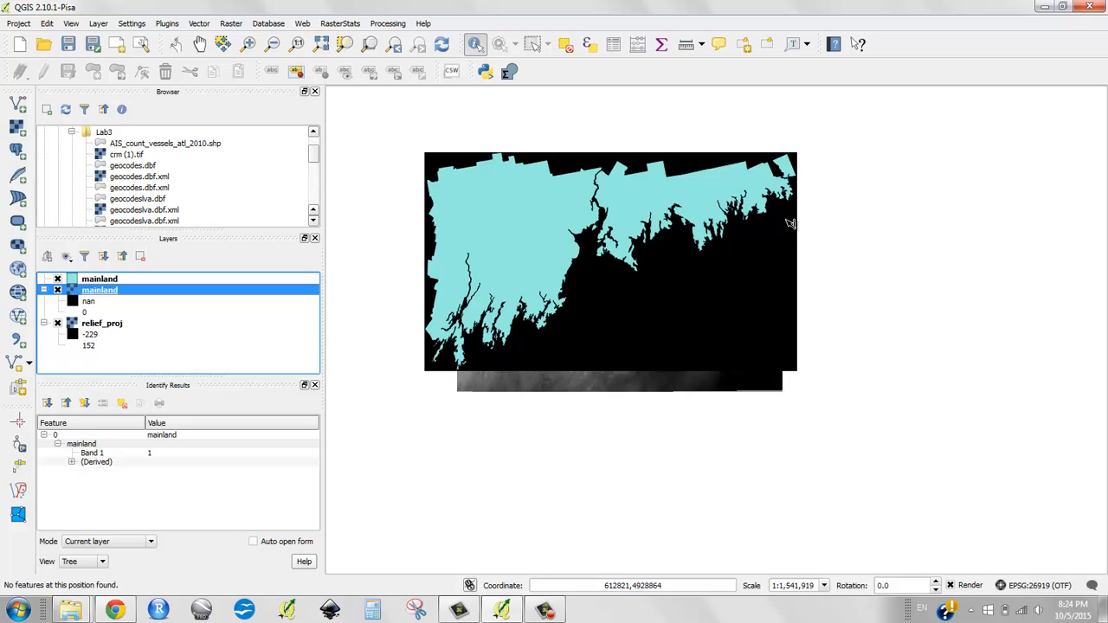
mouse_move(433, 333)
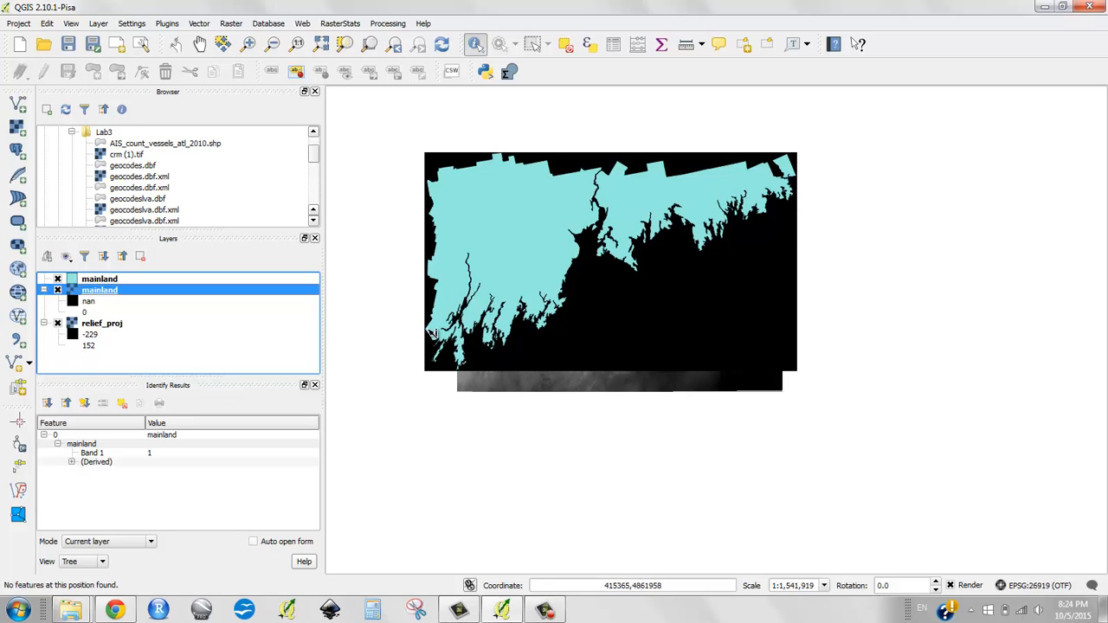
mouse_move(429, 291)
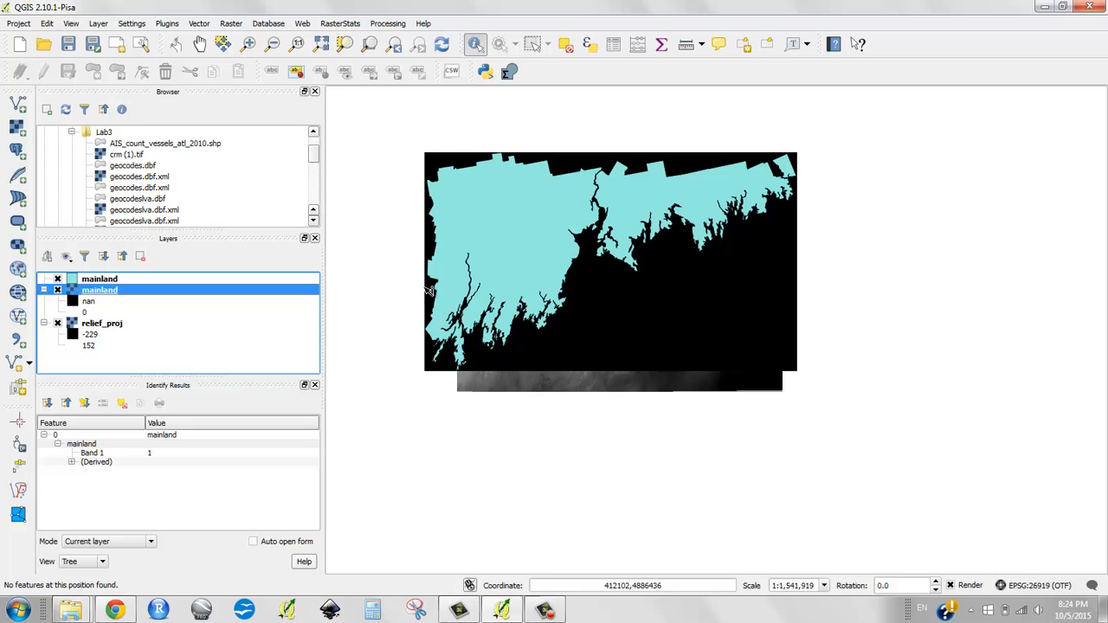
mouse_move(617, 156)
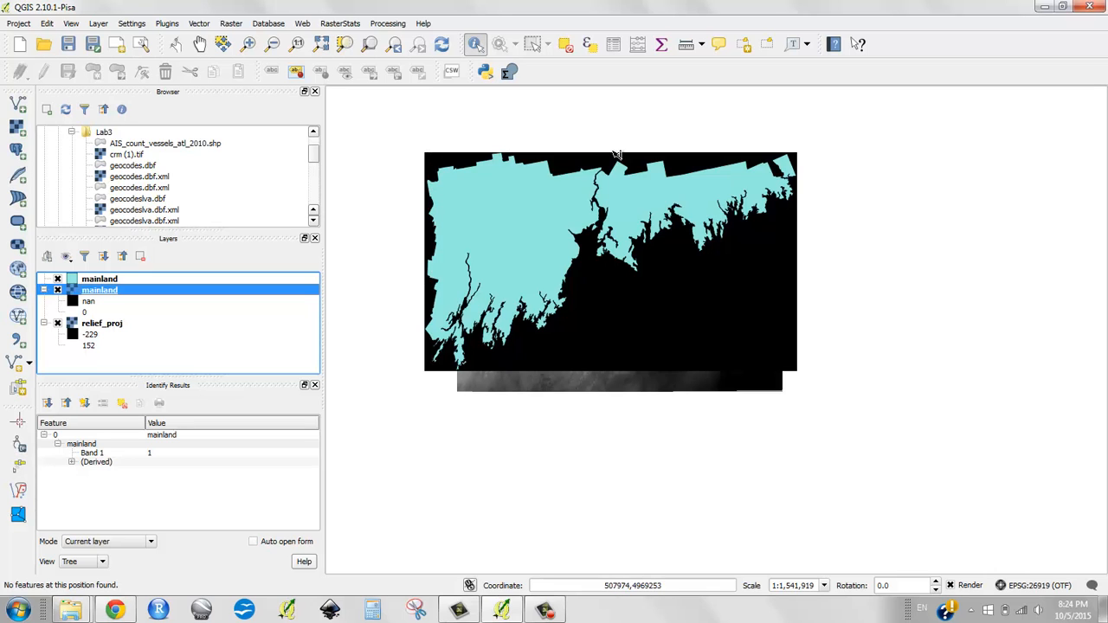
mouse_move(422, 349)
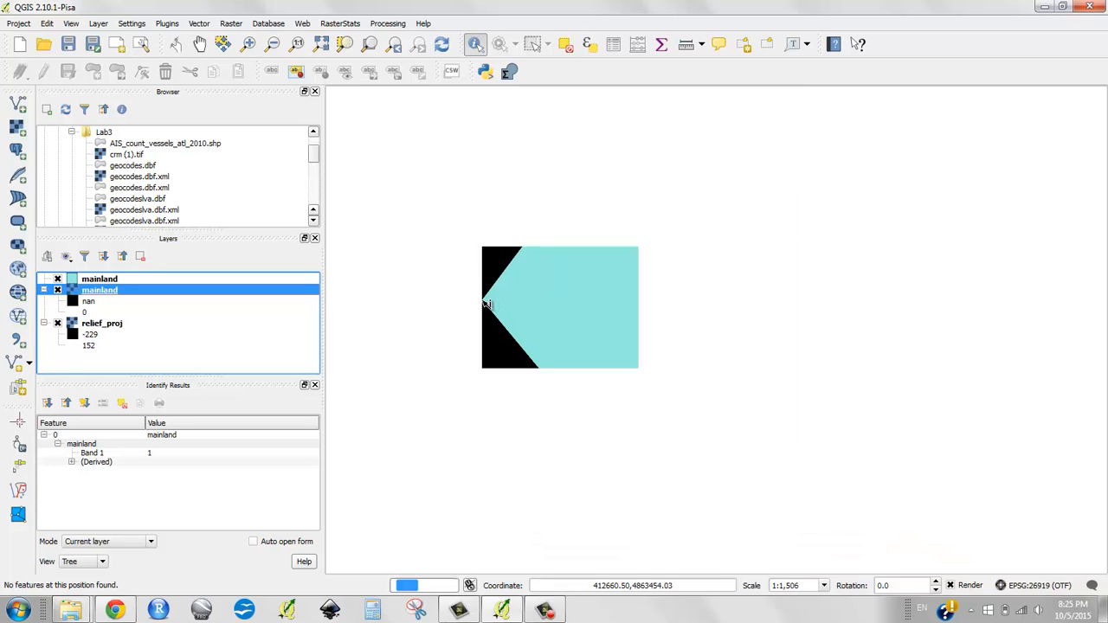
scroll(down, 3)
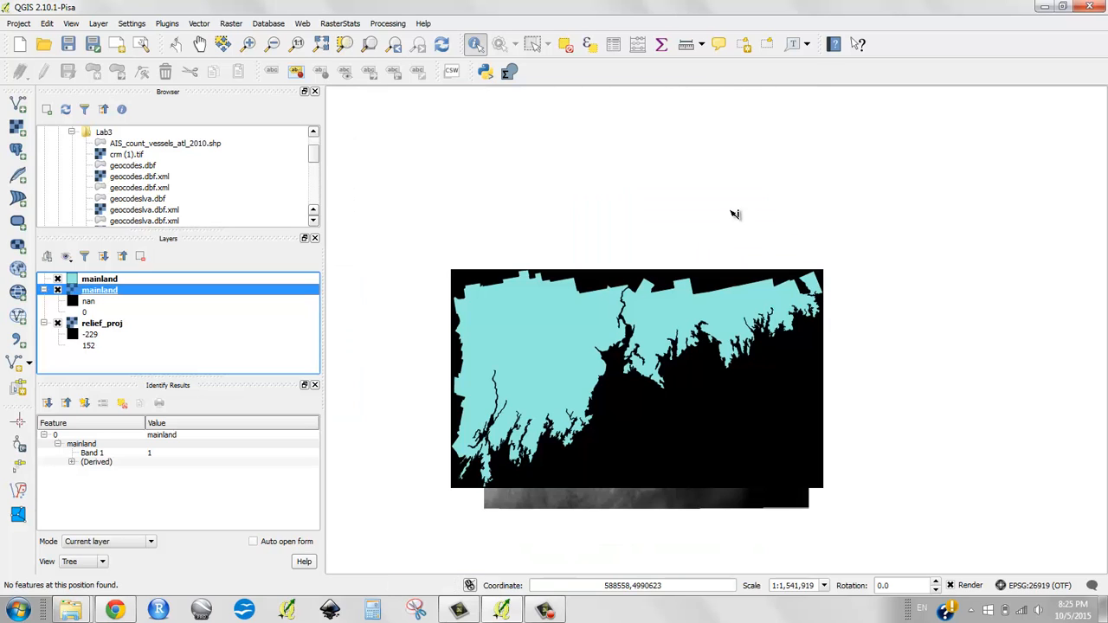
mouse_move(523, 320)
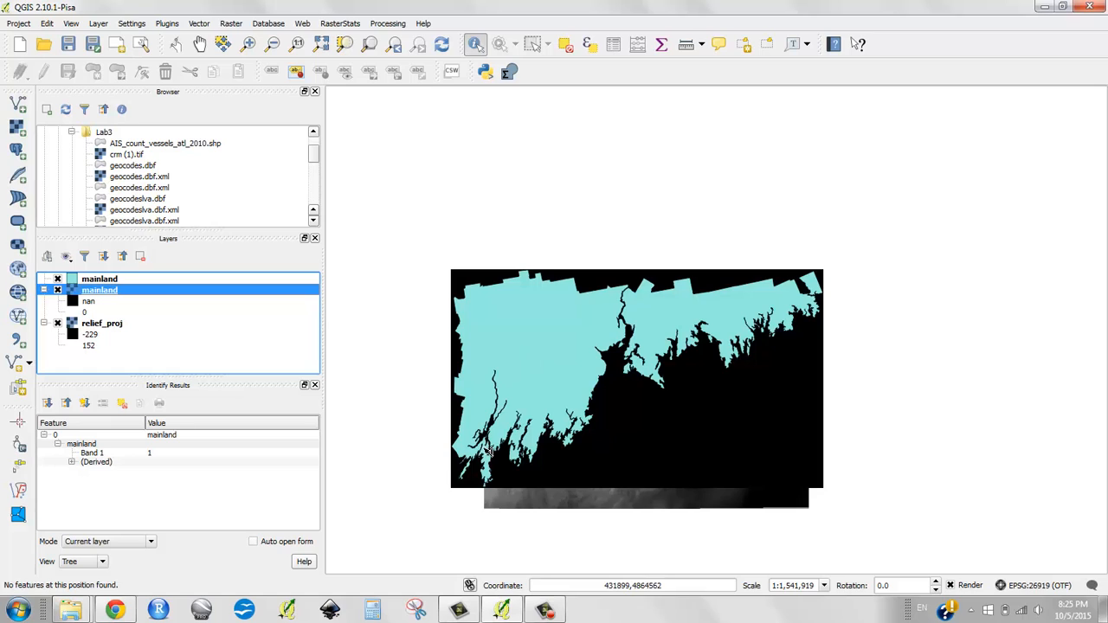
mouse_move(458, 336)
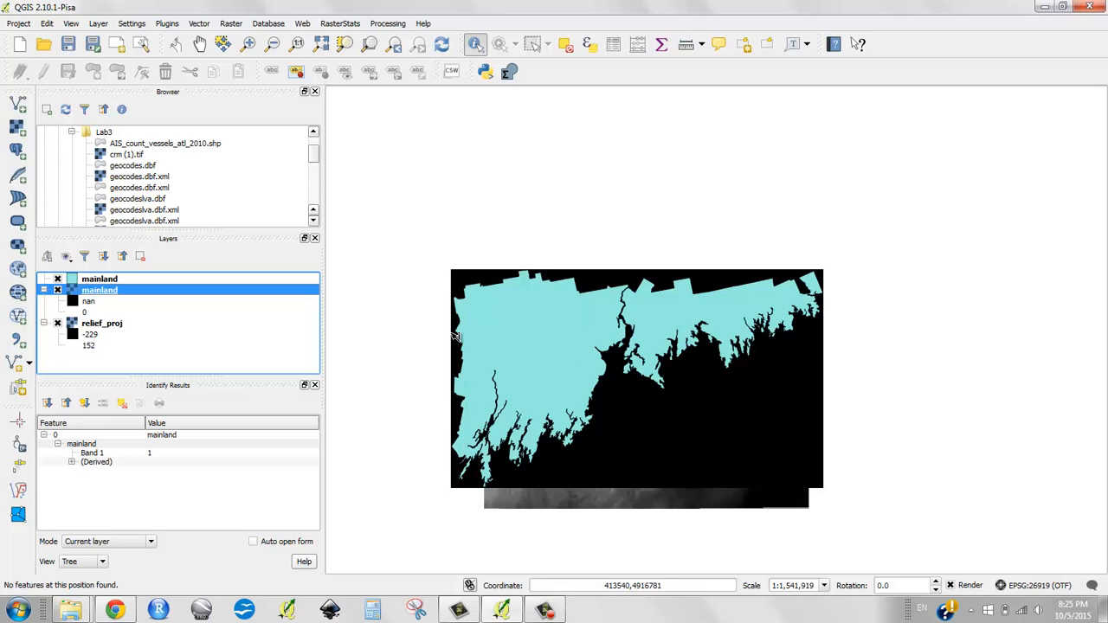
mouse_move(827, 271)
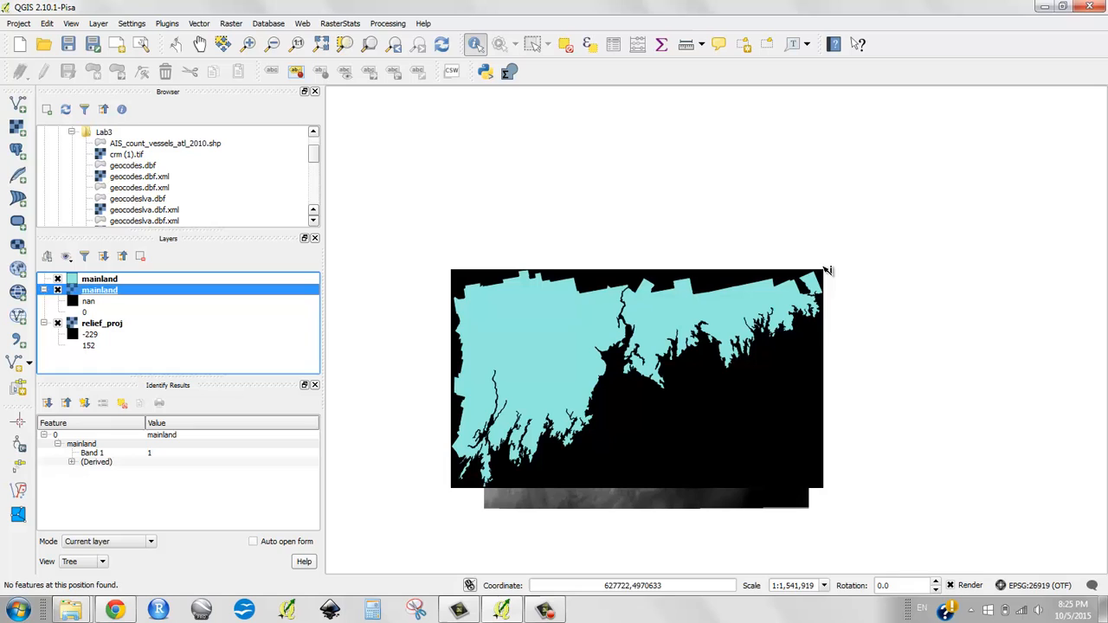
mouse_move(454, 502)
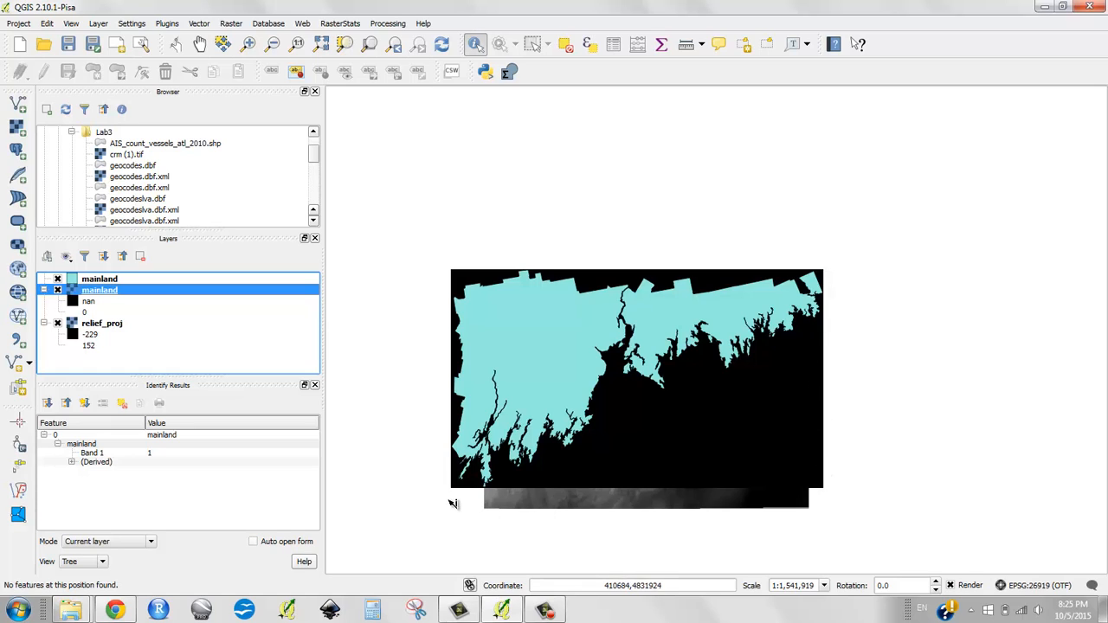
mouse_move(201, 385)
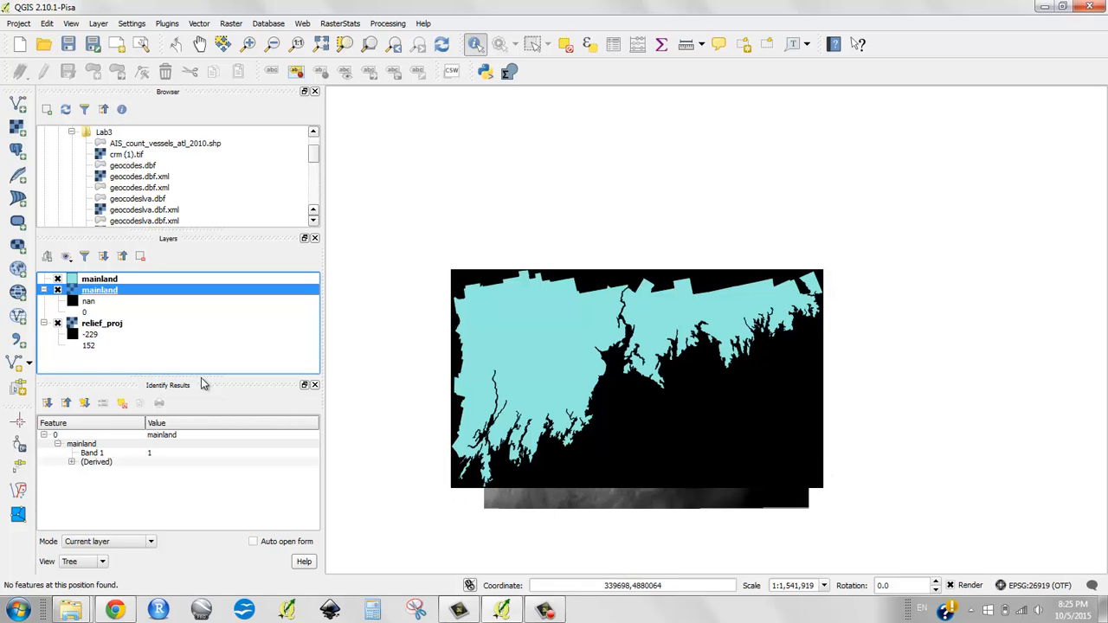
Hide the vector layer and style the mainland raster singleband pseudocolor, RdYlGn ramp from 0 to 1.
click(57, 278)
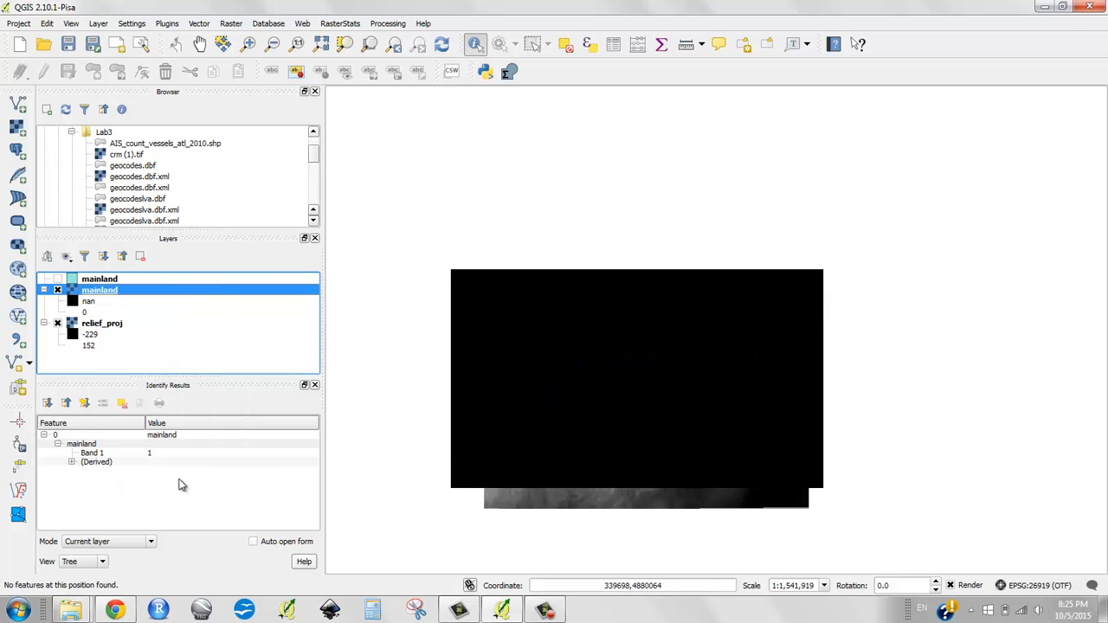
double_click(99, 291)
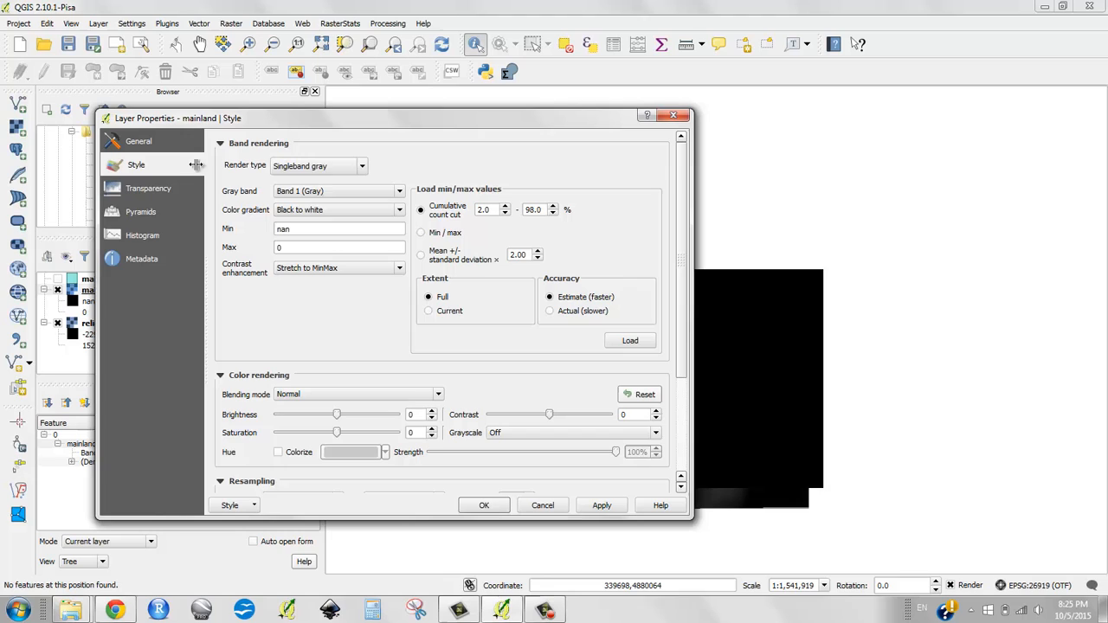
click(362, 166)
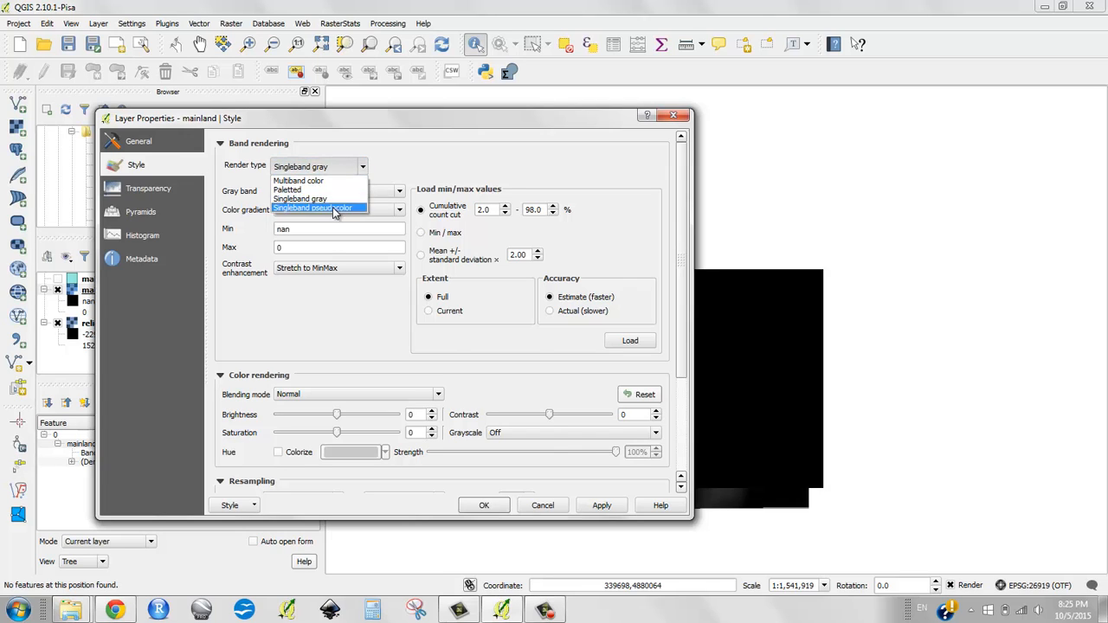
click(312, 208)
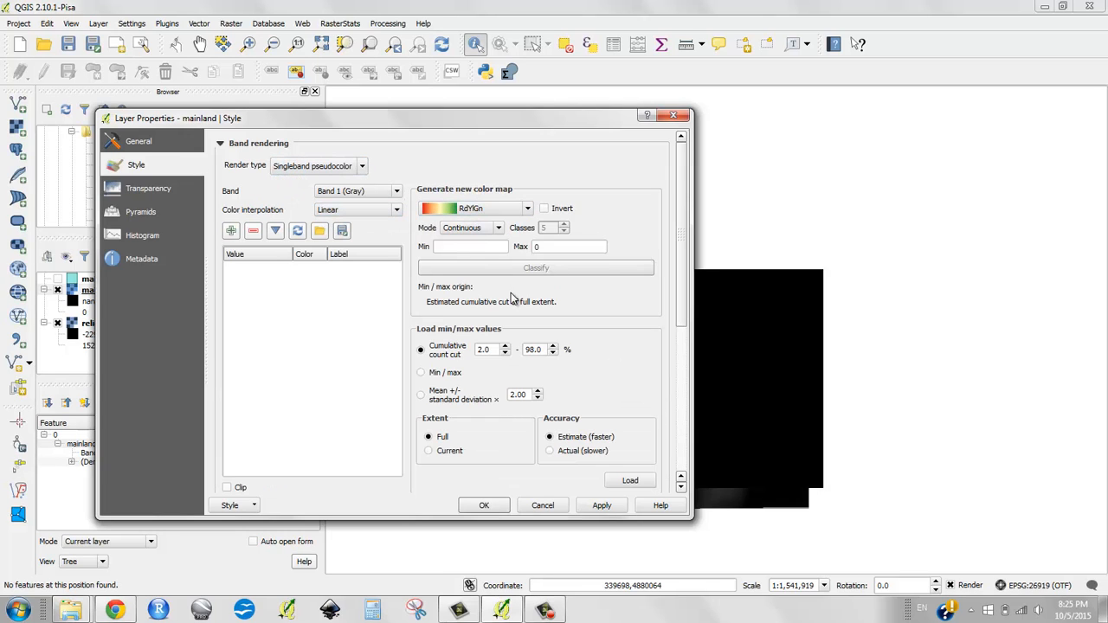
click(471, 246)
text(1)
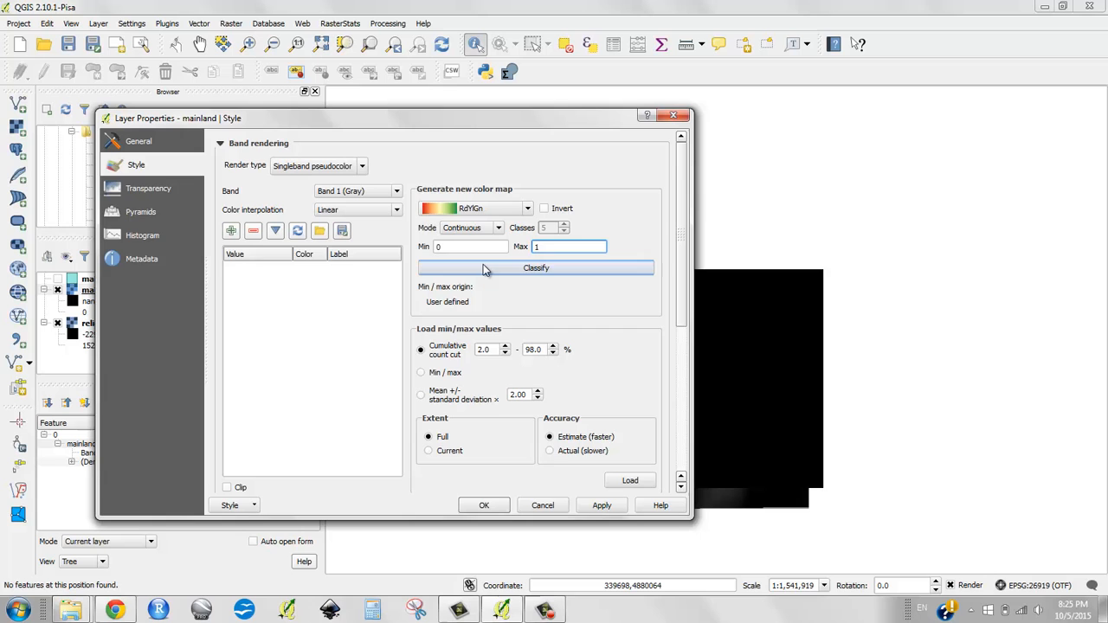
click(484, 506)
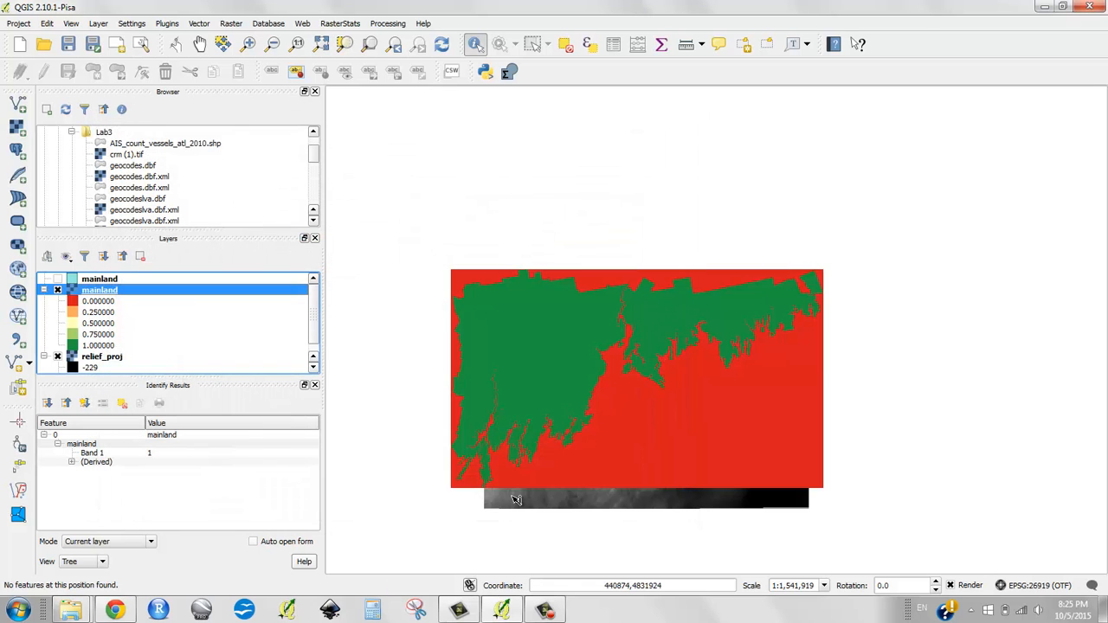
mouse_move(617, 422)
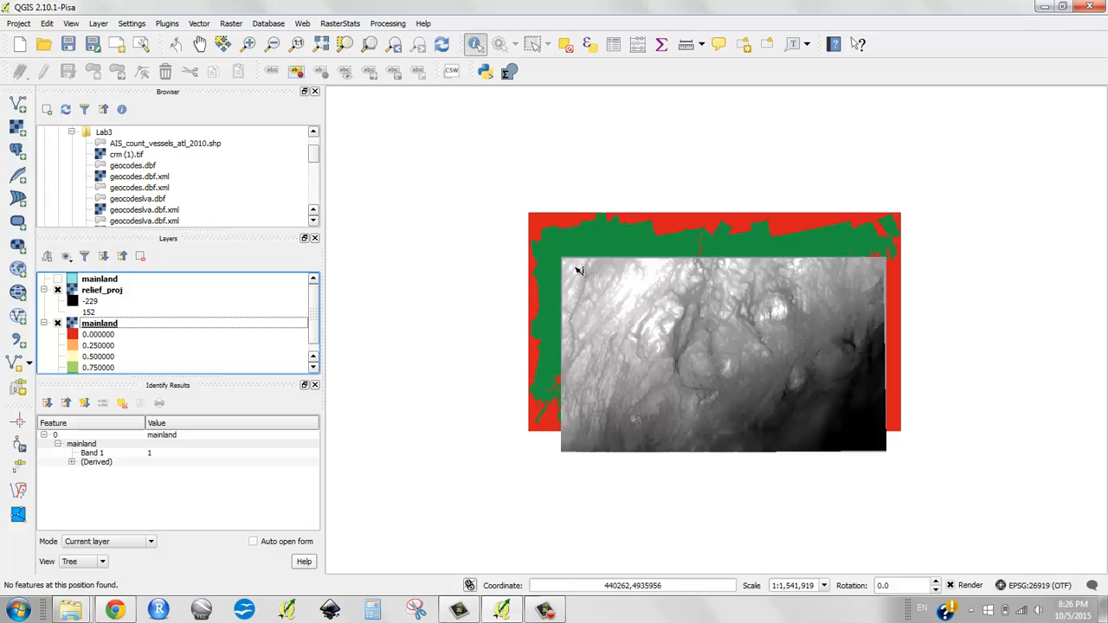
mouse_move(918, 431)
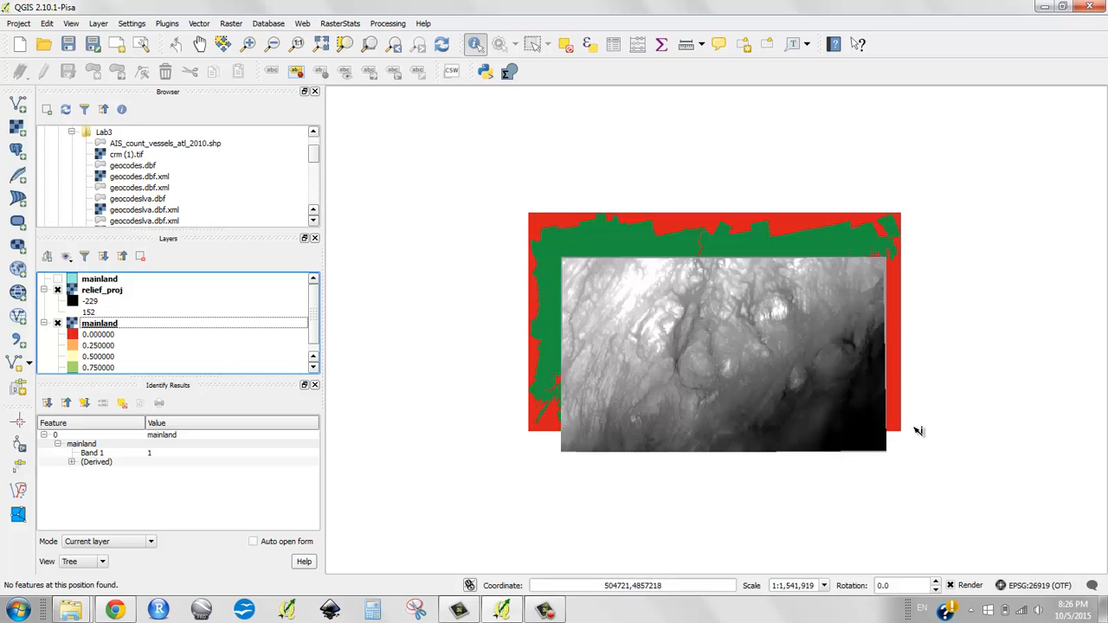
mouse_move(606, 421)
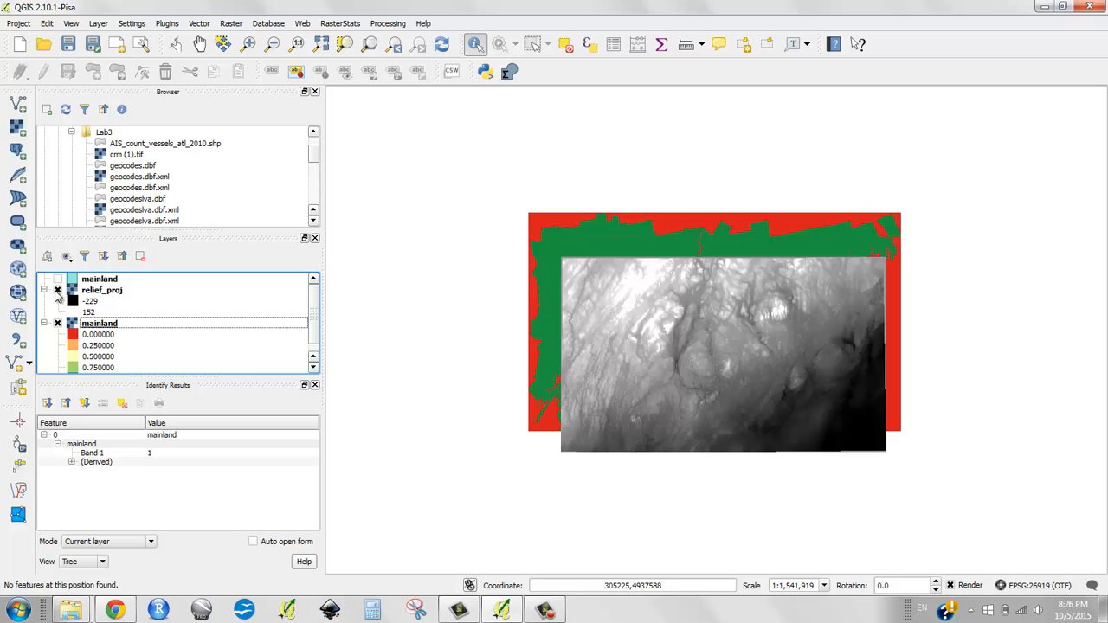
Hide relief_proj so the green-and-red mainland raster displays alone, and go to the Raster menu.
click(57, 291)
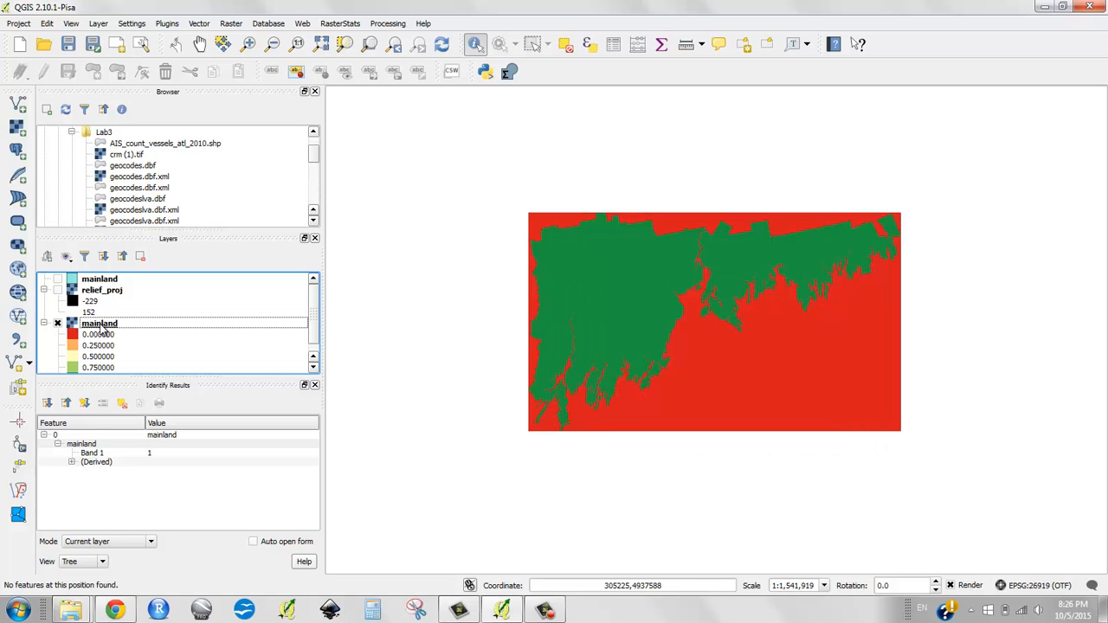
mouse_move(99, 324)
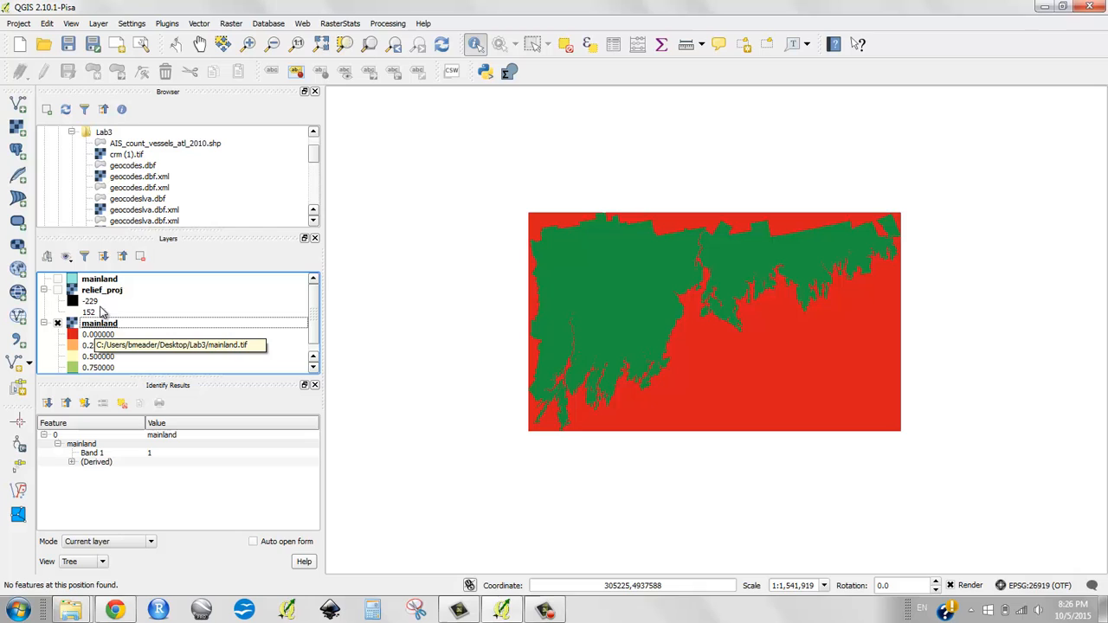
click(230, 24)
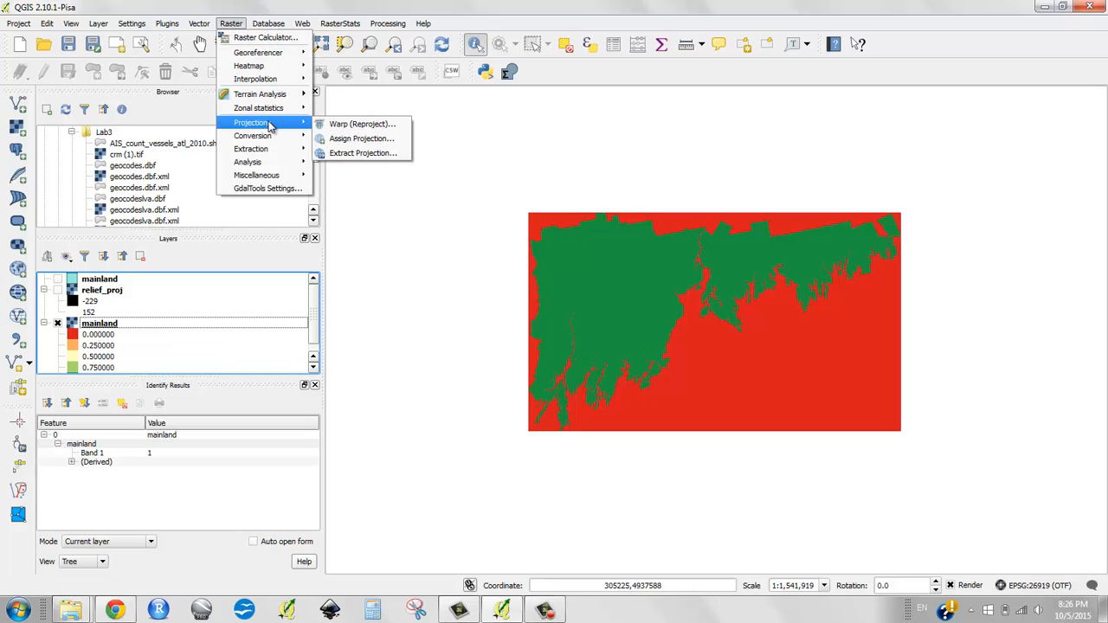
mouse_move(249, 163)
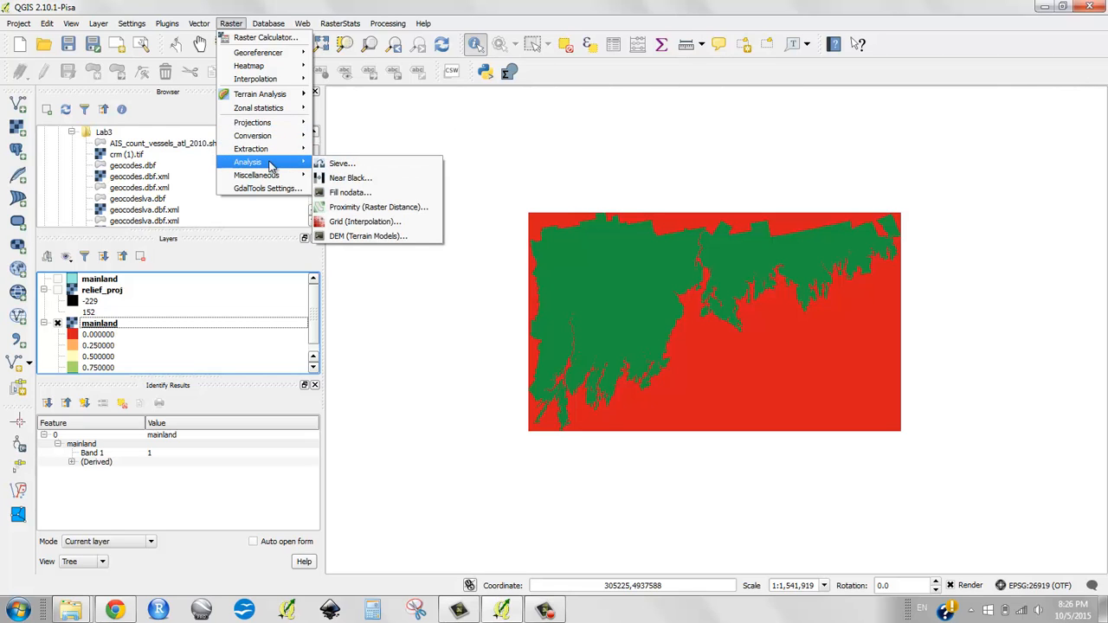
mouse_move(377, 207)
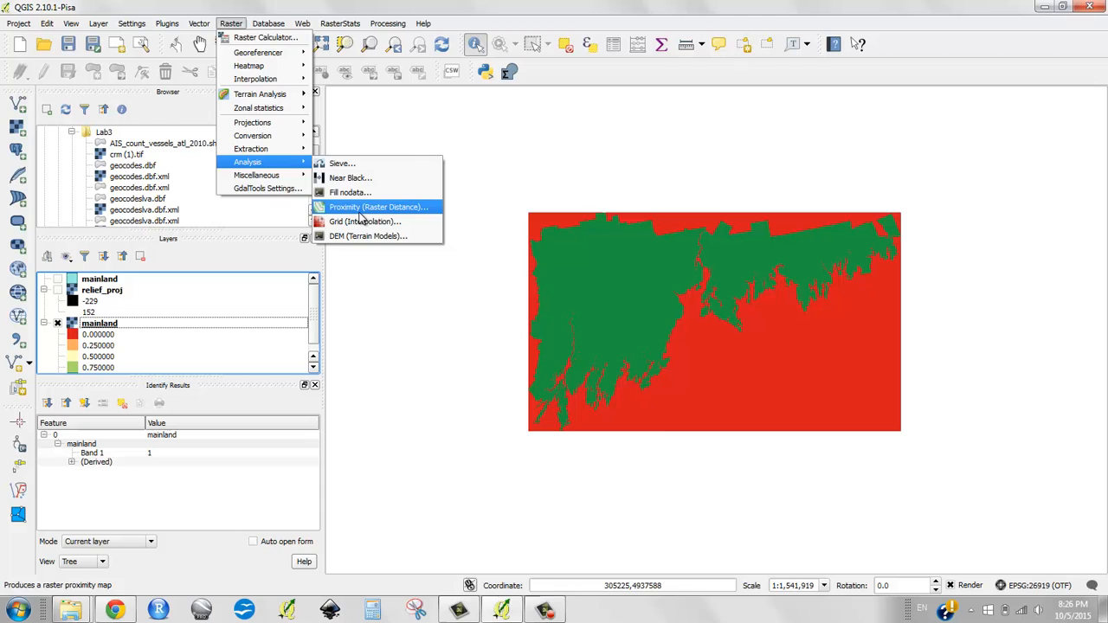
Run Proximity on mainland with target value 1, GEO units, output proximity.tif loaded to the map.
click(378, 208)
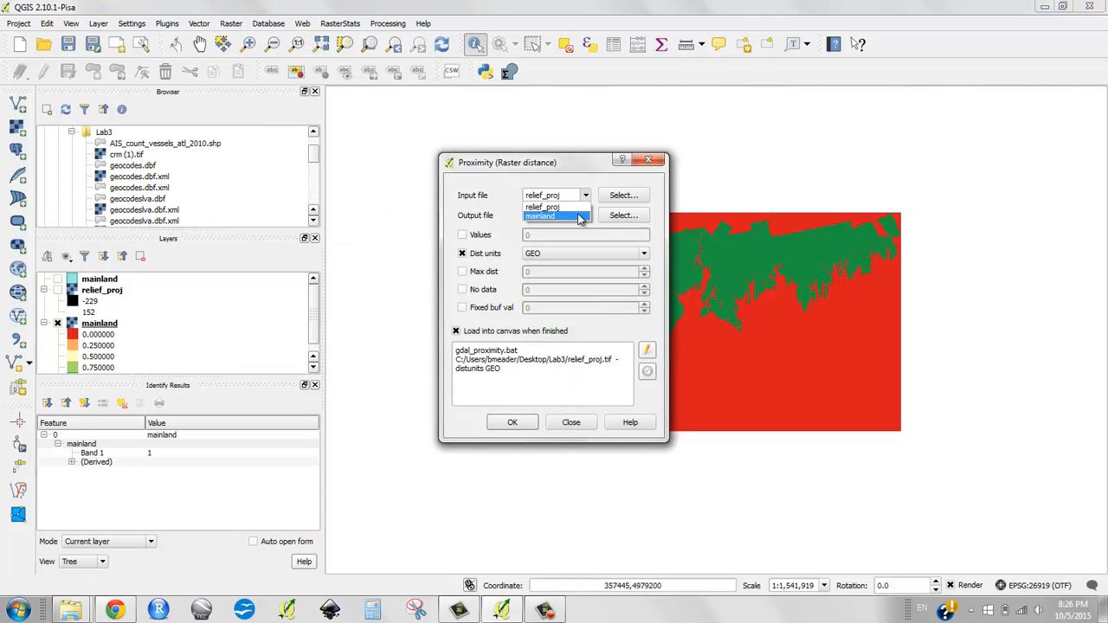
click(623, 215)
text(proximity)
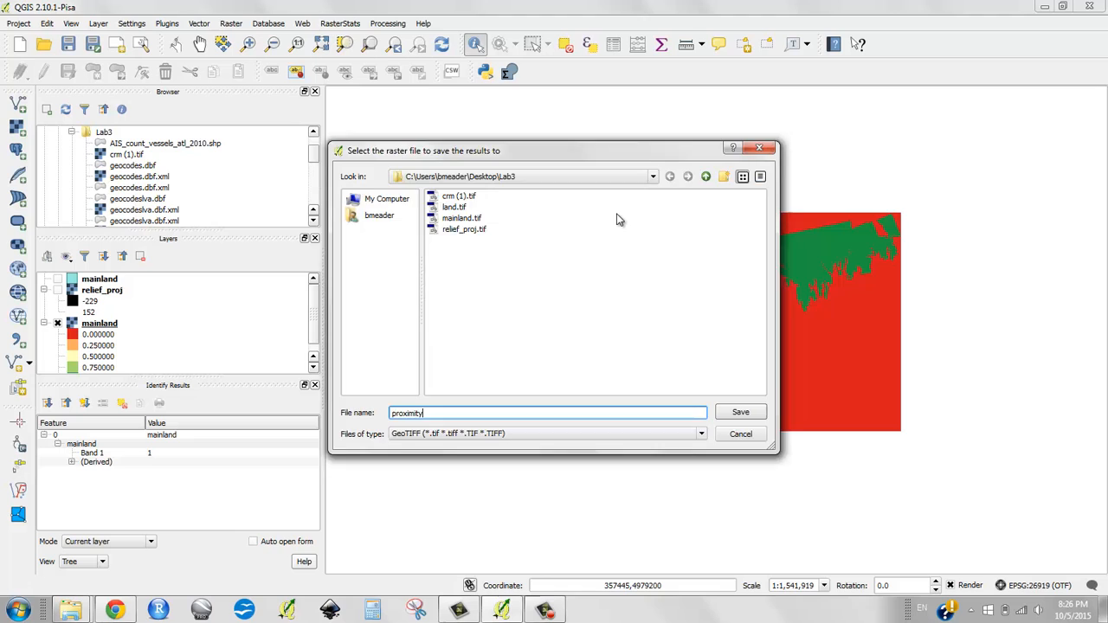
click(741, 412)
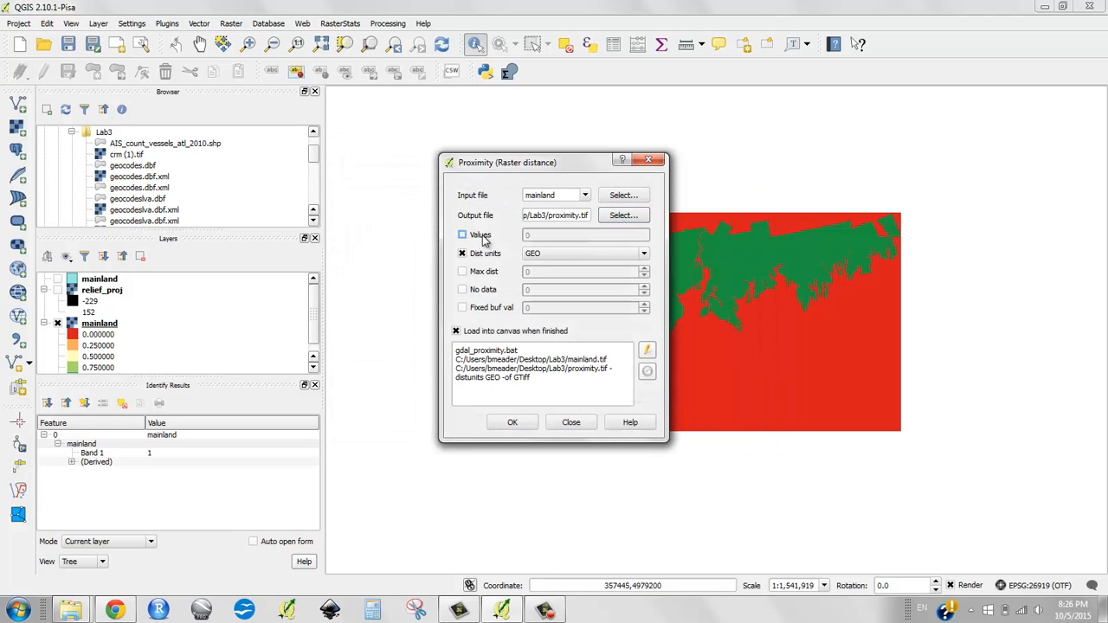
click(462, 236)
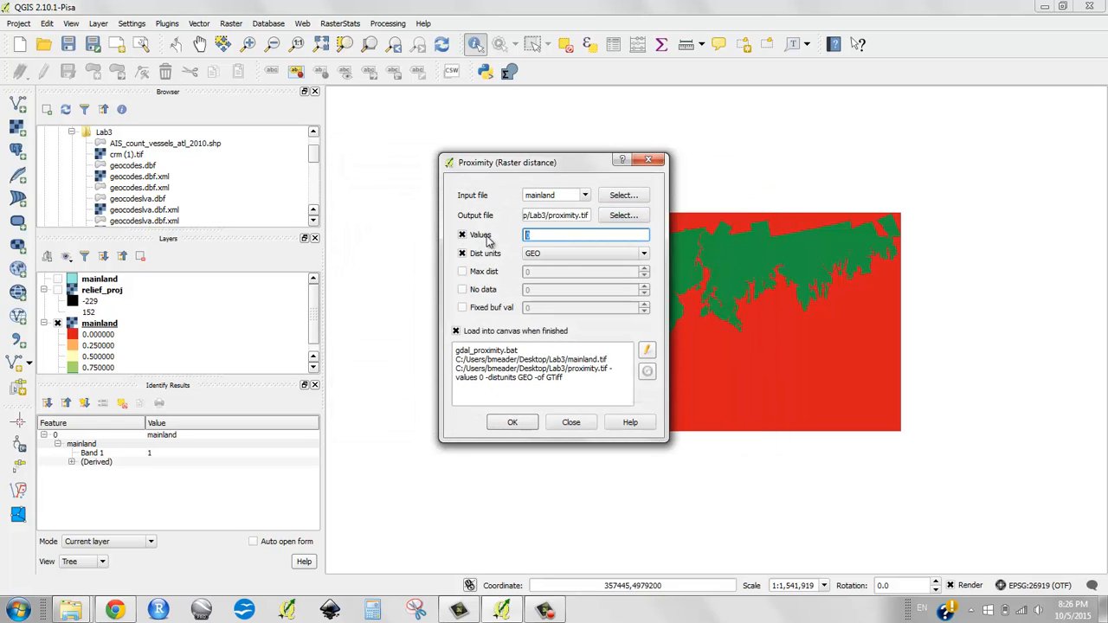
mouse_move(639, 266)
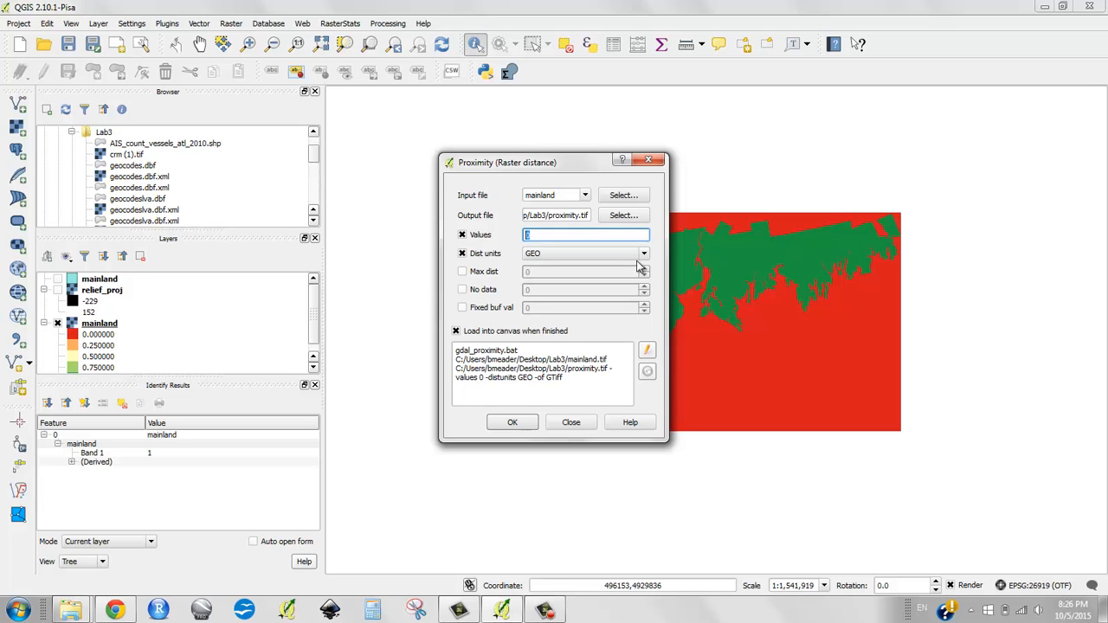
text(1)
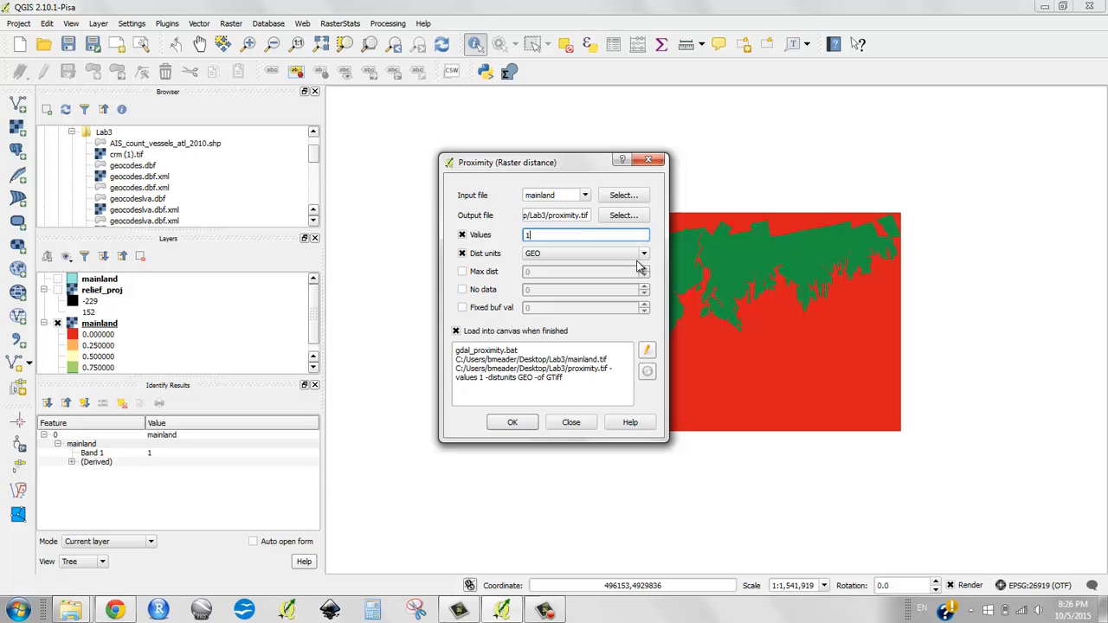
mouse_move(736, 251)
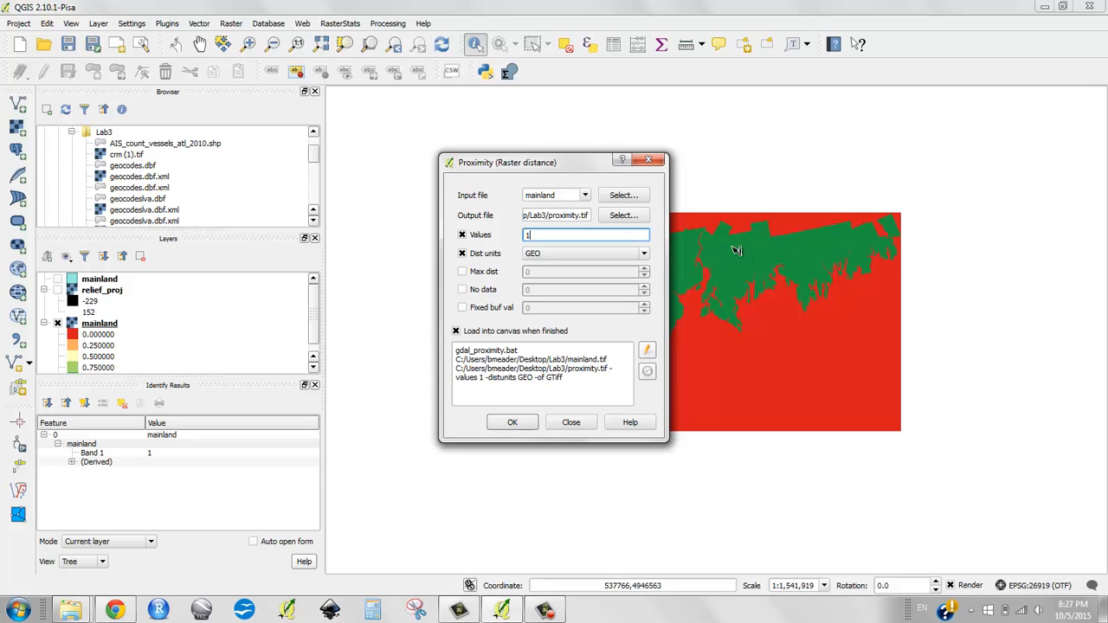
mouse_move(749, 326)
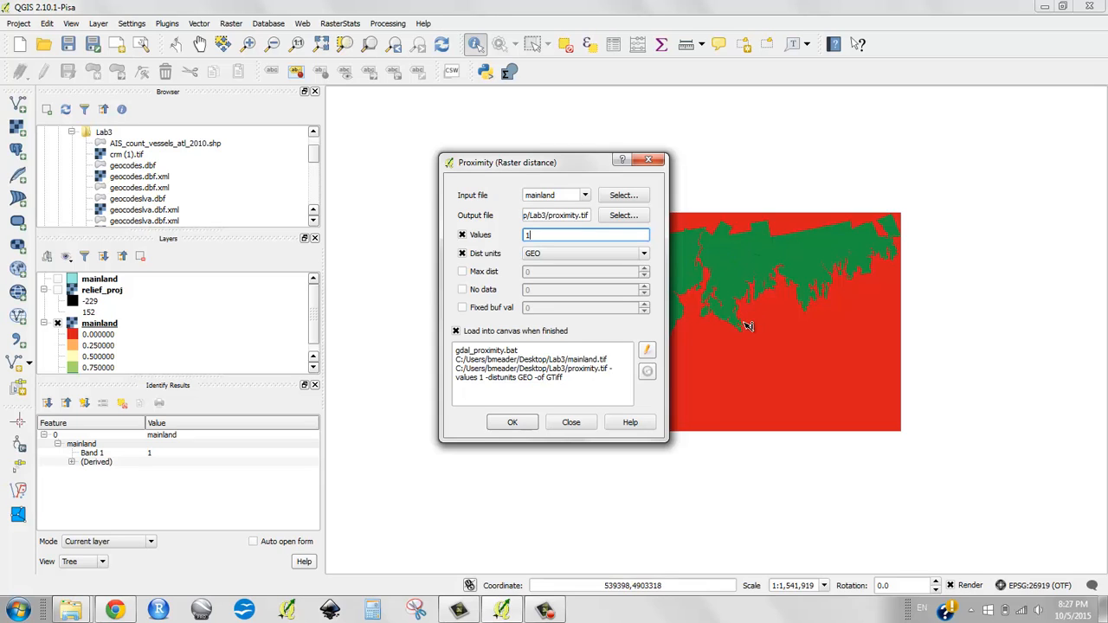
mouse_move(557, 294)
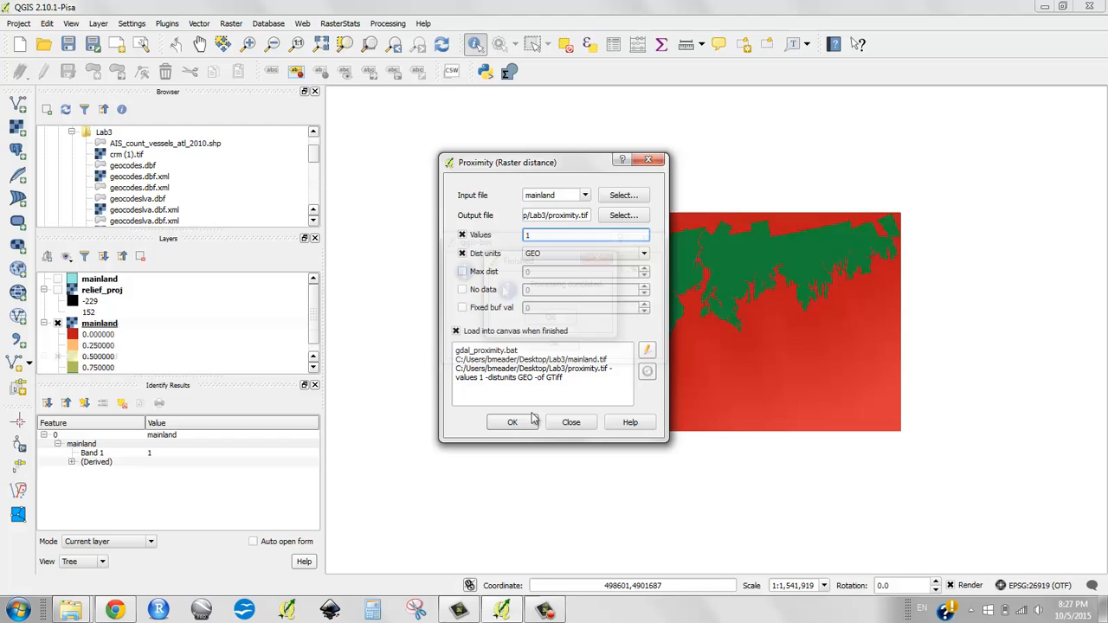
click(512, 423)
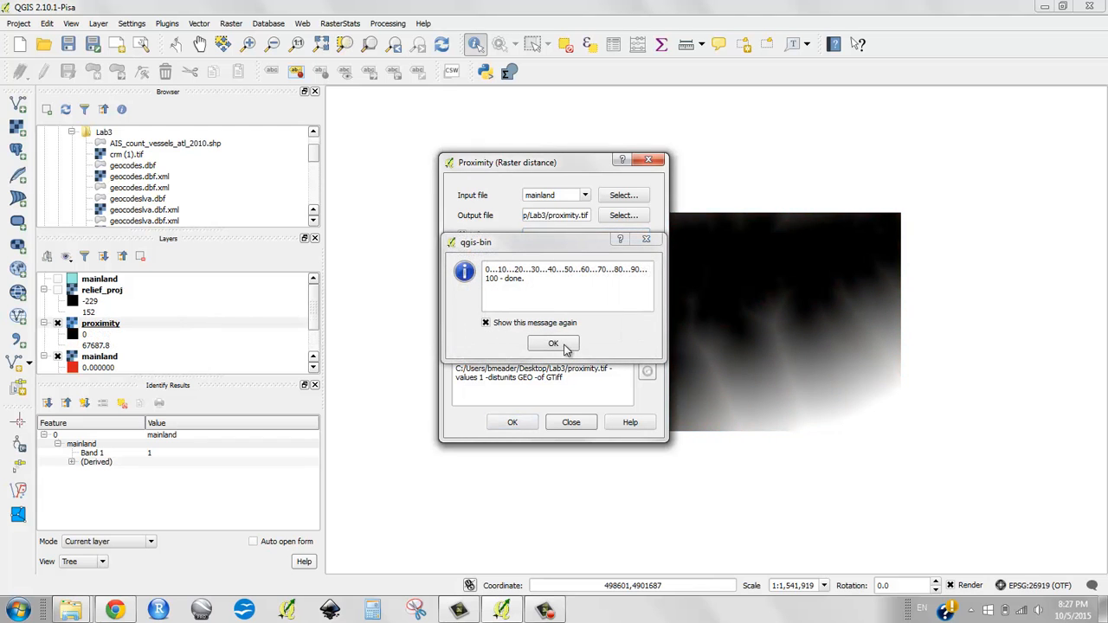
Dismiss the completion message, leave distance units at GEO and close the Proximity tool.
click(554, 343)
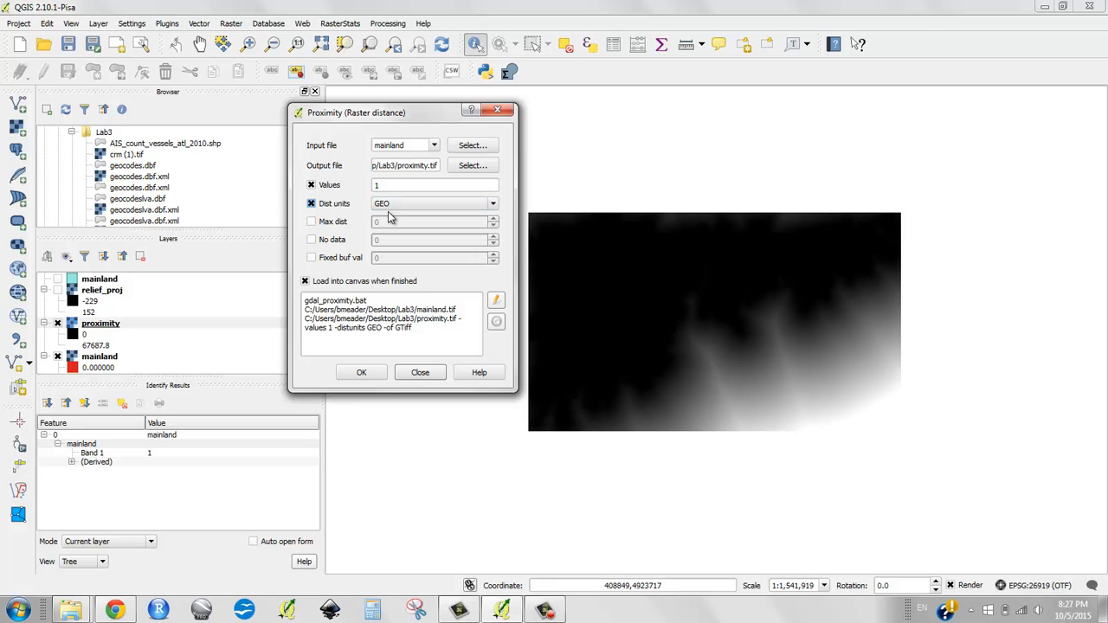
click(494, 204)
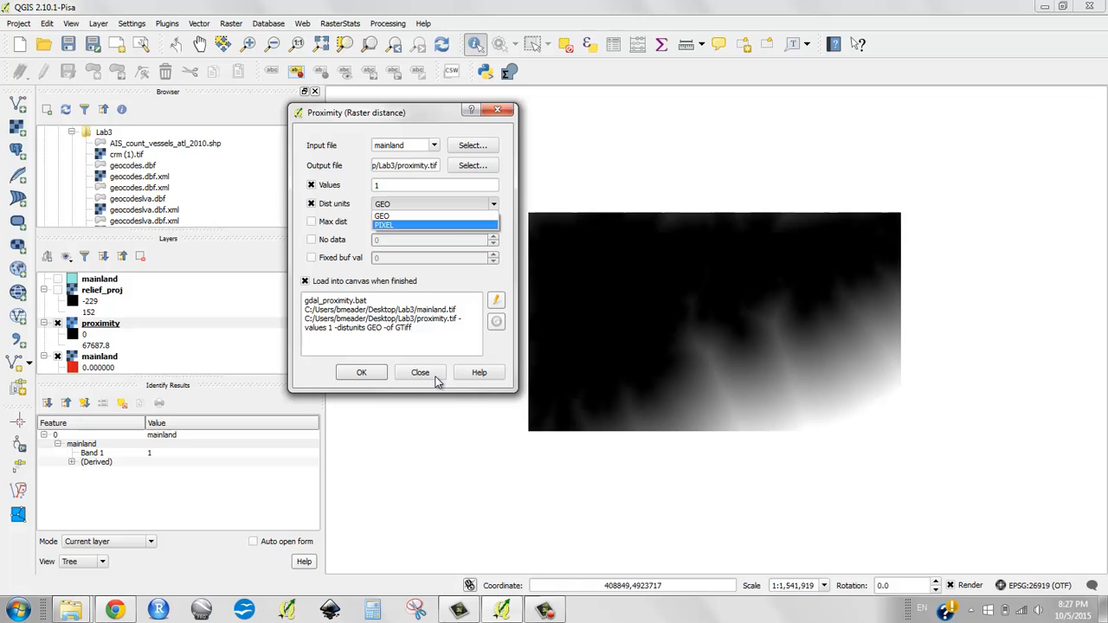
mouse_move(658, 336)
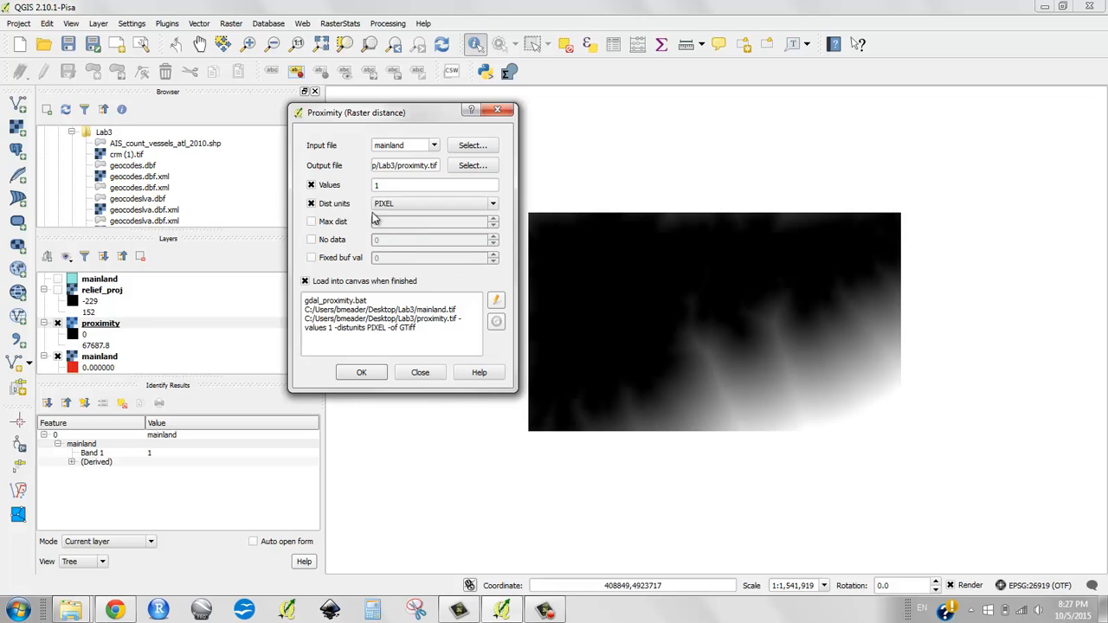
mouse_move(672, 377)
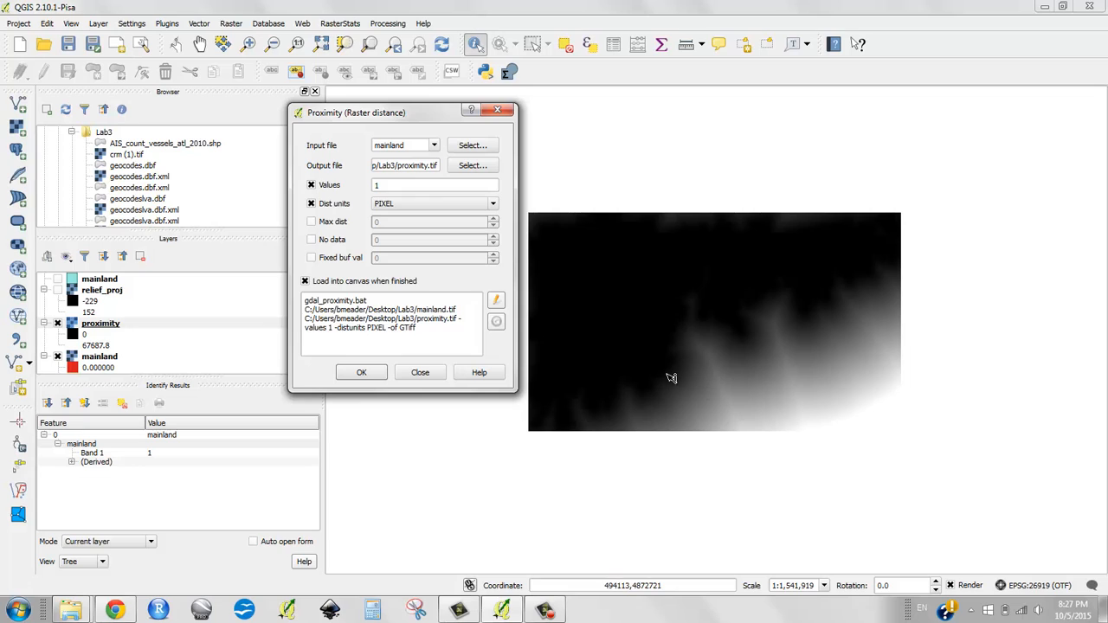
mouse_move(613, 367)
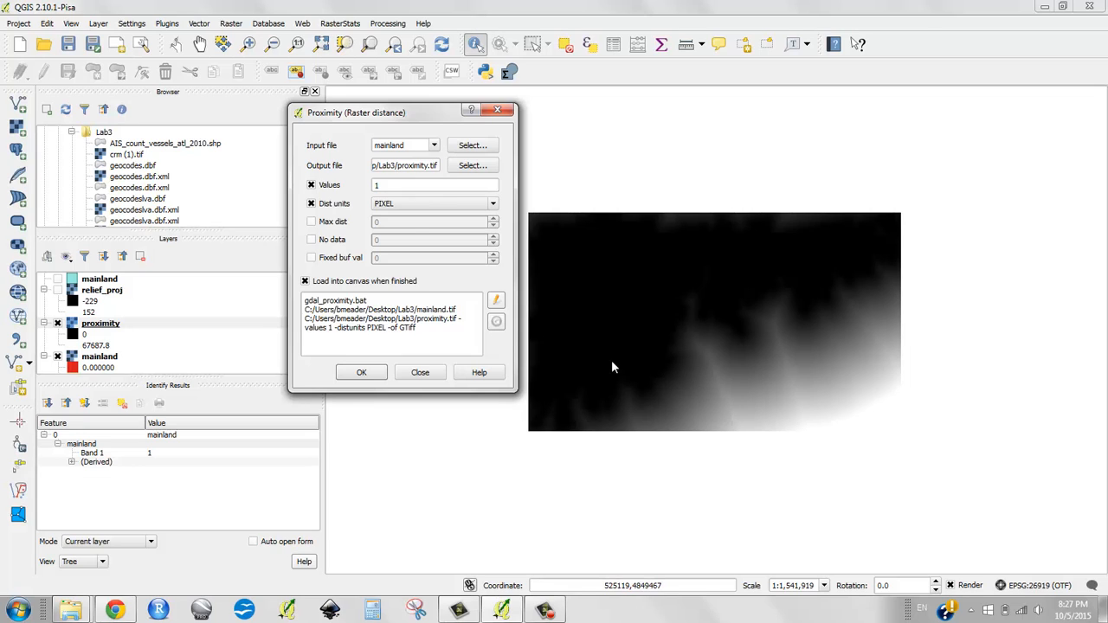
click(433, 204)
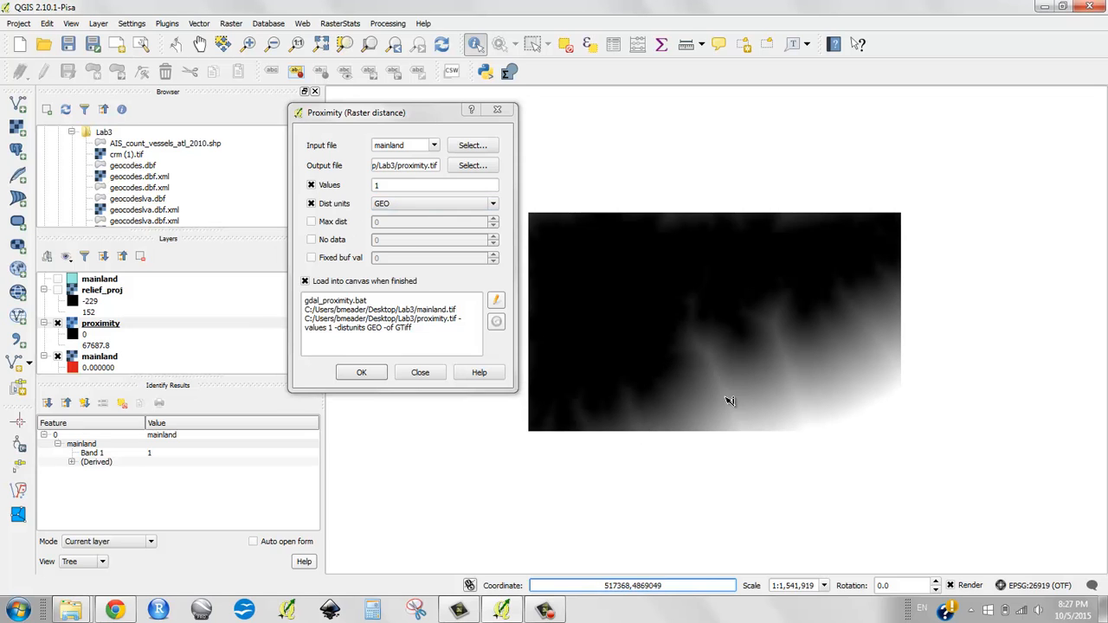
mouse_move(564, 362)
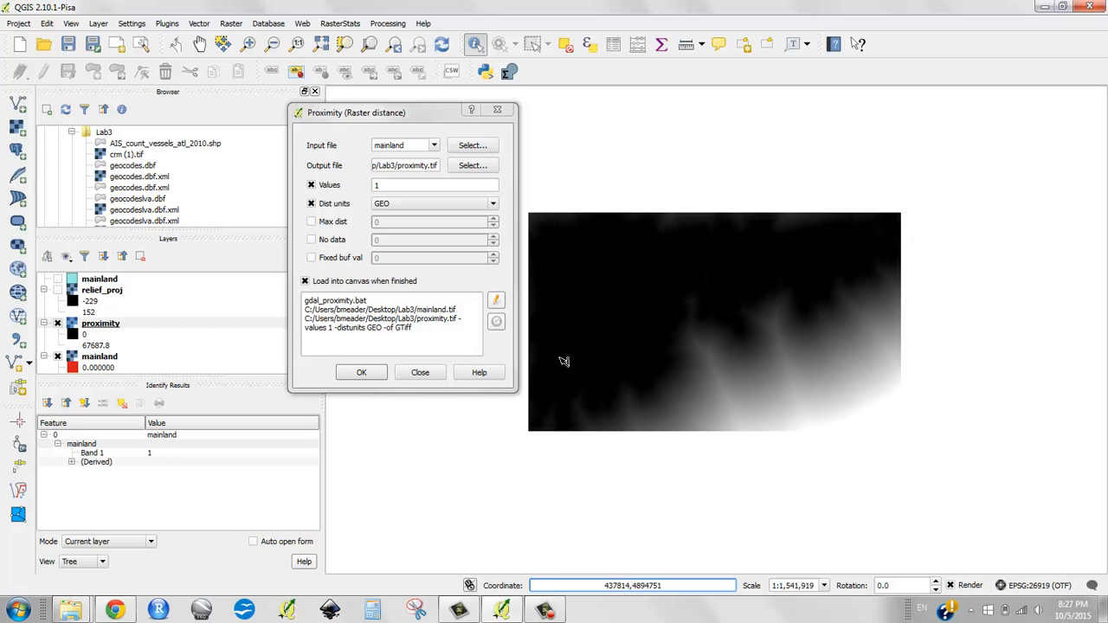
click(419, 372)
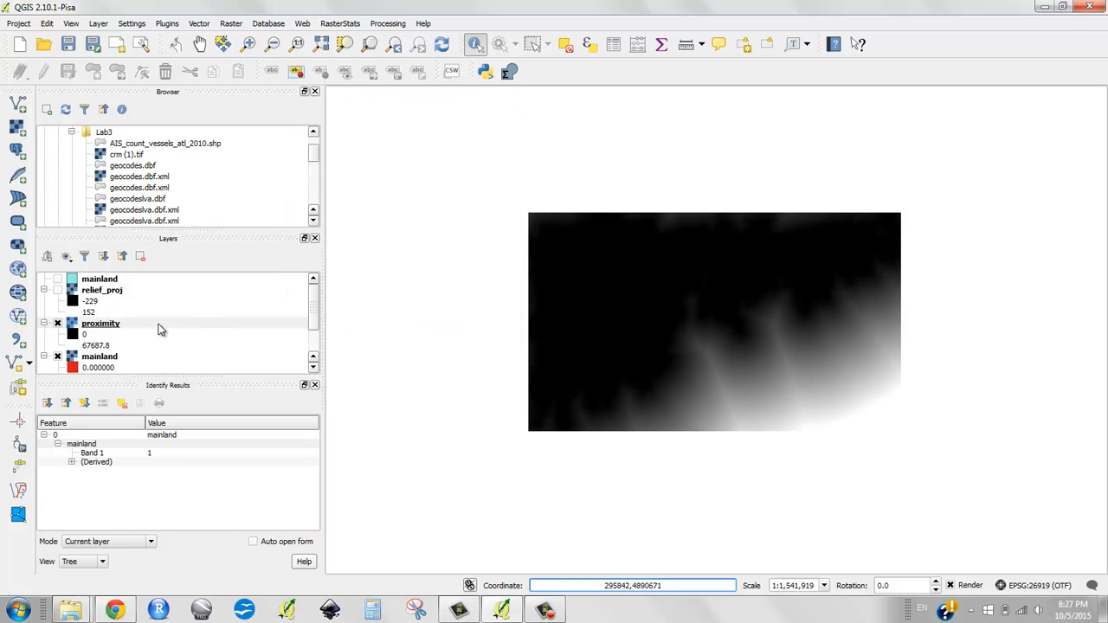
Style the proximity raster singleband pseudocolor from 0 to 67687.8 with a red-to-purple ramp.
right_click(100, 323)
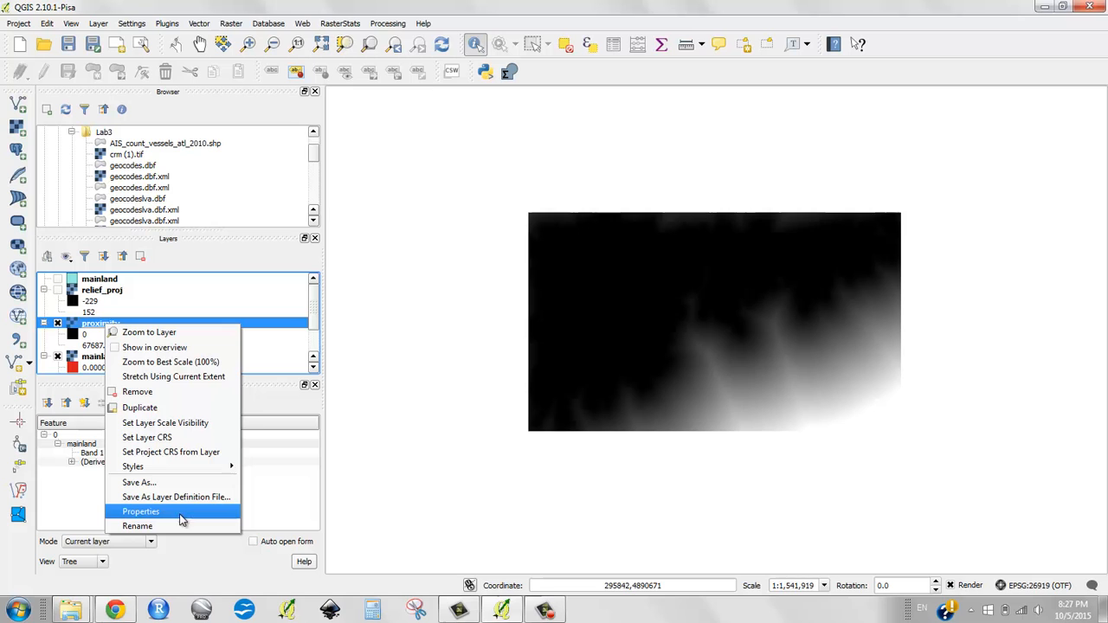
mouse_move(181, 519)
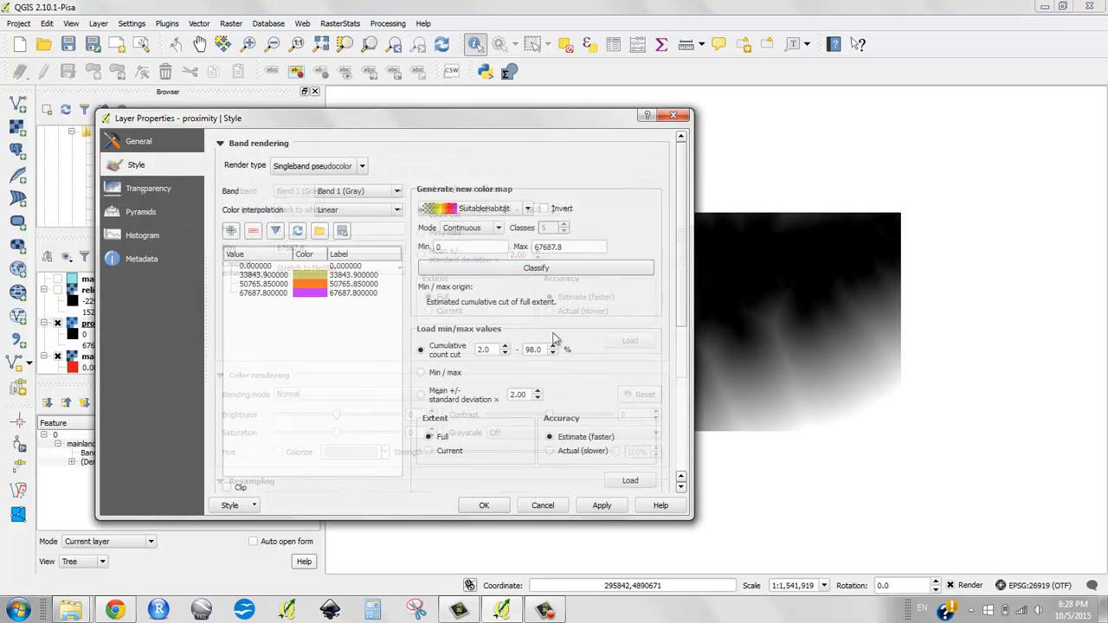
click(602, 505)
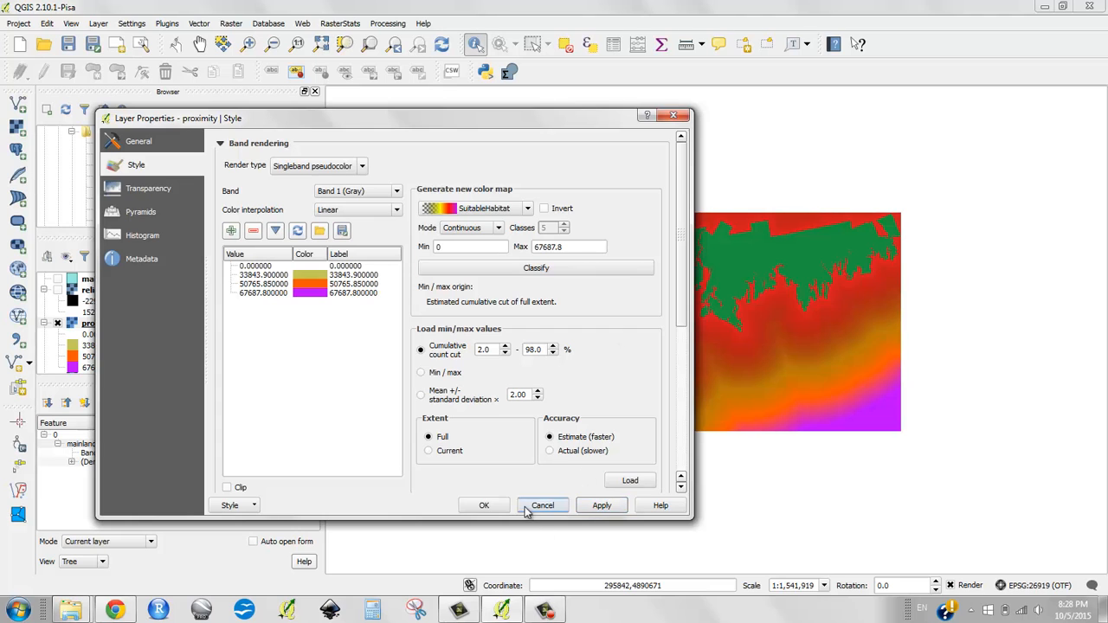
click(542, 506)
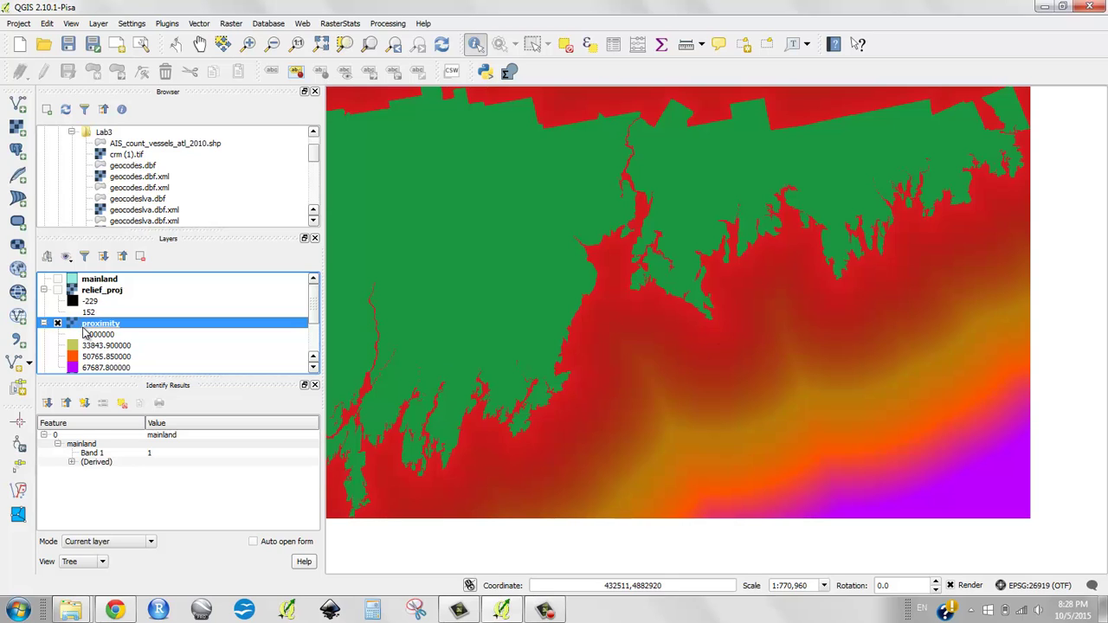
Show the cyan mainland vector polygons on top of the pseudocolor proximity raster.
scroll(down, 3)
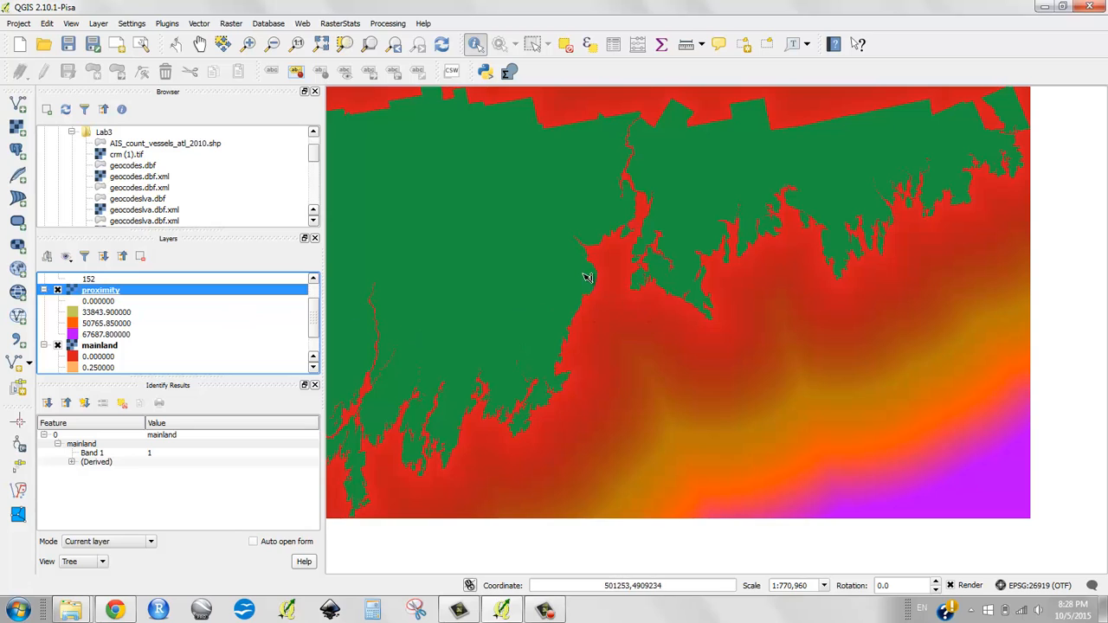
mouse_move(585, 334)
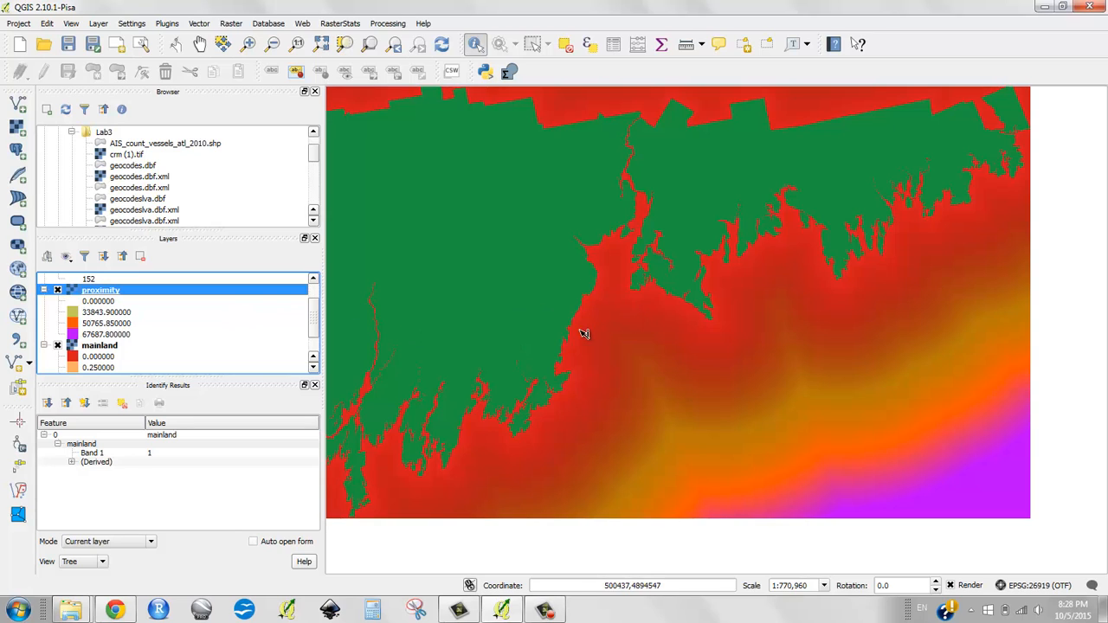
click(59, 291)
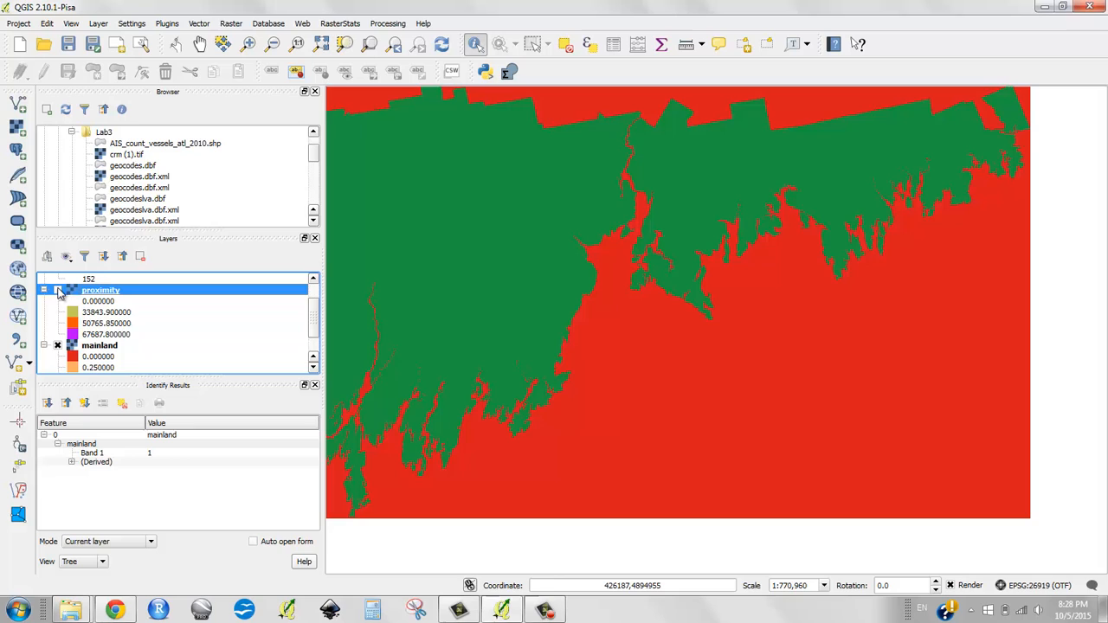
click(57, 344)
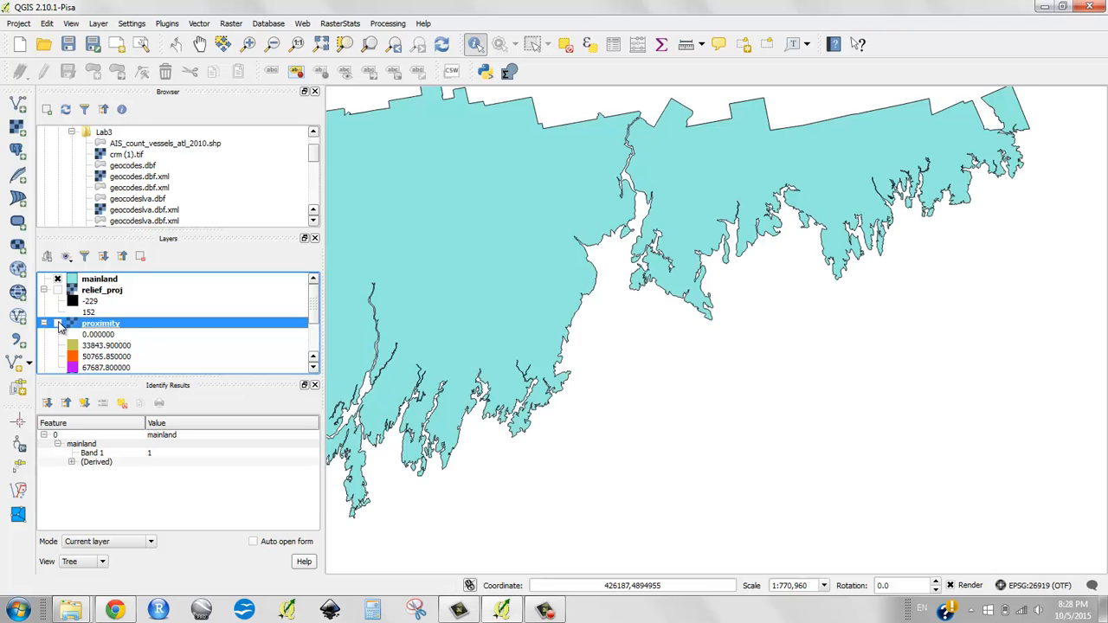
click(57, 322)
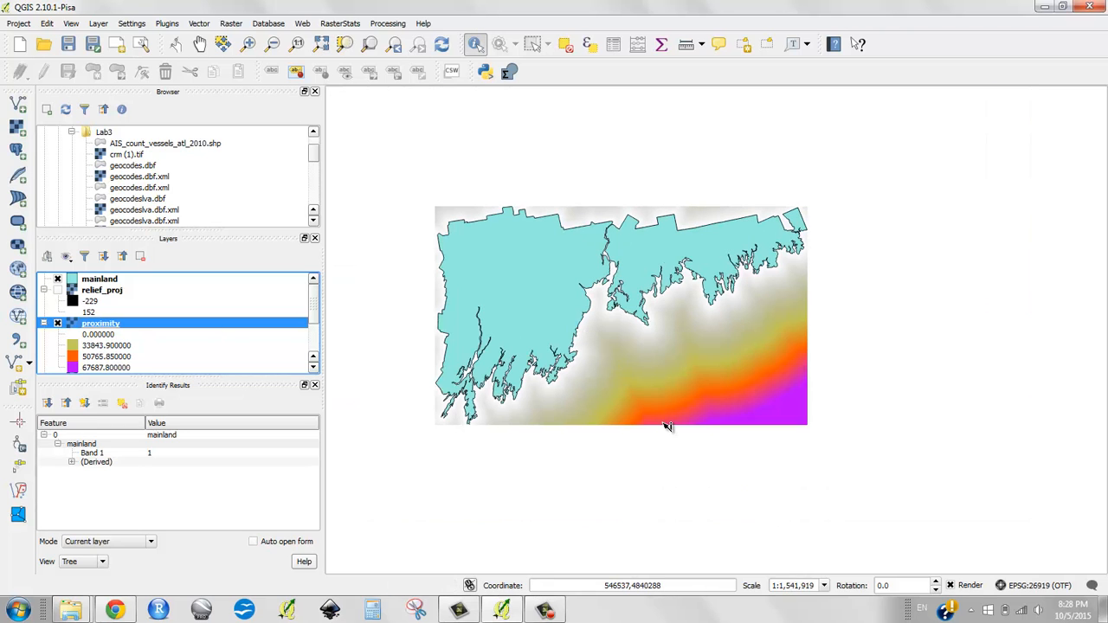